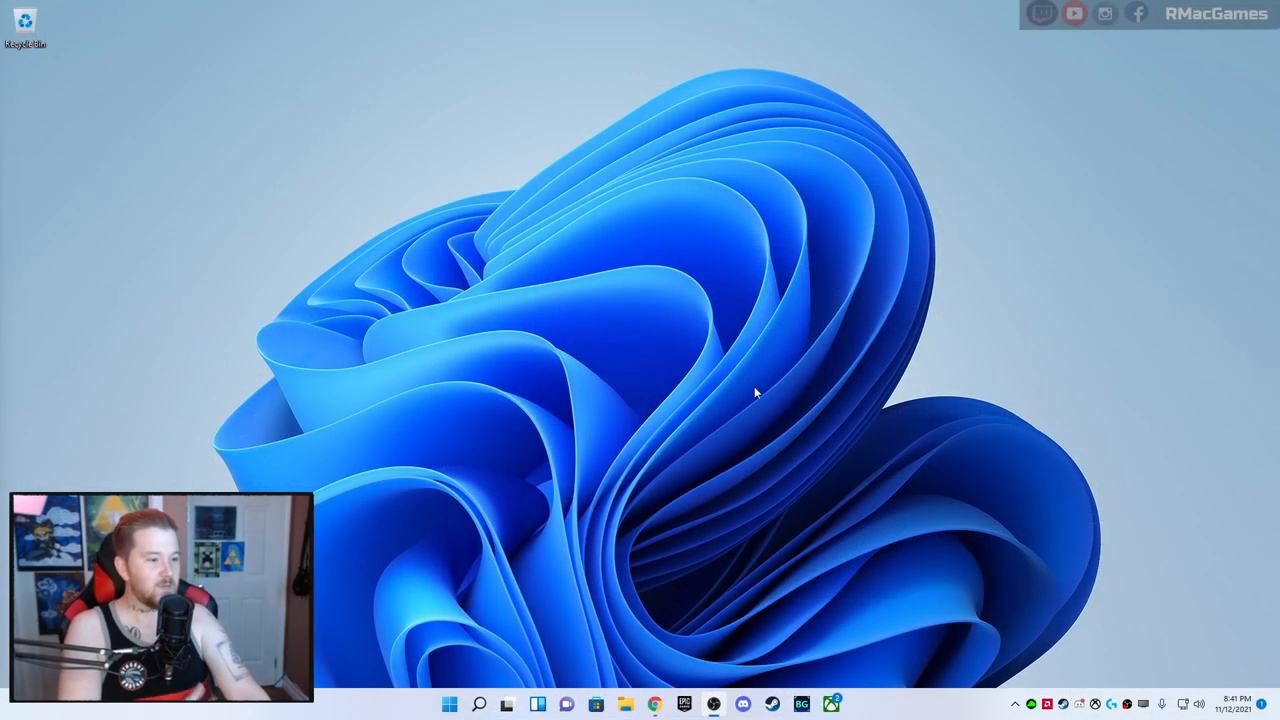
mouse_move(794, 357)
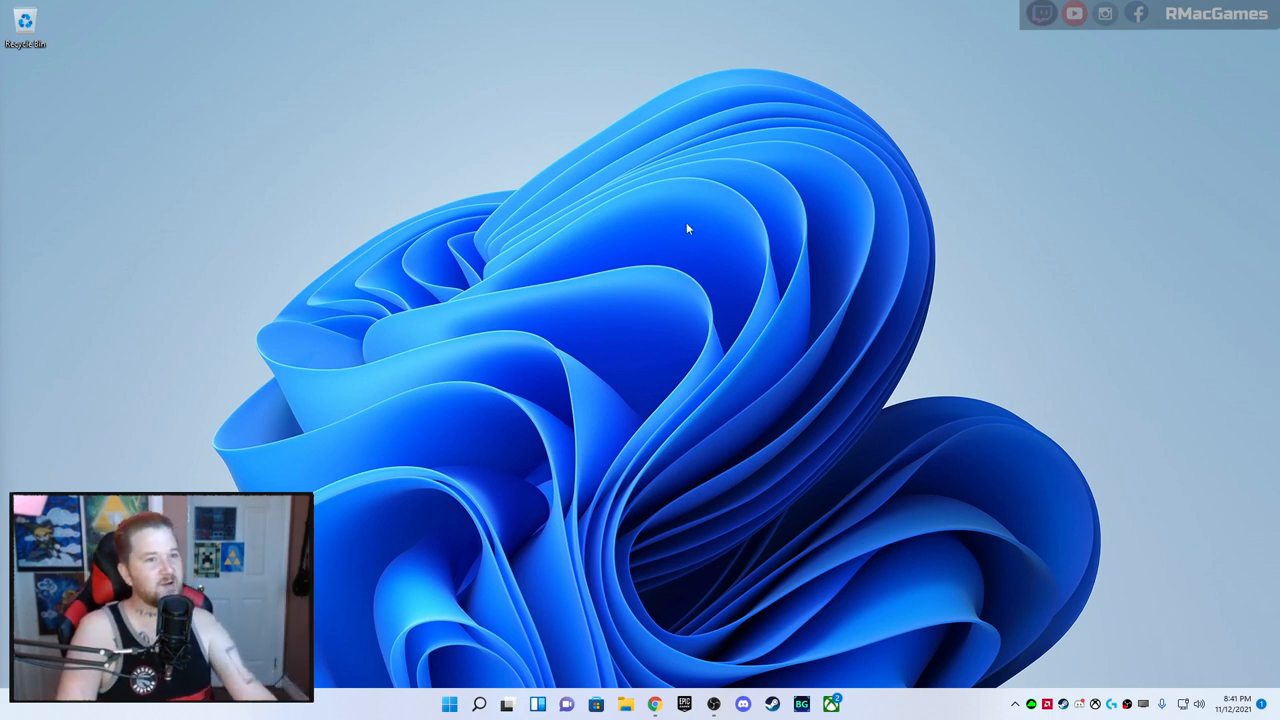
mouse_move(397, 289)
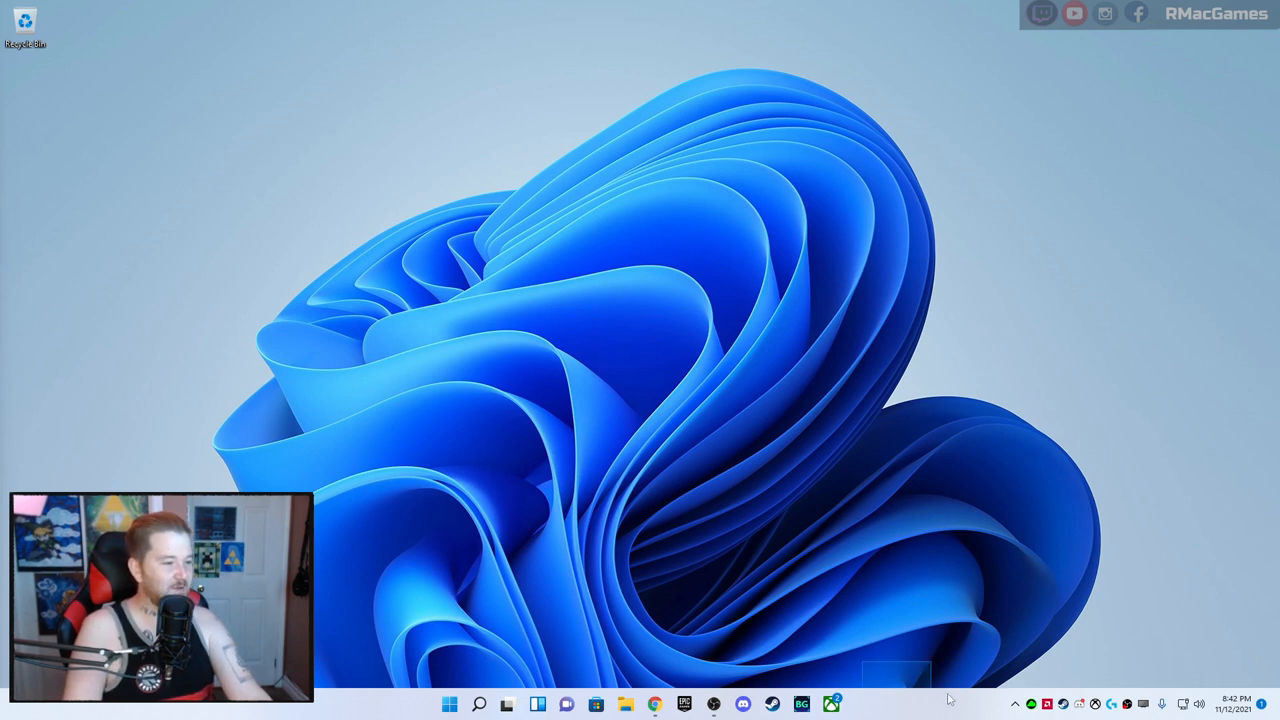
mouse_move(873, 673)
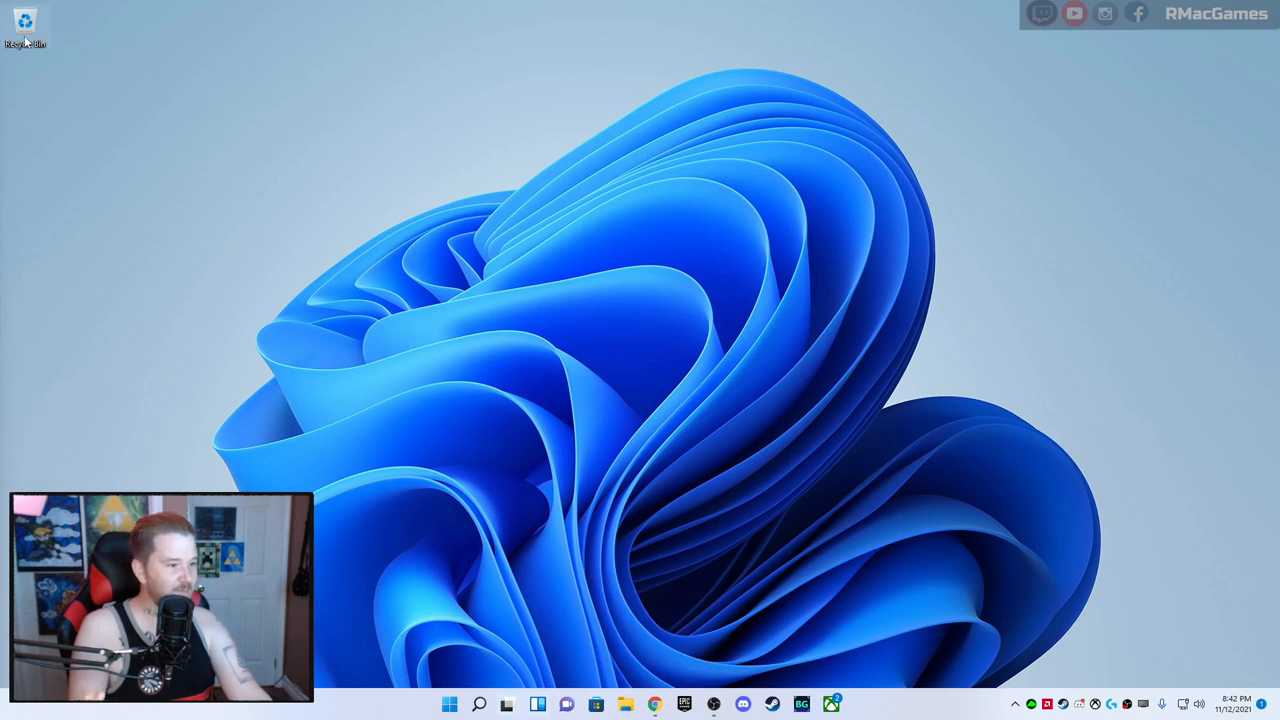
Open the Recycle Bin from the desktop, confirm it is empty, and close it
double_click(26, 28)
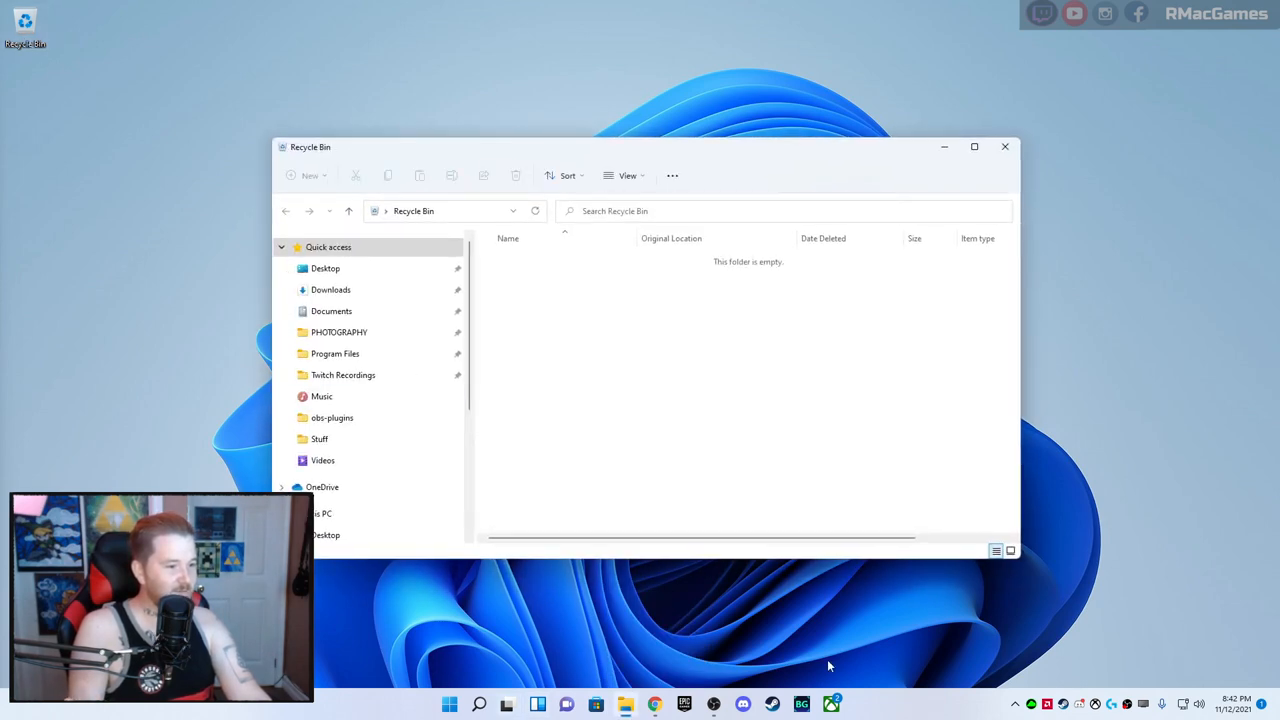
click(1004, 146)
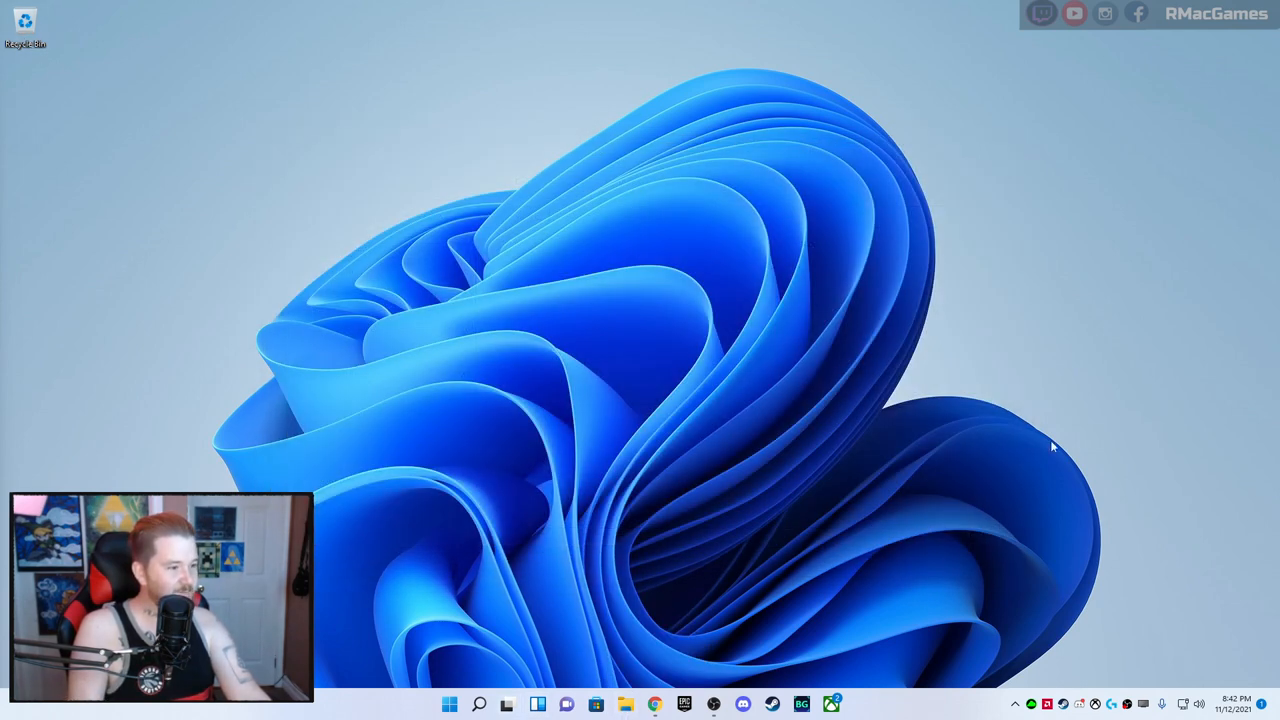
mouse_move(642, 703)
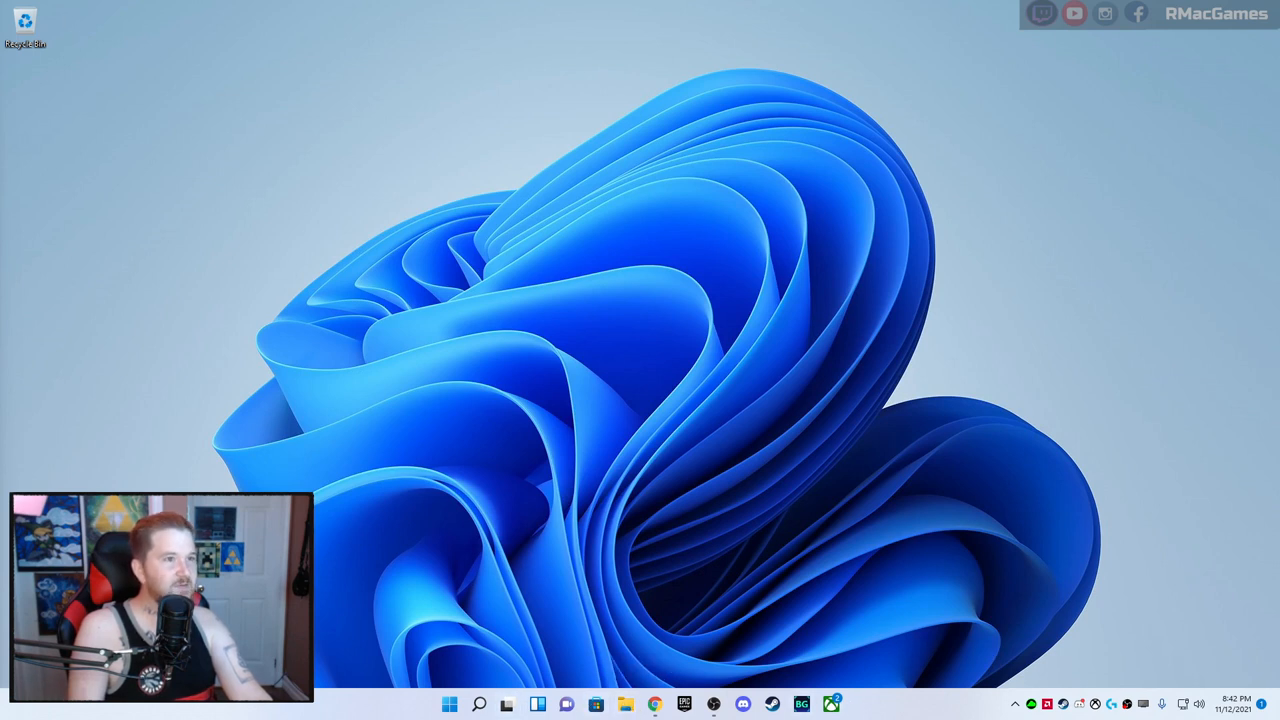
mouse_move(986, 671)
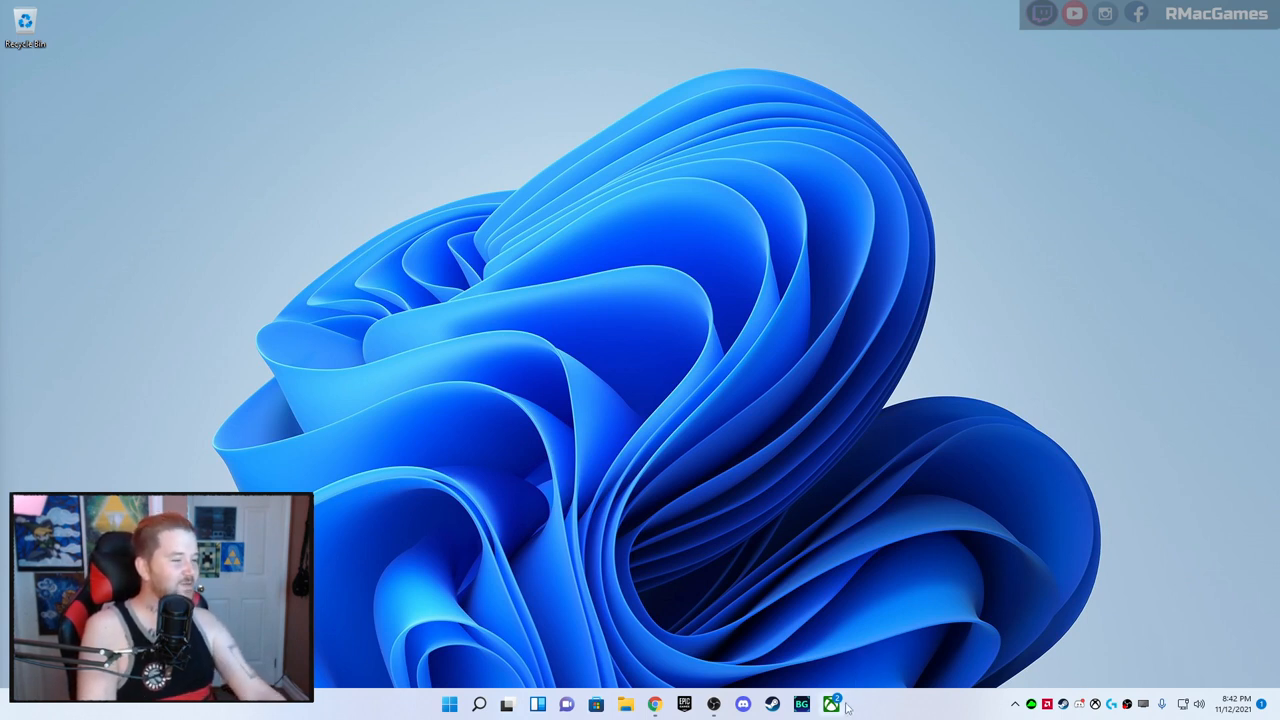
mouse_move(833, 701)
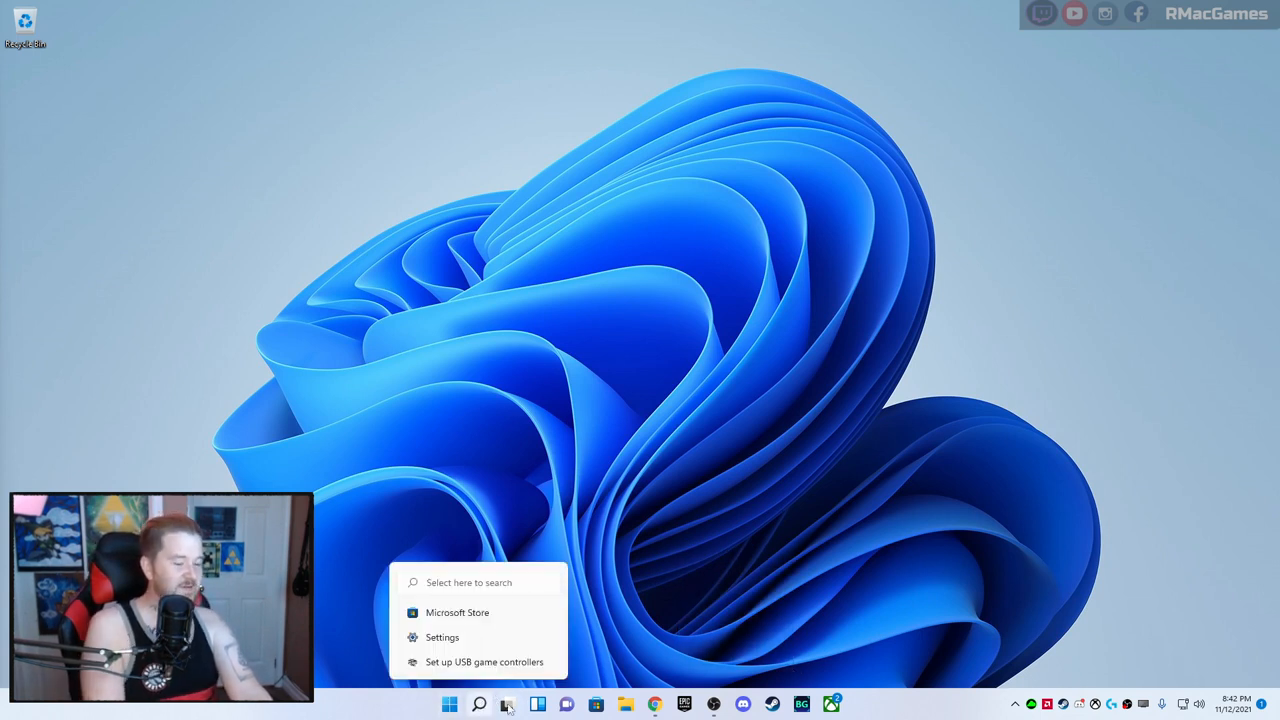
mouse_move(467, 705)
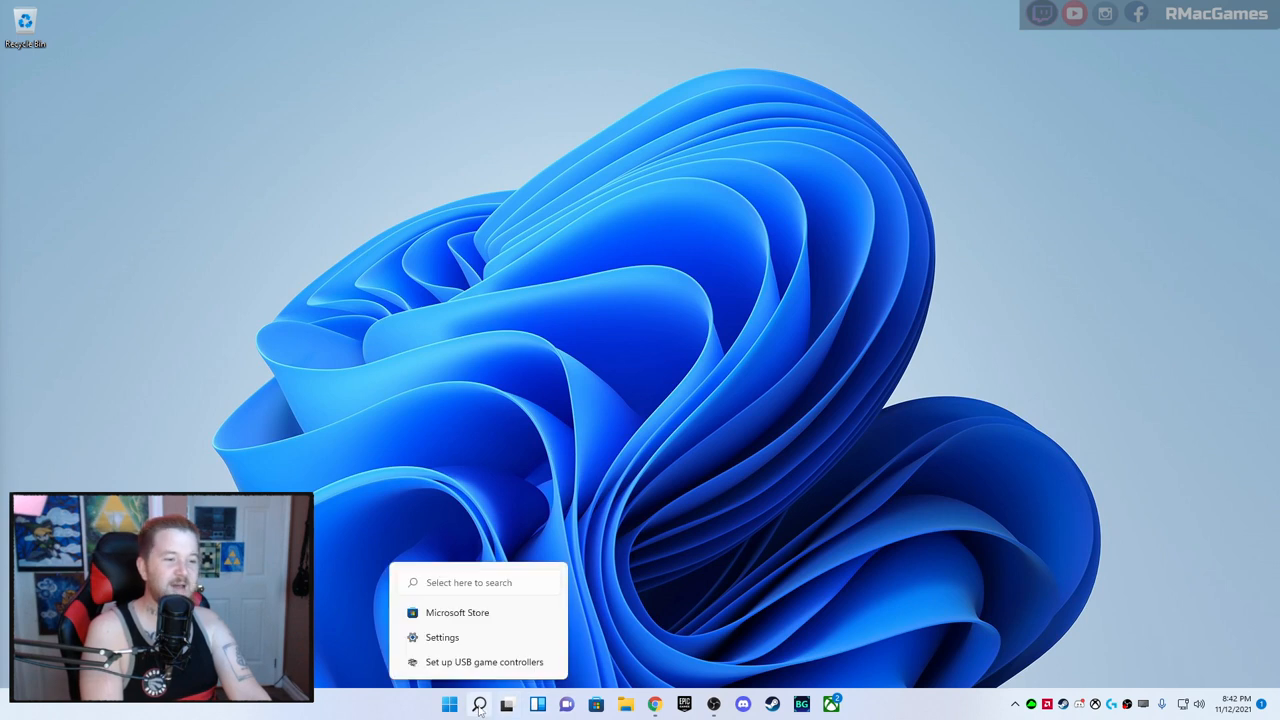
Bring up the taskbar Search panel with its top apps and quick searches
click(481, 703)
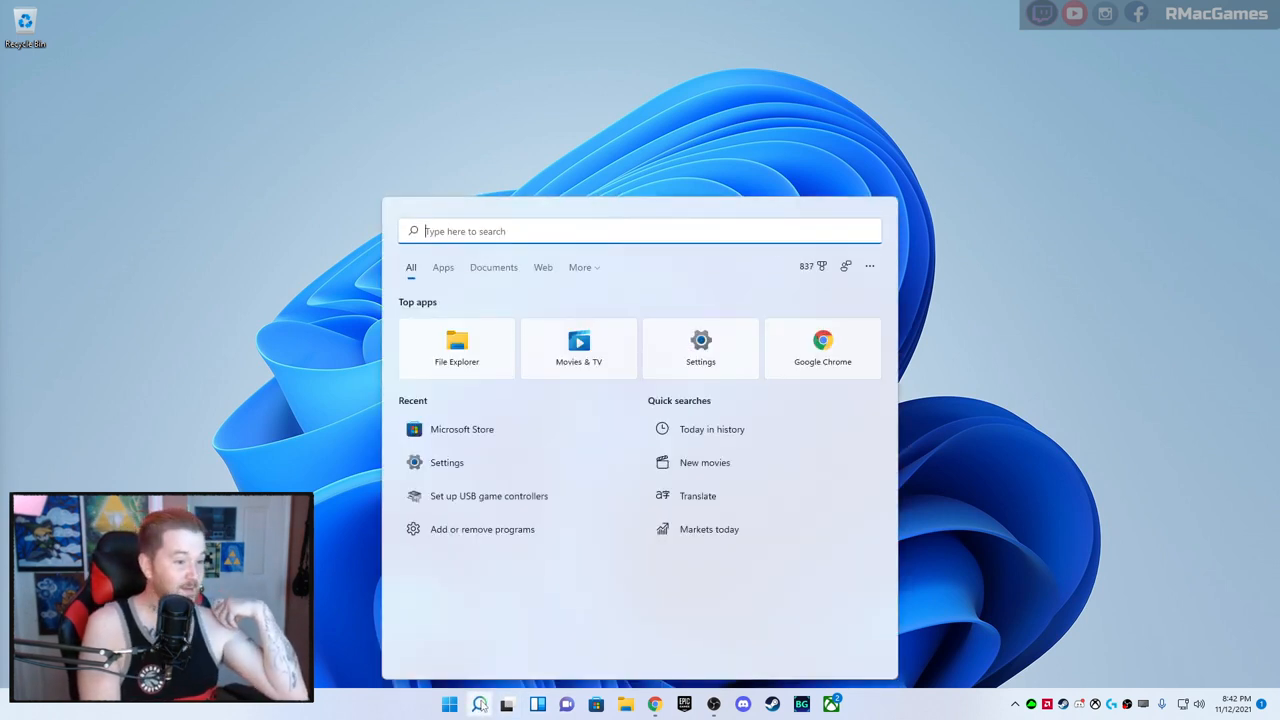
mouse_move(866, 298)
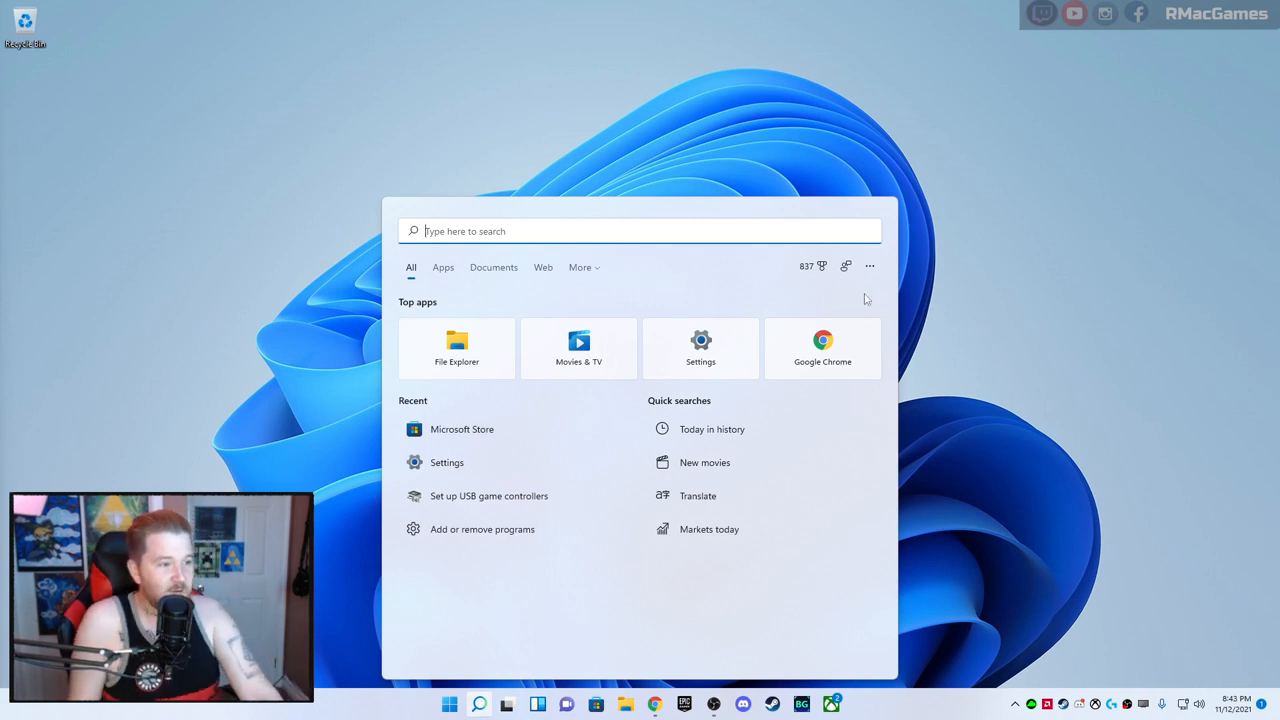
mouse_move(1041, 477)
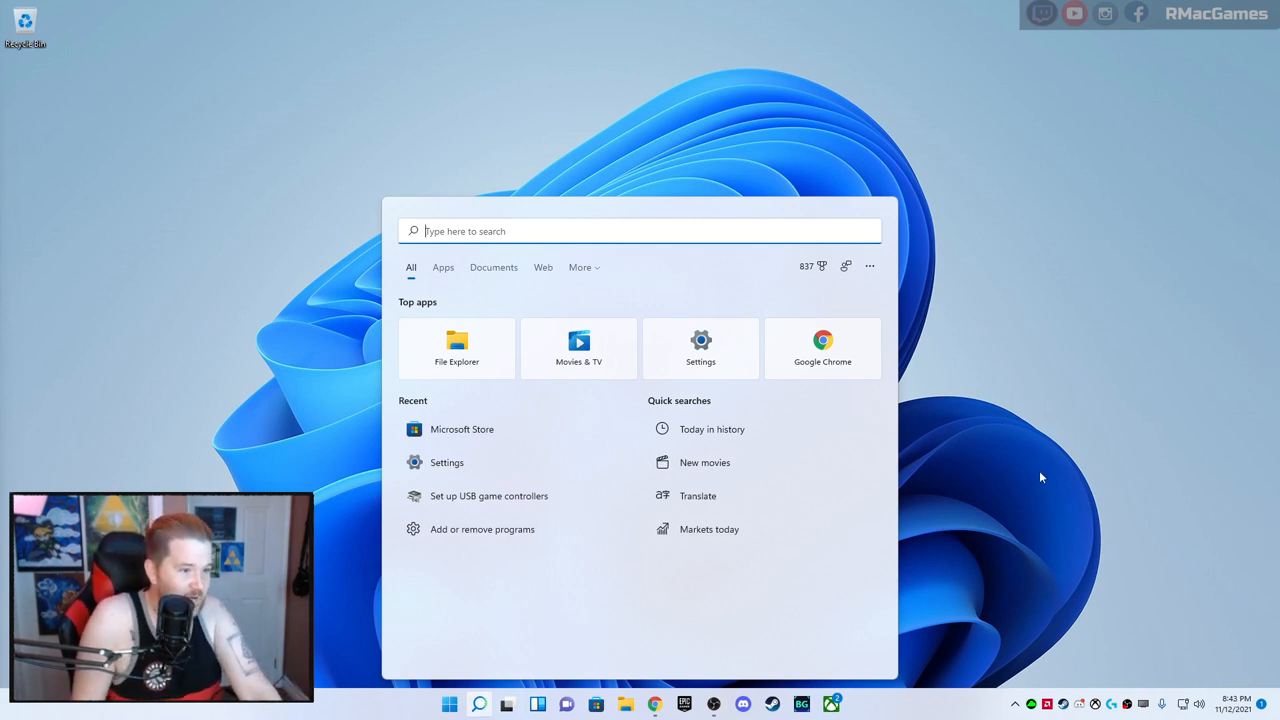
mouse_move(450, 252)
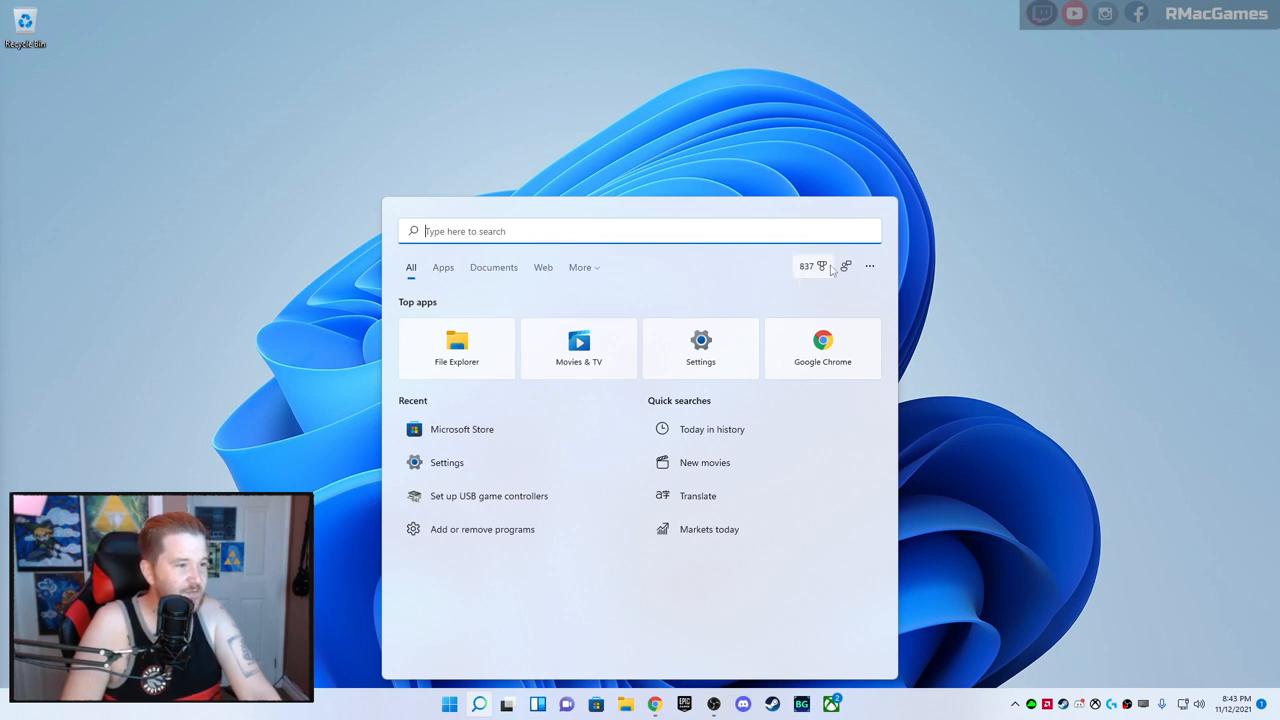
mouse_move(628, 316)
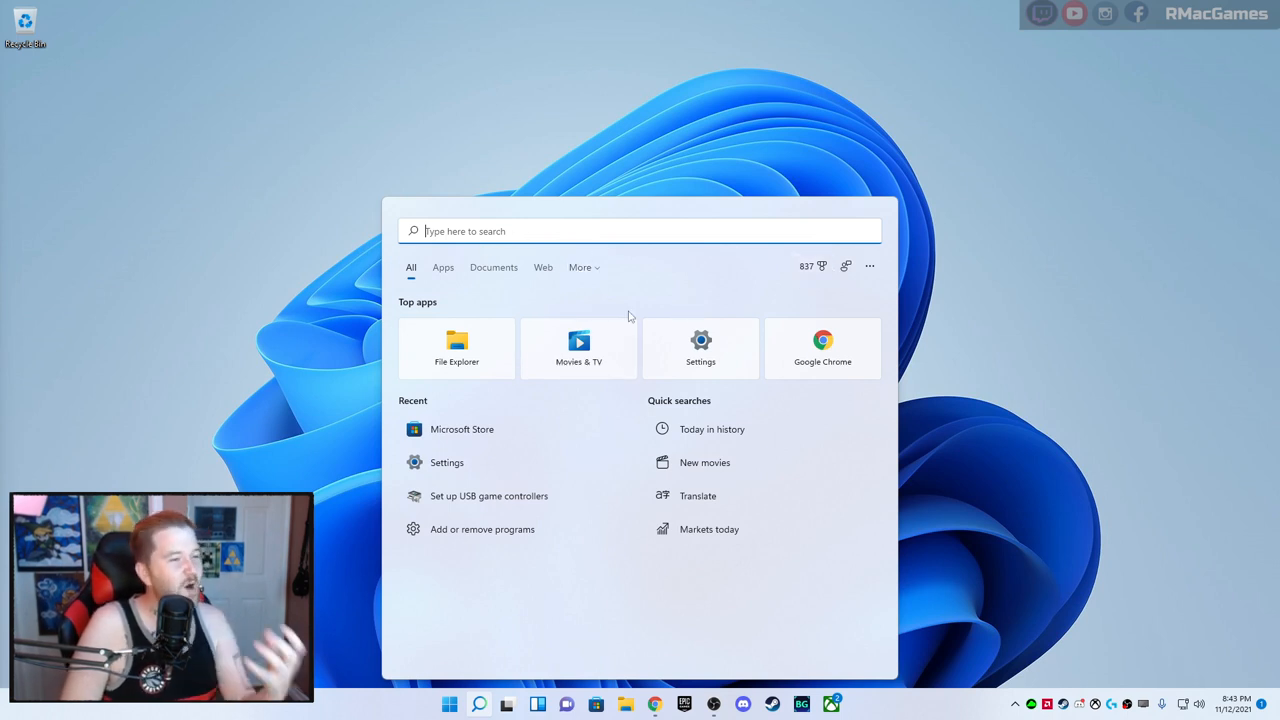
mouse_move(626, 312)
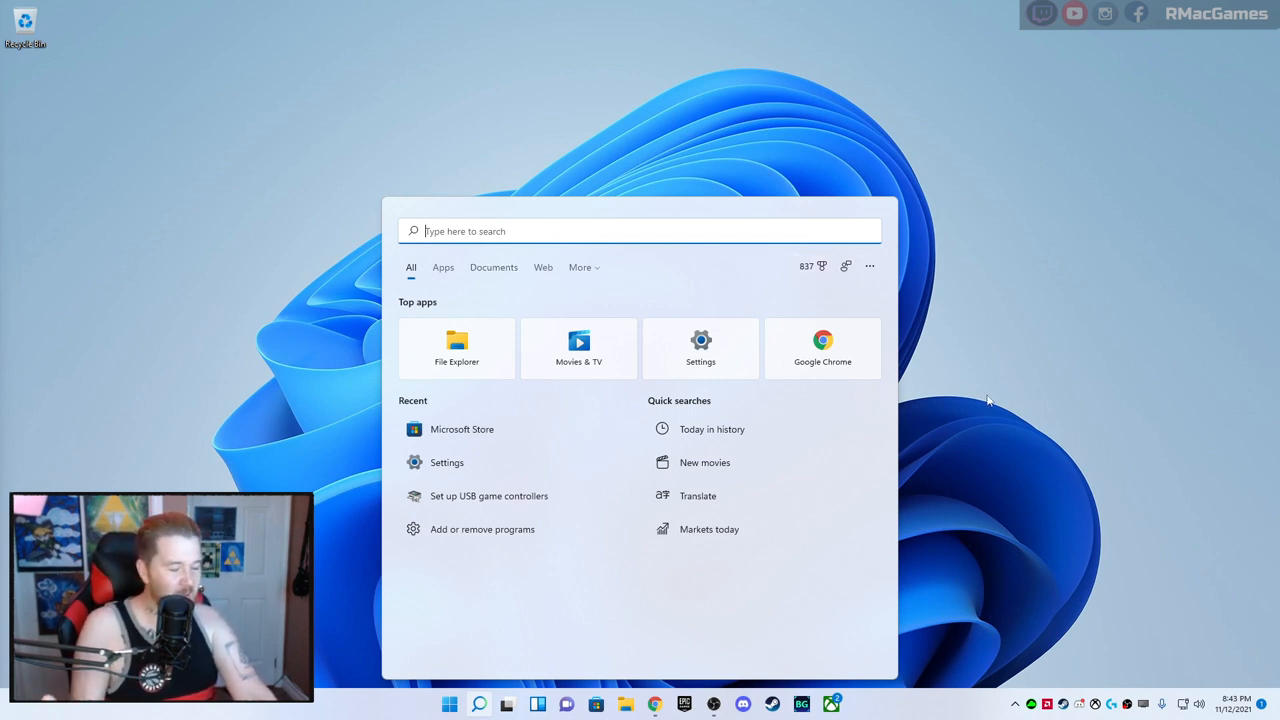
mouse_move(1025, 414)
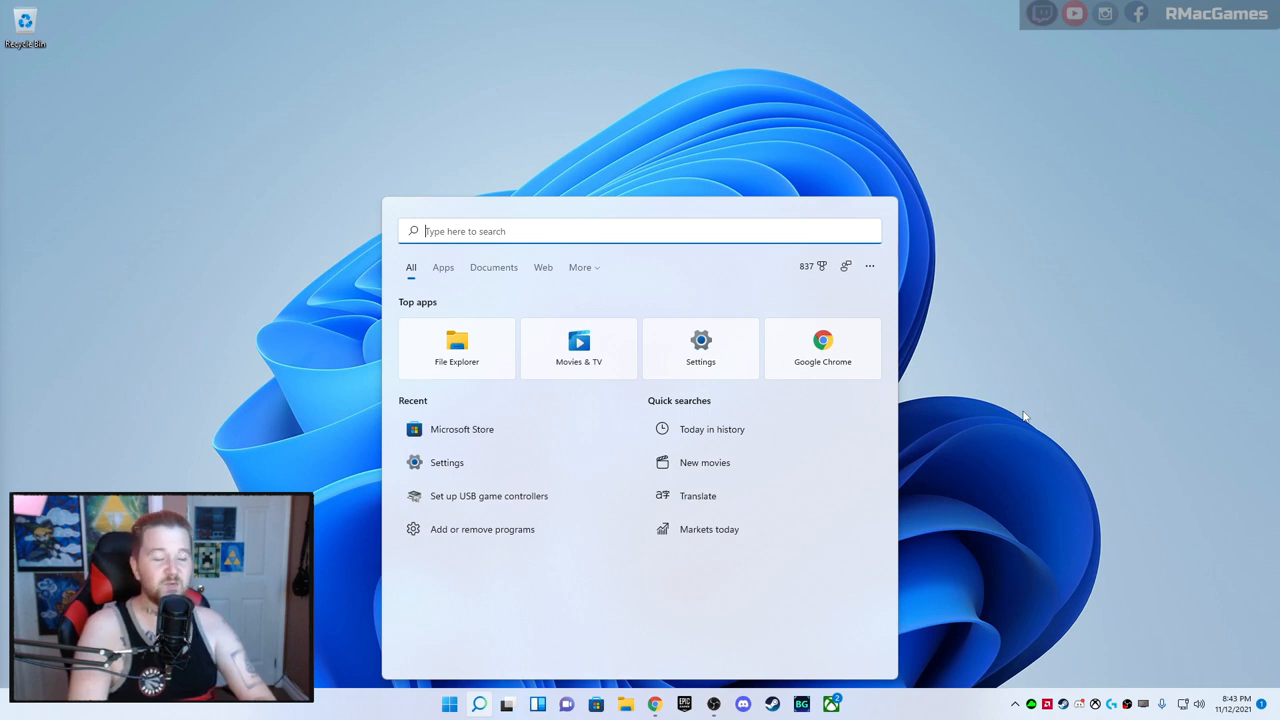
mouse_move(365, 155)
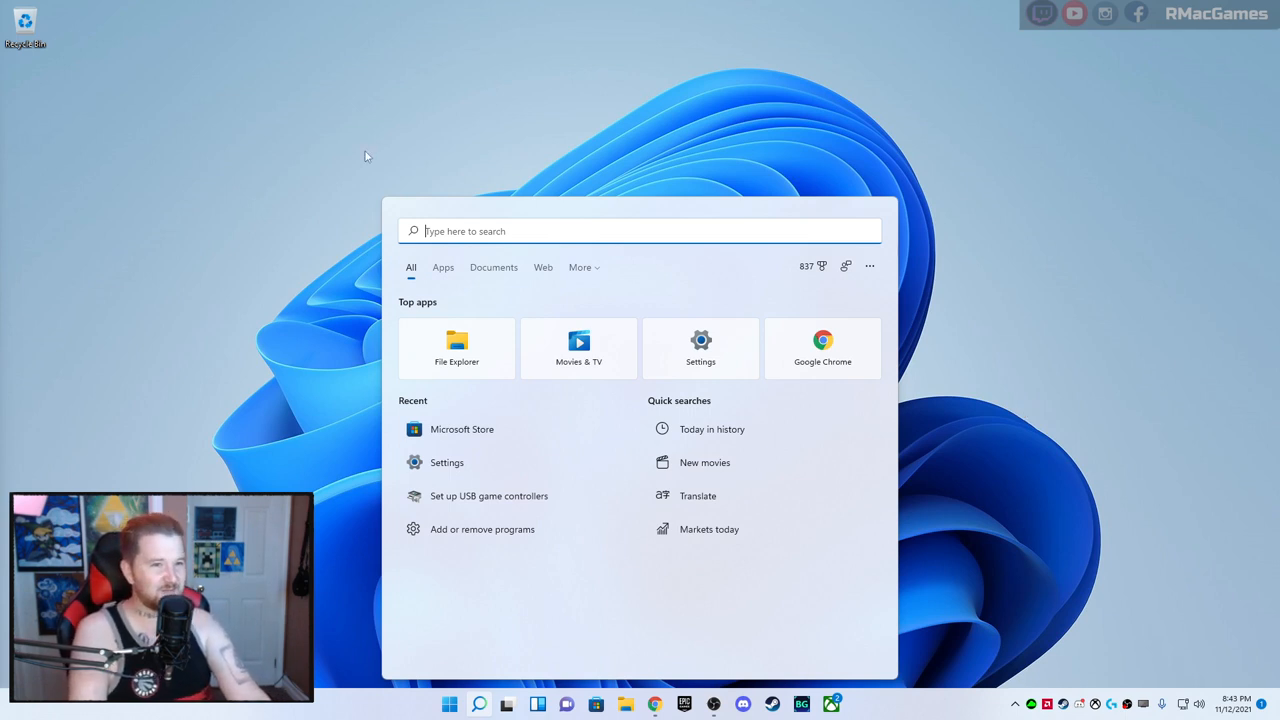
mouse_move(982, 179)
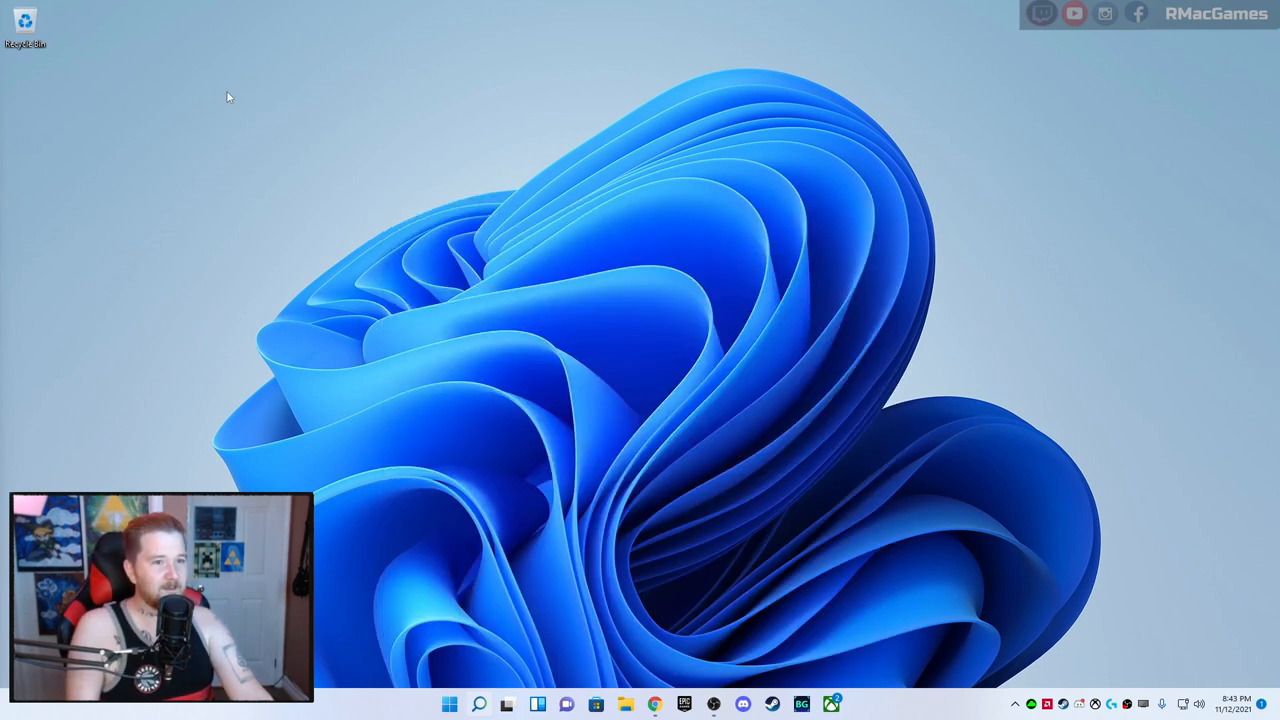
mouse_move(28, 28)
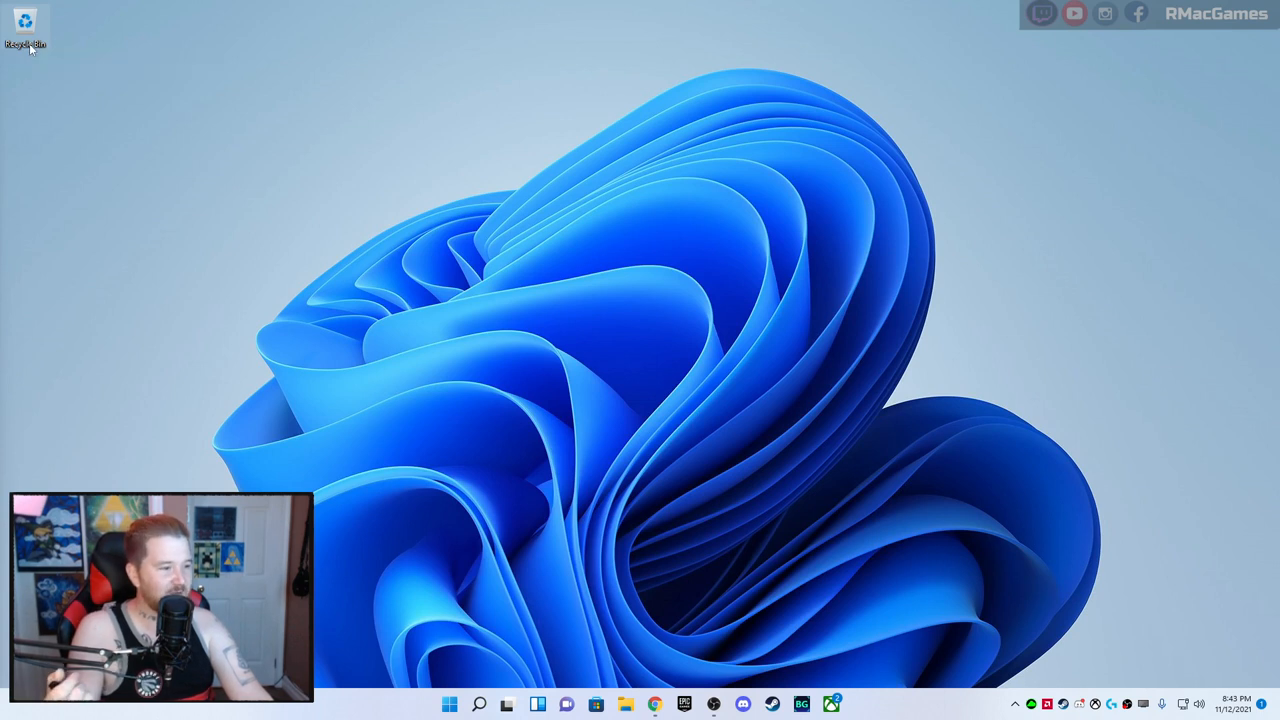
Reopen the Recycle Bin, then show the desktop menu's New submenu of item types
double_click(32, 30)
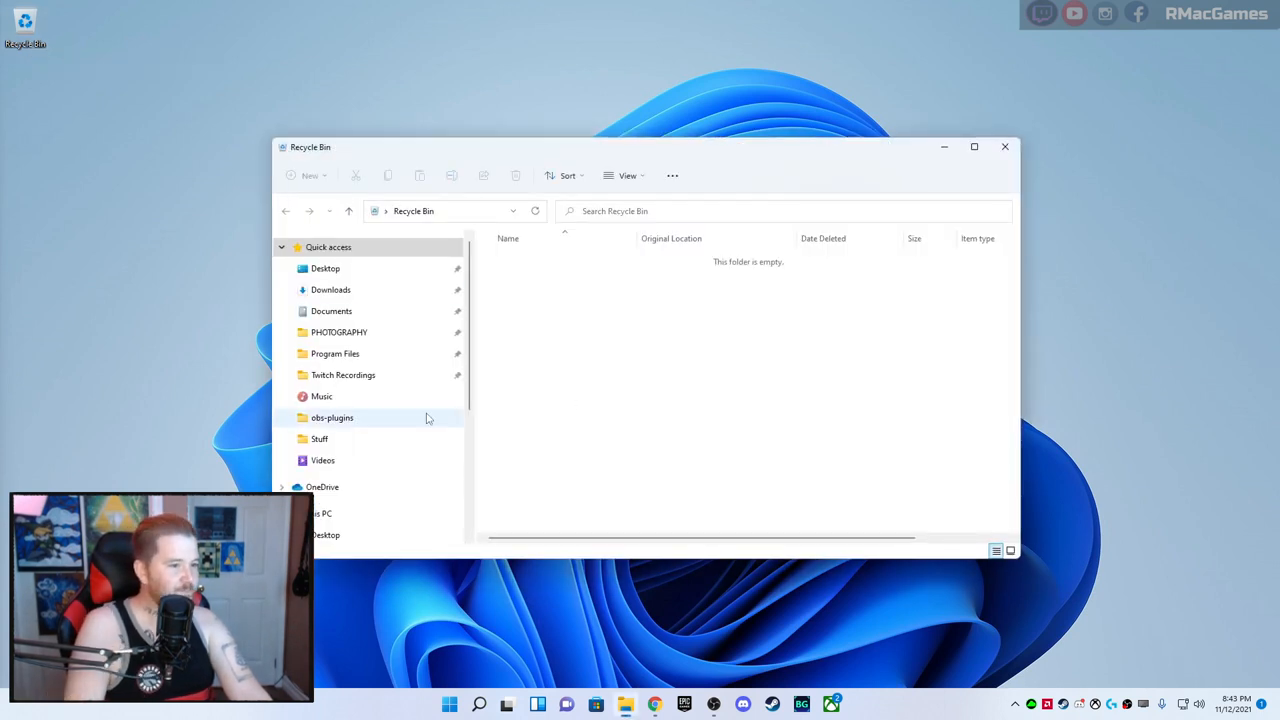
scroll(down, 3)
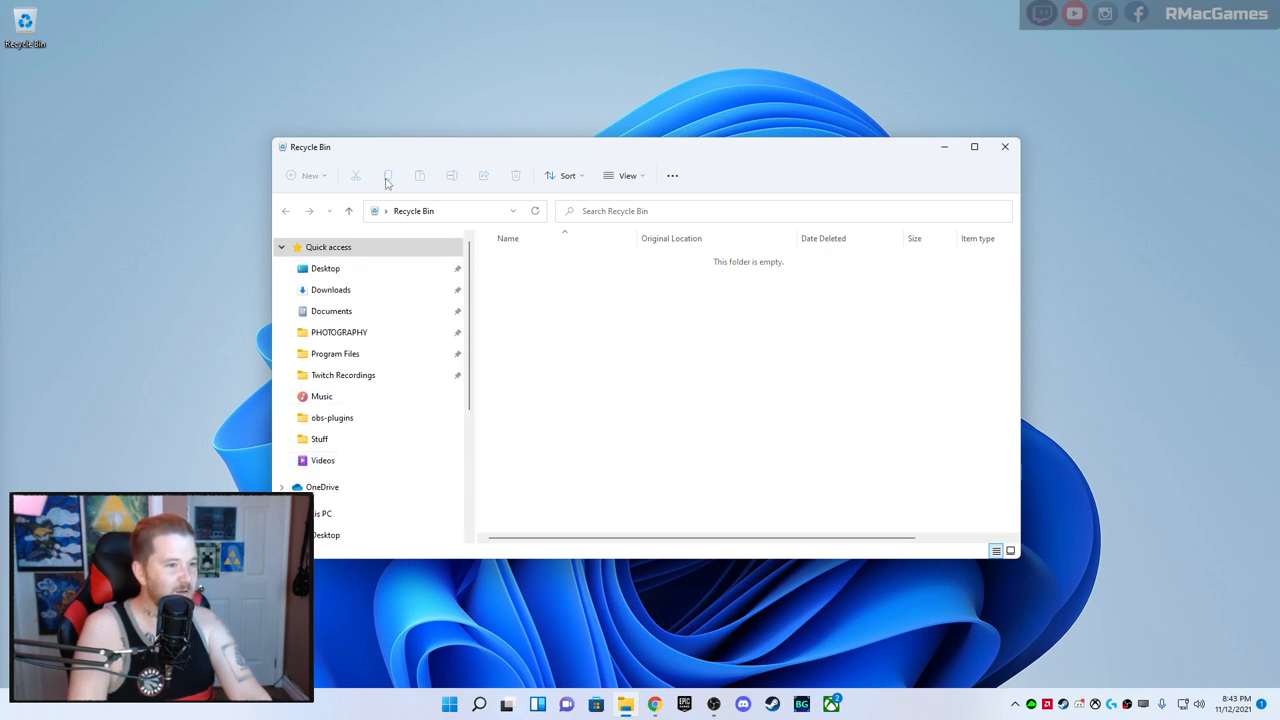
mouse_move(1004, 147)
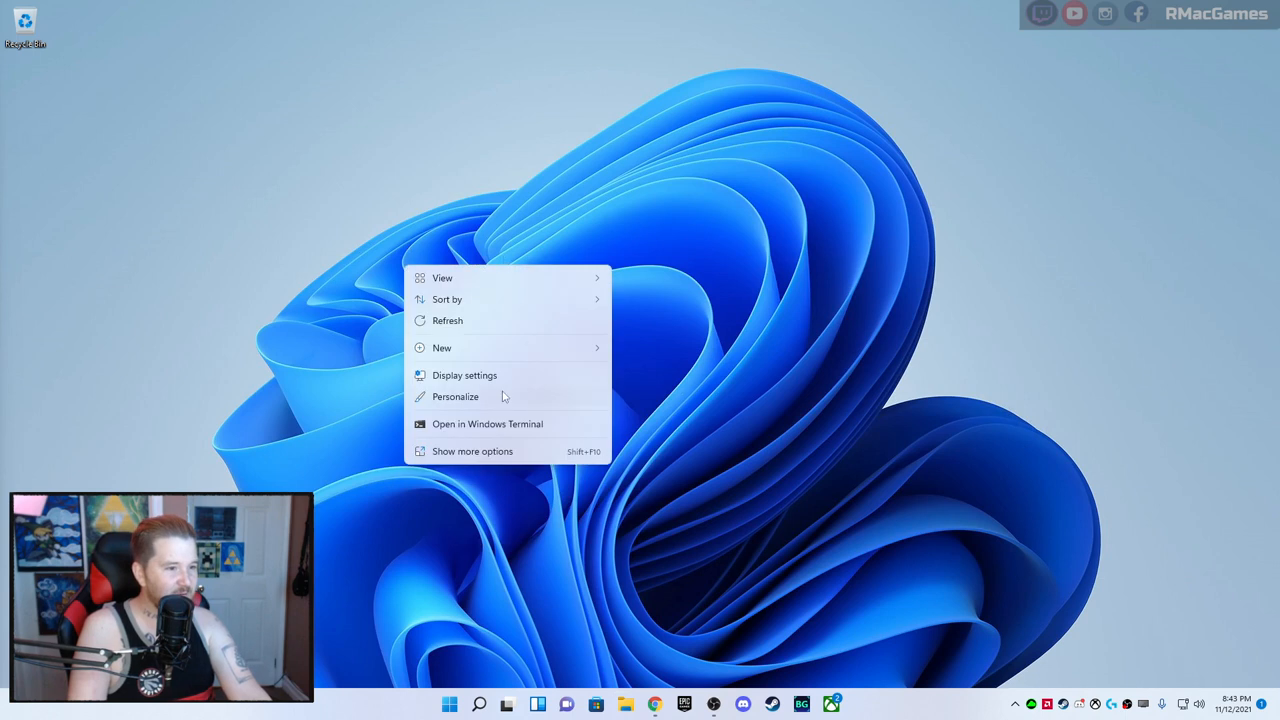
mouse_move(487, 320)
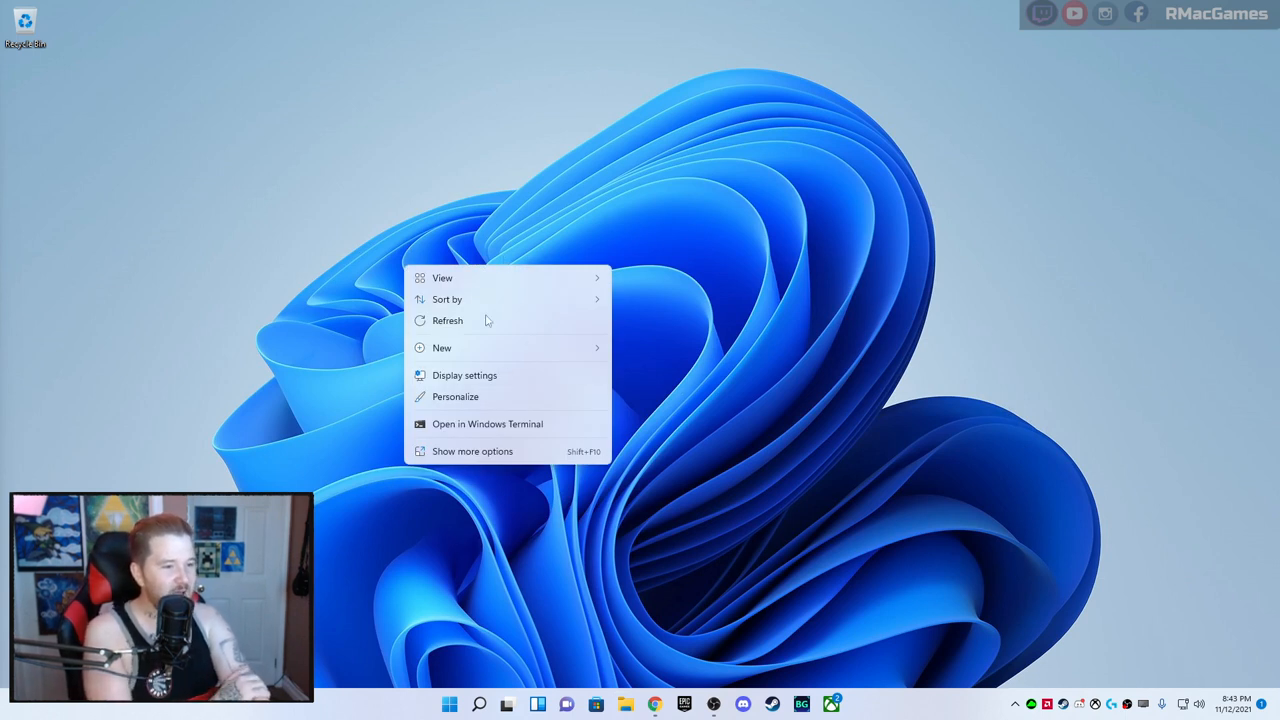
click(441, 348)
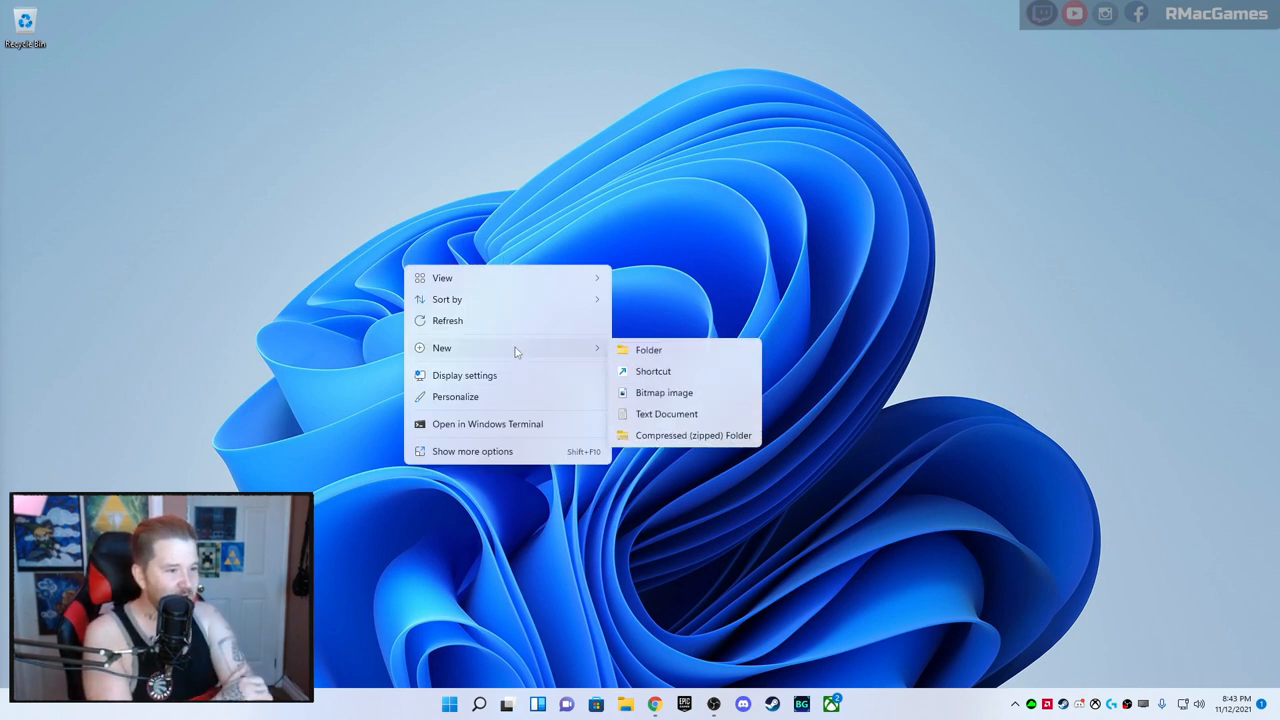
mouse_move(541, 425)
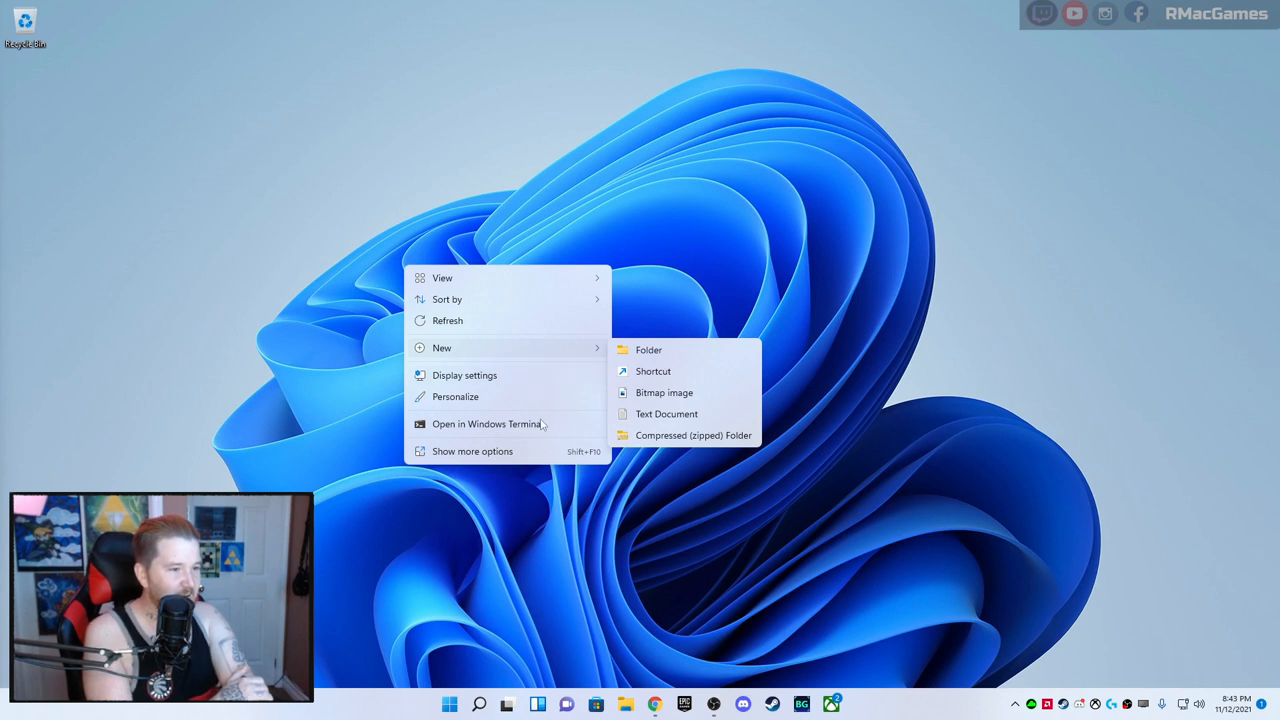
mouse_move(507, 429)
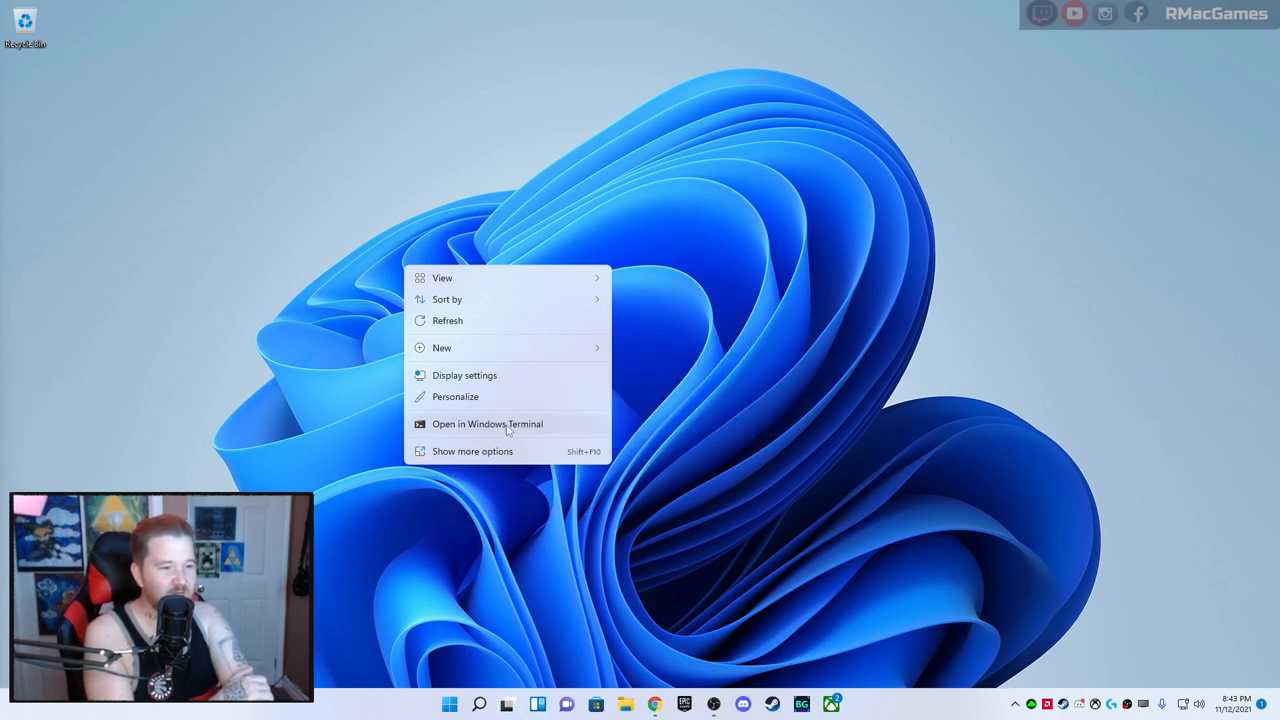
Launch Windows Terminal with a PowerShell tab at the Desktop folder prompt
click(487, 424)
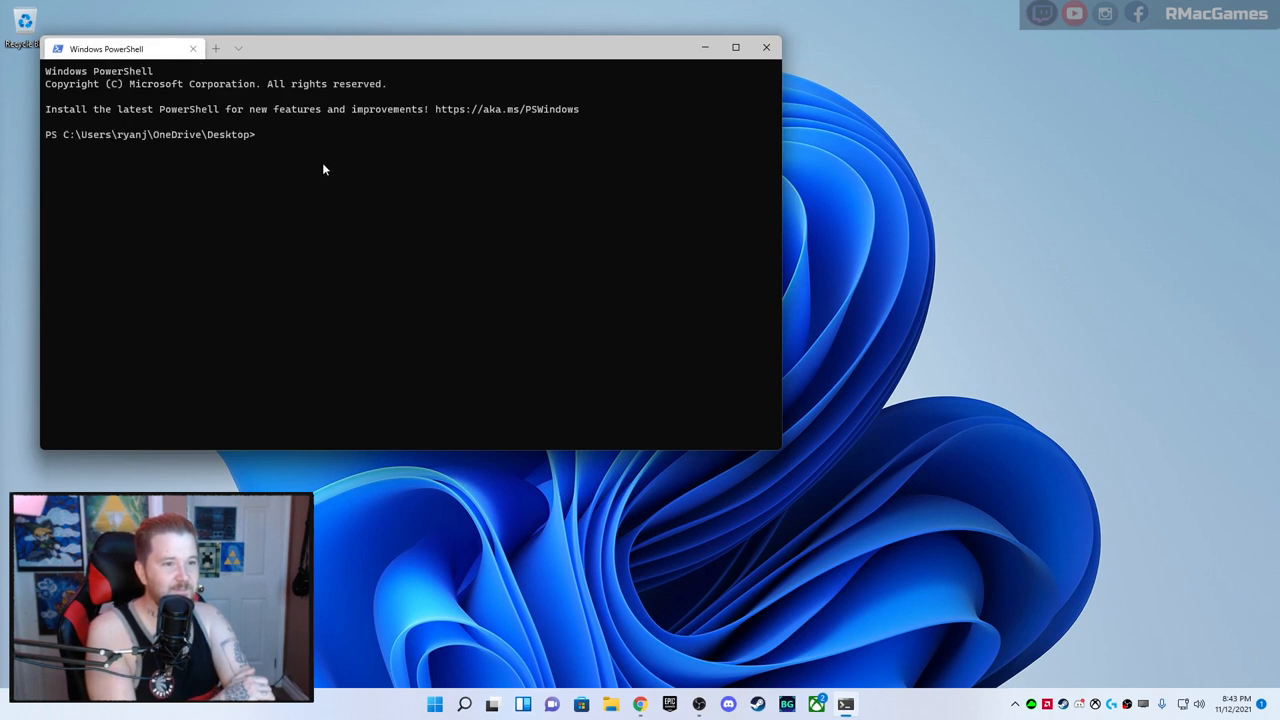
mouse_move(353, 163)
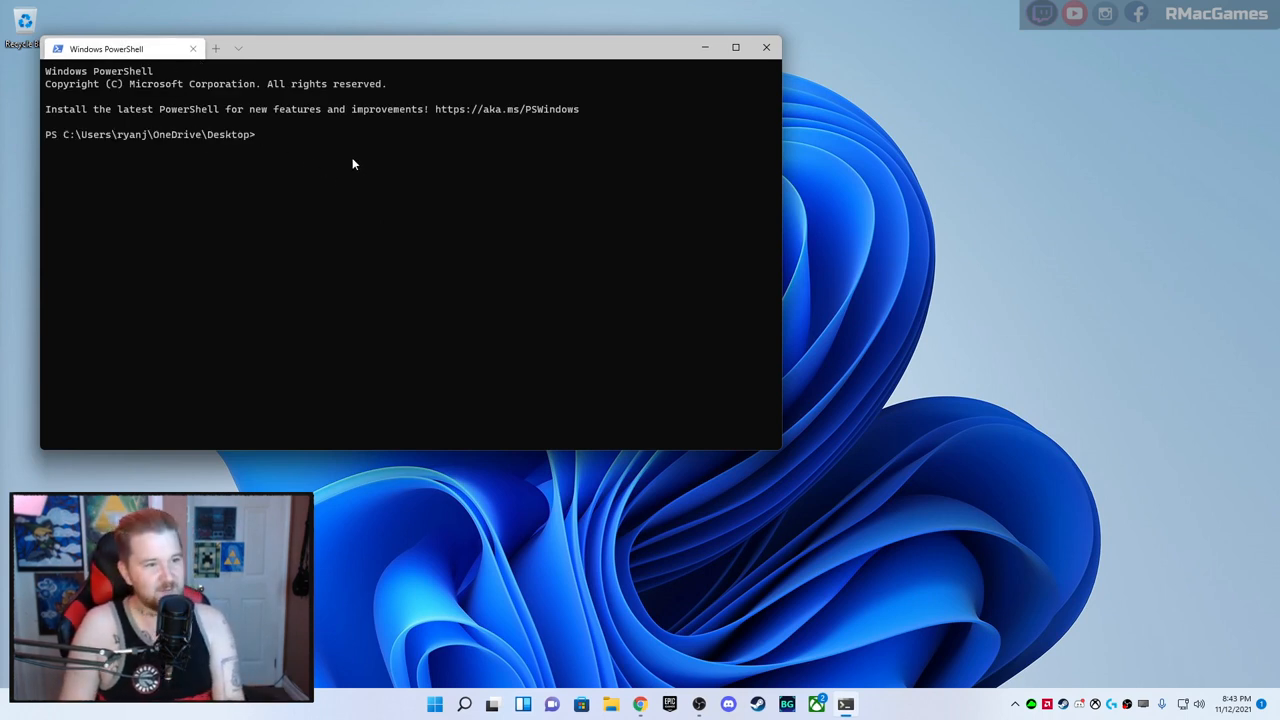
text(r)
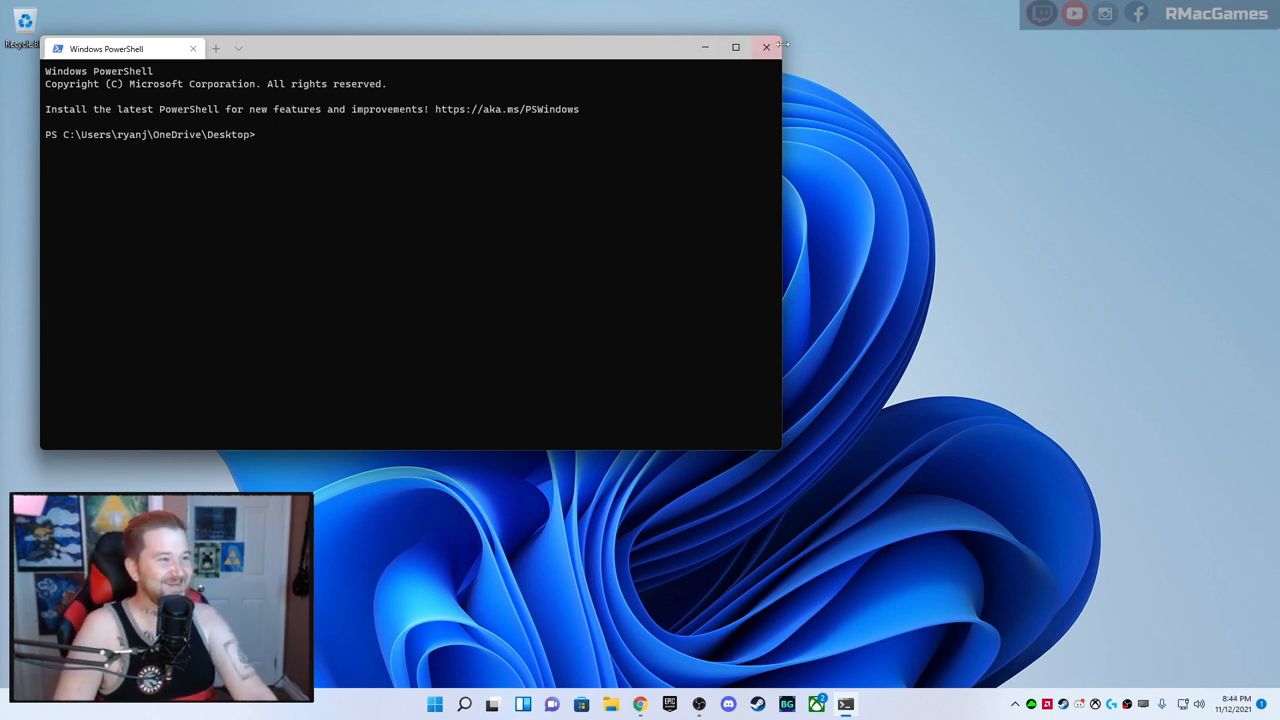
mouse_move(767, 51)
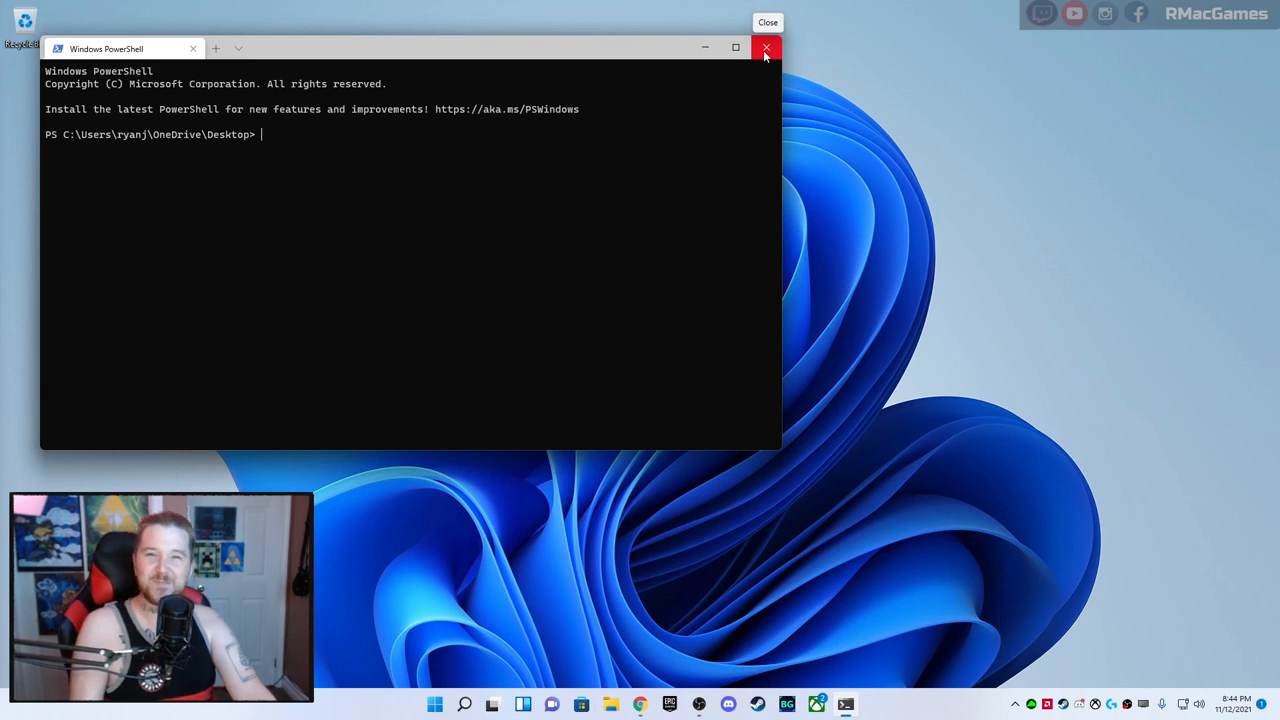
Close the PowerShell Windows Terminal window
click(764, 50)
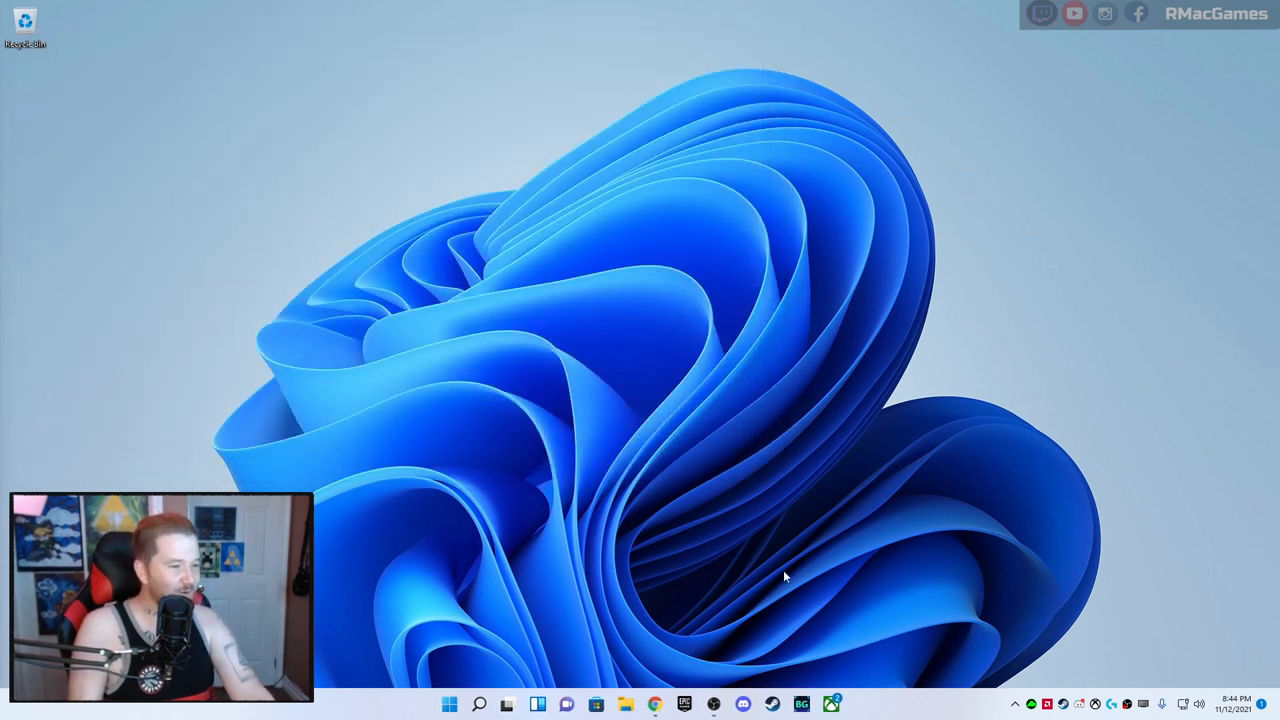
mouse_move(783, 426)
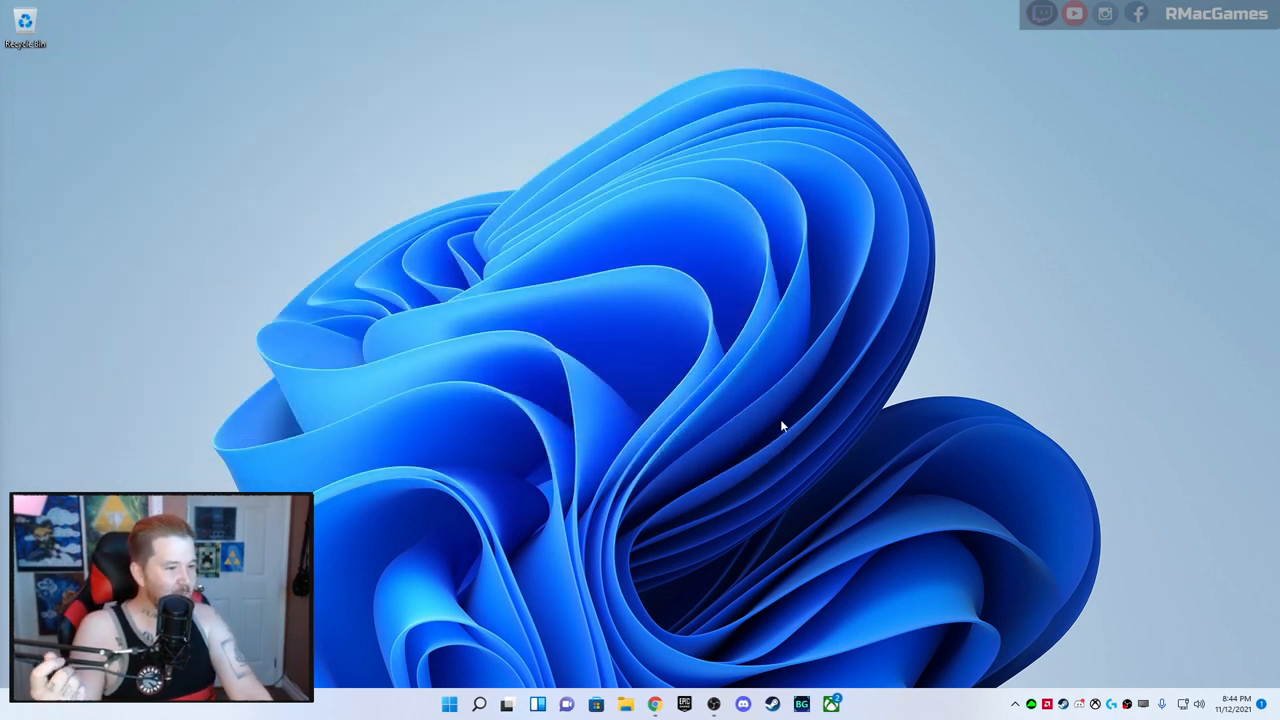
mouse_move(832, 642)
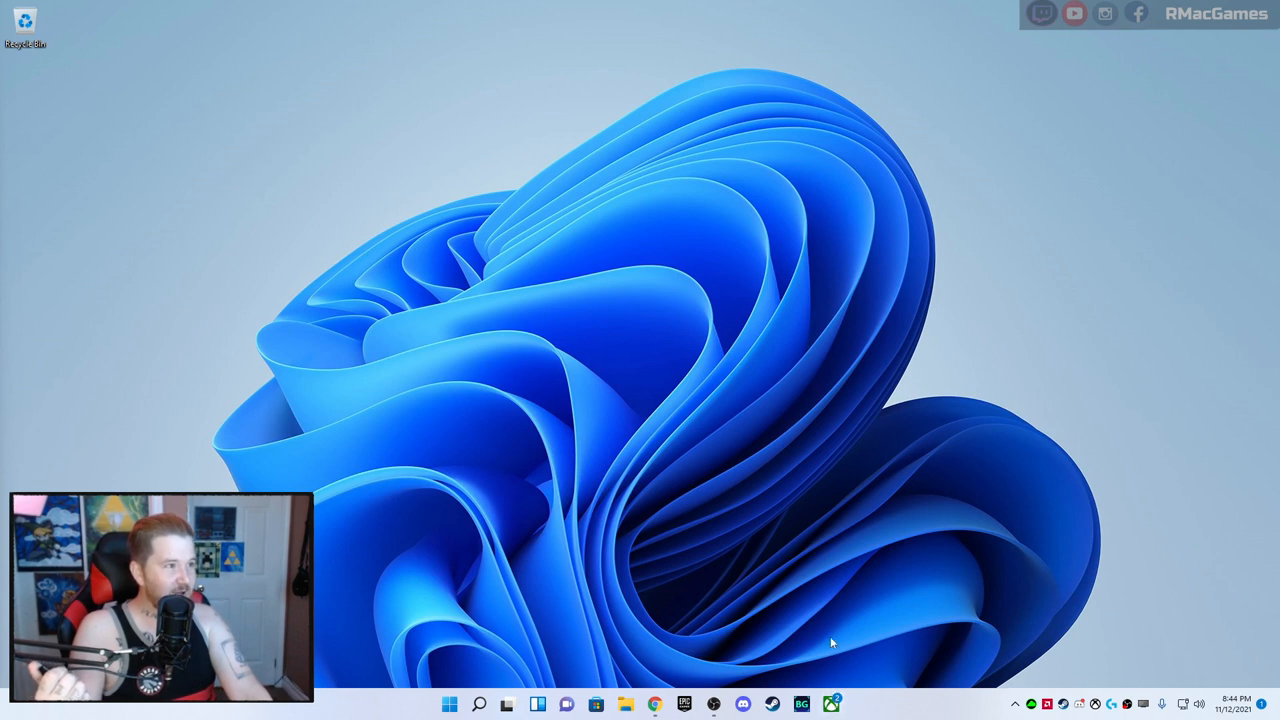
mouse_move(811, 612)
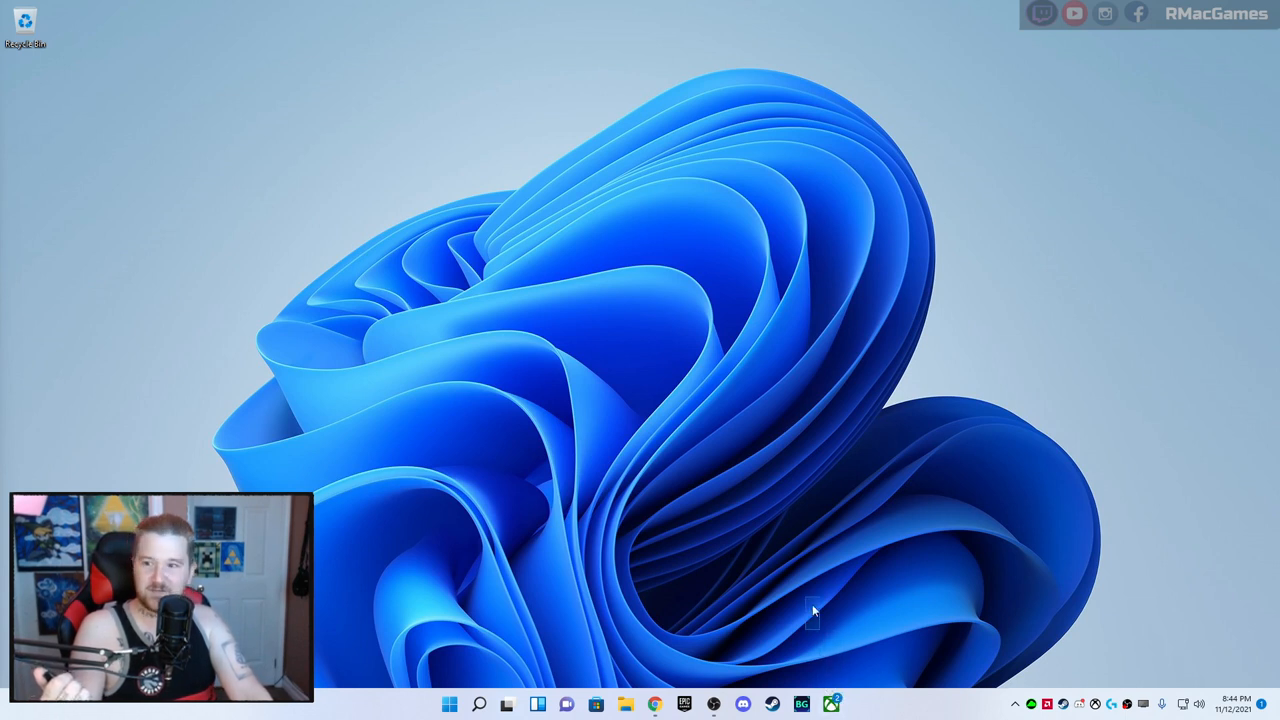
mouse_move(835, 701)
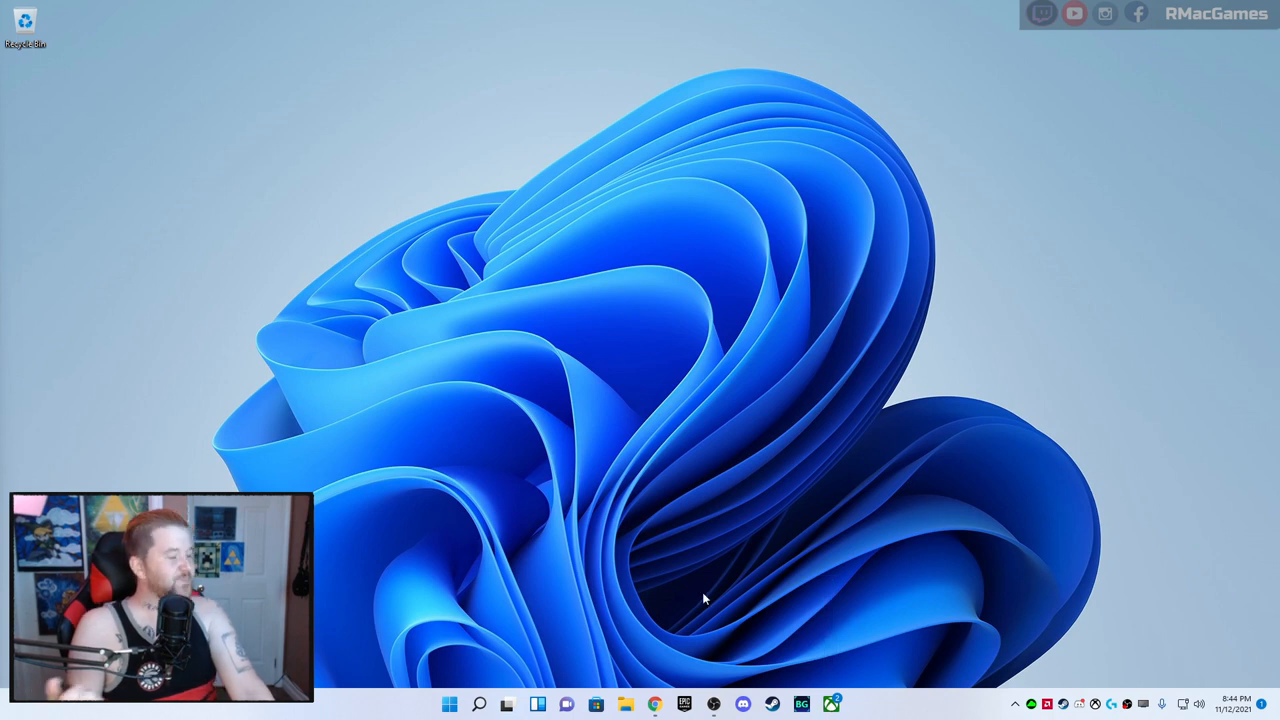
mouse_move(705, 597)
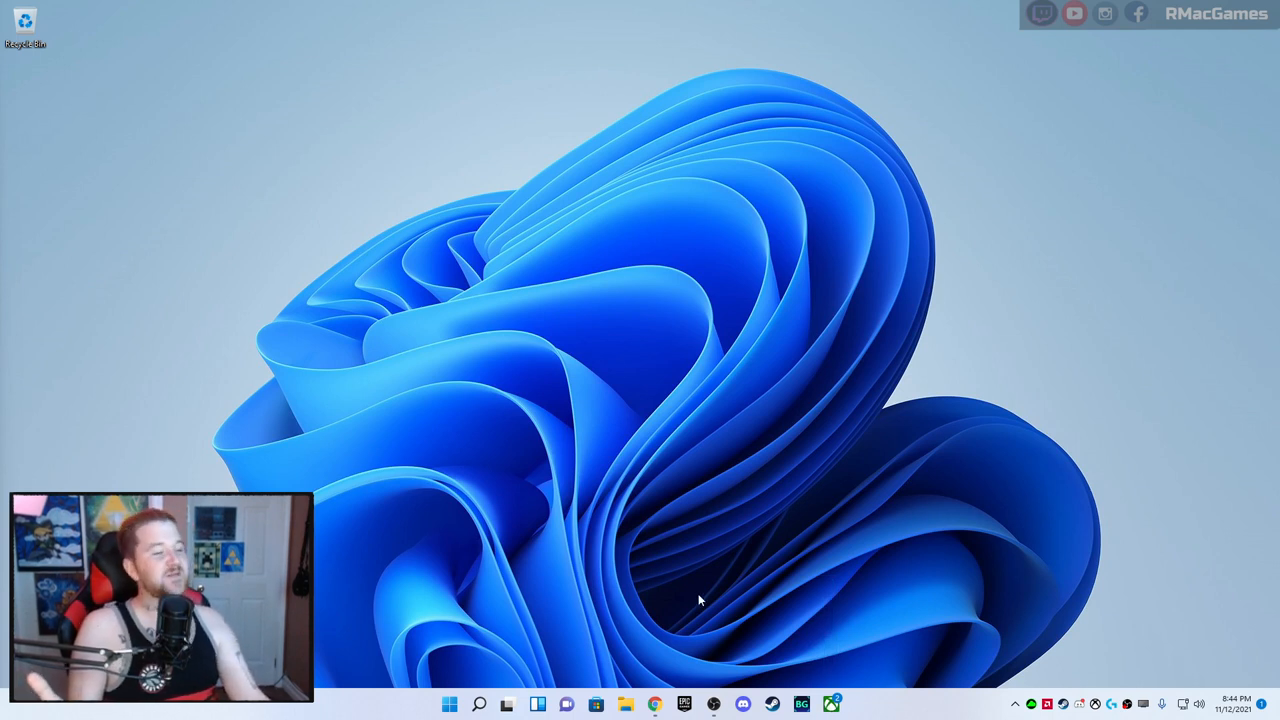
mouse_move(582, 612)
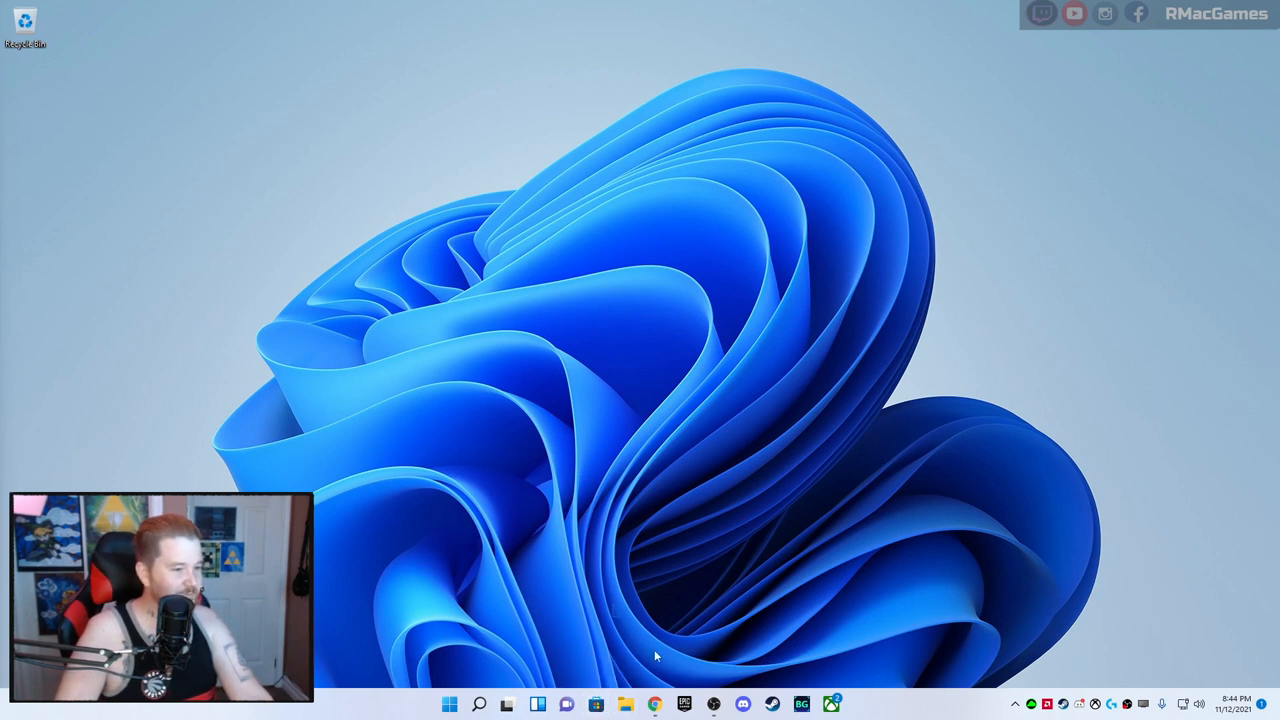
mouse_move(610, 605)
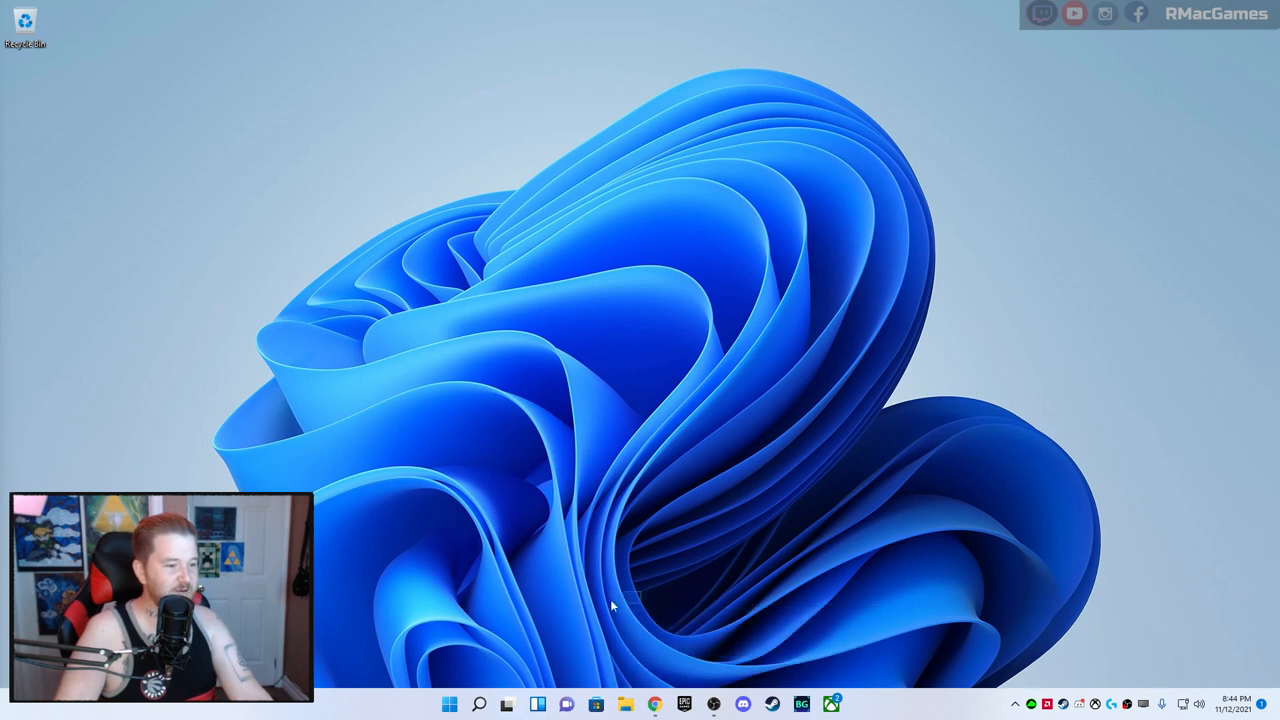
mouse_move(480, 703)
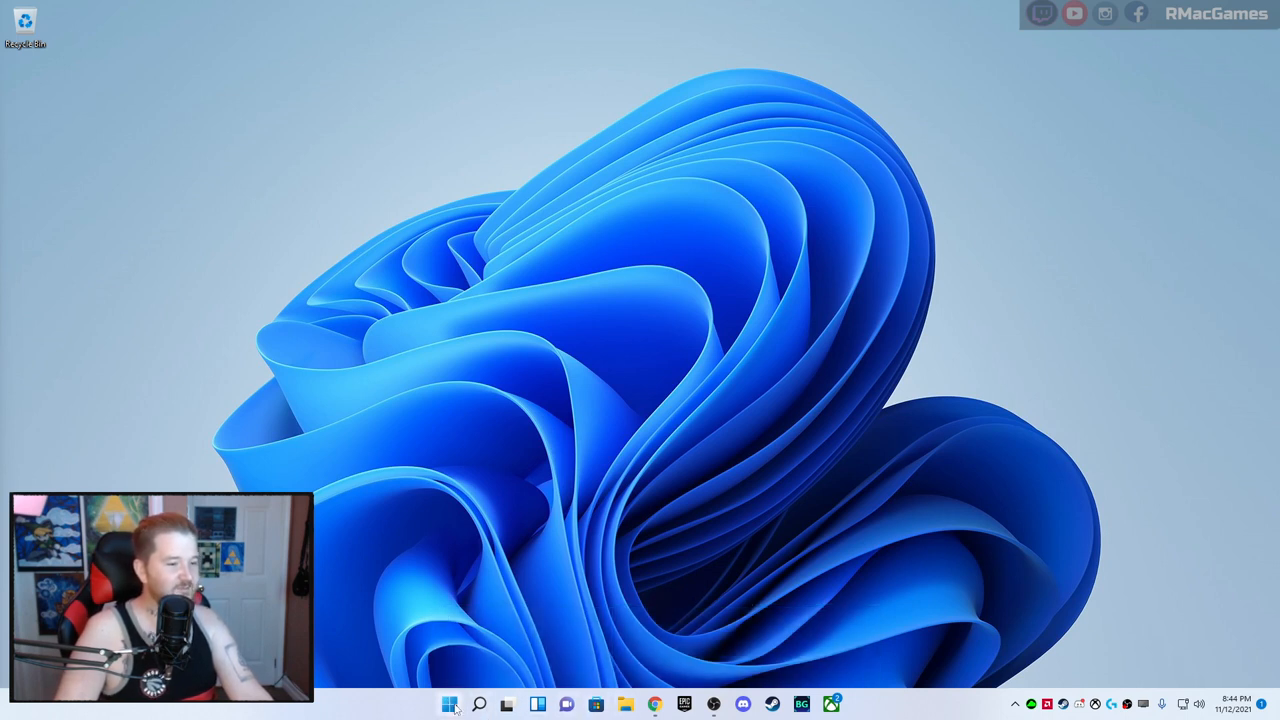
Scroll the Start menu's All apps list, go back to pinned apps, then choose More
click(452, 705)
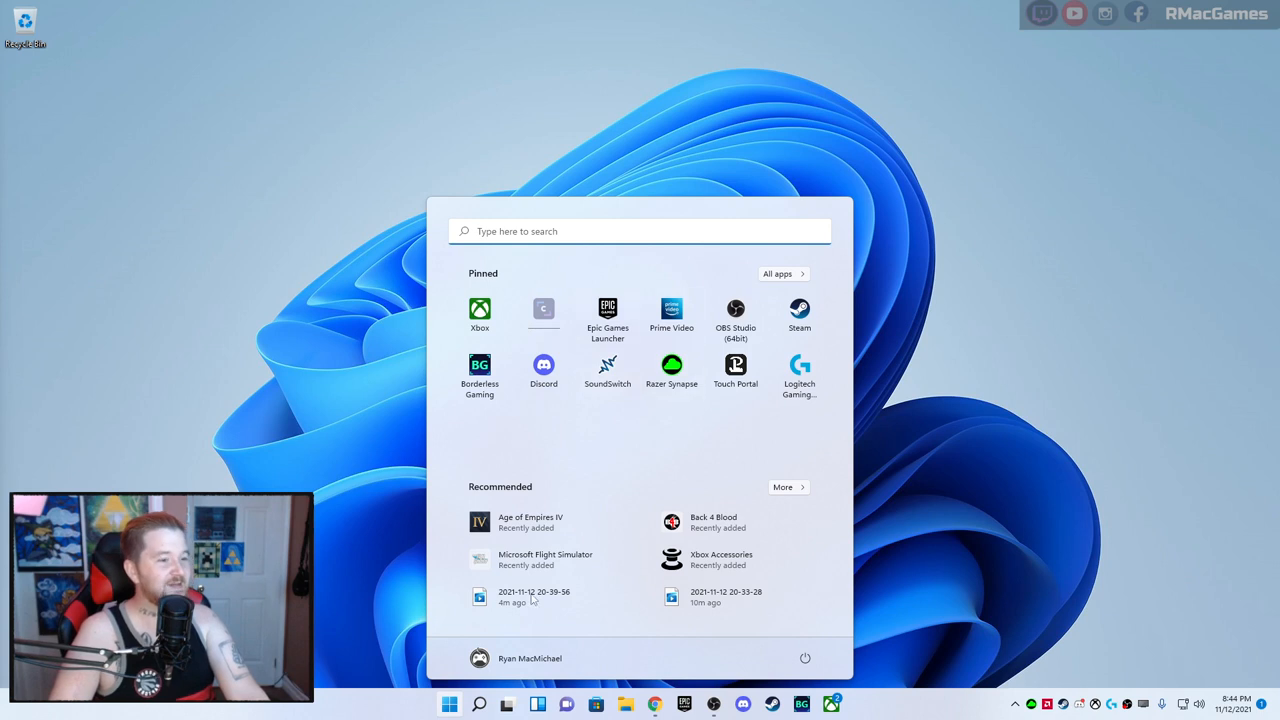
mouse_move(680, 348)
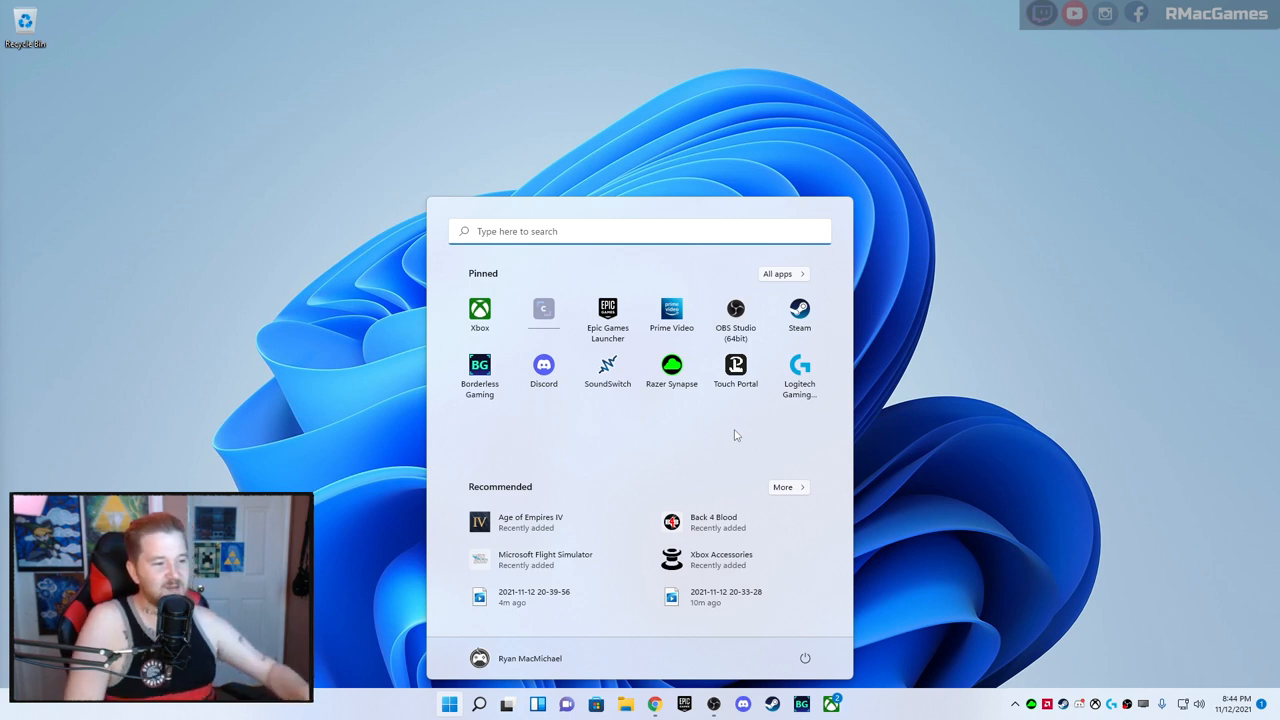
mouse_move(787, 412)
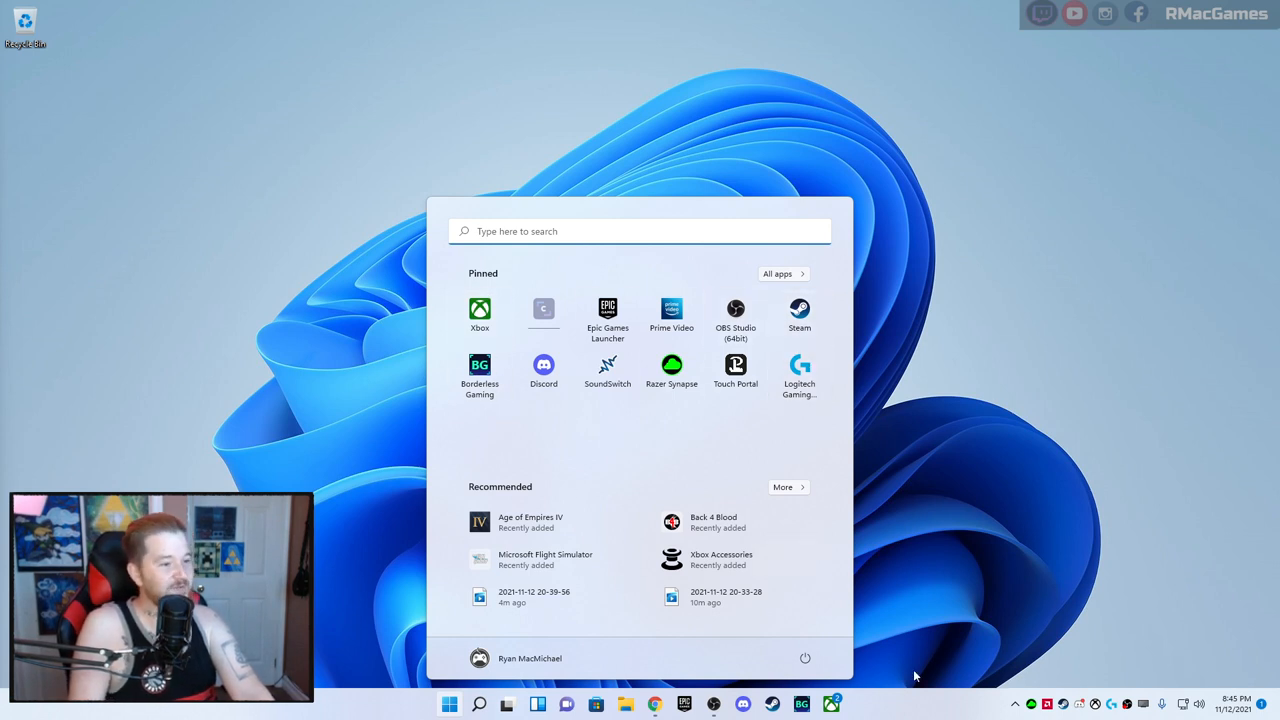
mouse_move(814, 293)
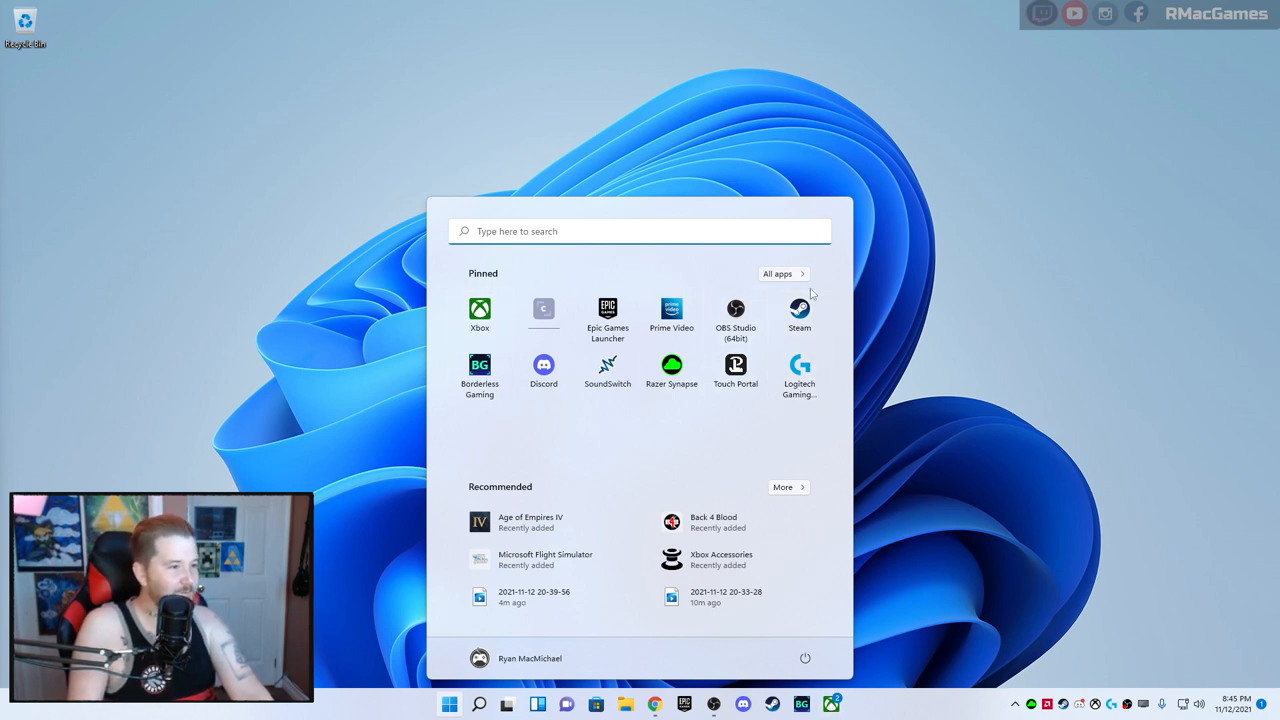
click(782, 273)
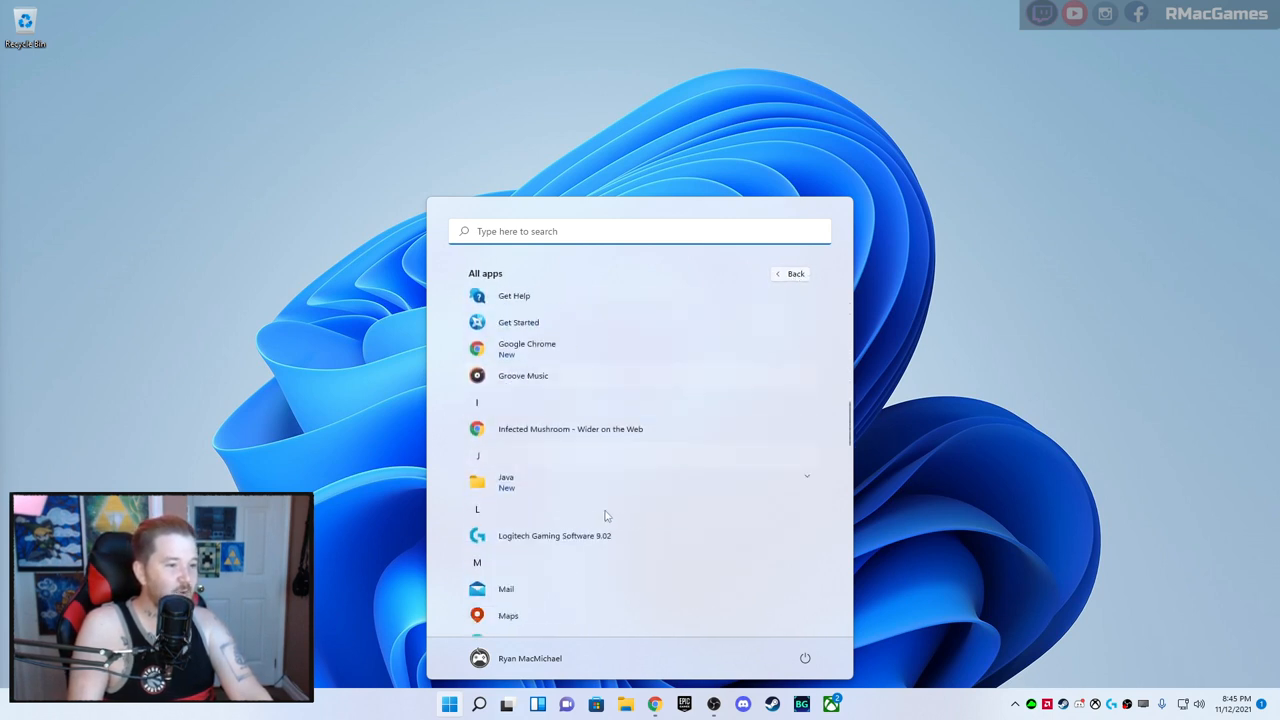
scroll(down, 3)
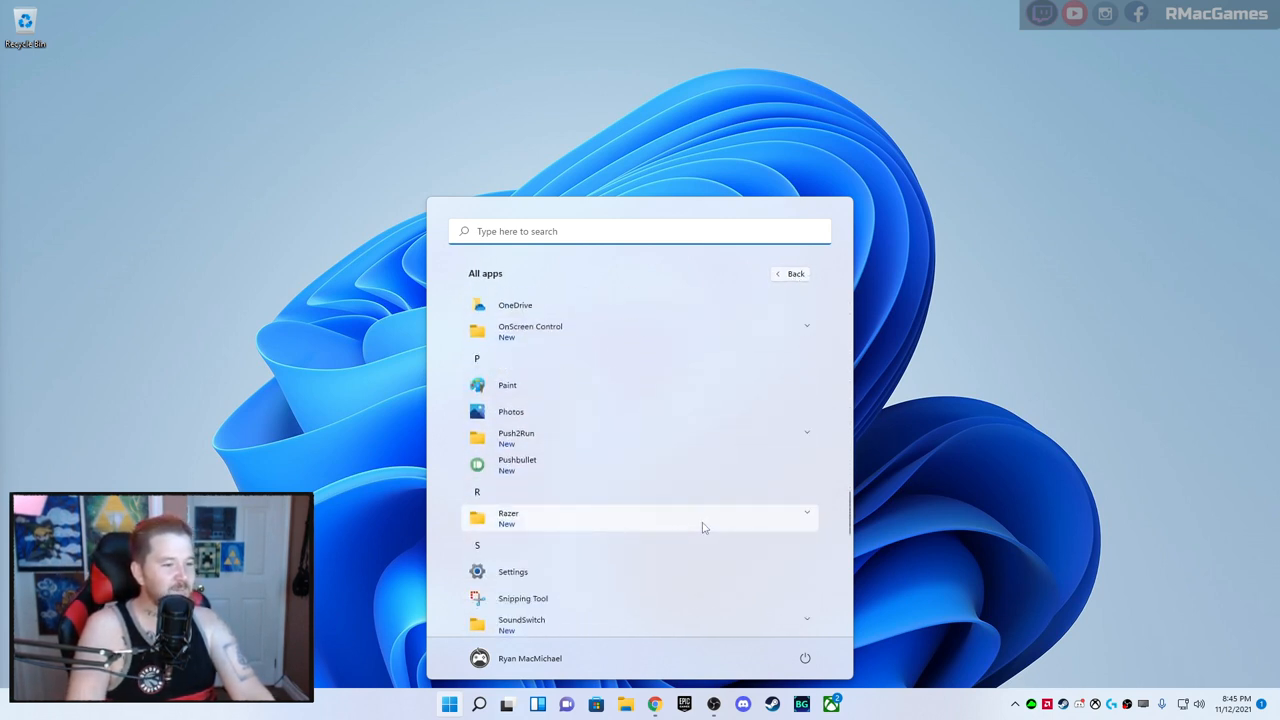
scroll(down, 3)
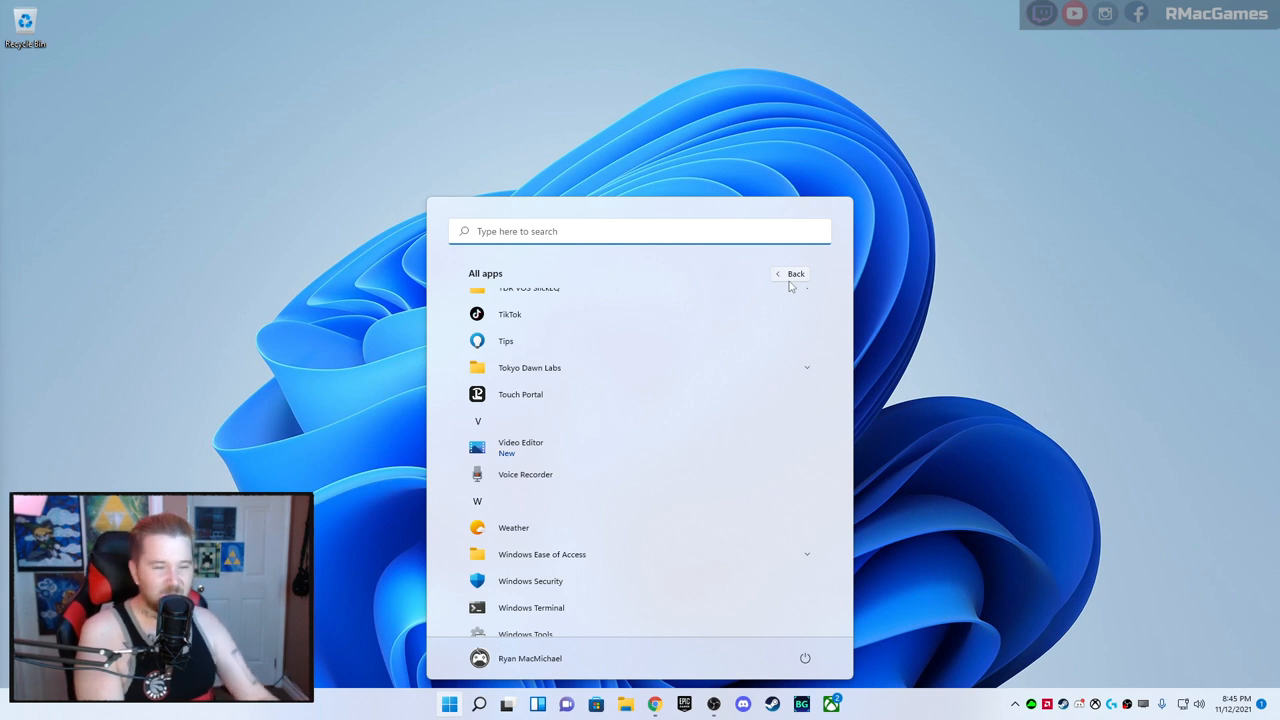
click(795, 273)
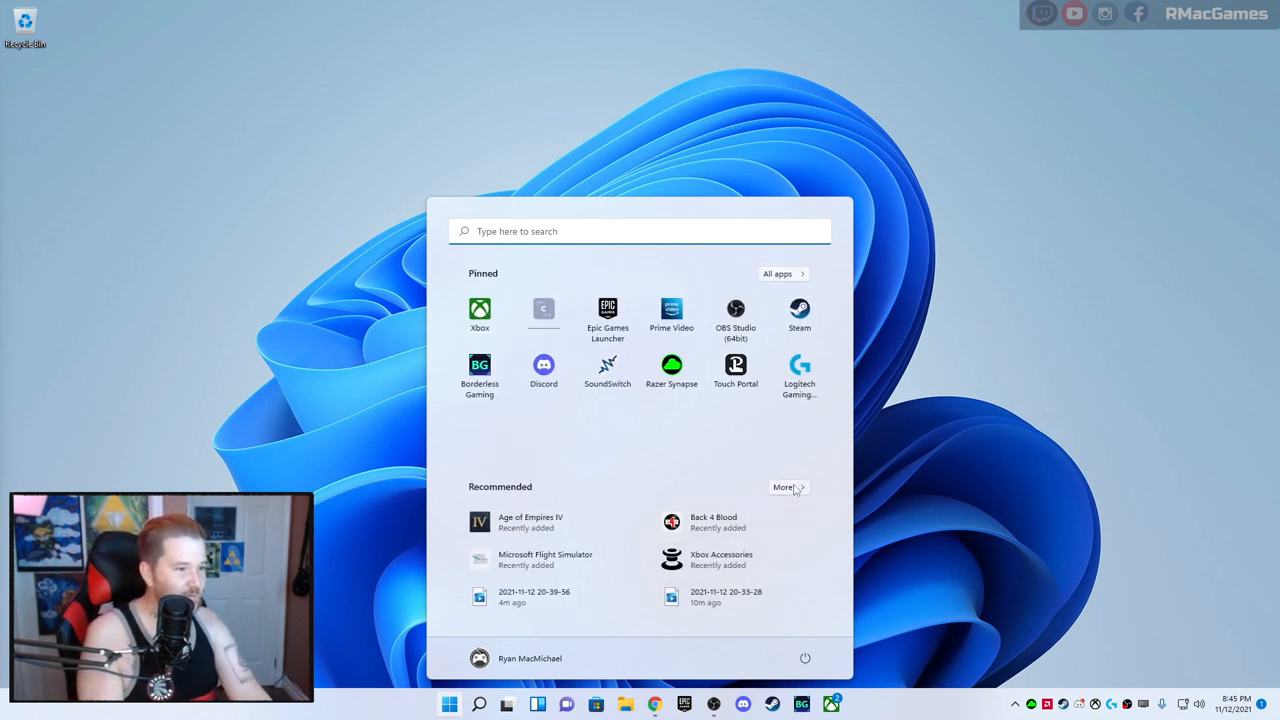
click(788, 487)
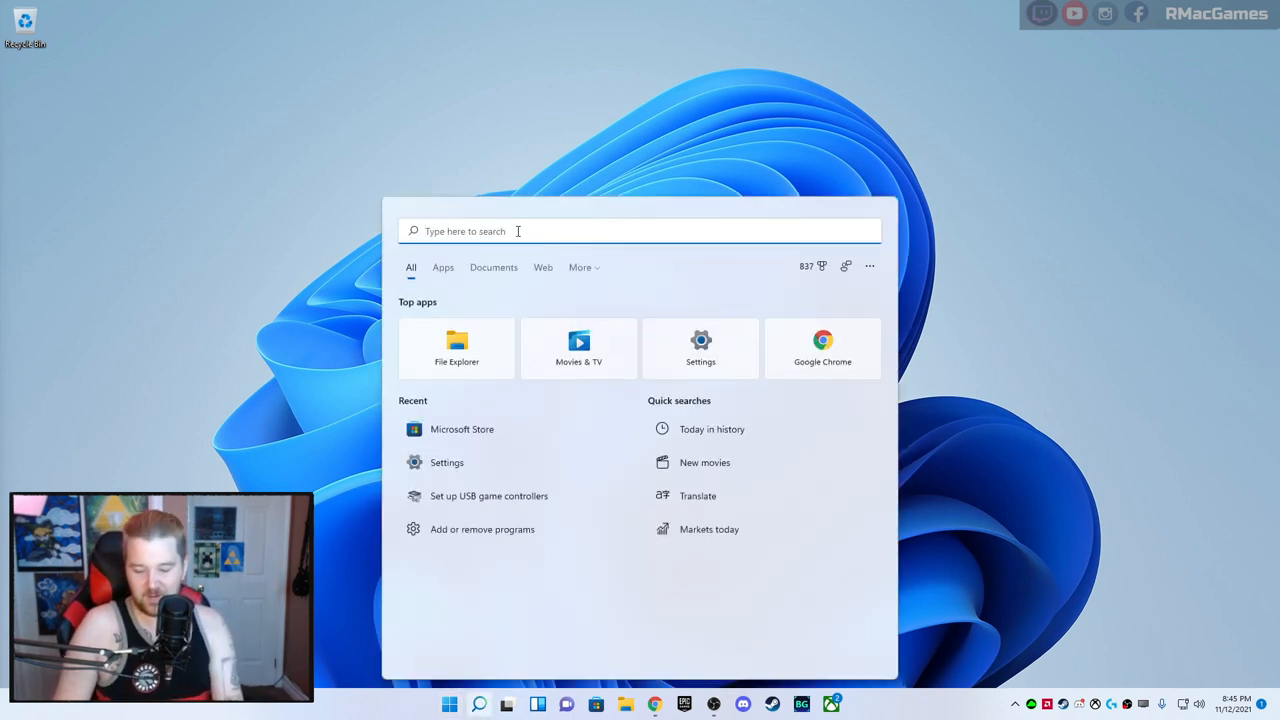
Search for 'flight sim', then reopen Start and the search panel and scroll it
text(flight sim)
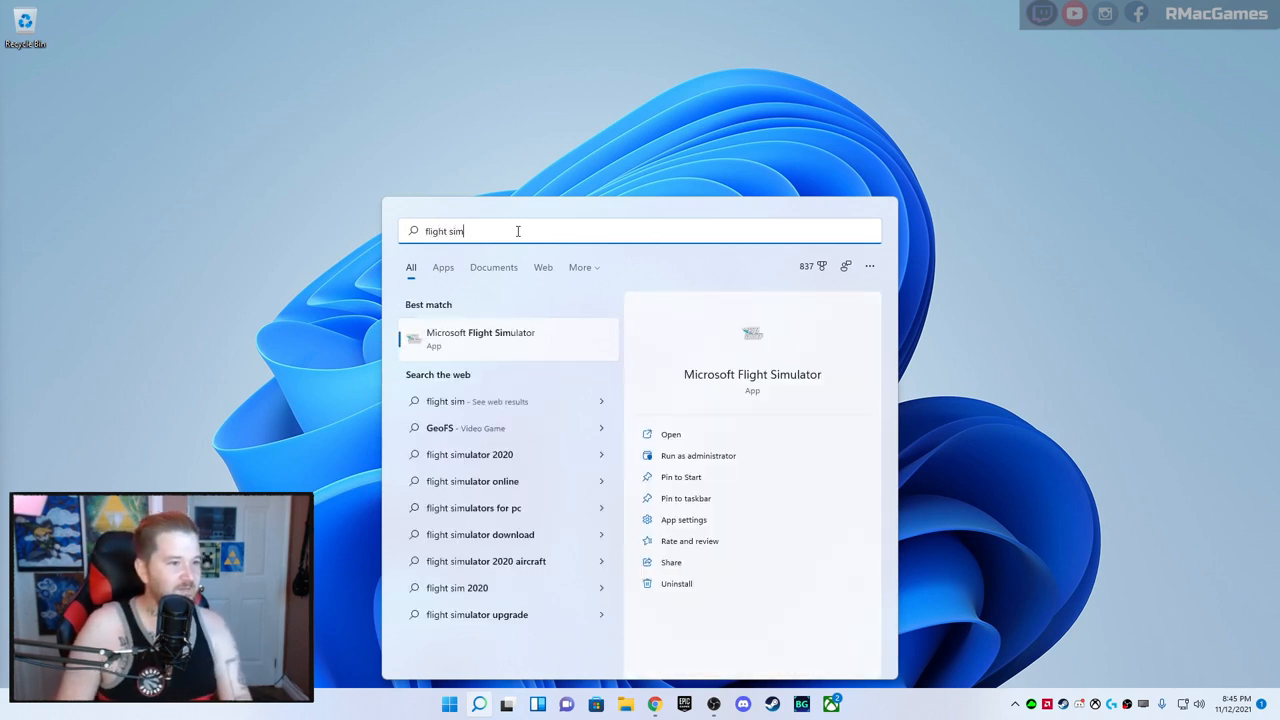
mouse_move(968, 449)
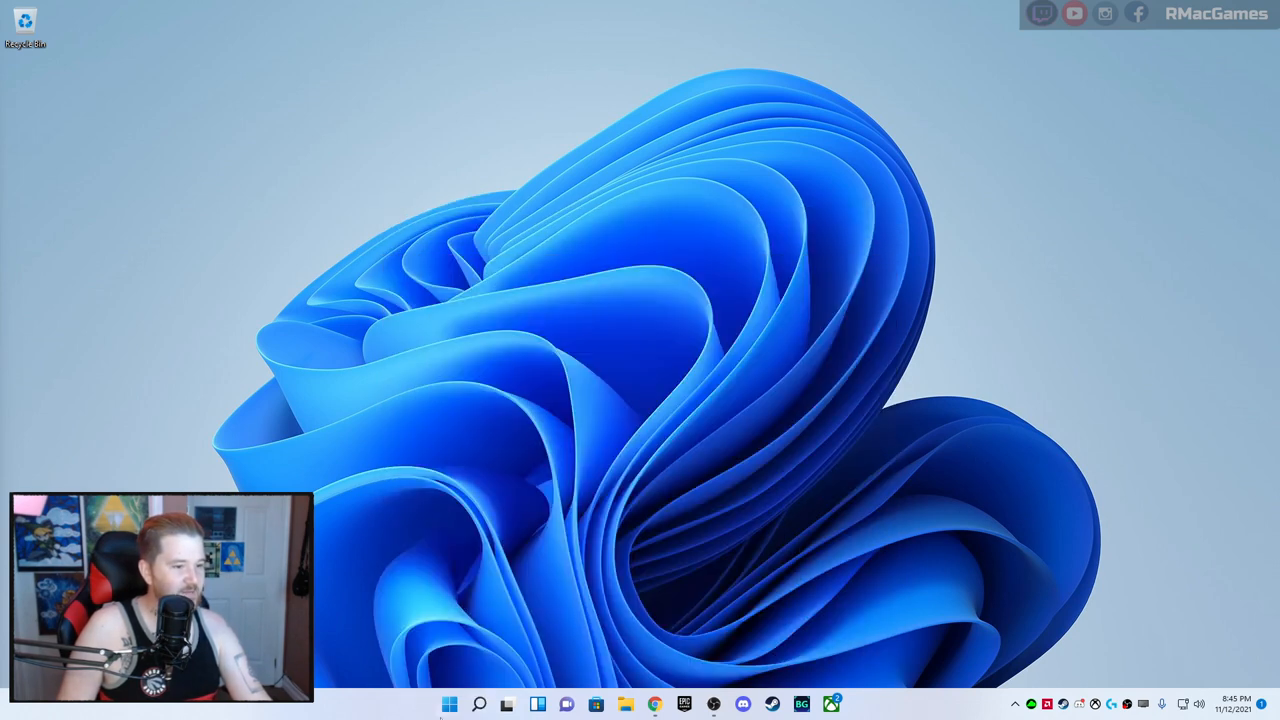
click(449, 704)
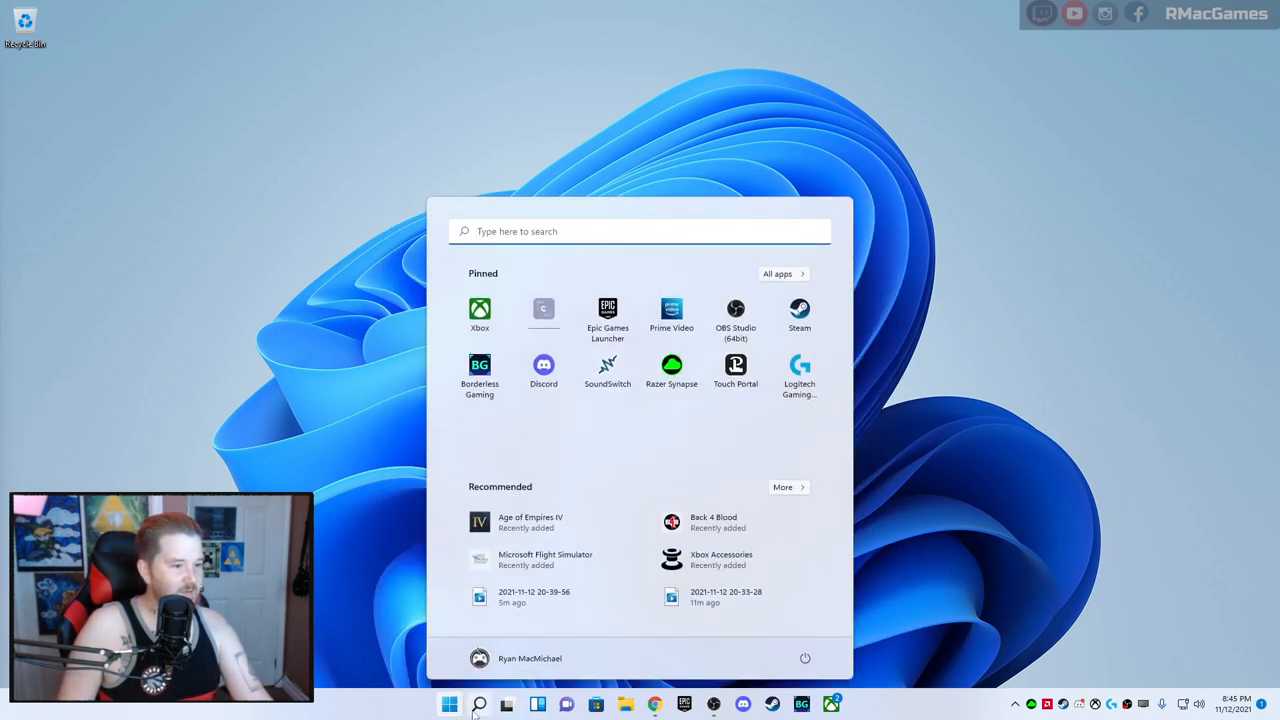
click(479, 704)
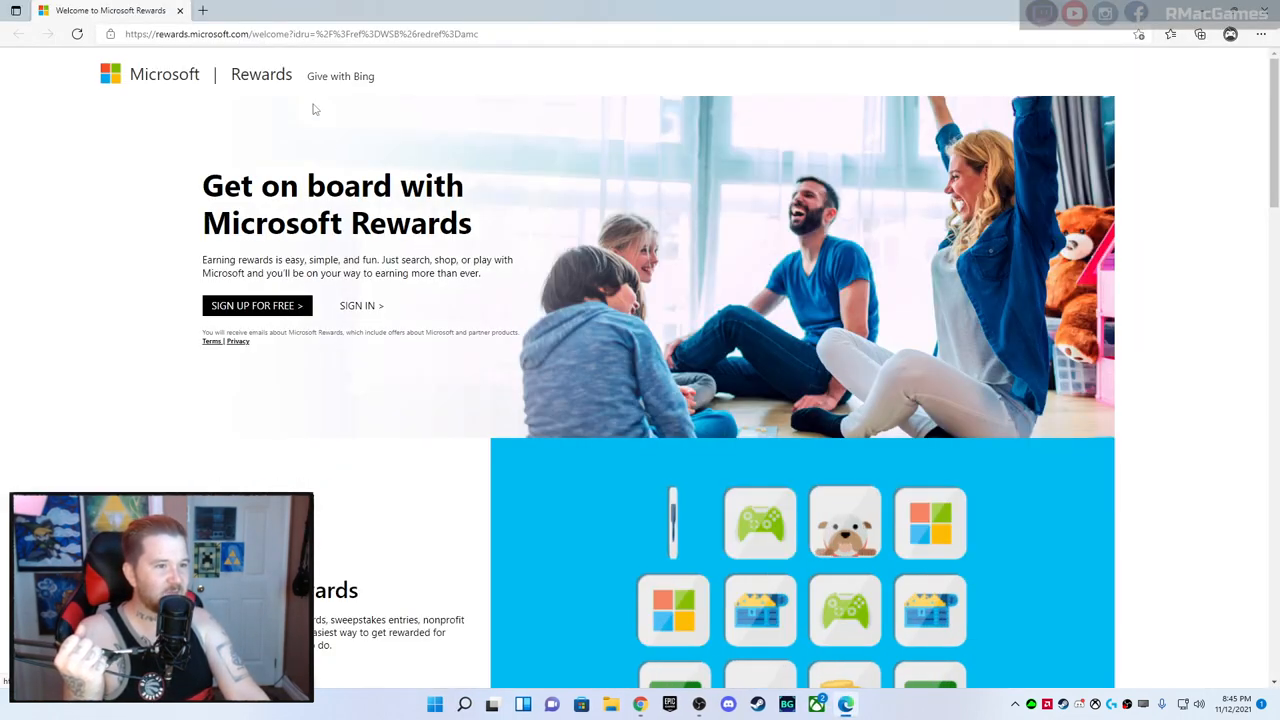
scroll(down, 3)
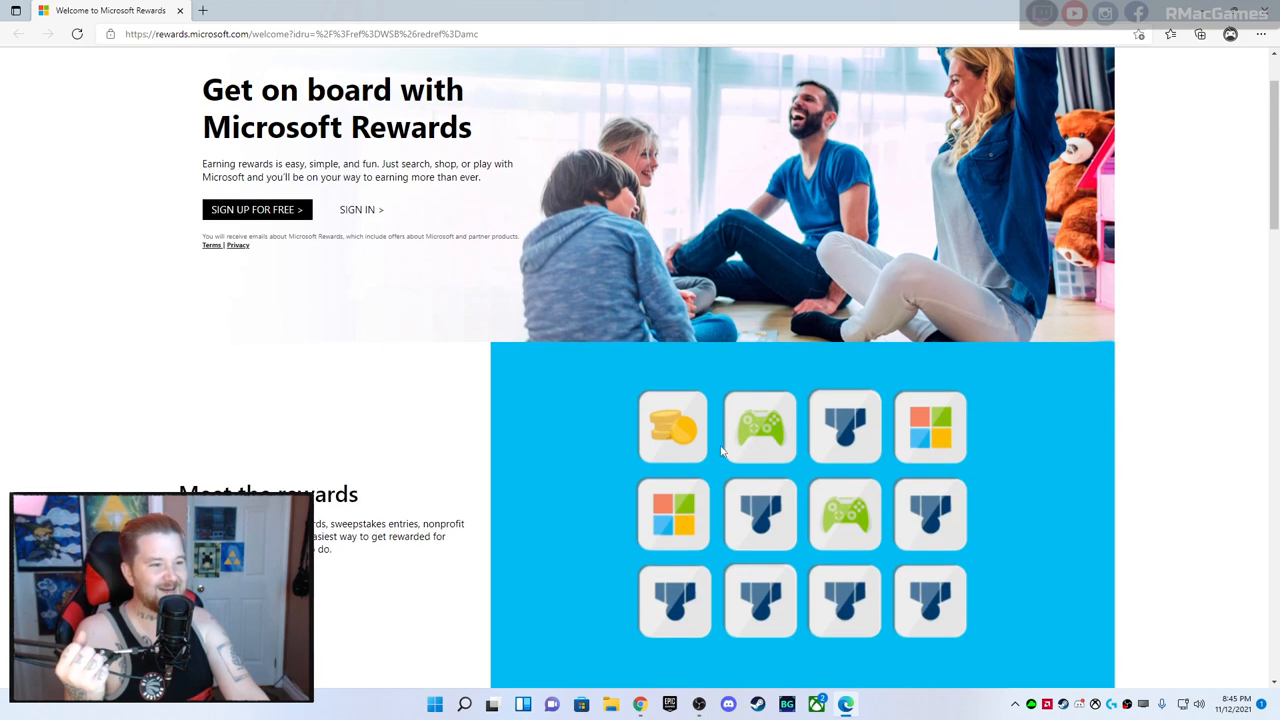
scroll(down, 3)
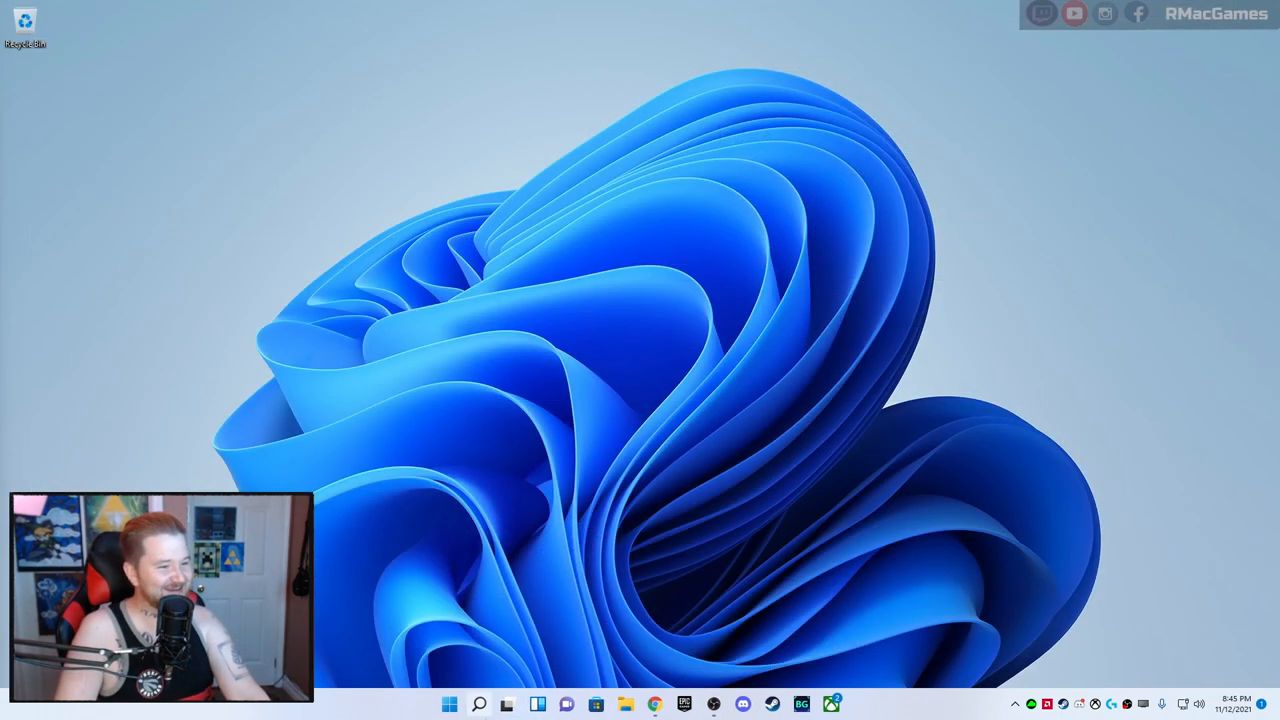
click(508, 703)
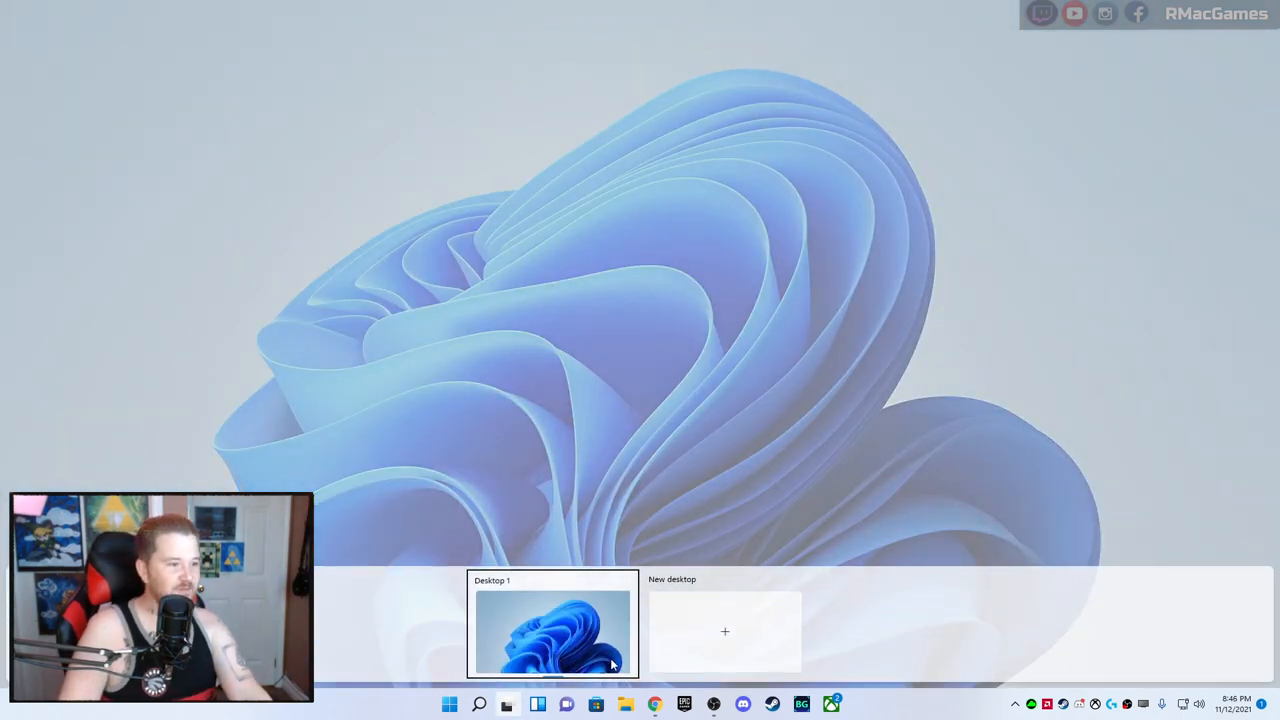
mouse_move(747, 643)
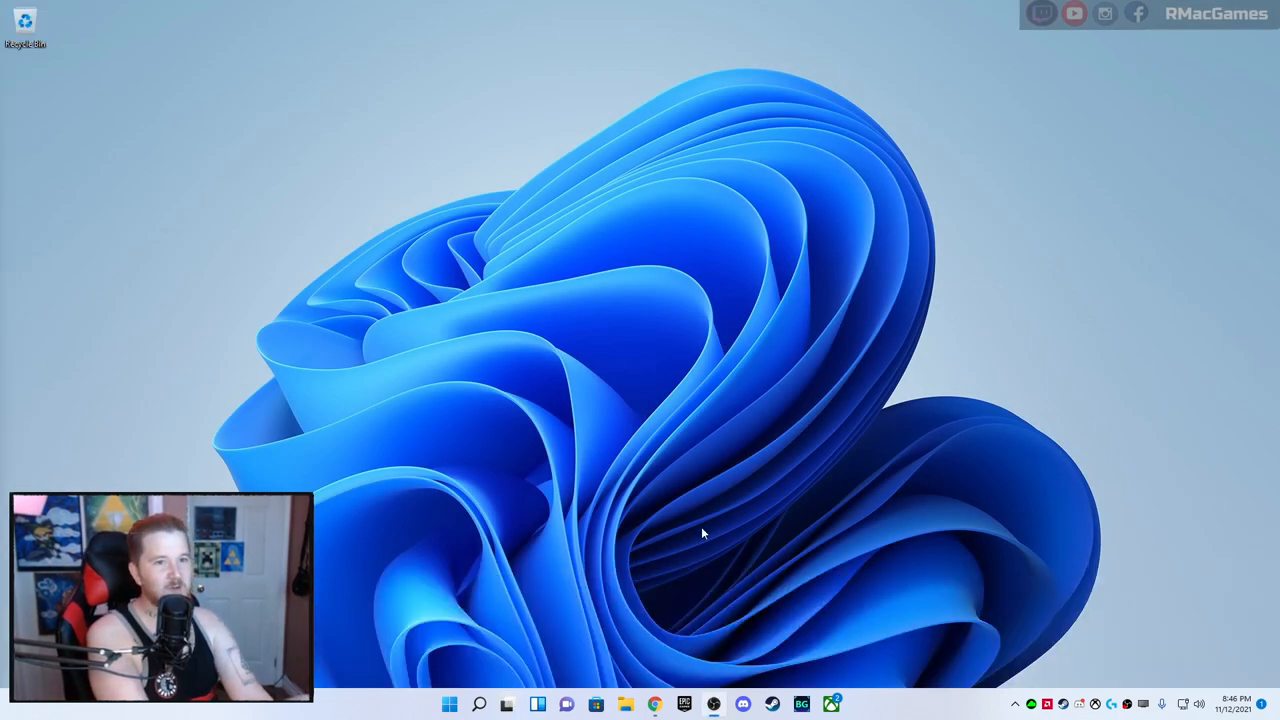
mouse_move(727, 616)
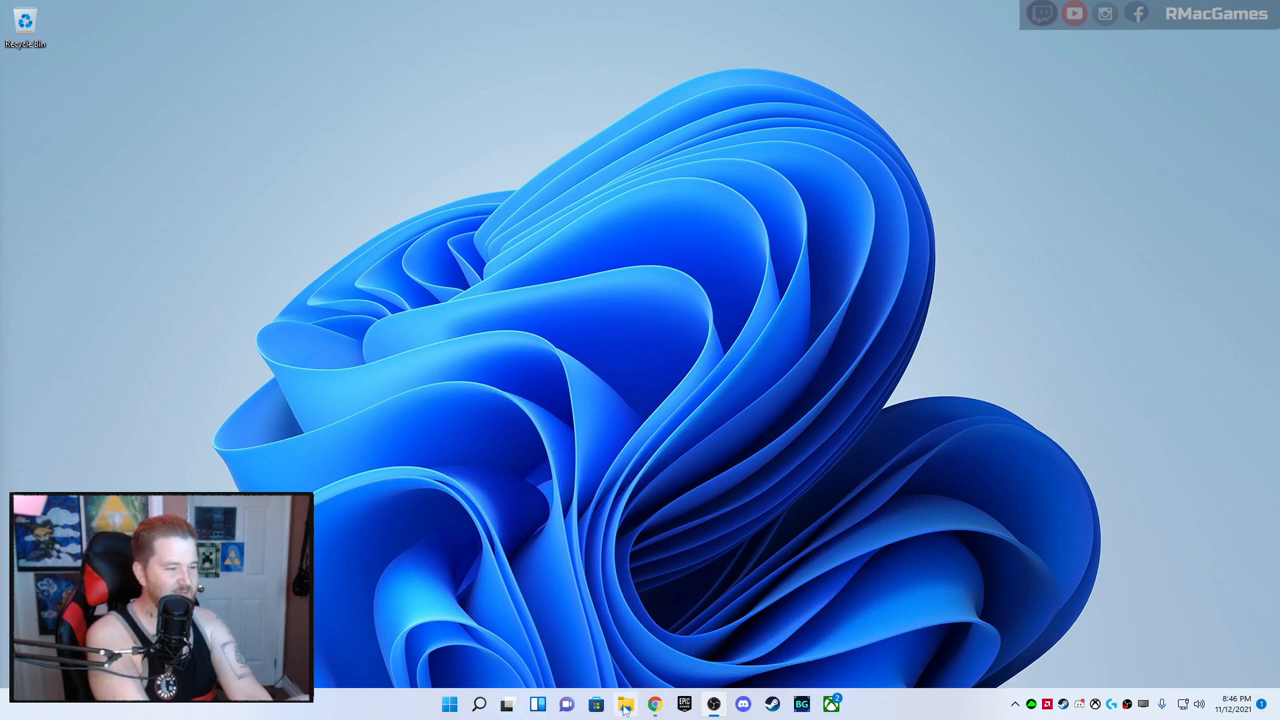
mouse_move(620, 703)
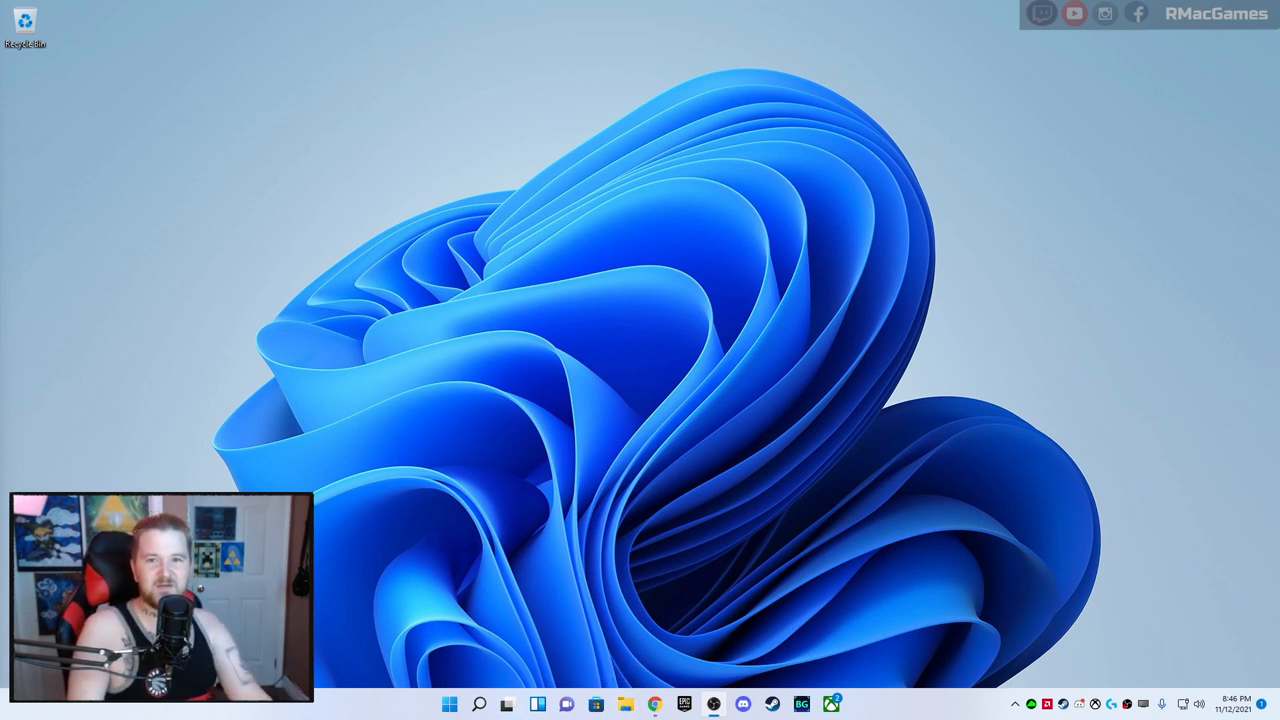
click(650, 703)
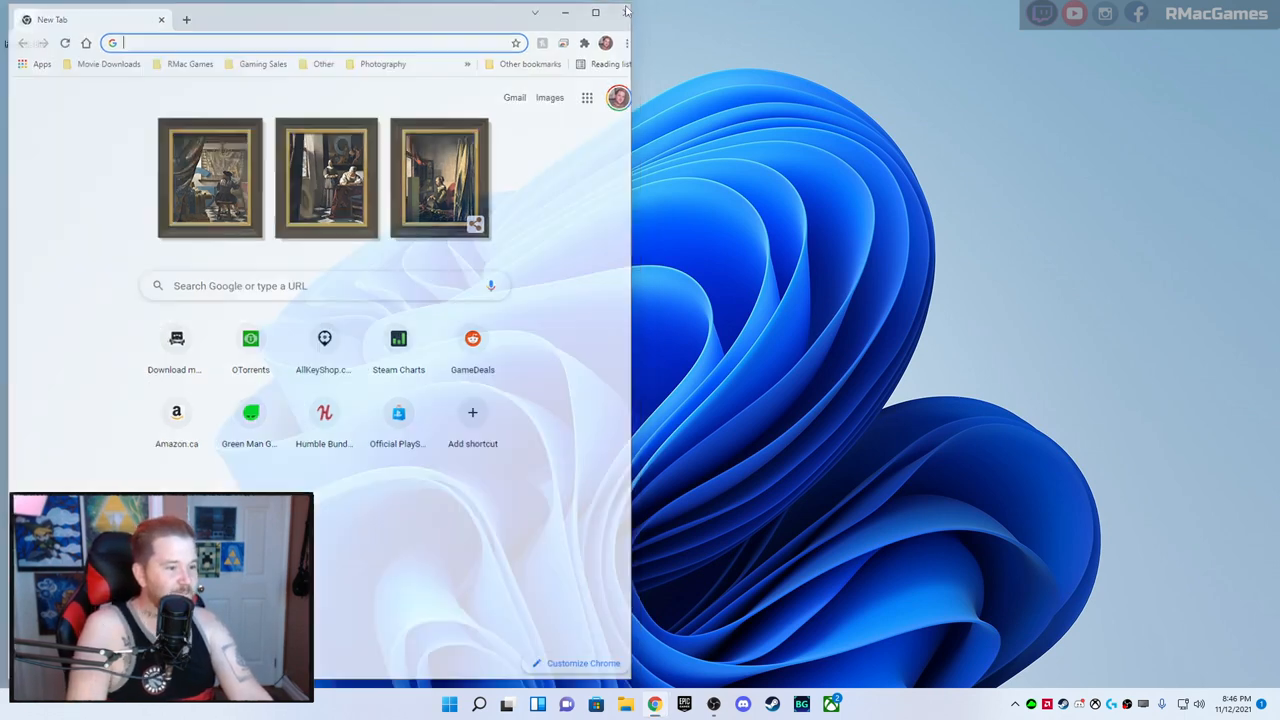
click(511, 704)
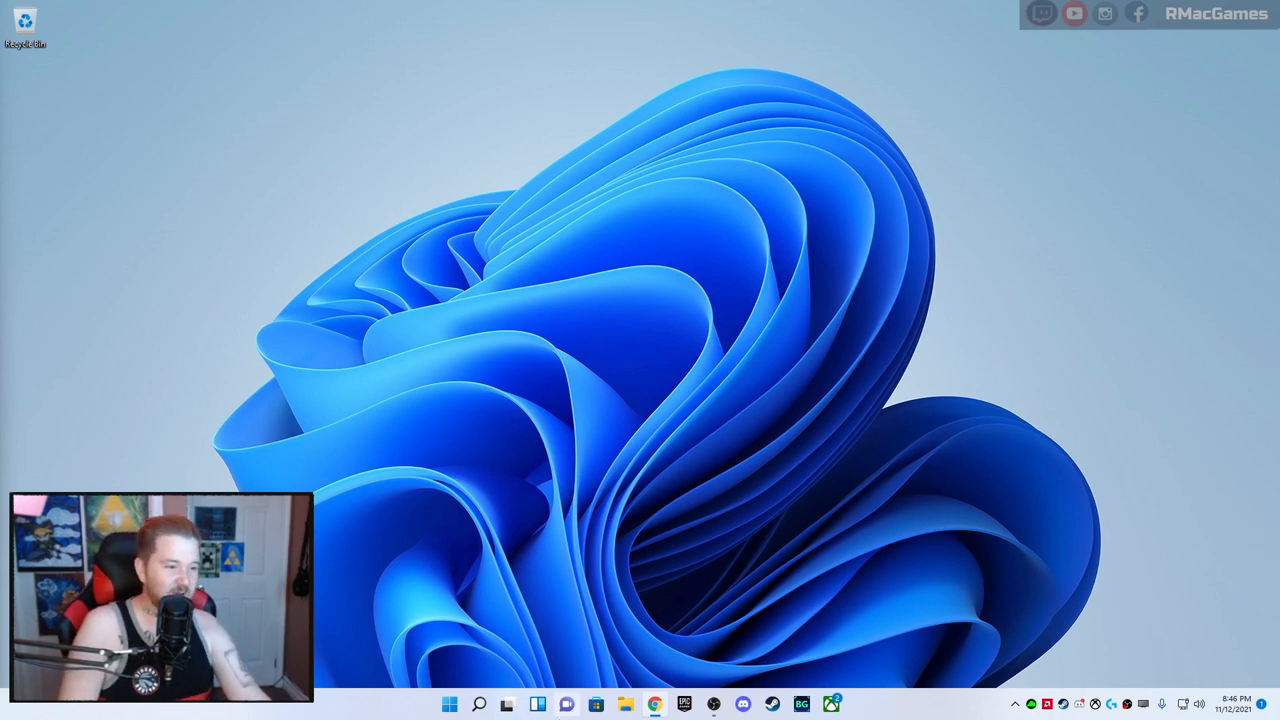
mouse_move(538, 701)
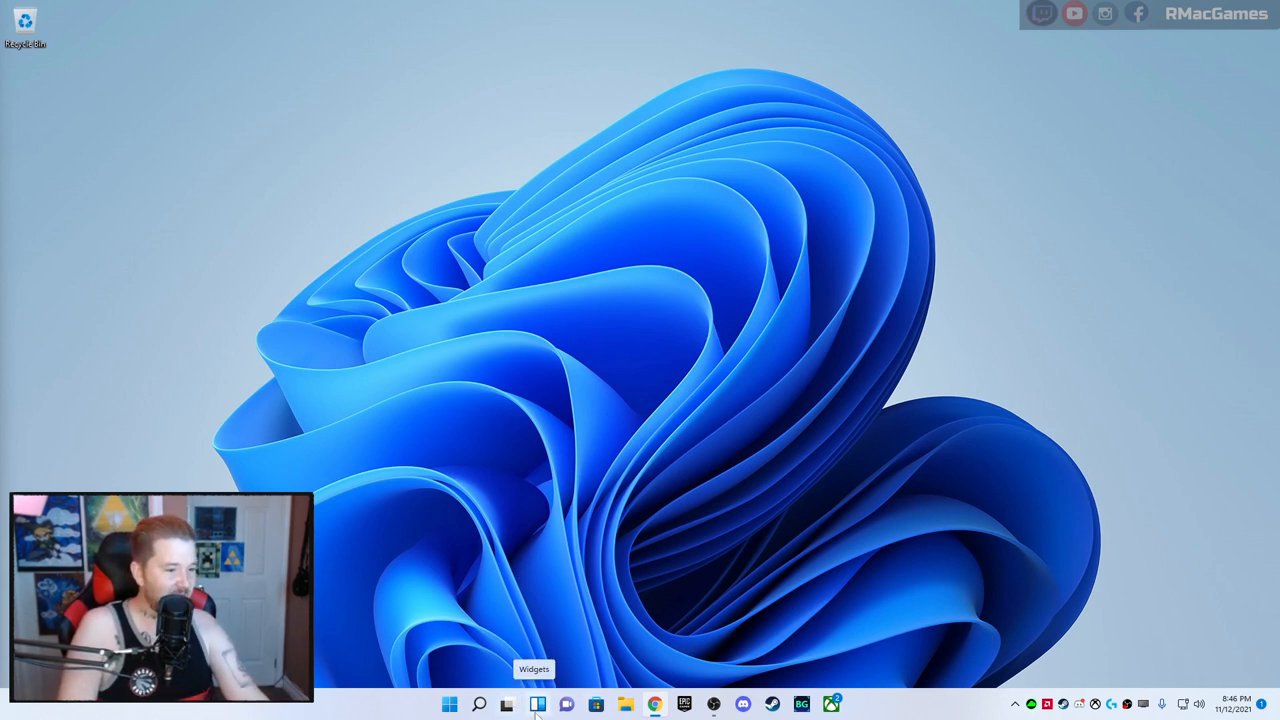
click(533, 701)
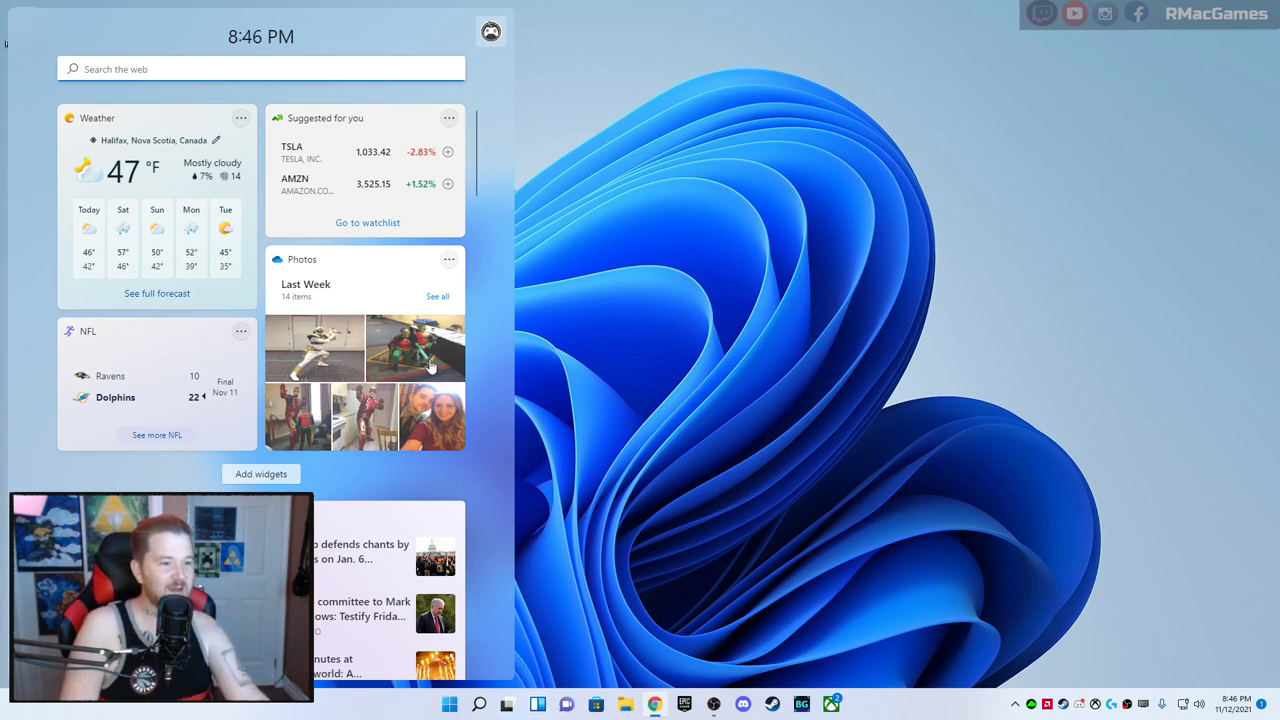
scroll(down, 3)
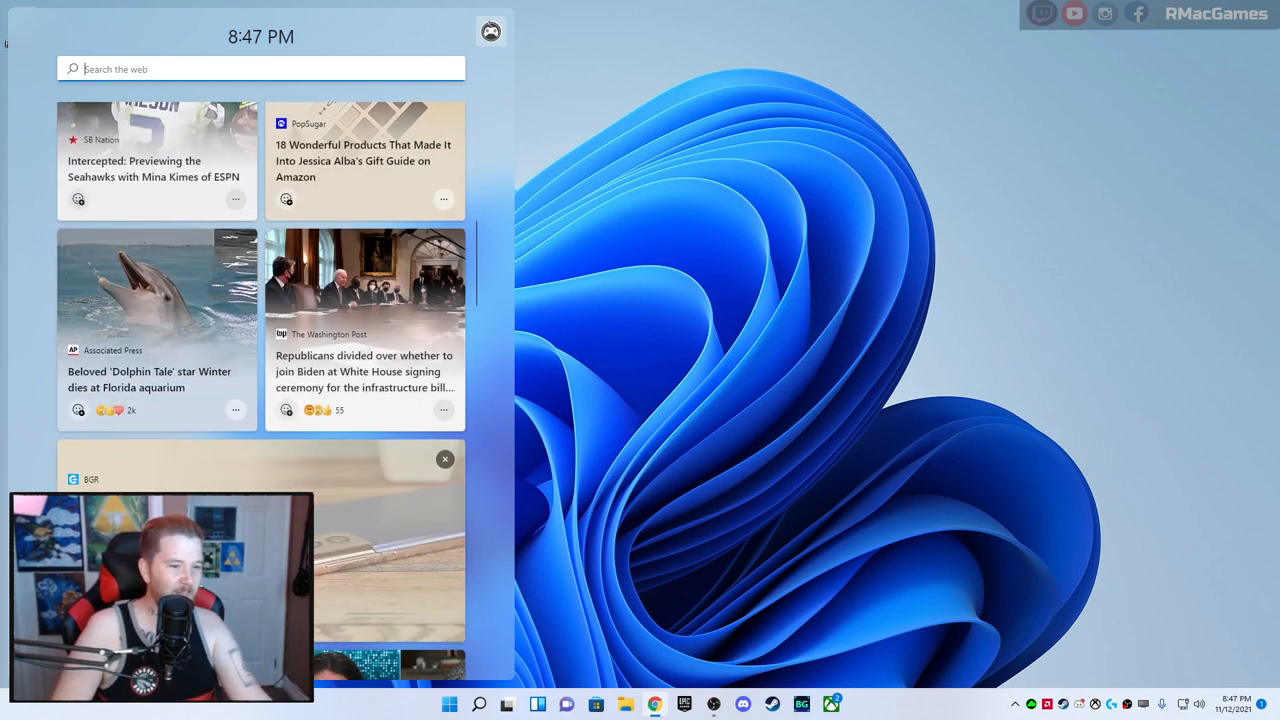
scroll(down, 3)
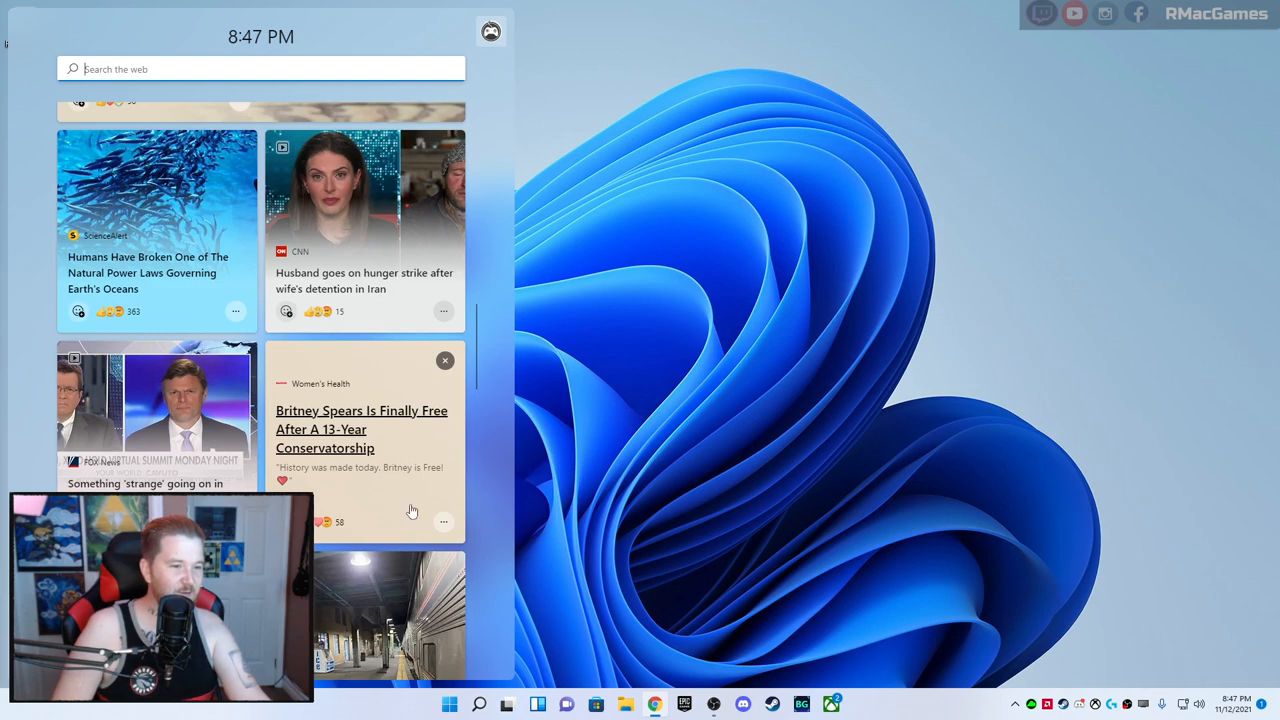
scroll(down, 3)
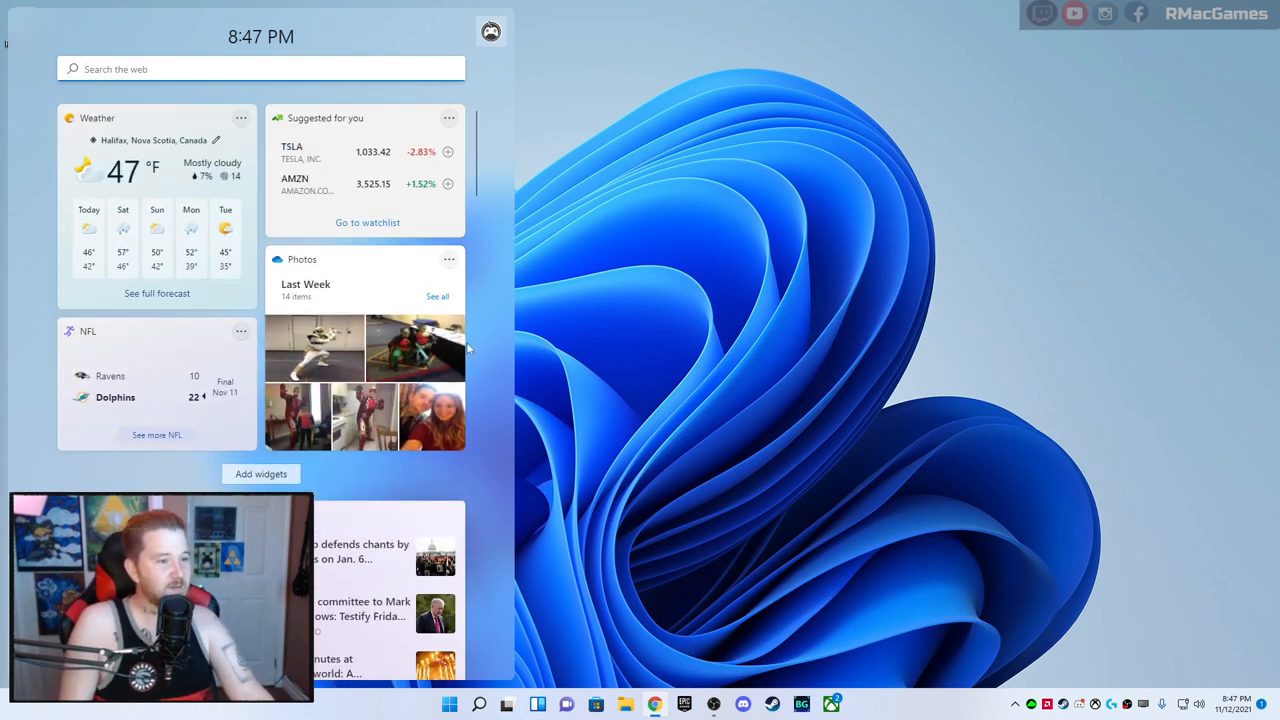
mouse_move(625, 94)
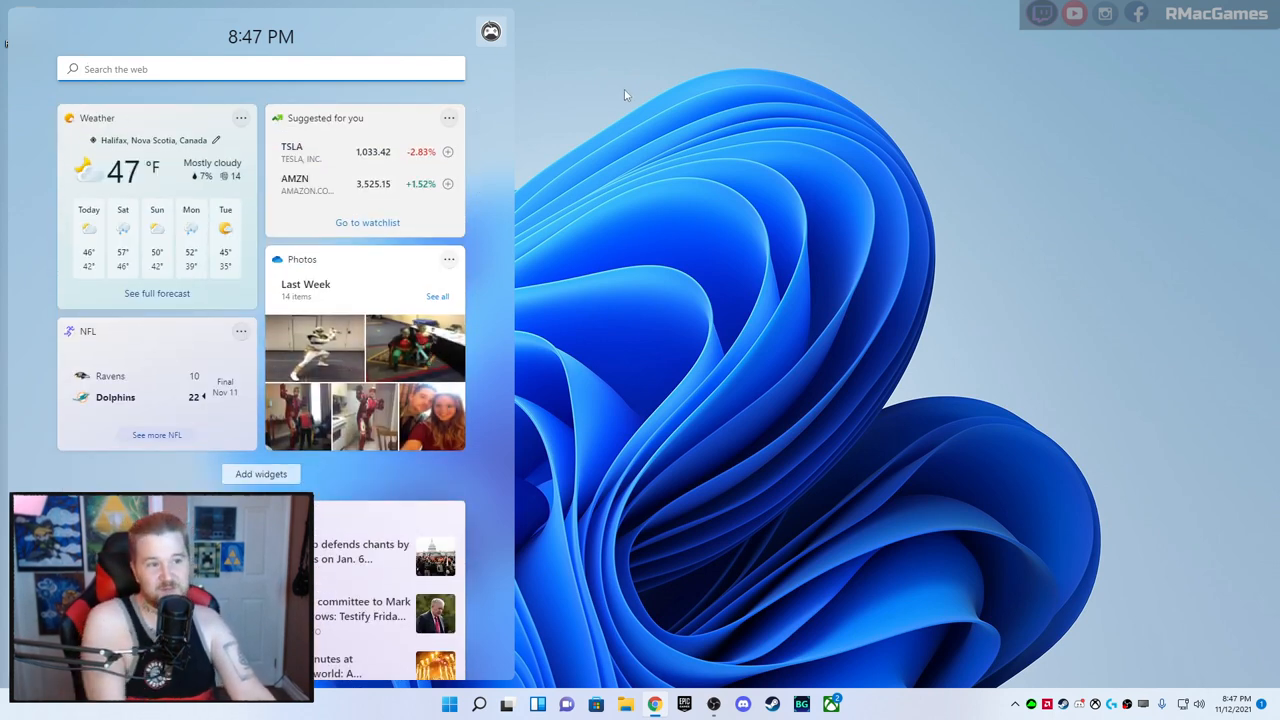
mouse_move(583, 285)
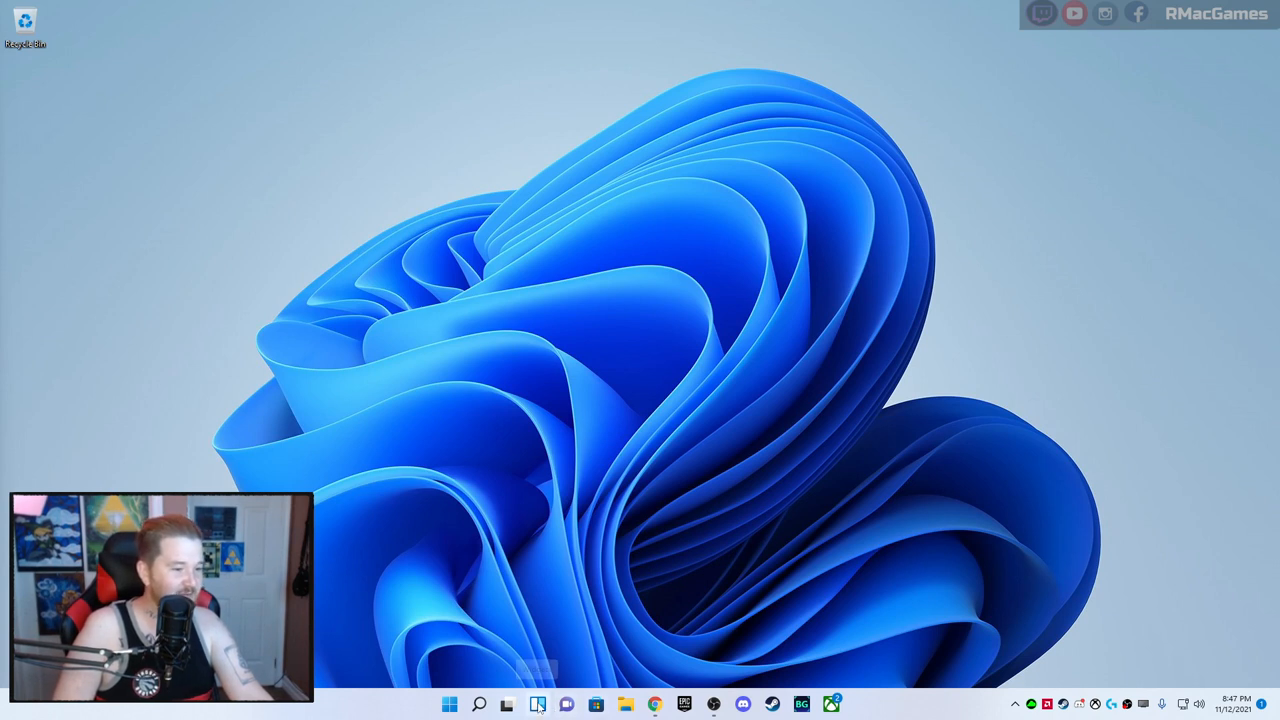
mouse_move(540, 701)
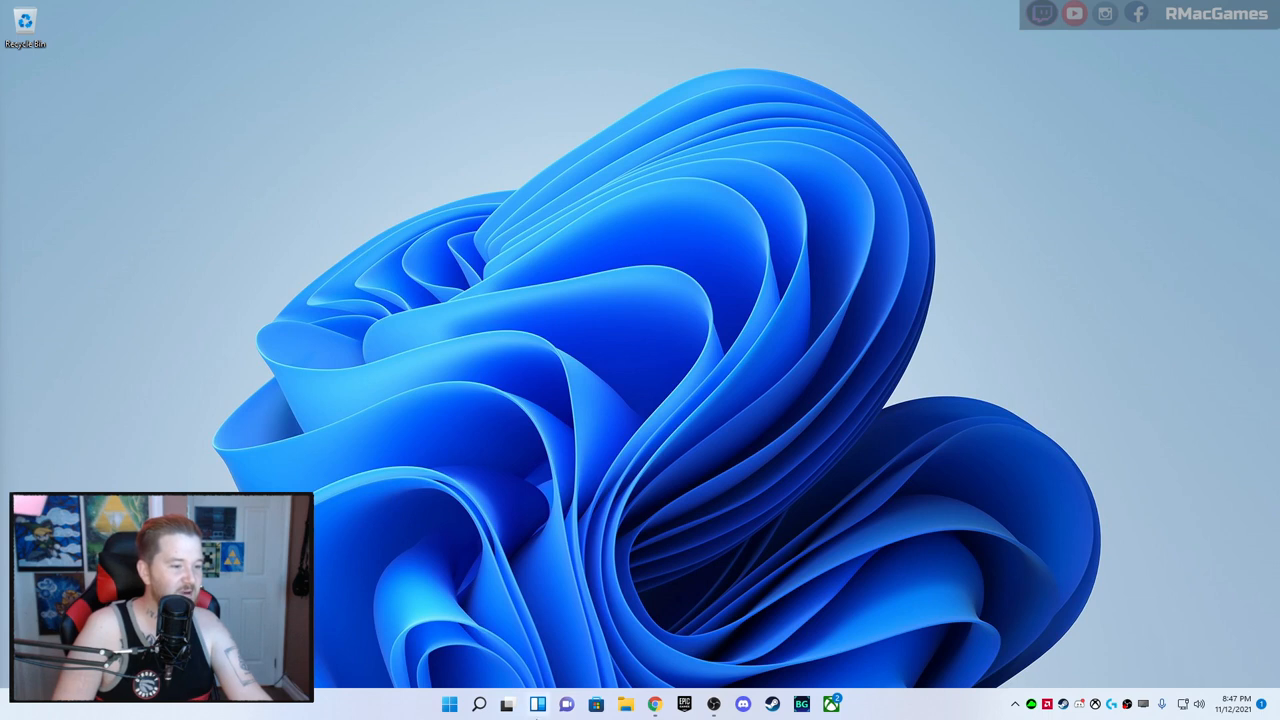
mouse_move(566, 699)
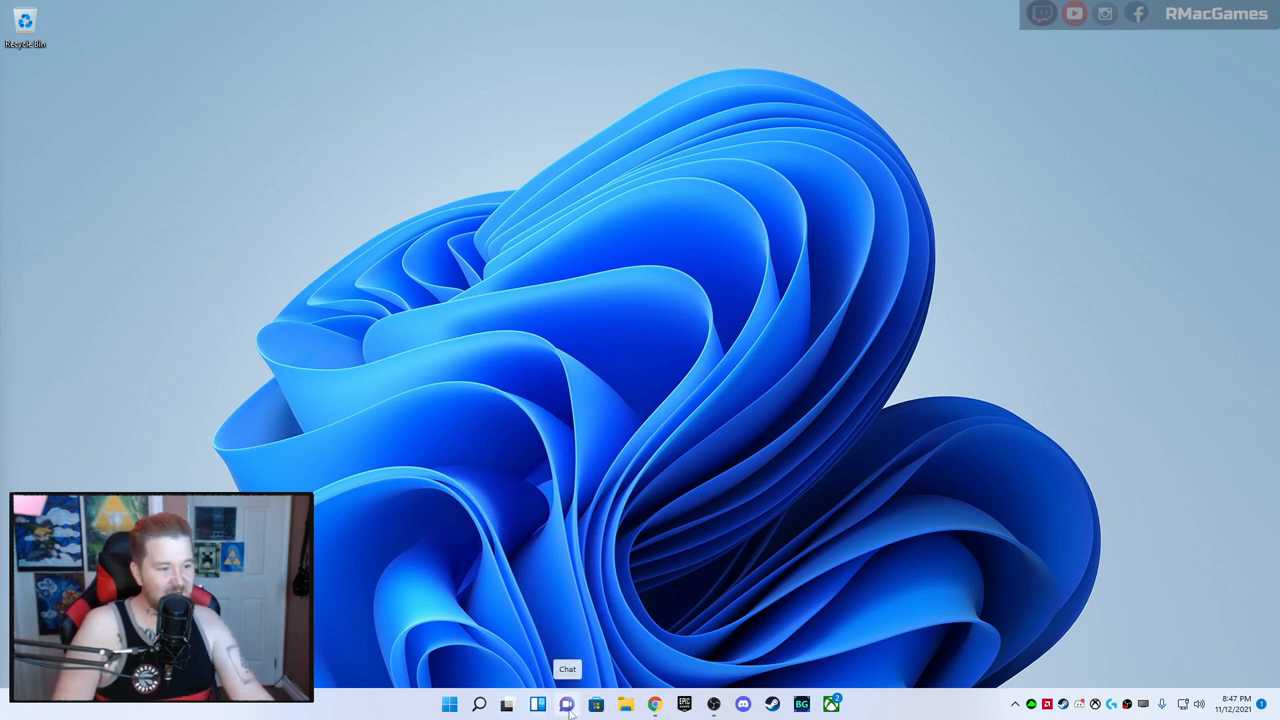
click(563, 702)
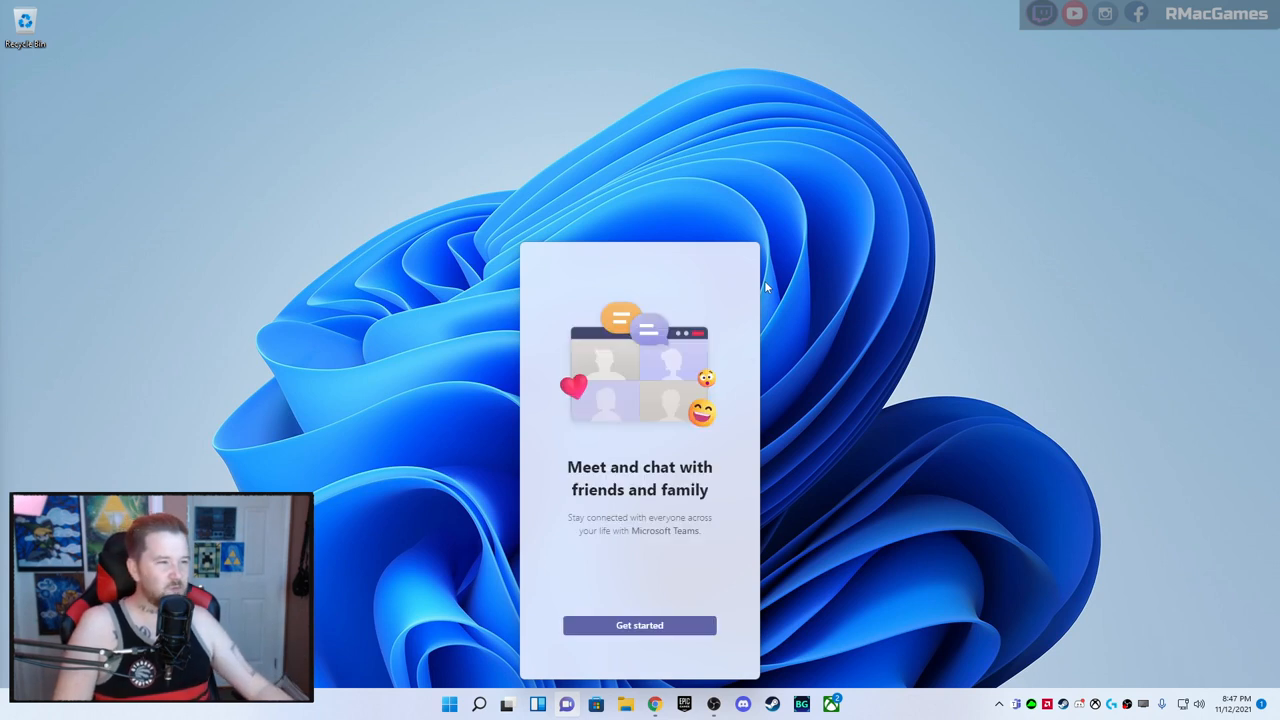
mouse_move(752, 261)
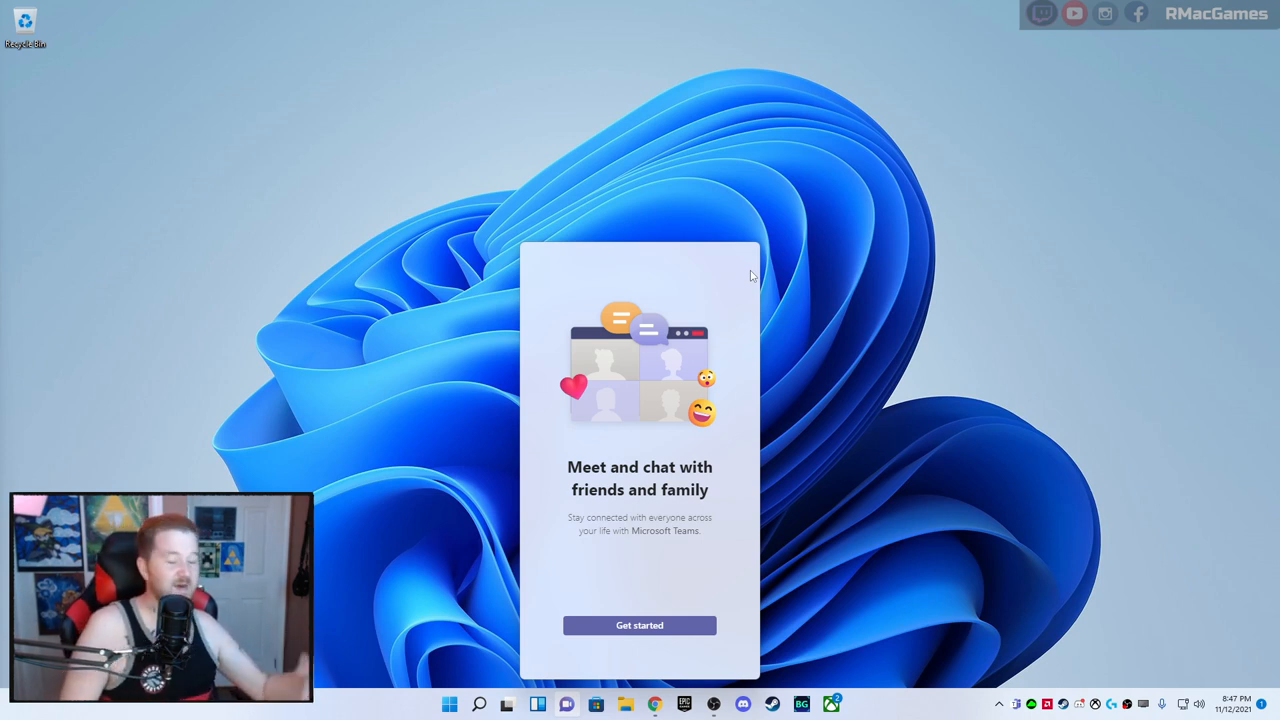
mouse_move(322, 456)
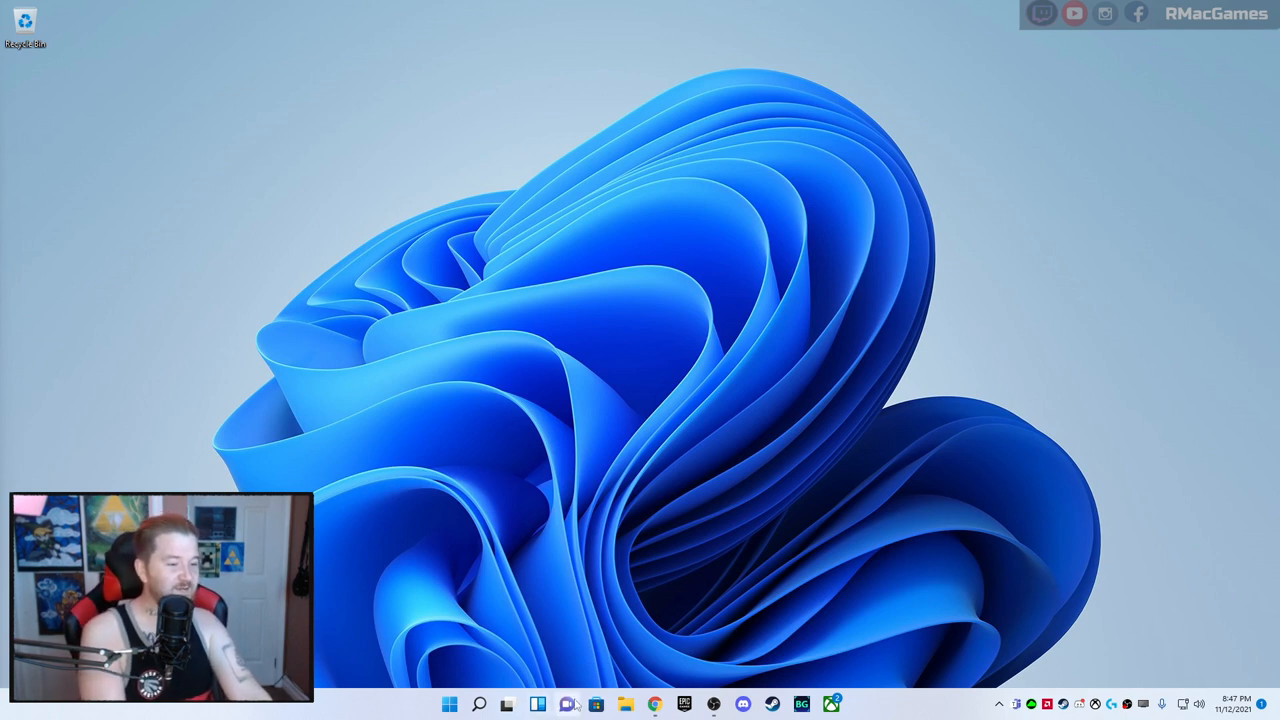
mouse_move(575, 676)
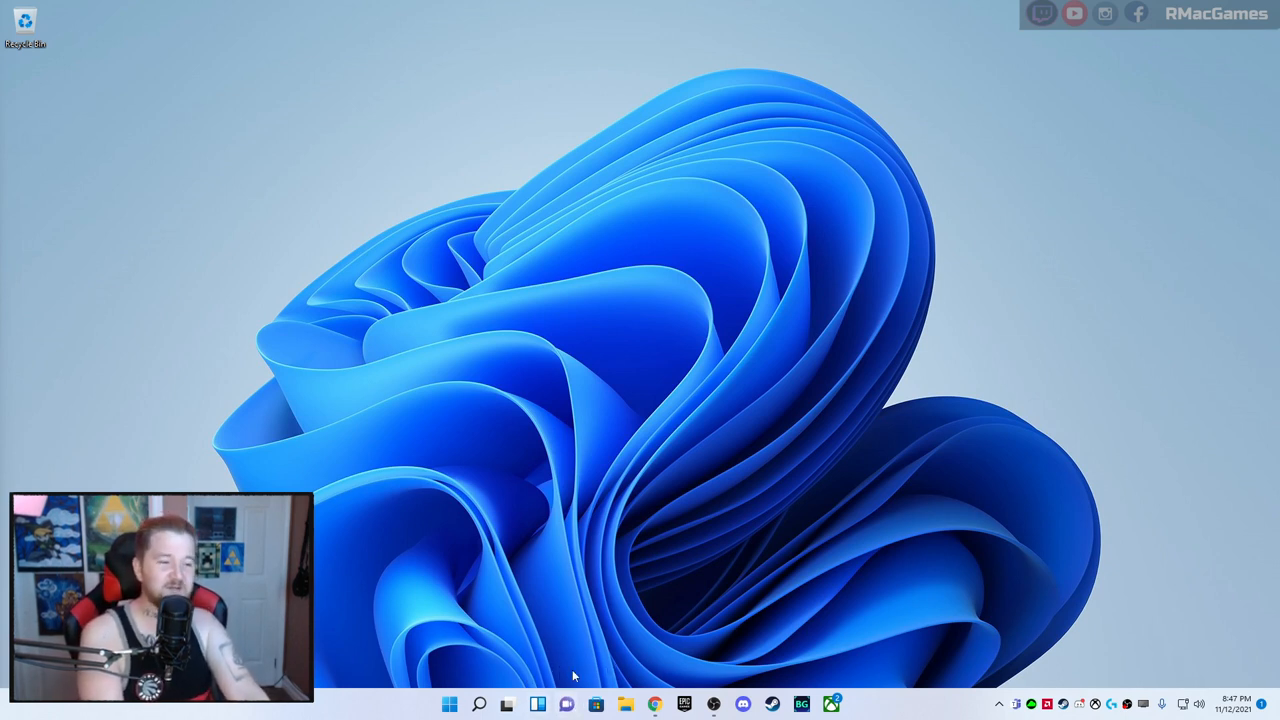
mouse_move(591, 704)
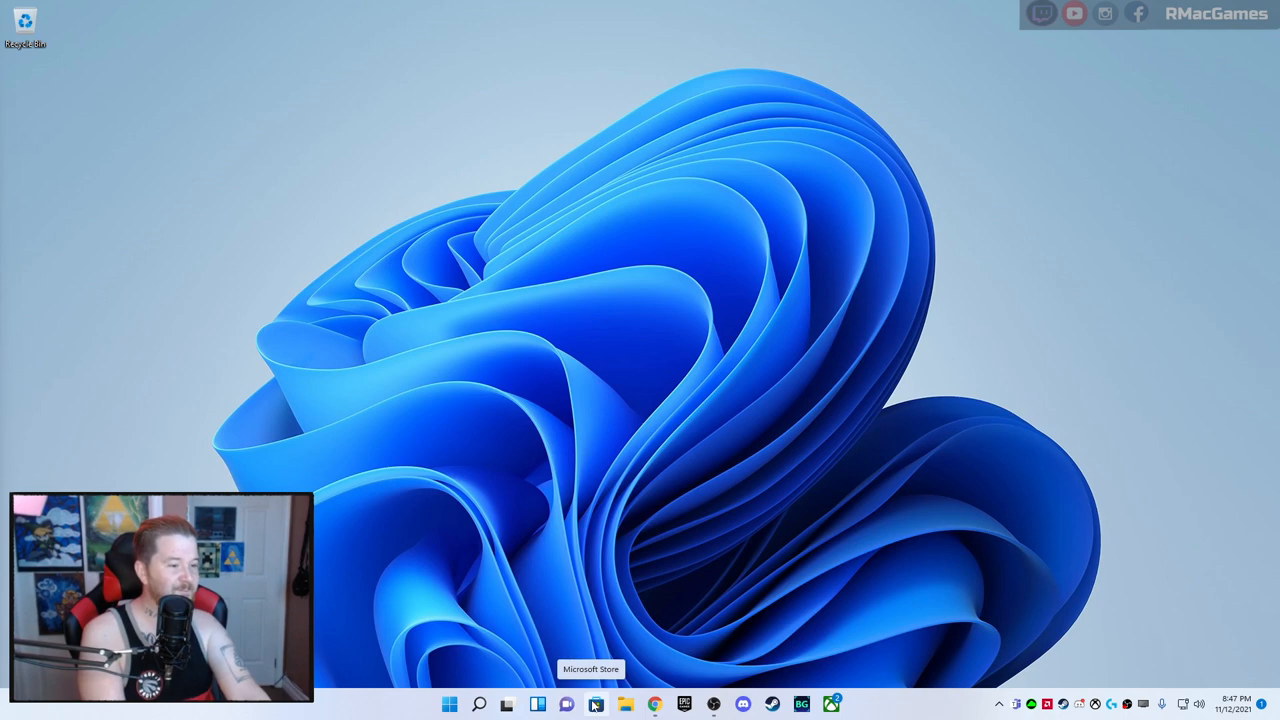
Open Microsoft Store, scroll the Apps top free and essential lists, then view Gaming
click(599, 702)
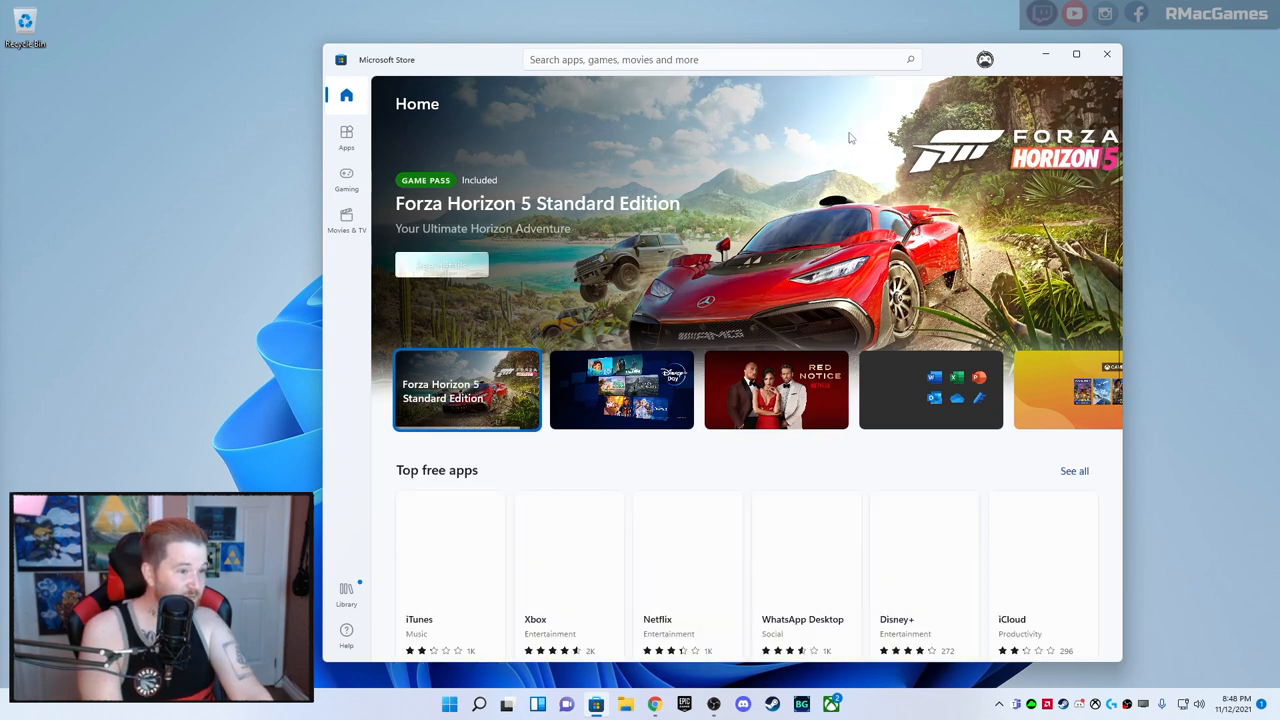
click(346, 135)
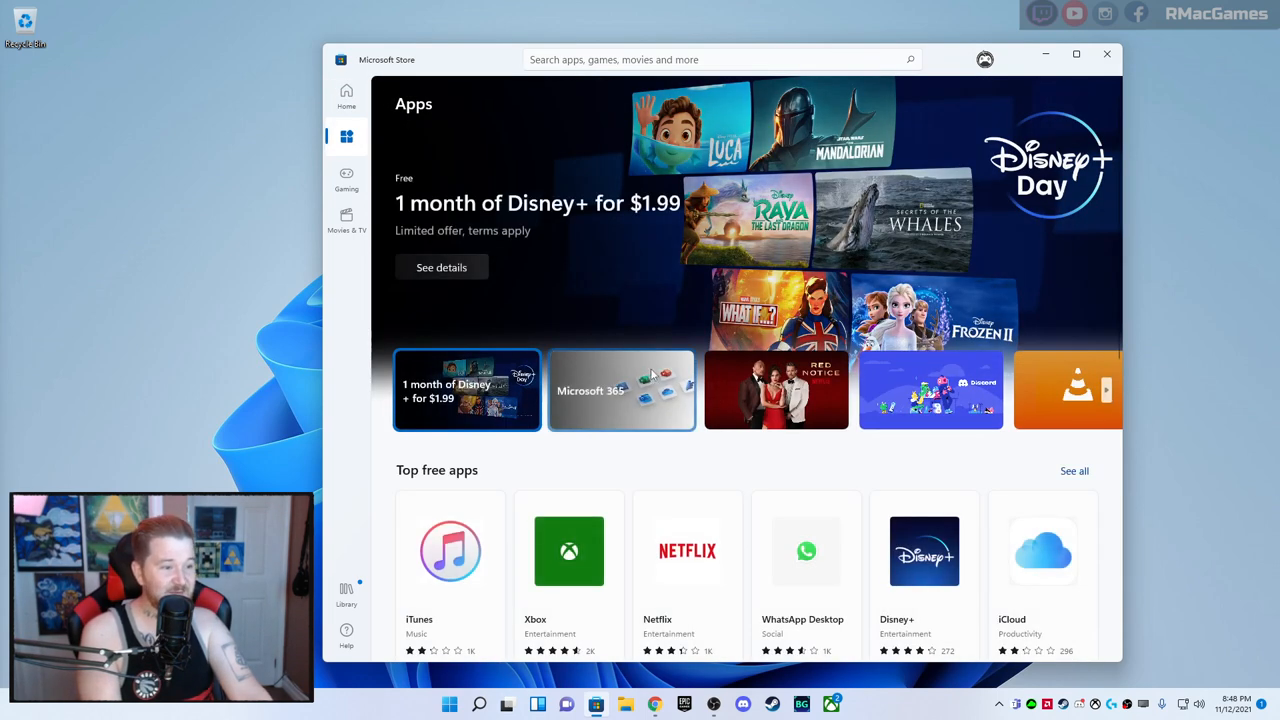
scroll(down, 3)
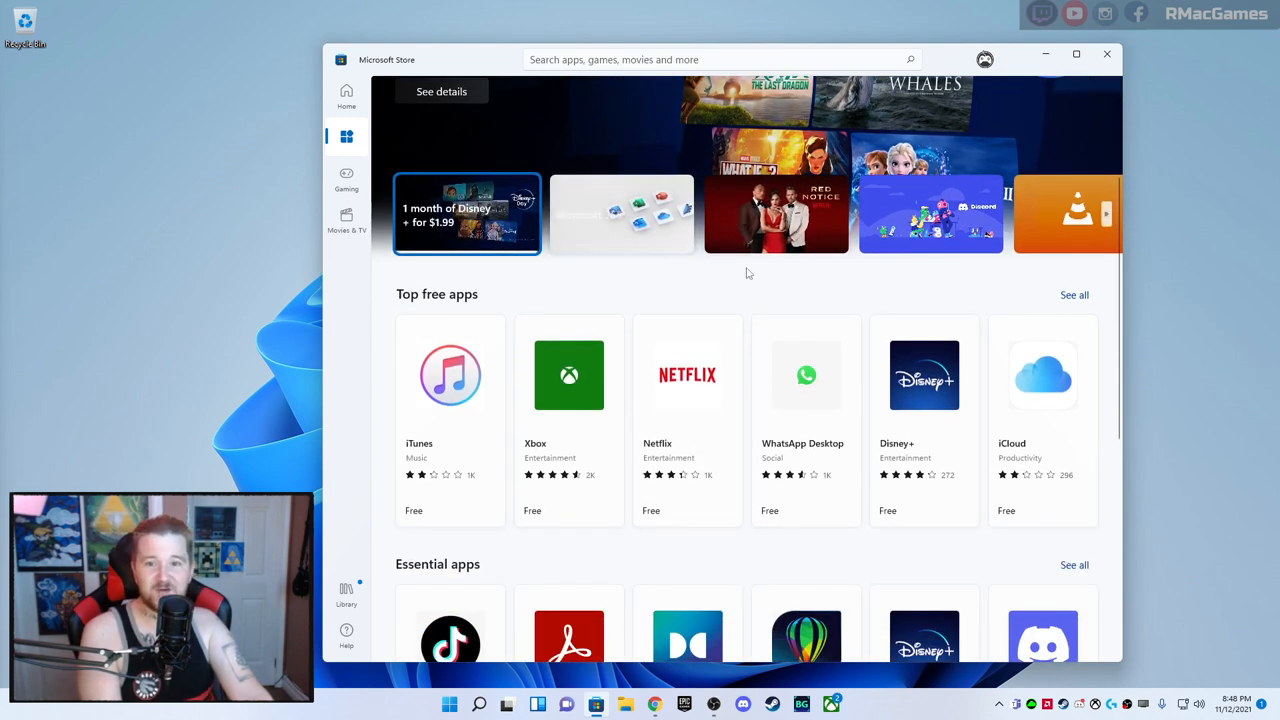
mouse_move(726, 313)
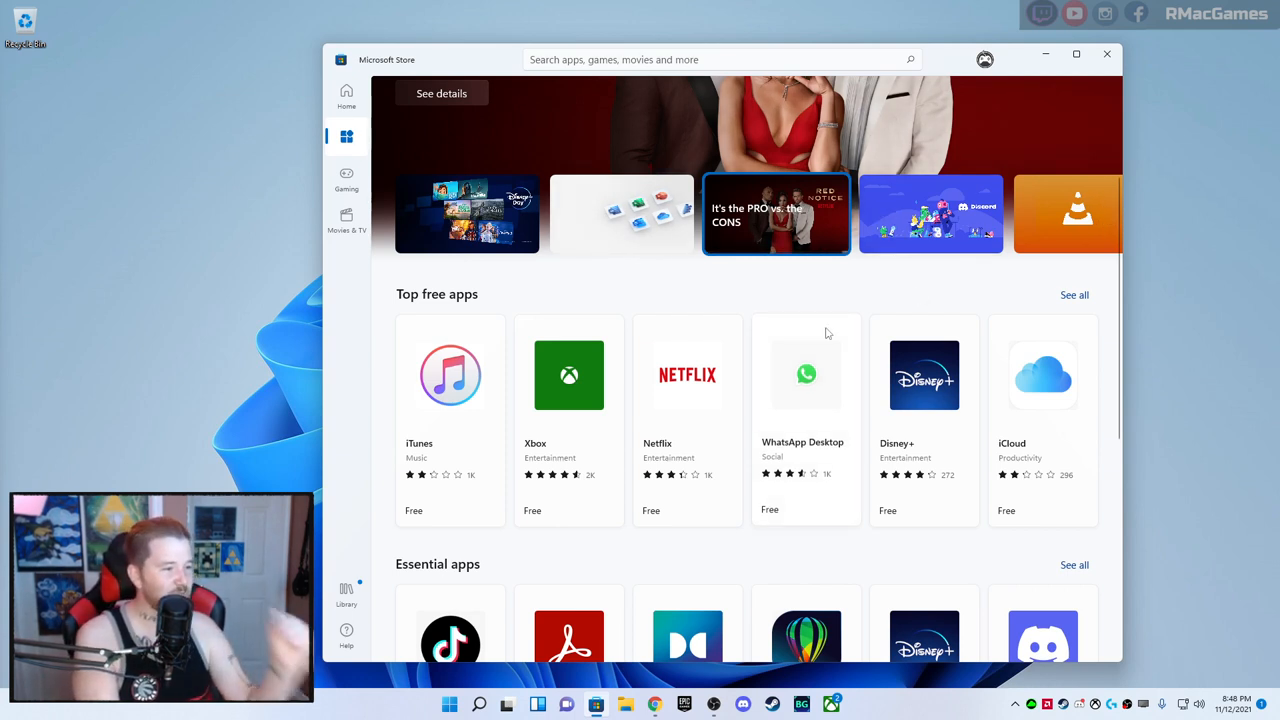
scroll(down, 3)
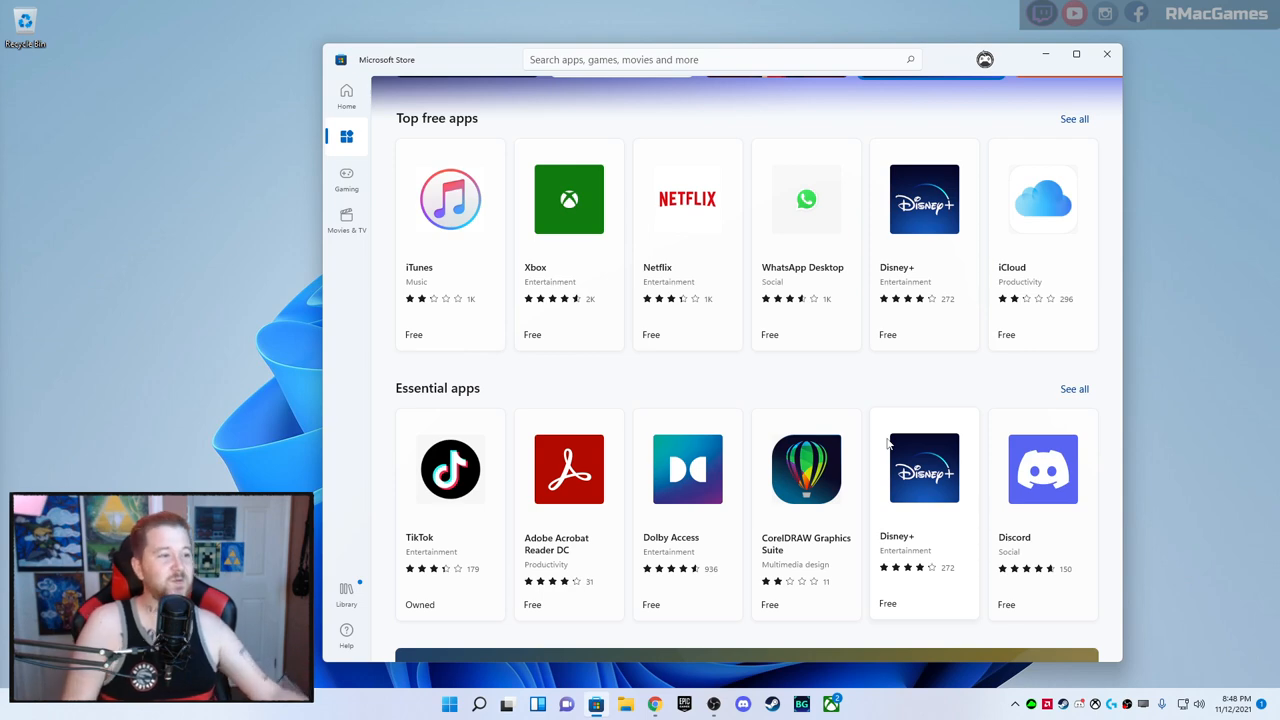
click(346, 178)
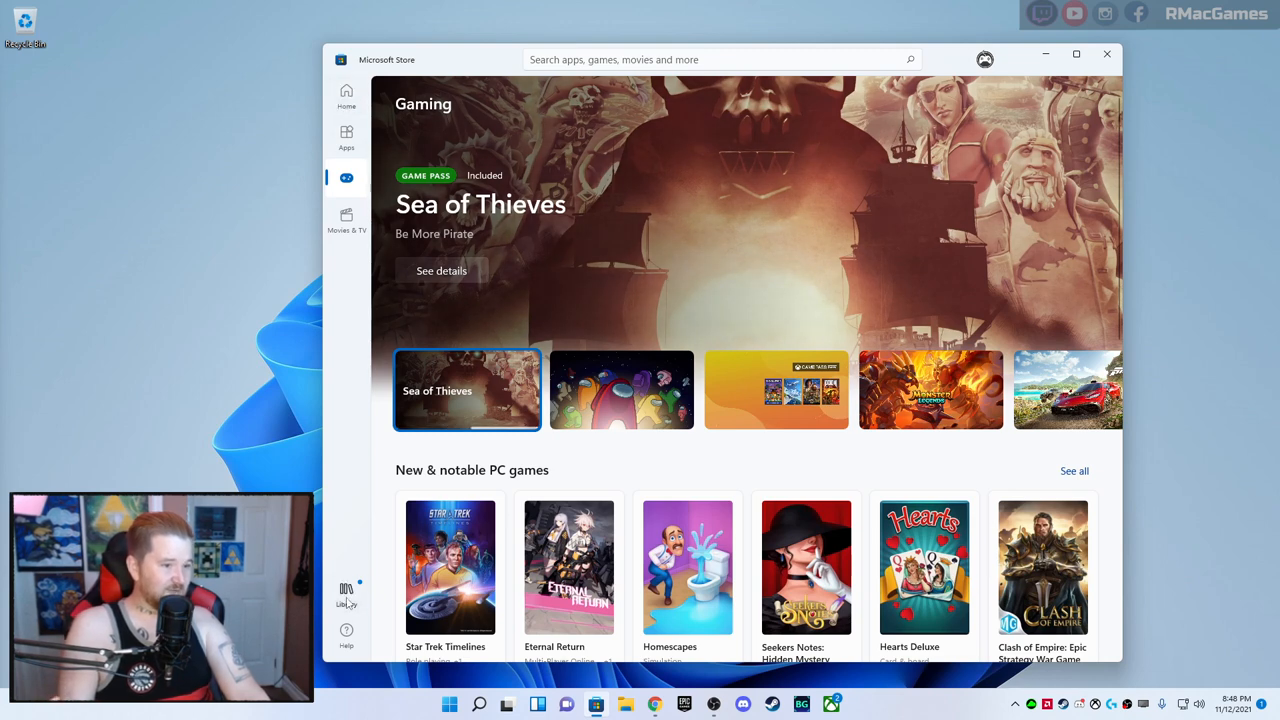
Check the Store Library's 31 updates, retry the Clipchamp download, and close the Store
click(346, 595)
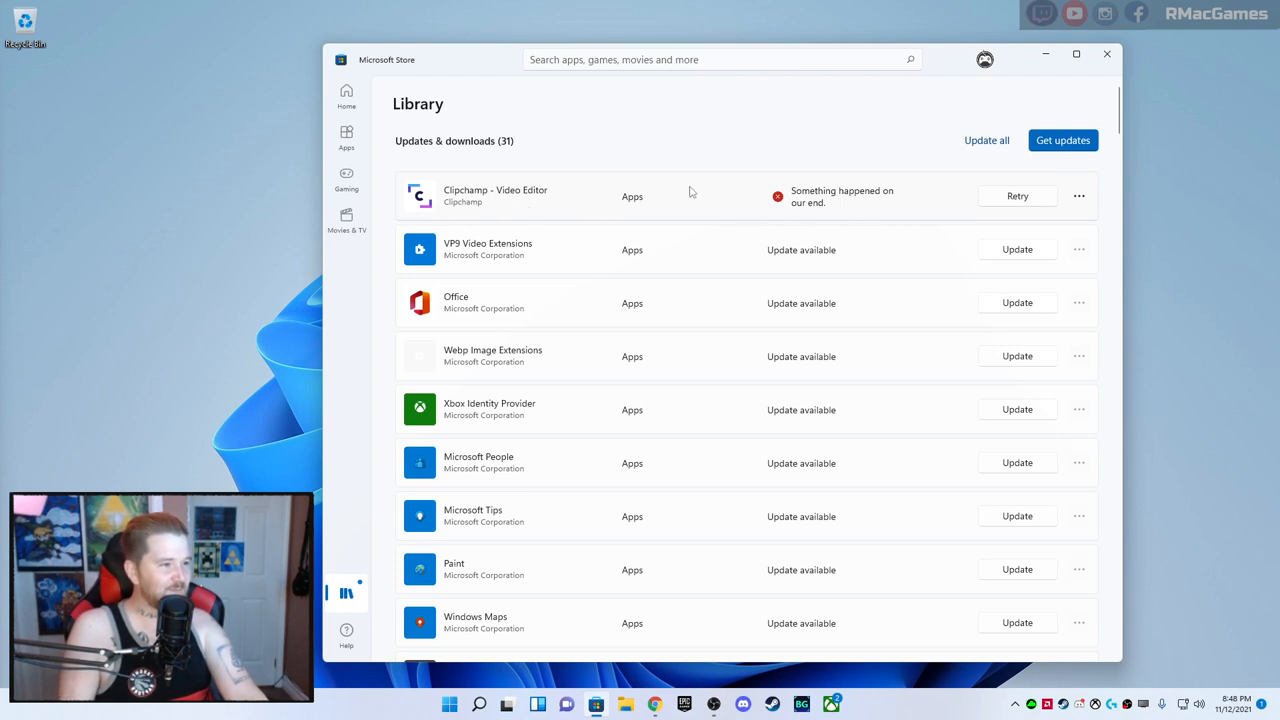
click(1017, 196)
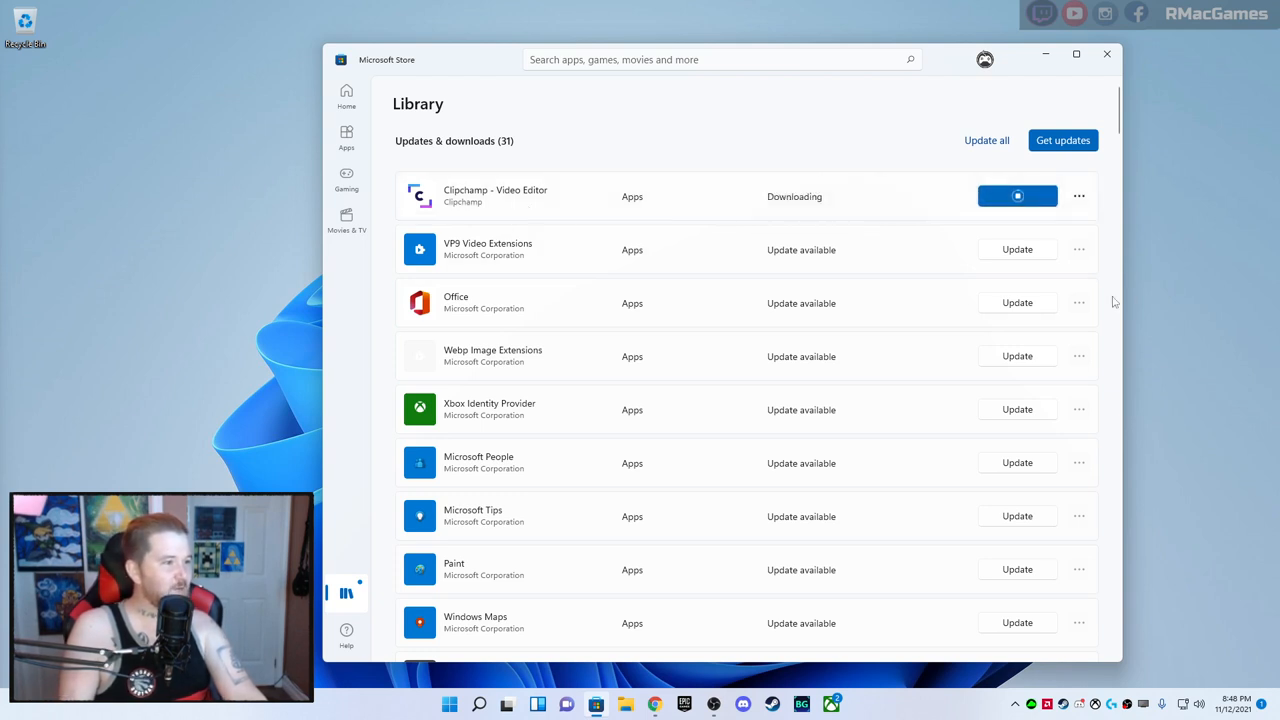
mouse_move(1194, 378)
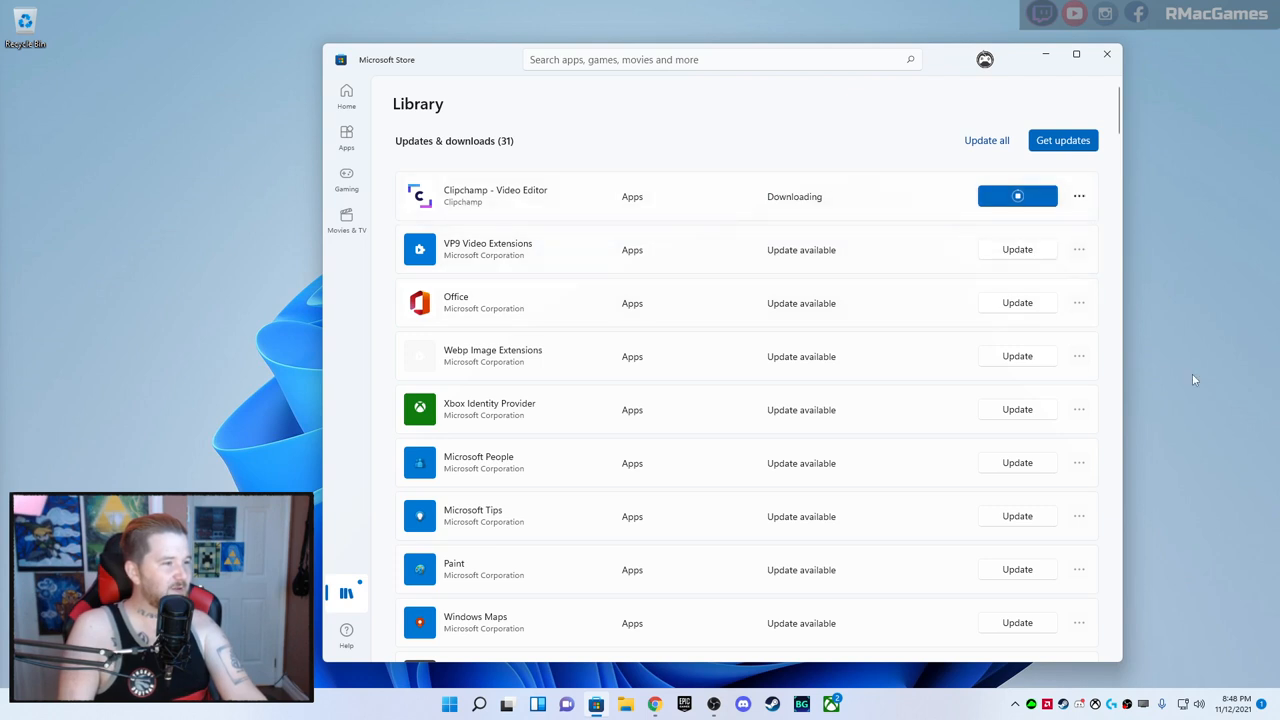
mouse_move(1104, 57)
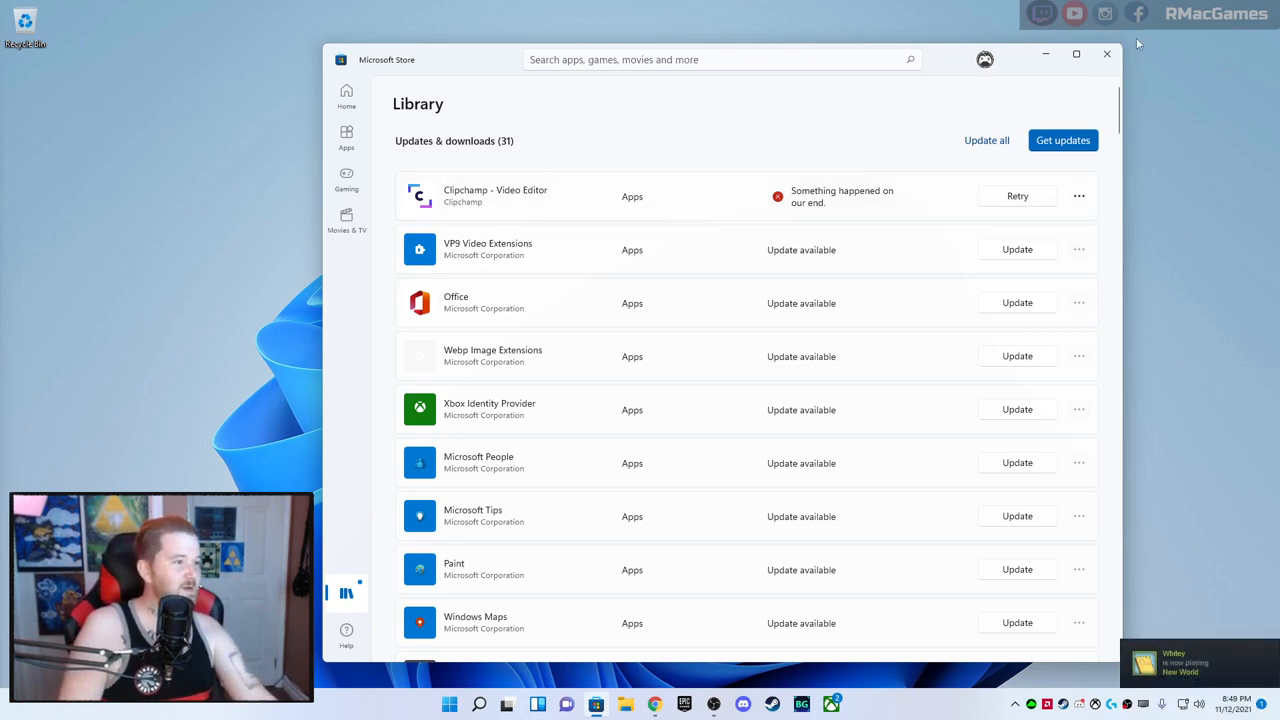
click(1105, 55)
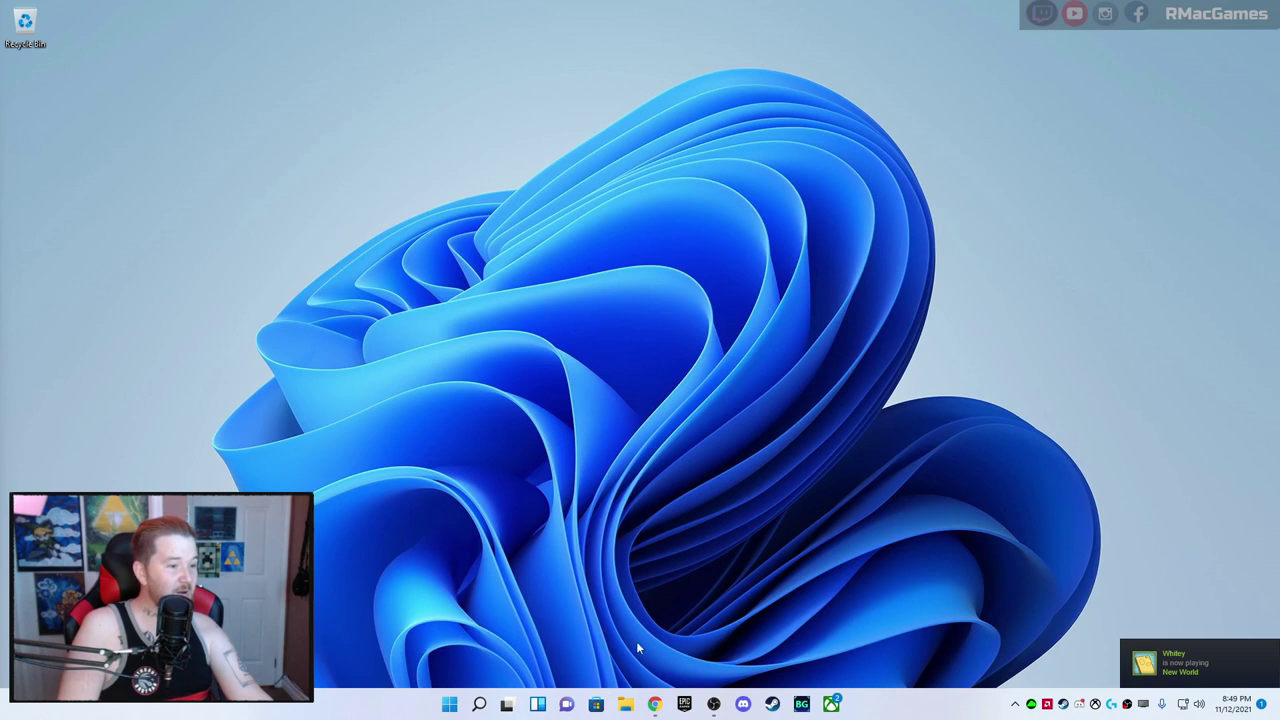
Launch File Explorer from the taskbar and select the SSD (E:) drive
click(597, 704)
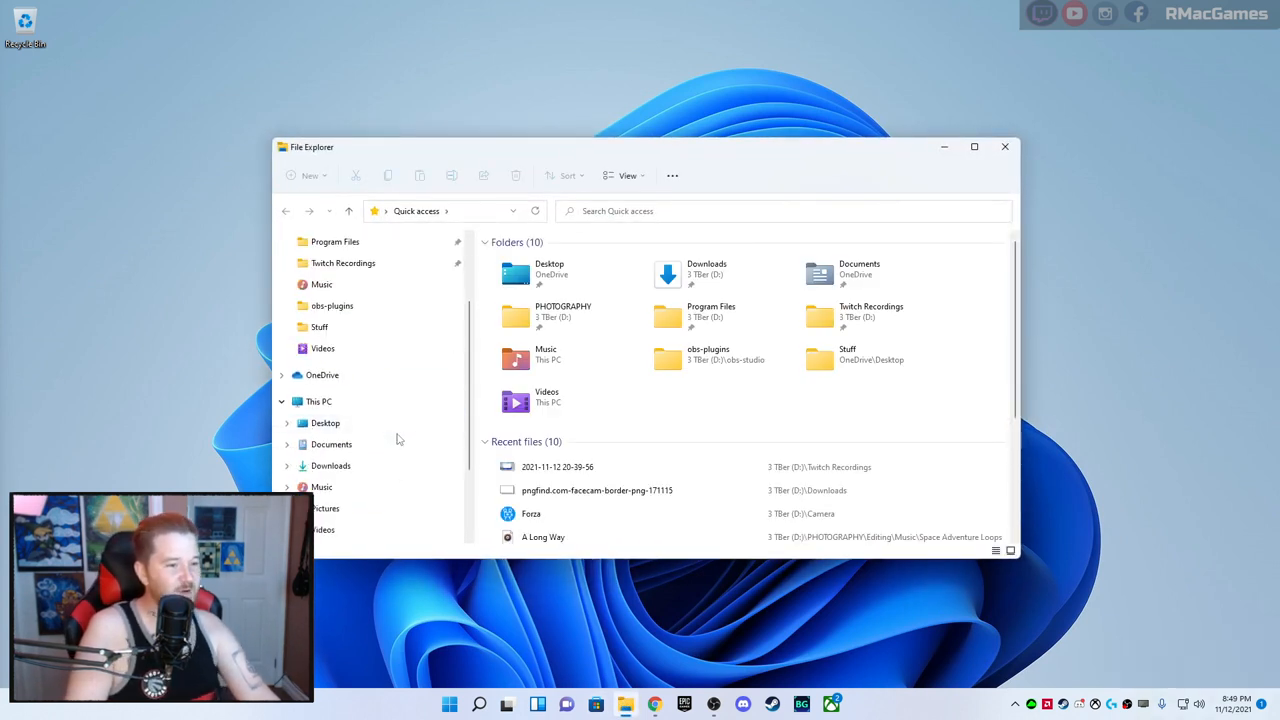
click(320, 466)
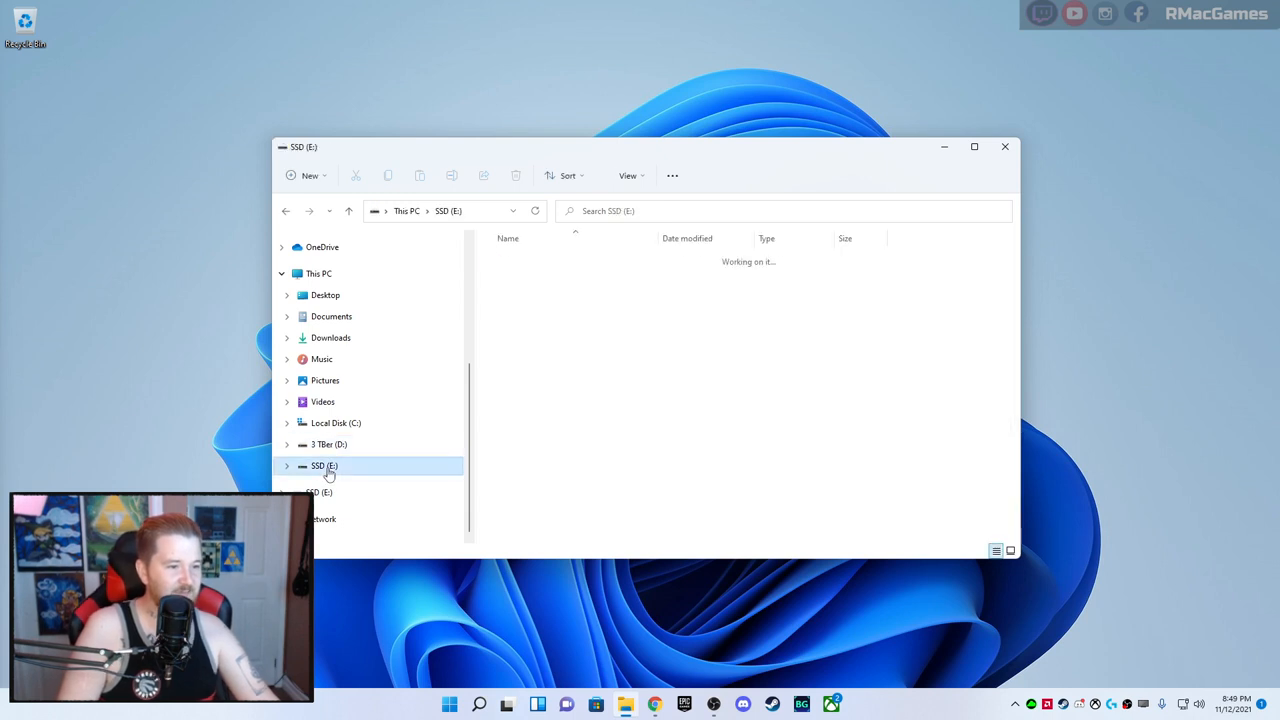
click(323, 466)
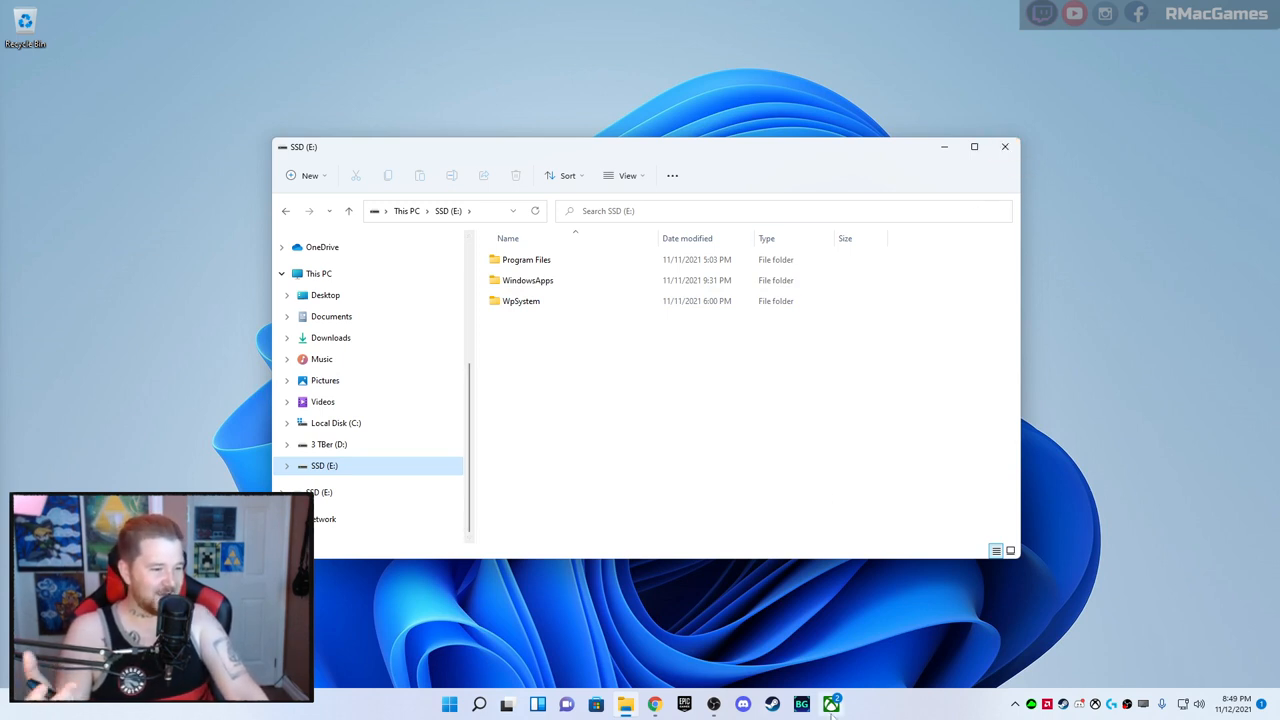
mouse_move(831, 701)
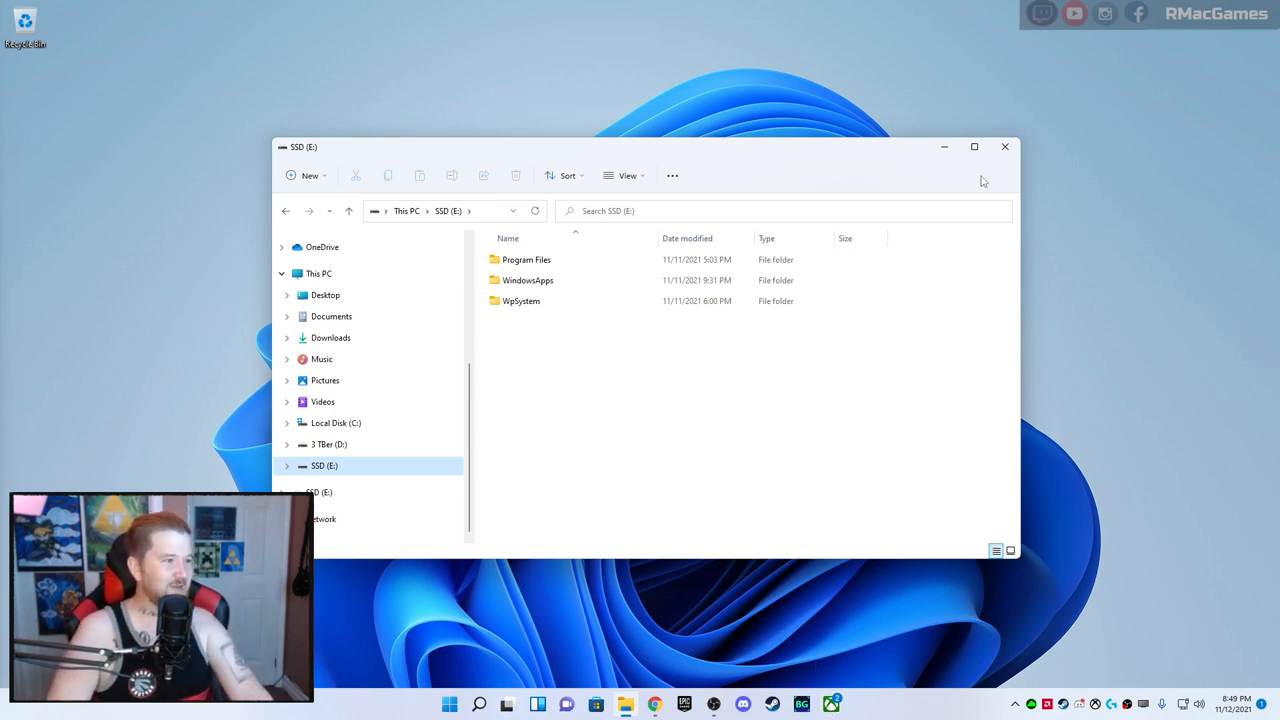
mouse_move(1003, 146)
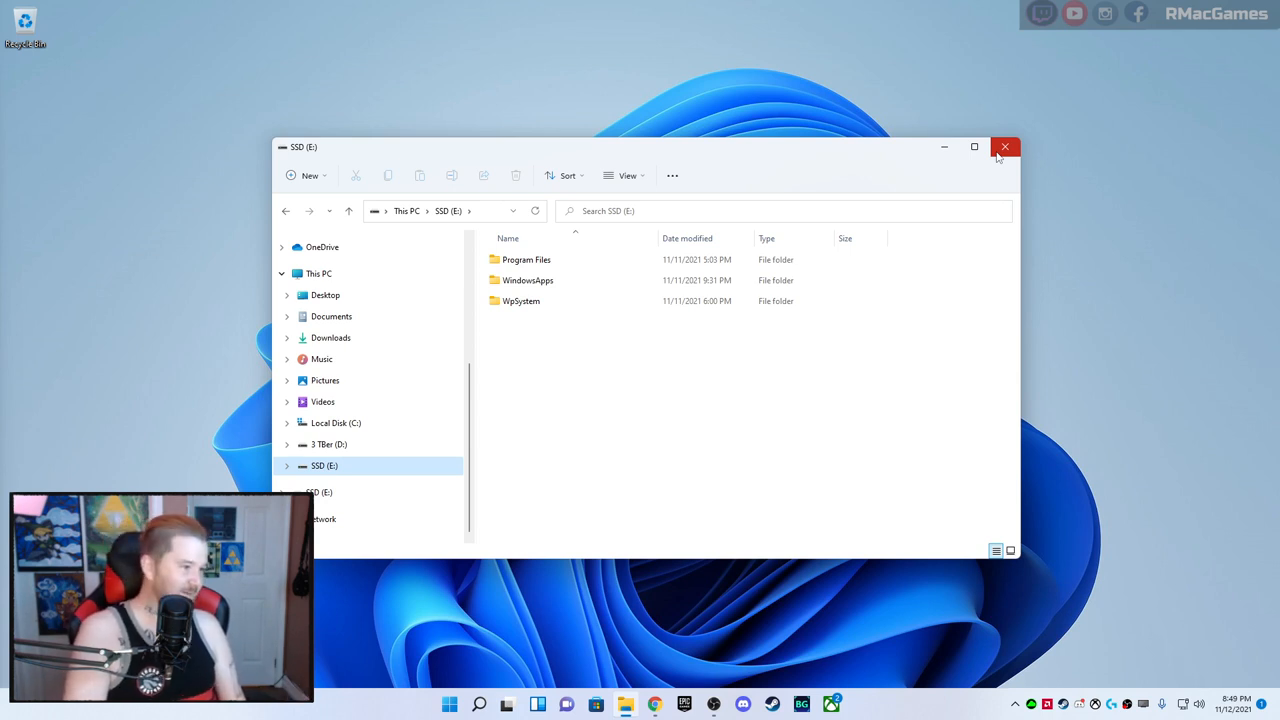
mouse_move(996, 168)
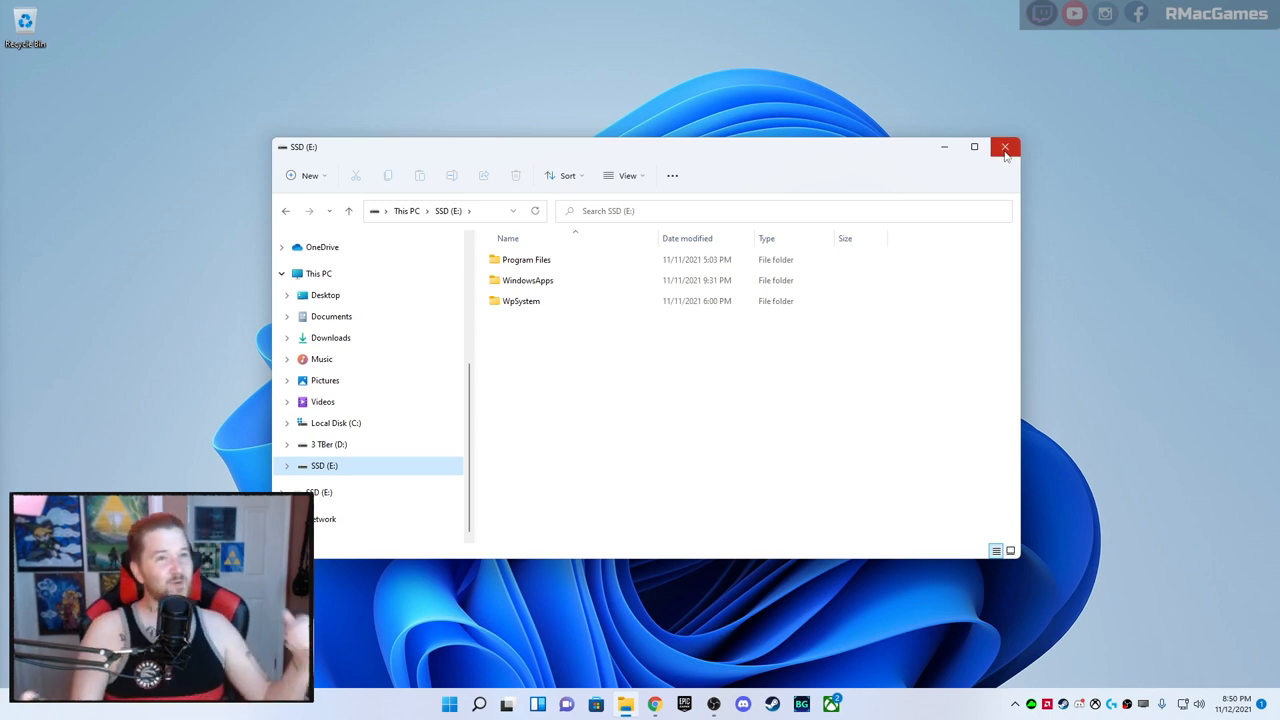
mouse_move(1005, 150)
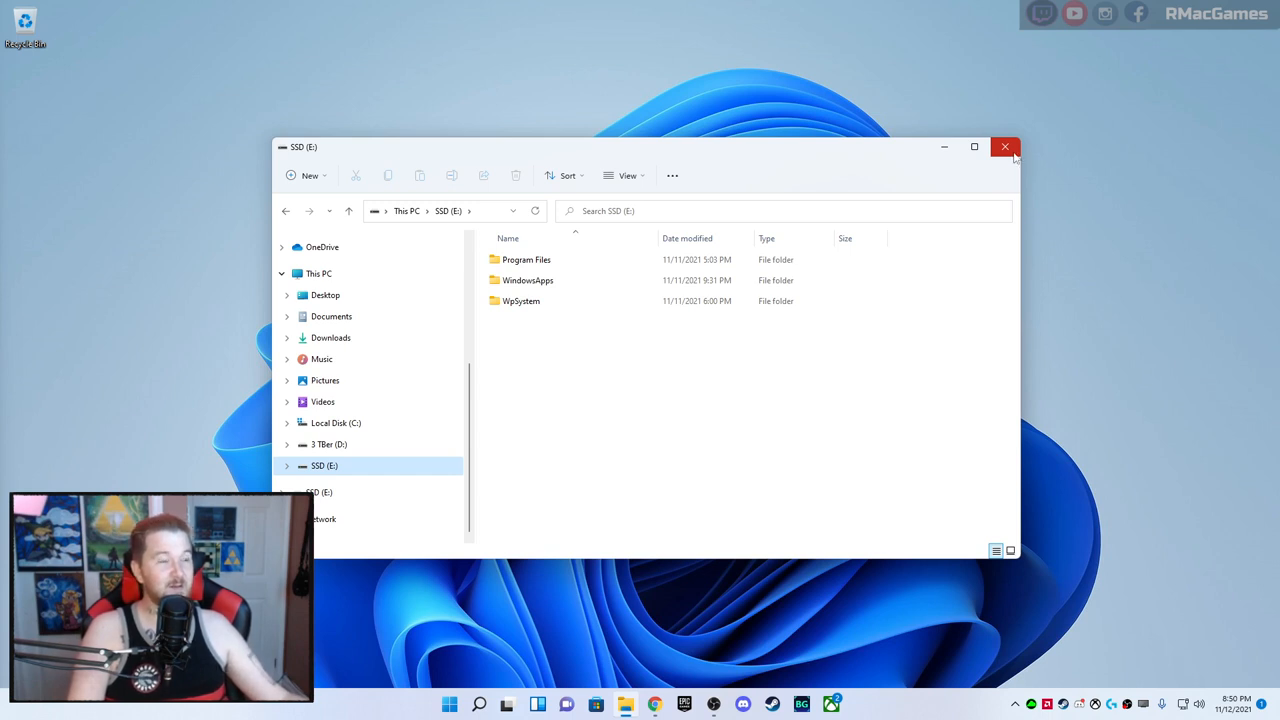
mouse_move(1012, 162)
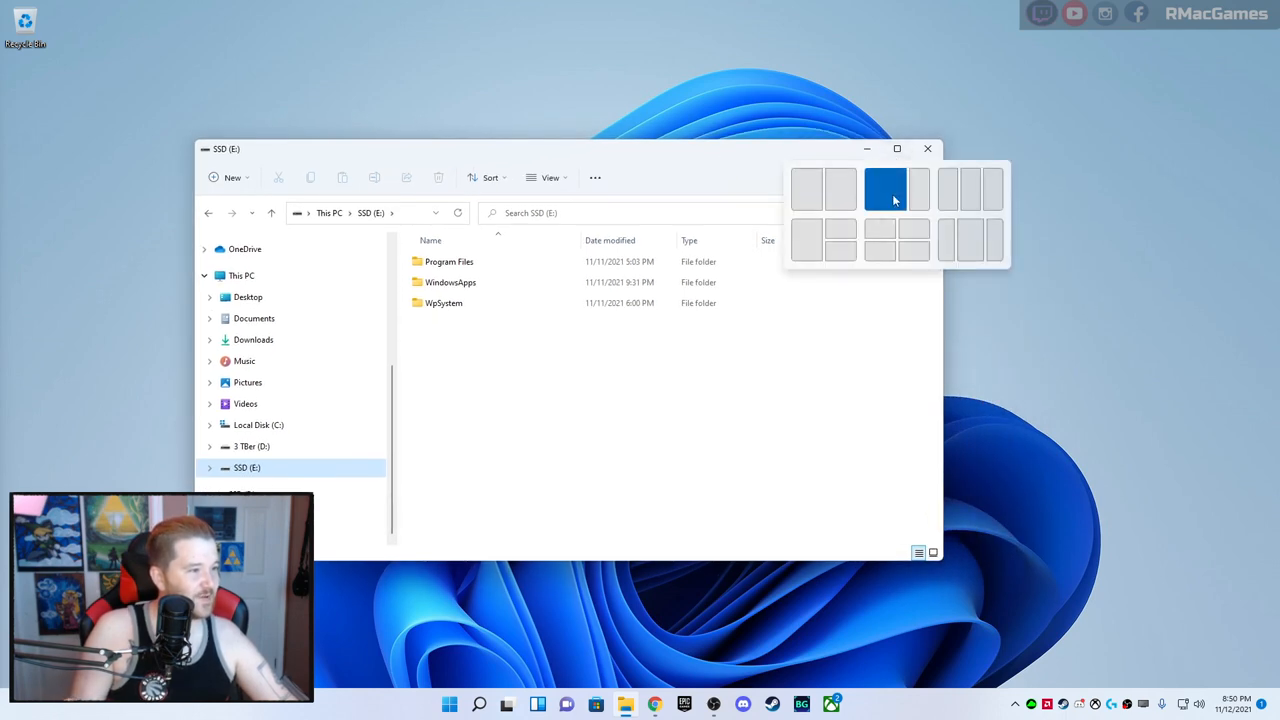
Snap the SSD (E:) File Explorer window into the wider left zone of the uneven two-pane layout
click(885, 188)
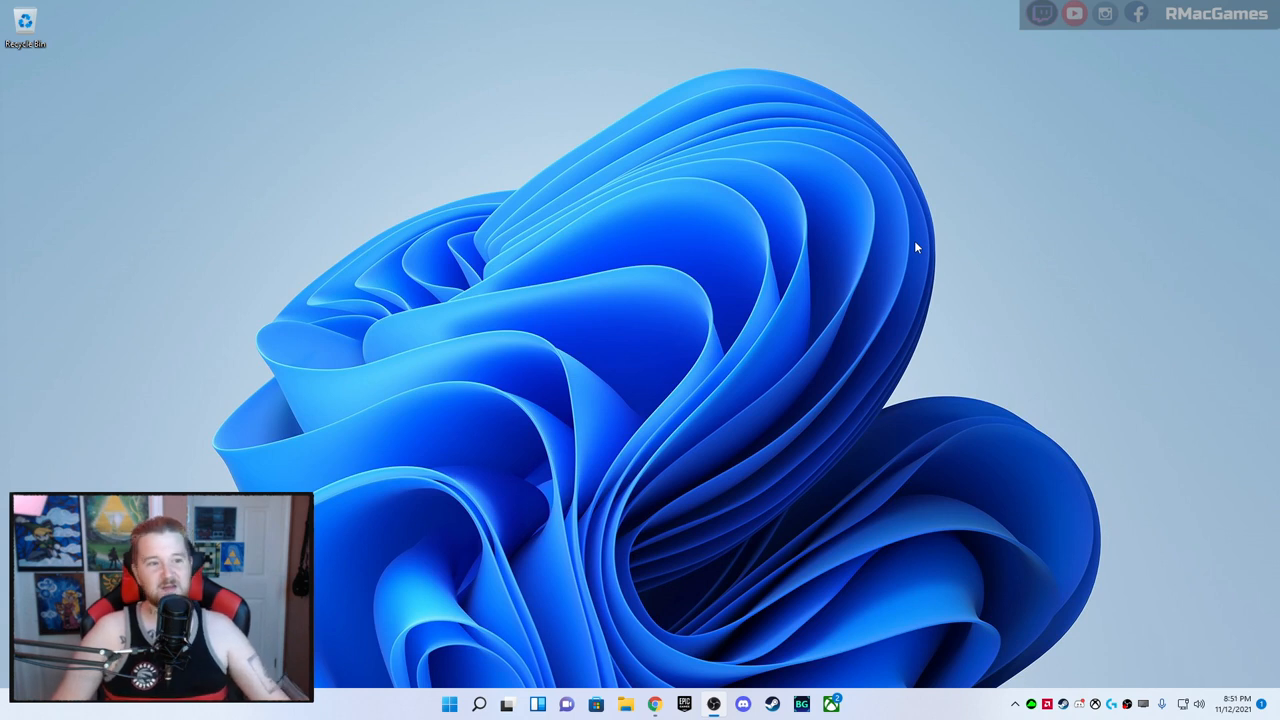
mouse_move(351, 454)
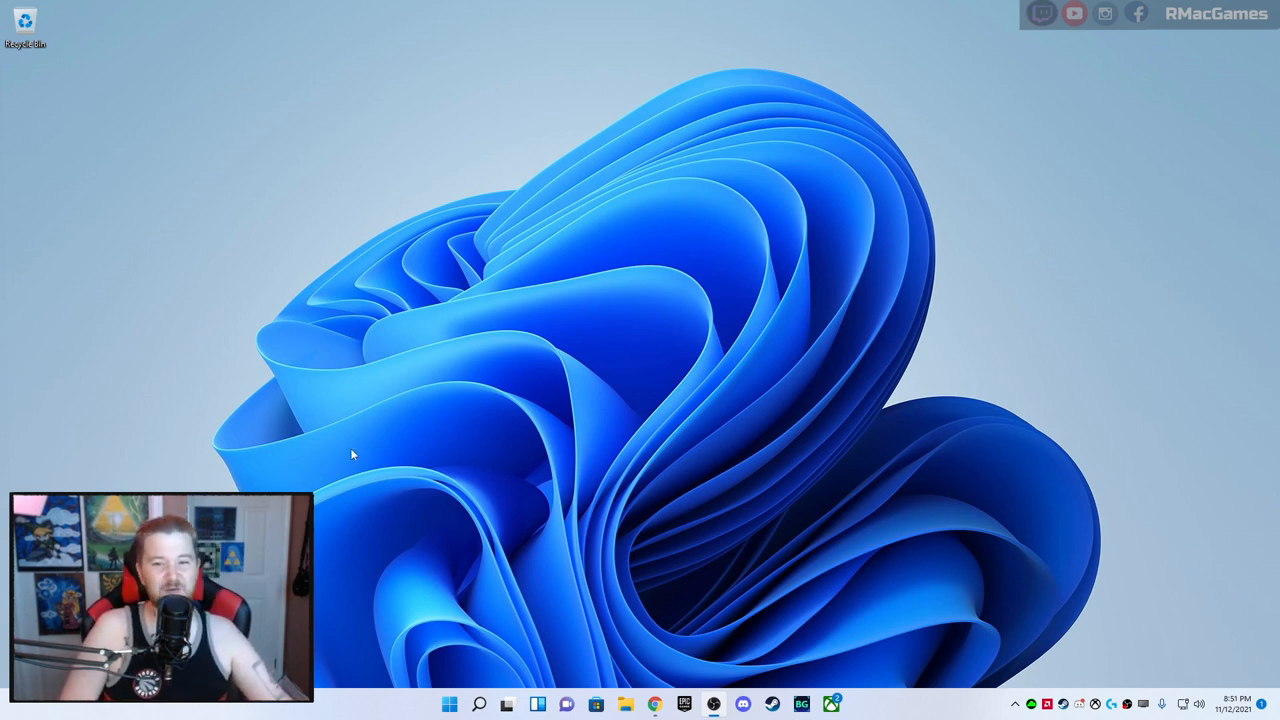
mouse_move(575, 360)
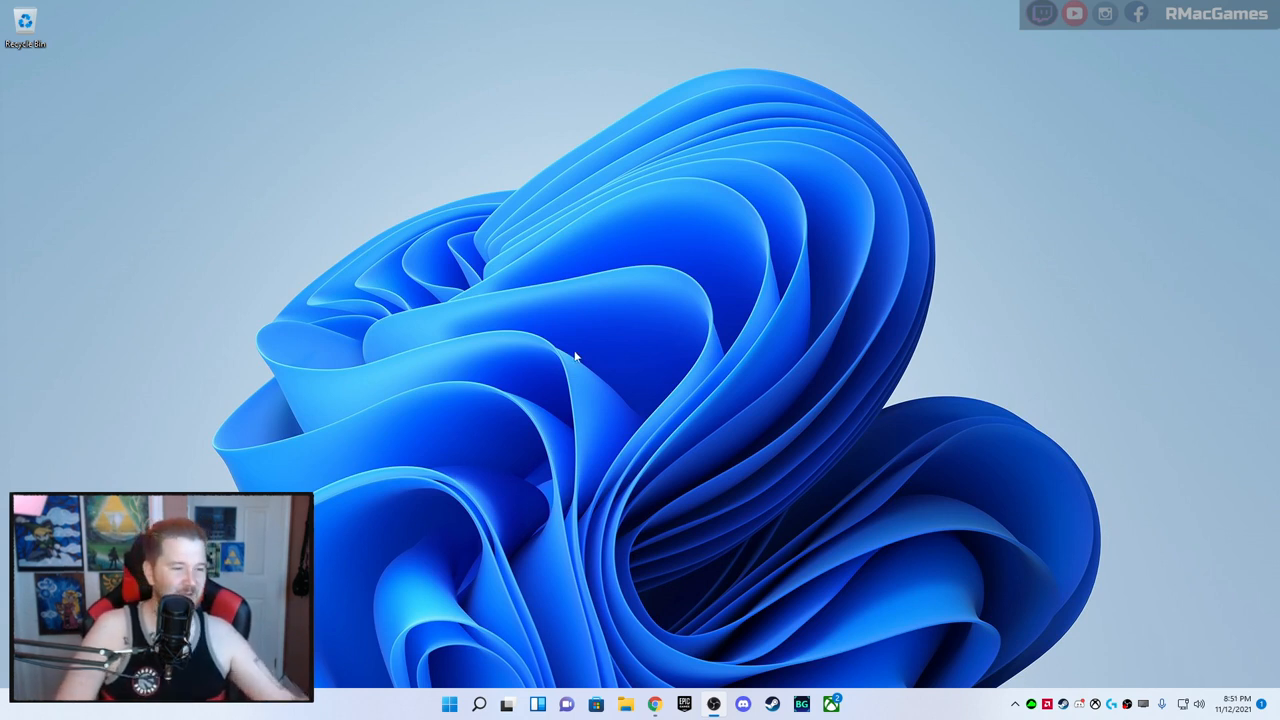
mouse_move(1142, 436)
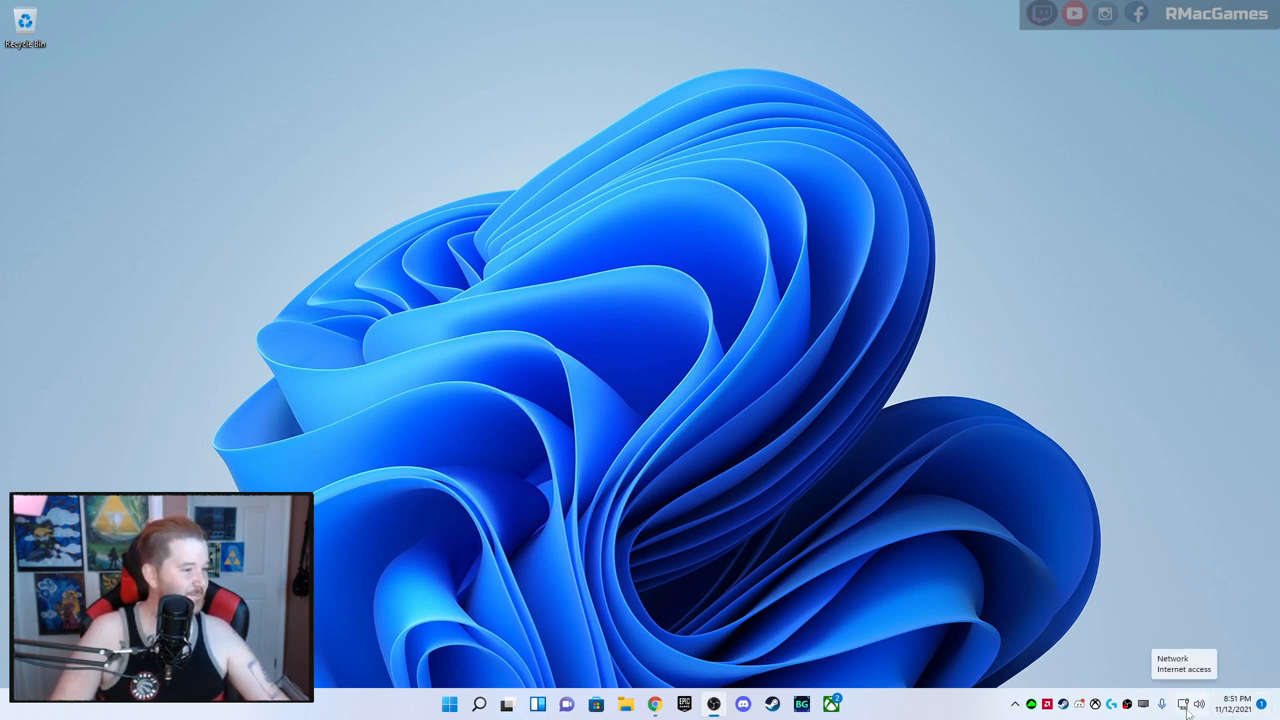
mouse_move(1195, 703)
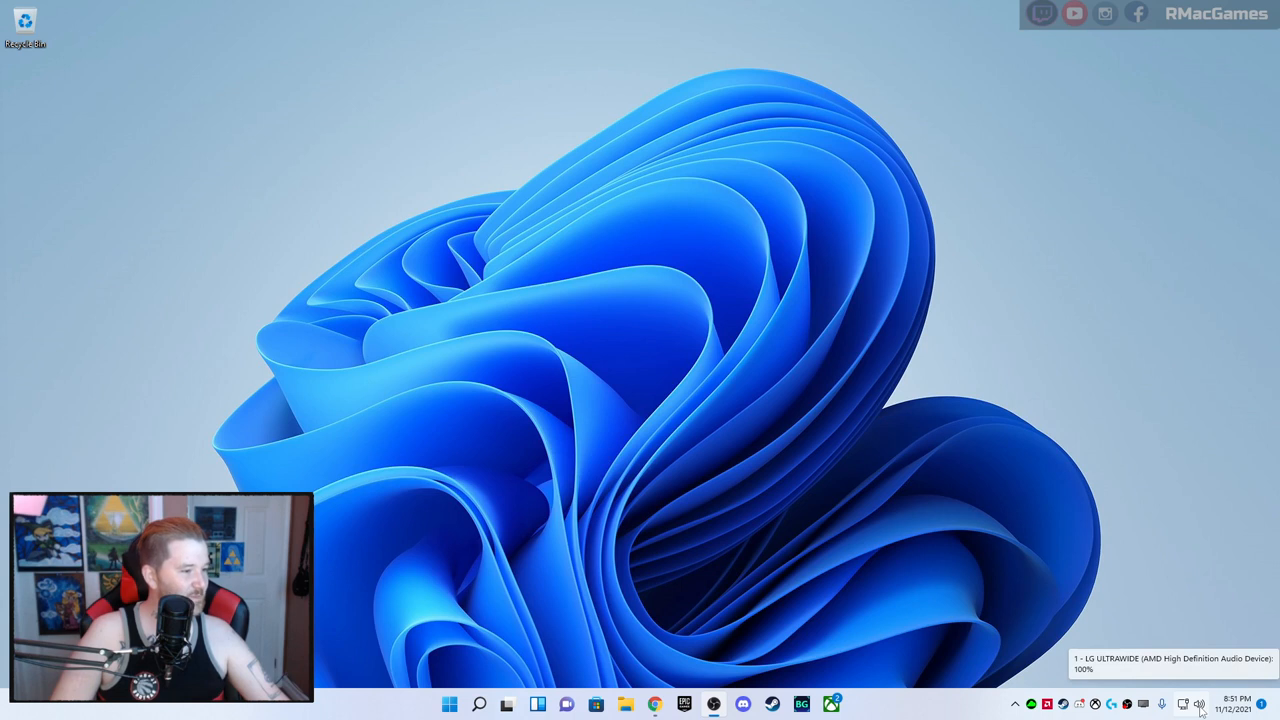
click(1197, 703)
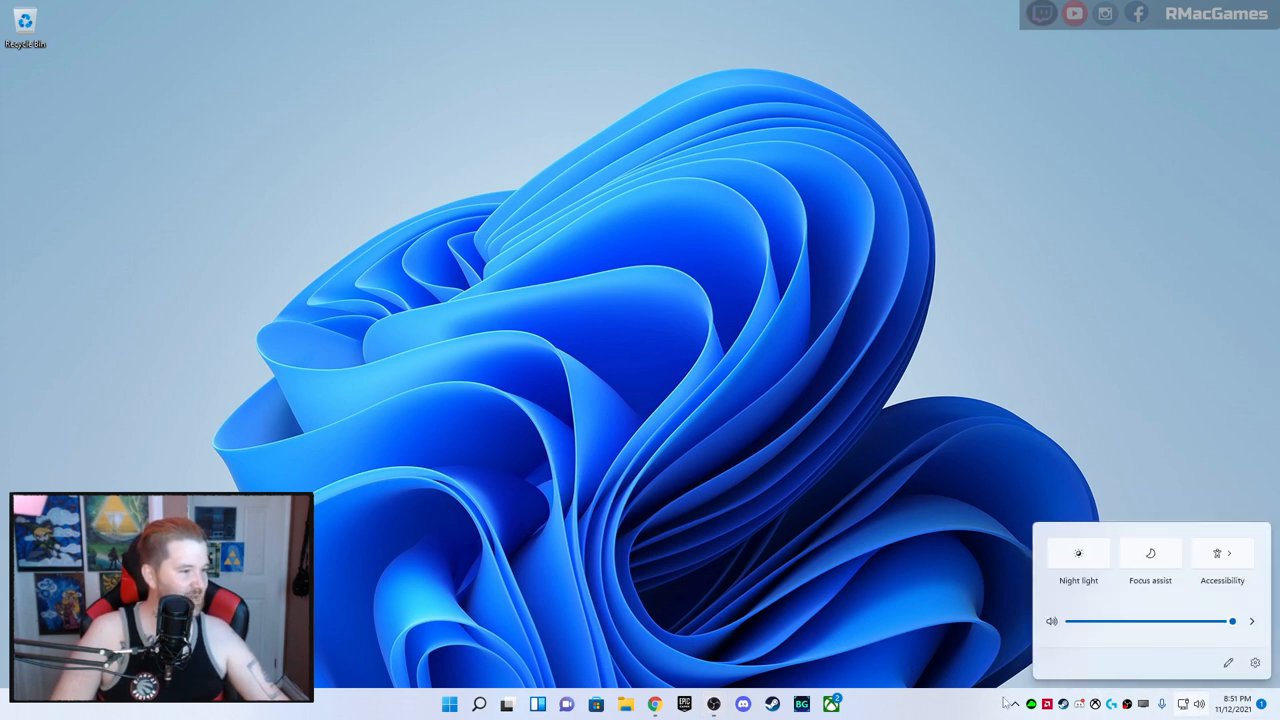
click(1165, 699)
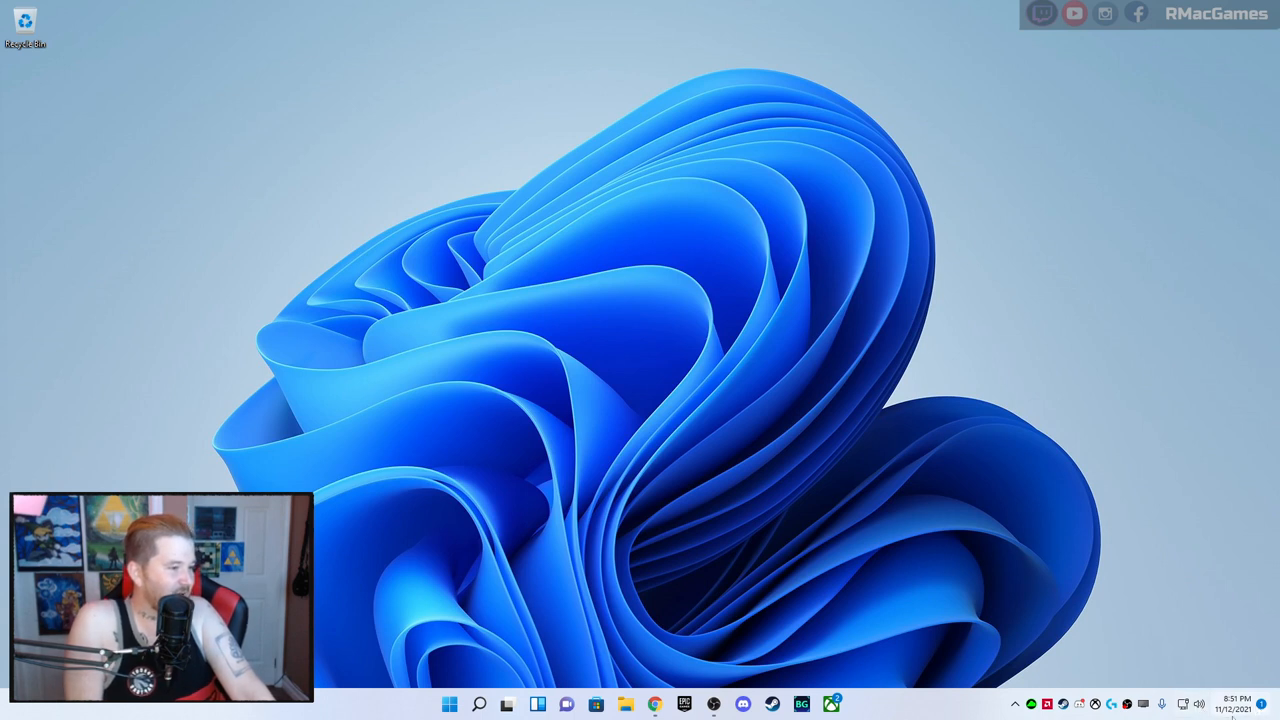
click(1243, 702)
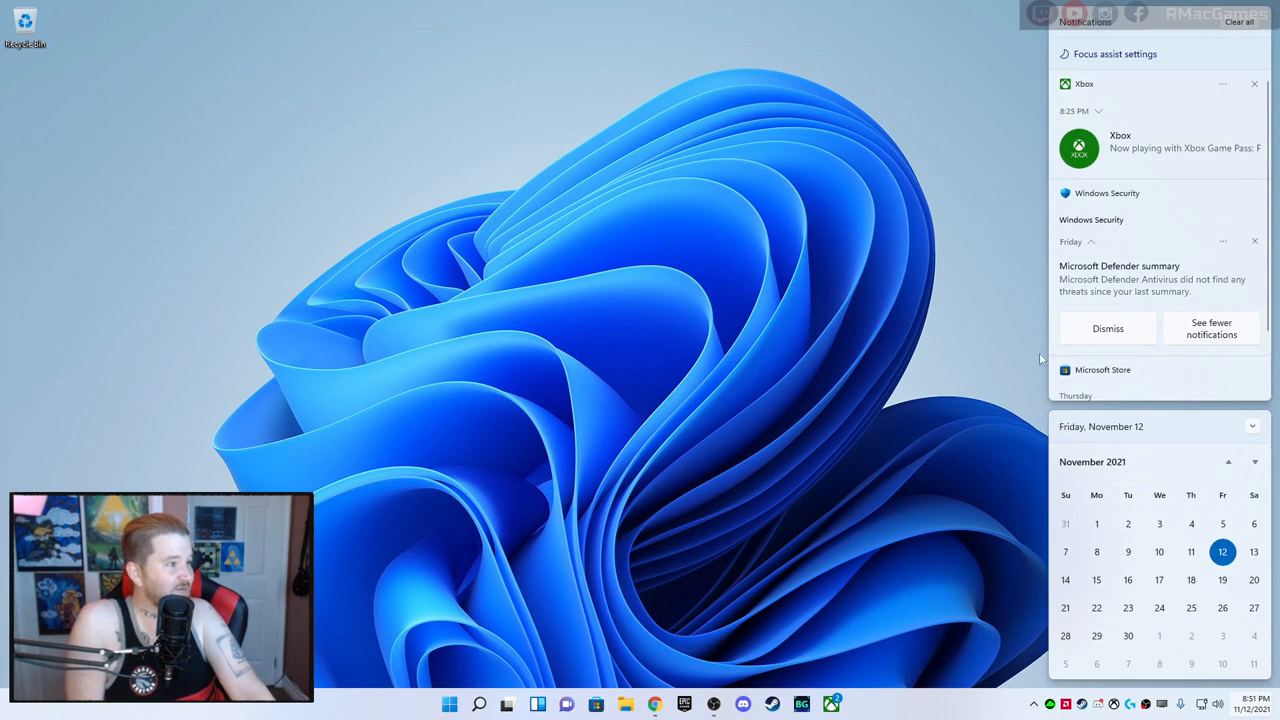
mouse_move(1150, 337)
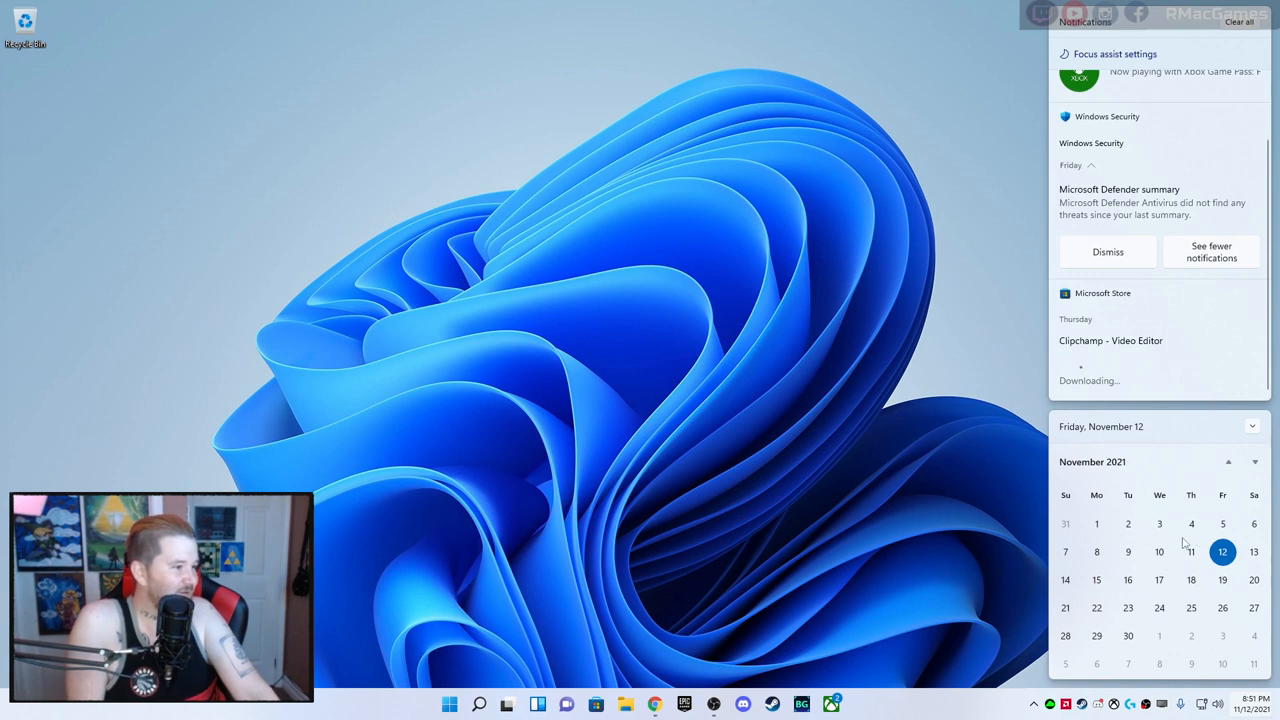
click(1226, 462)
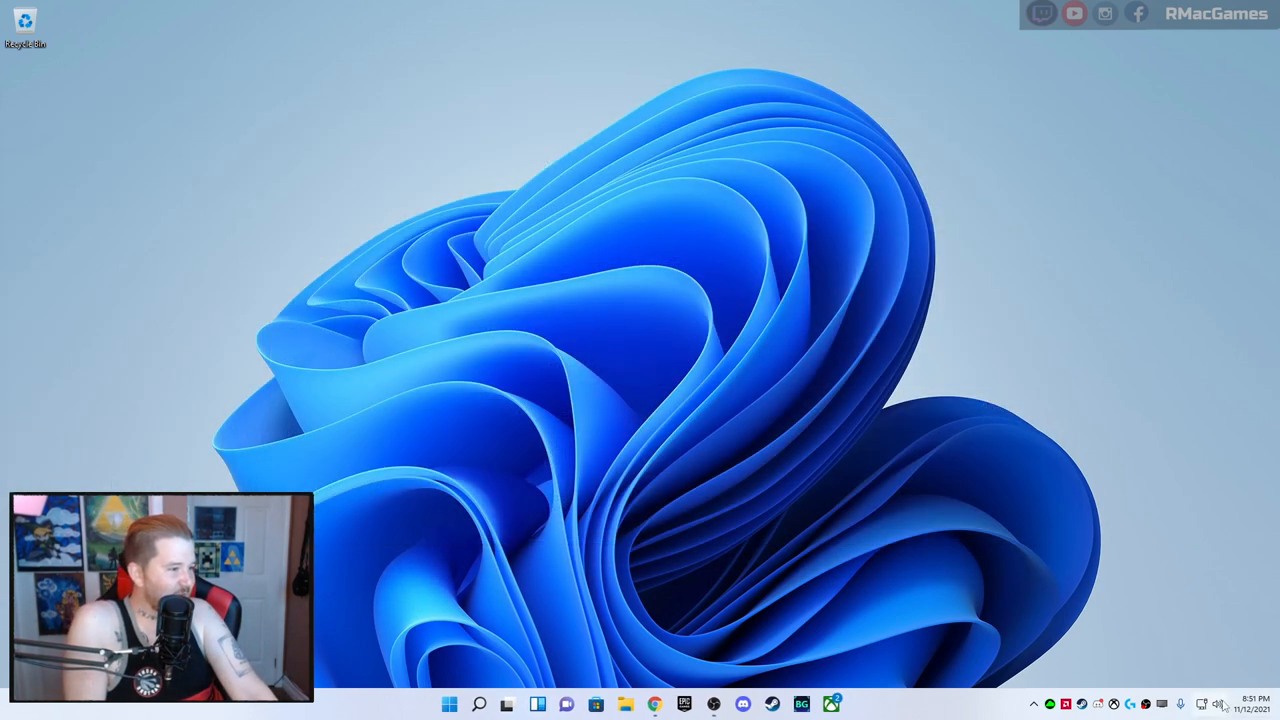
click(1036, 704)
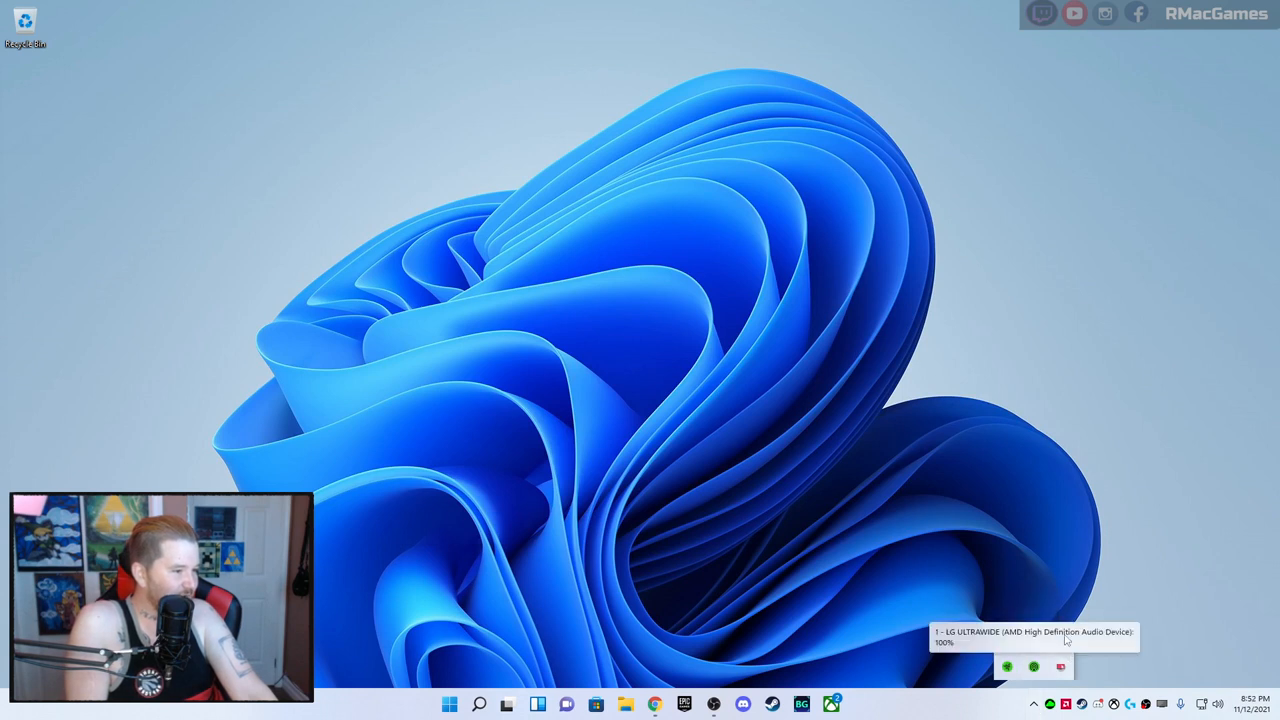
mouse_move(1008, 653)
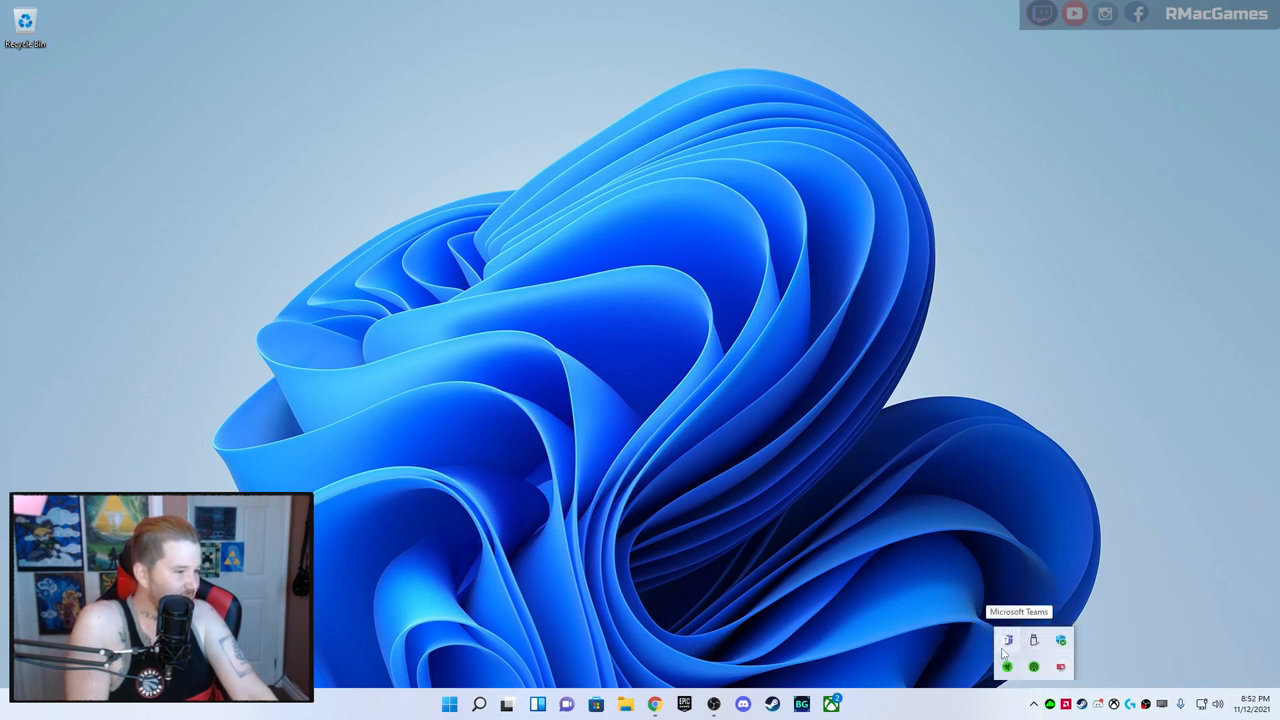
click(1005, 638)
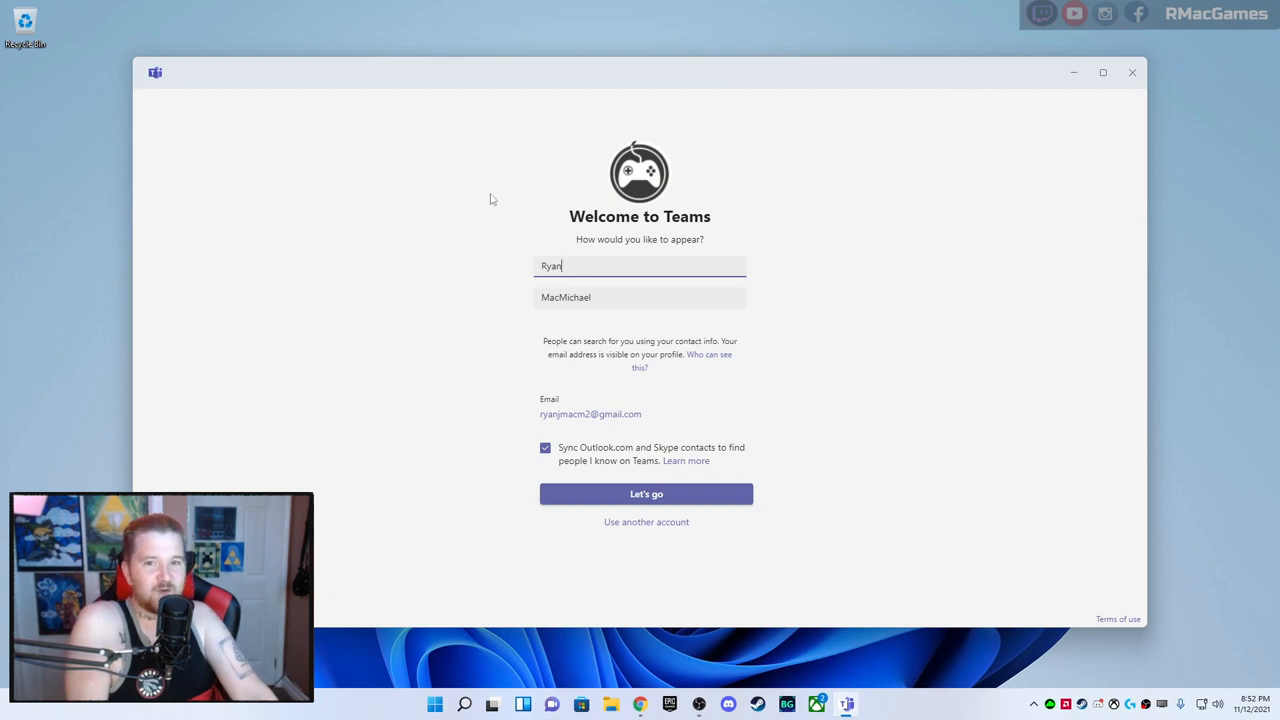
click(1132, 72)
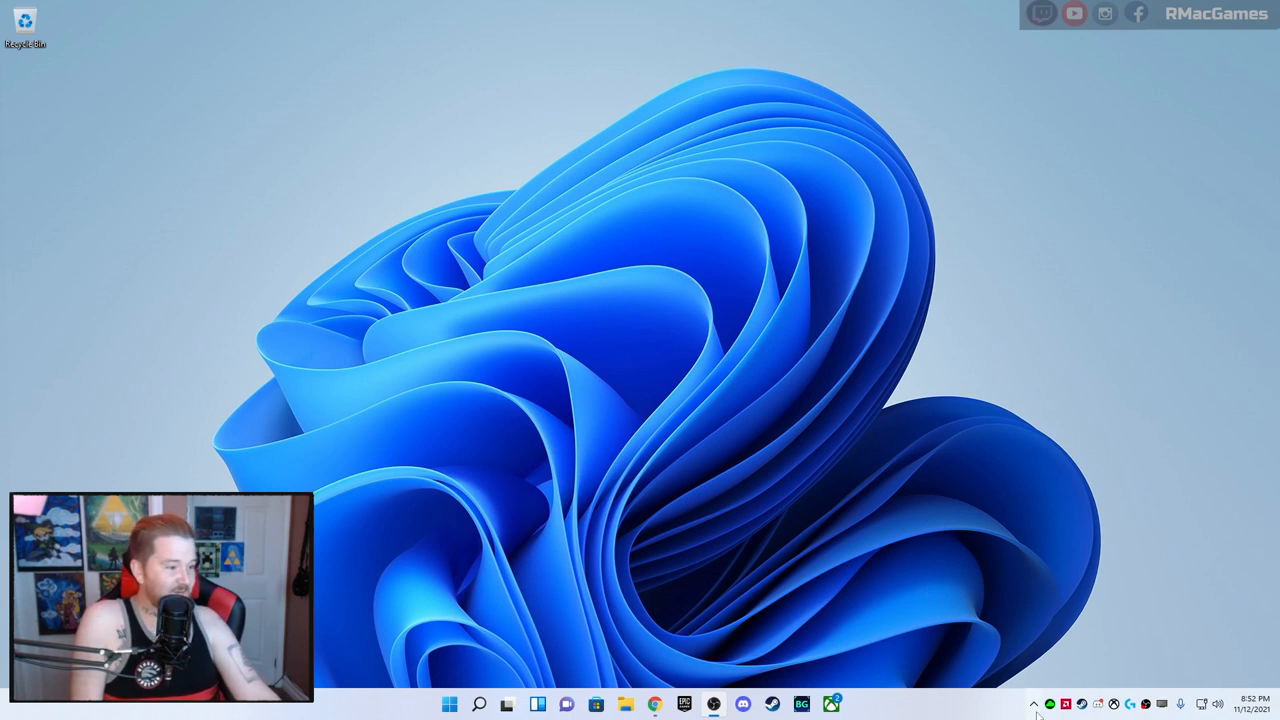
click(1037, 702)
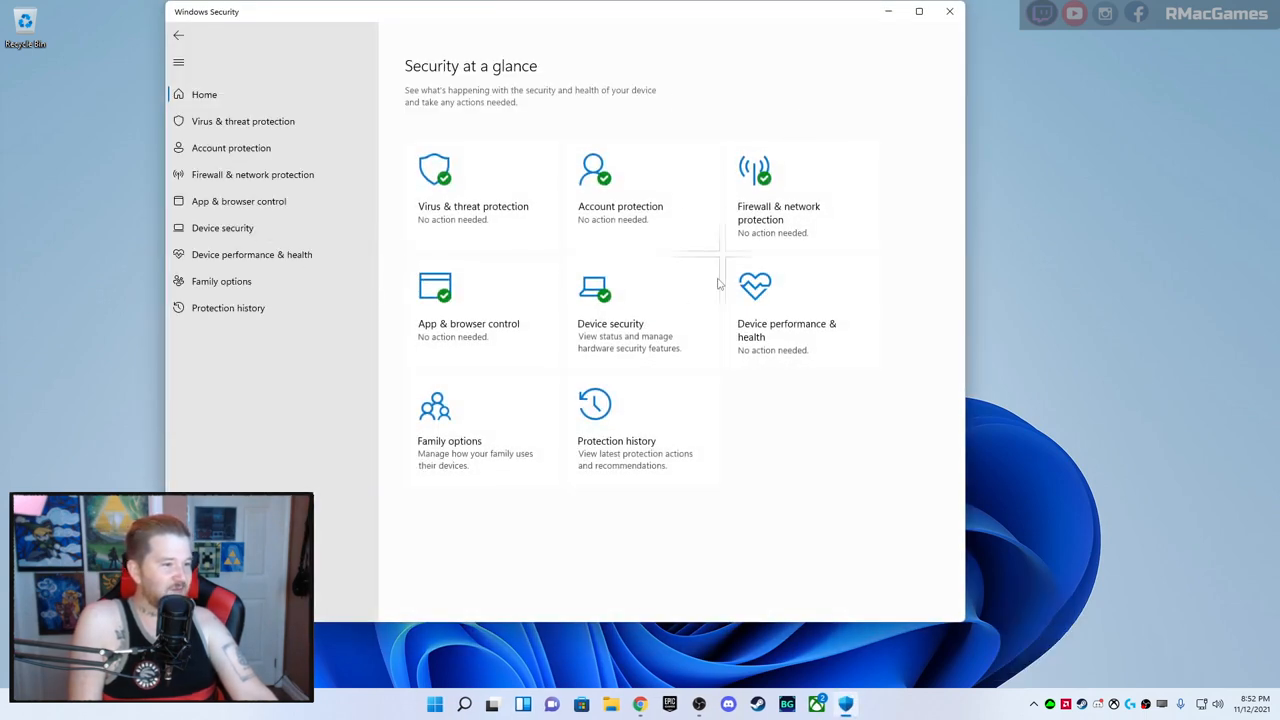
click(943, 19)
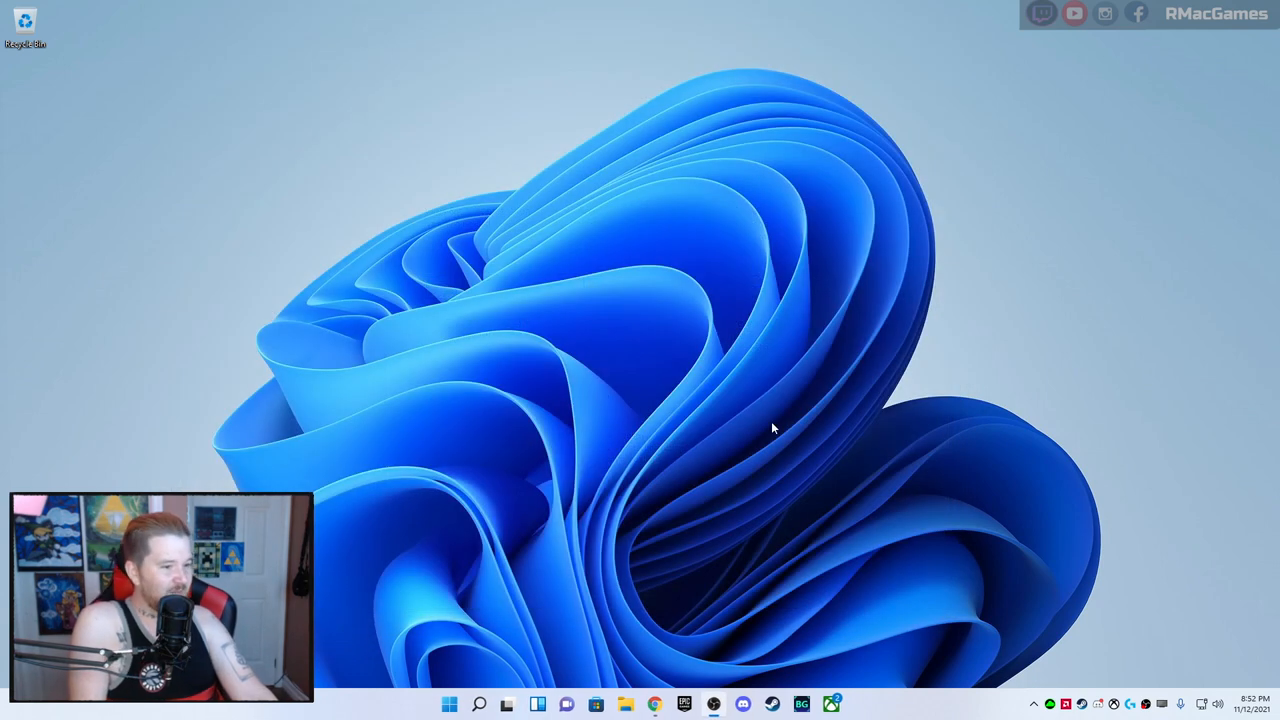
mouse_move(617, 701)
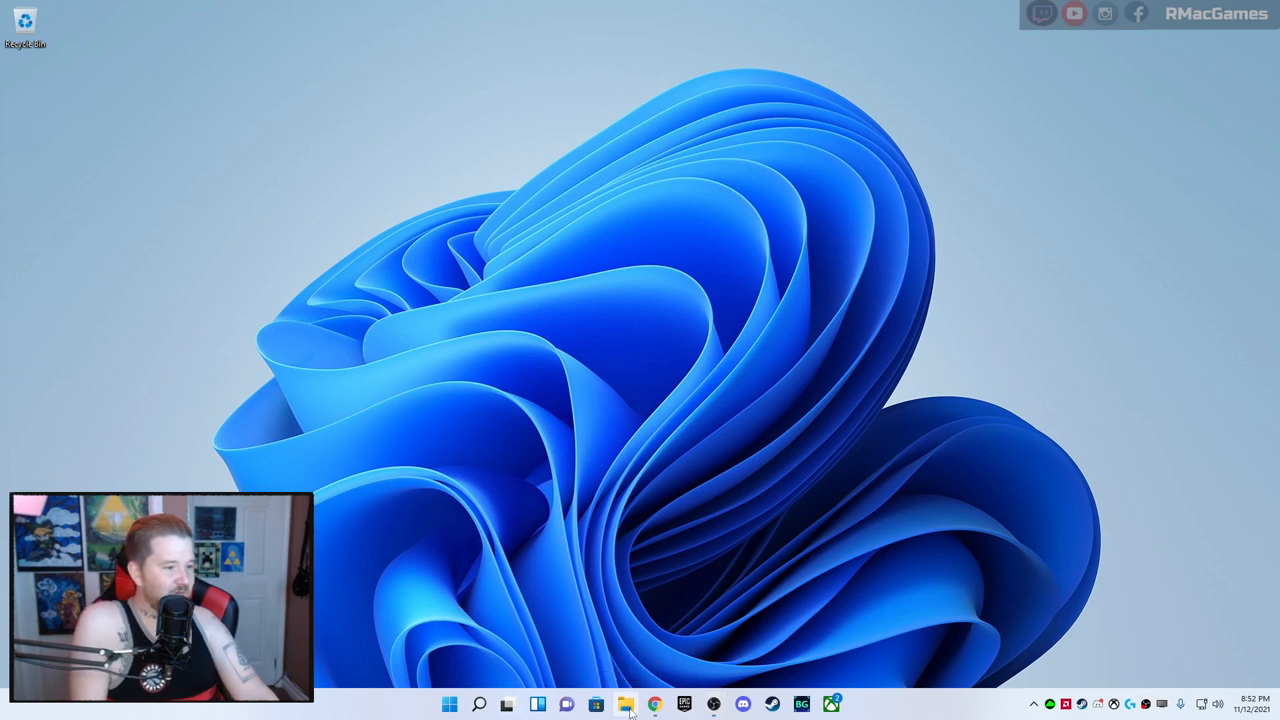
Open File Explorer and show the classic context menu for the recent file 'A Long Way'
click(627, 704)
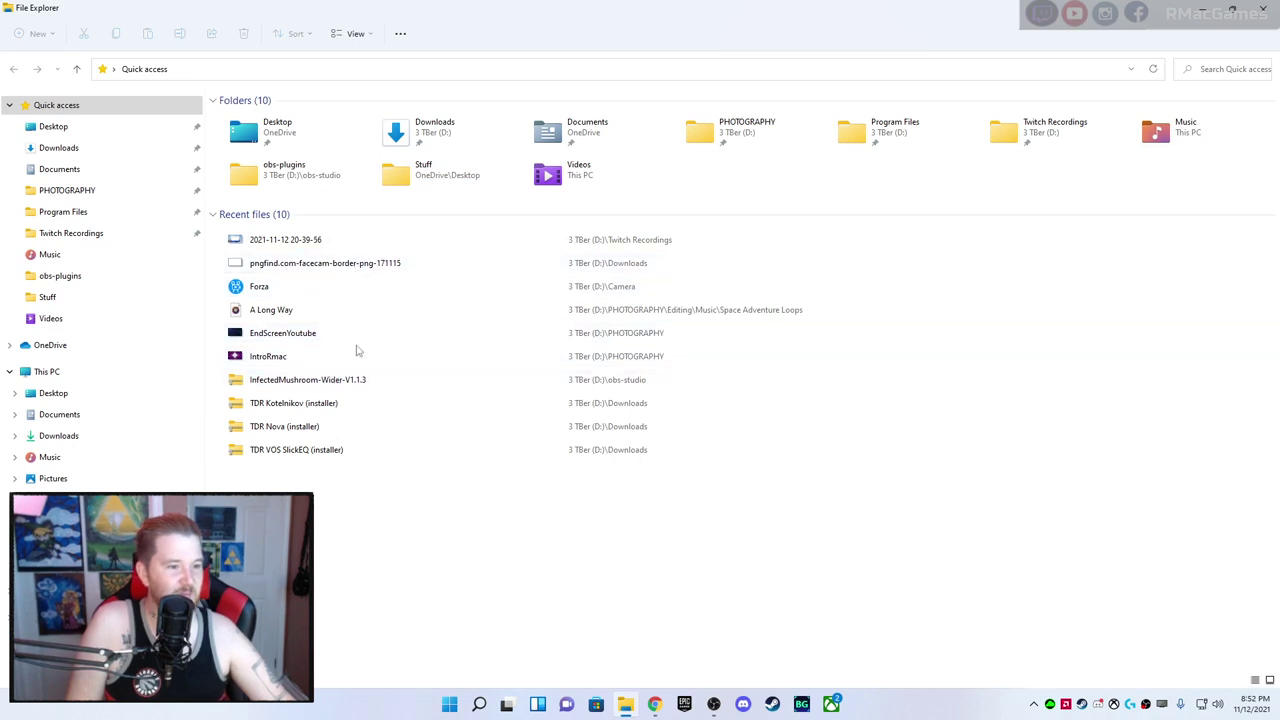
mouse_move(85, 281)
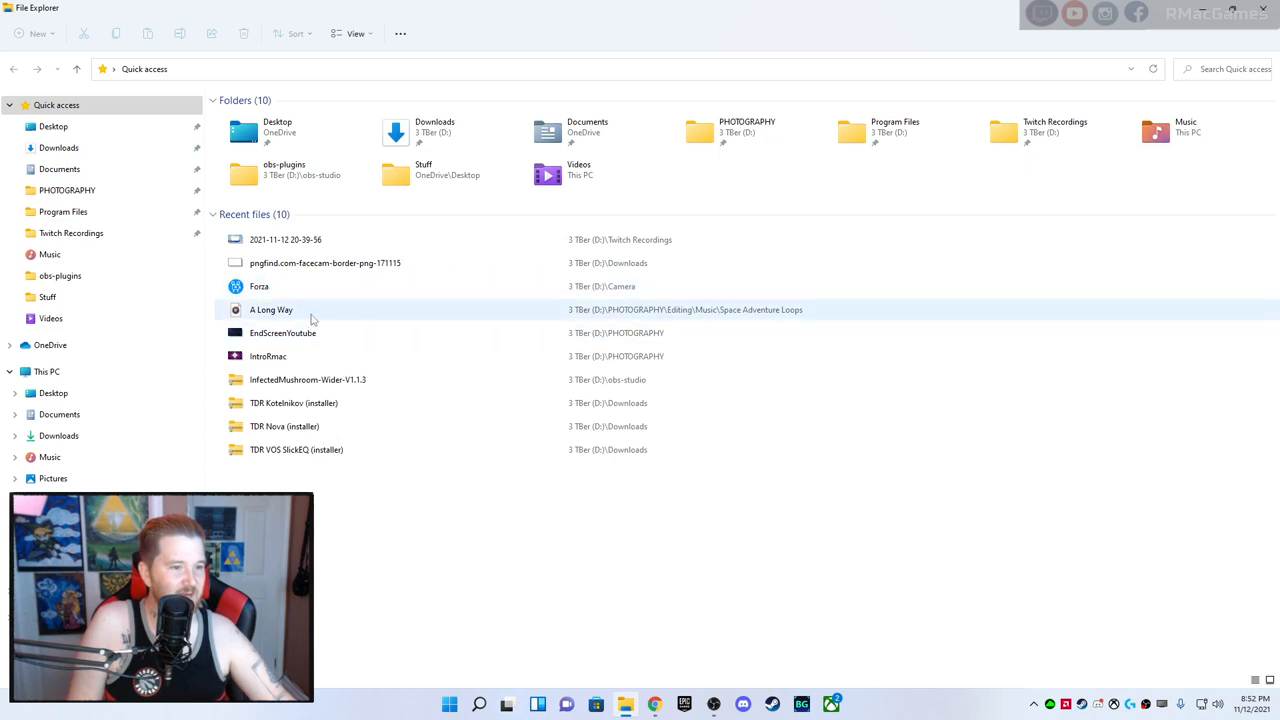
right_click(271, 309)
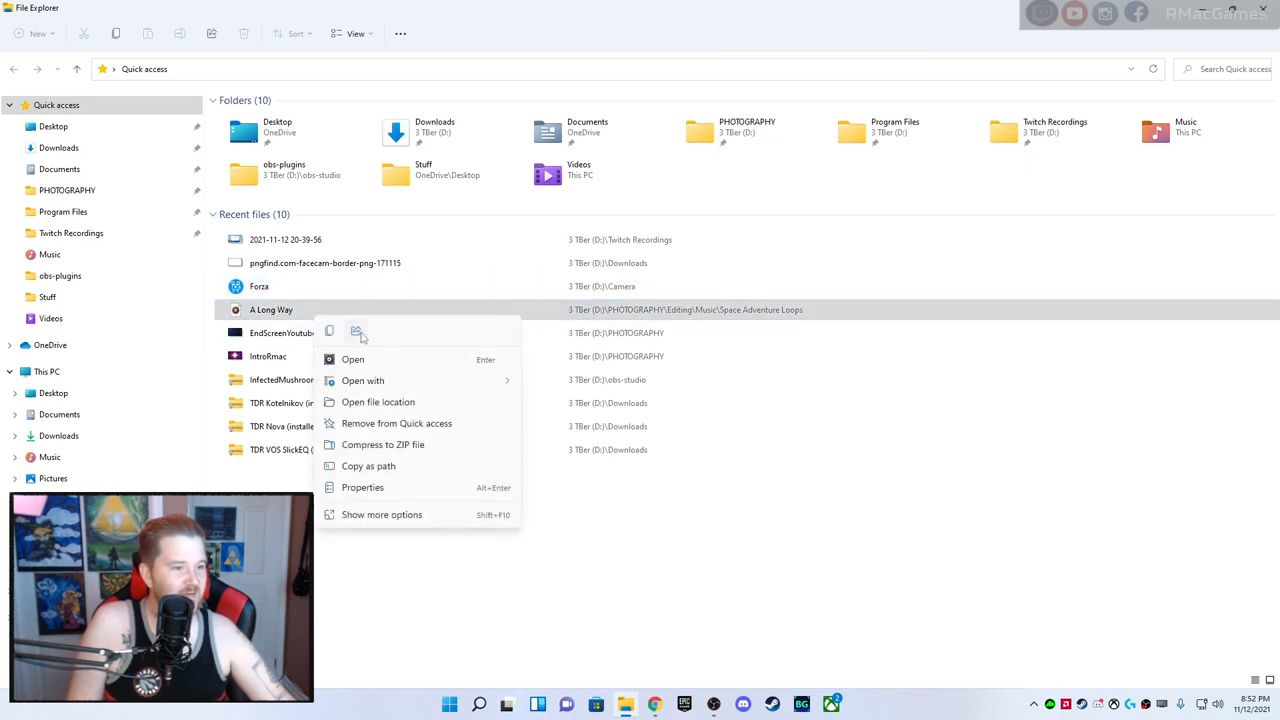
mouse_move(357, 332)
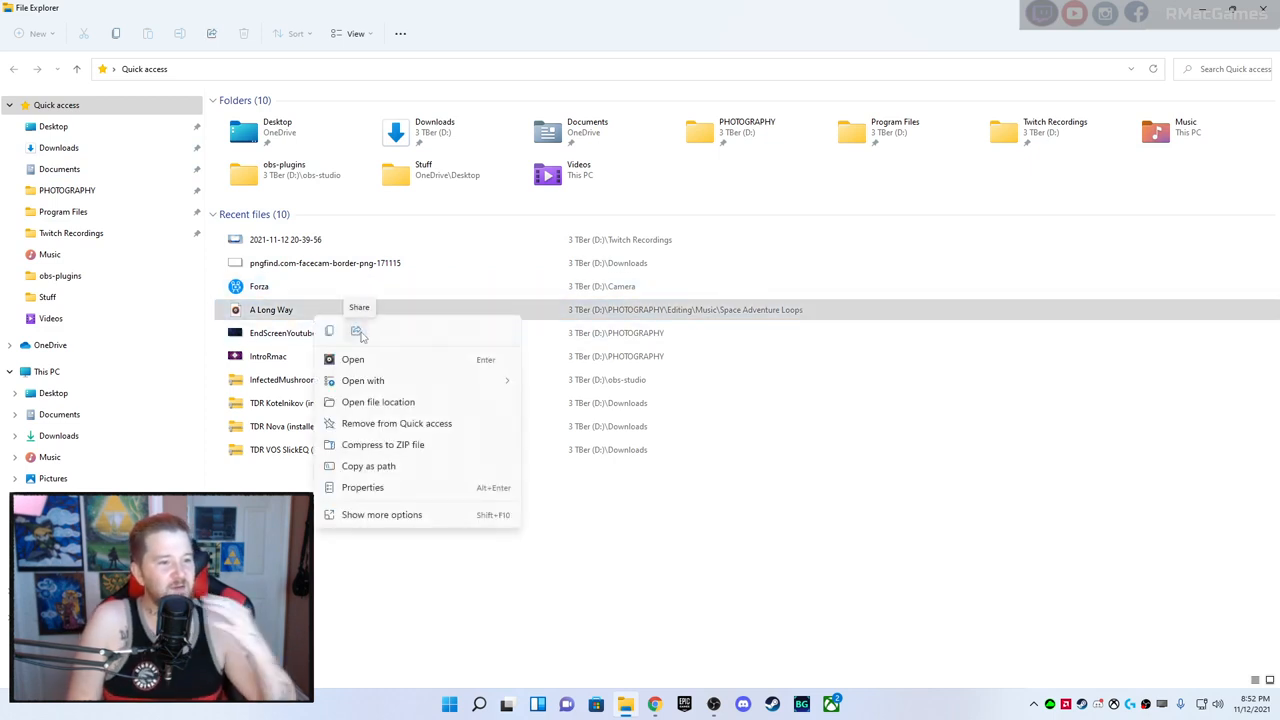
mouse_move(388, 340)
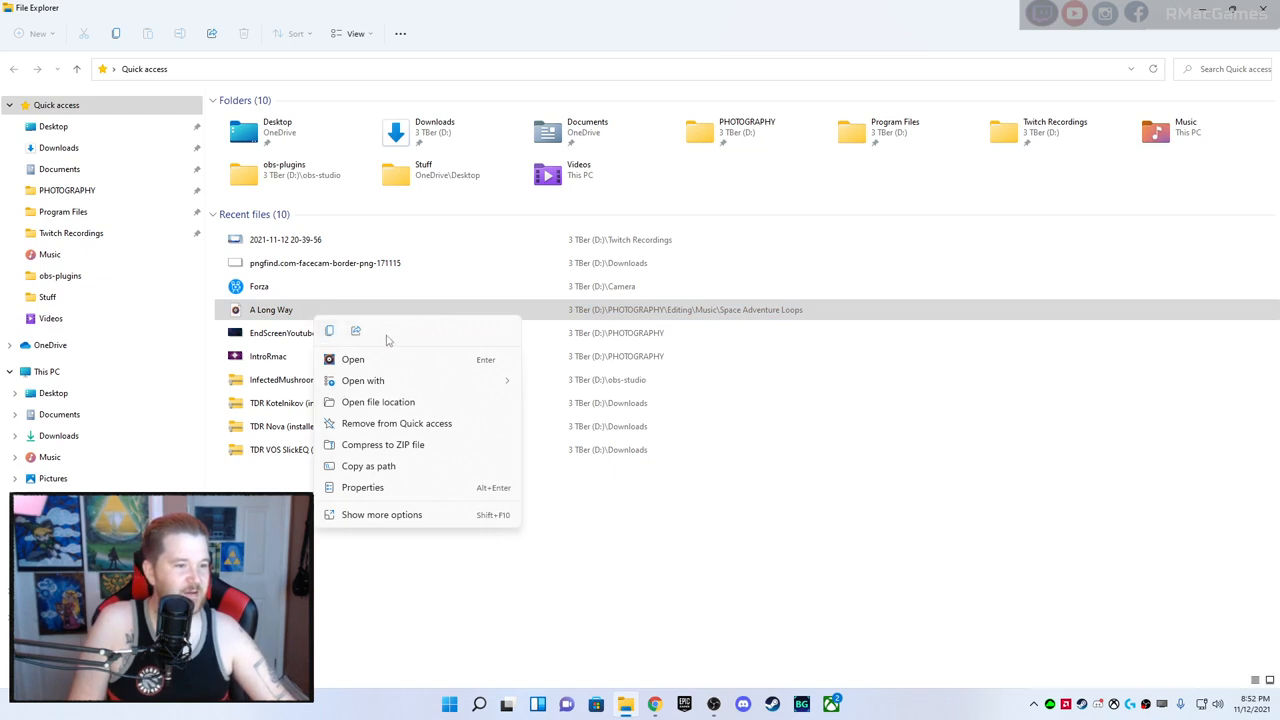
mouse_move(410, 337)
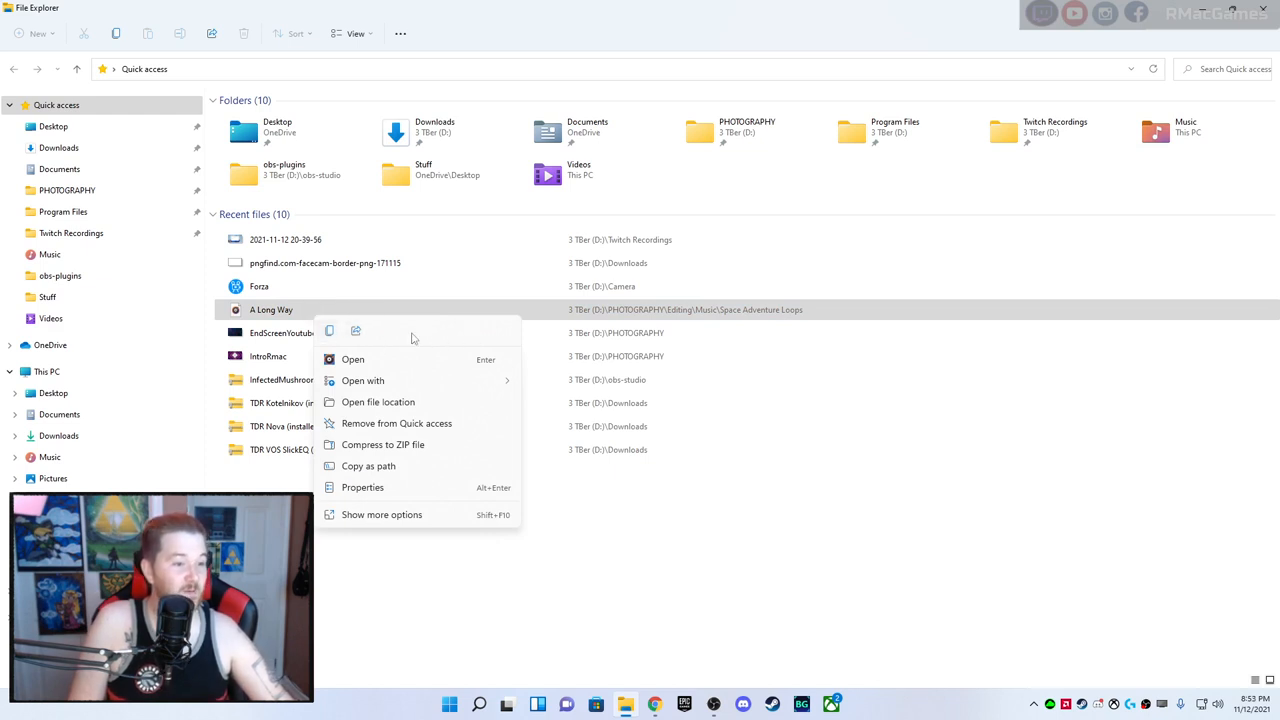
mouse_move(404, 341)
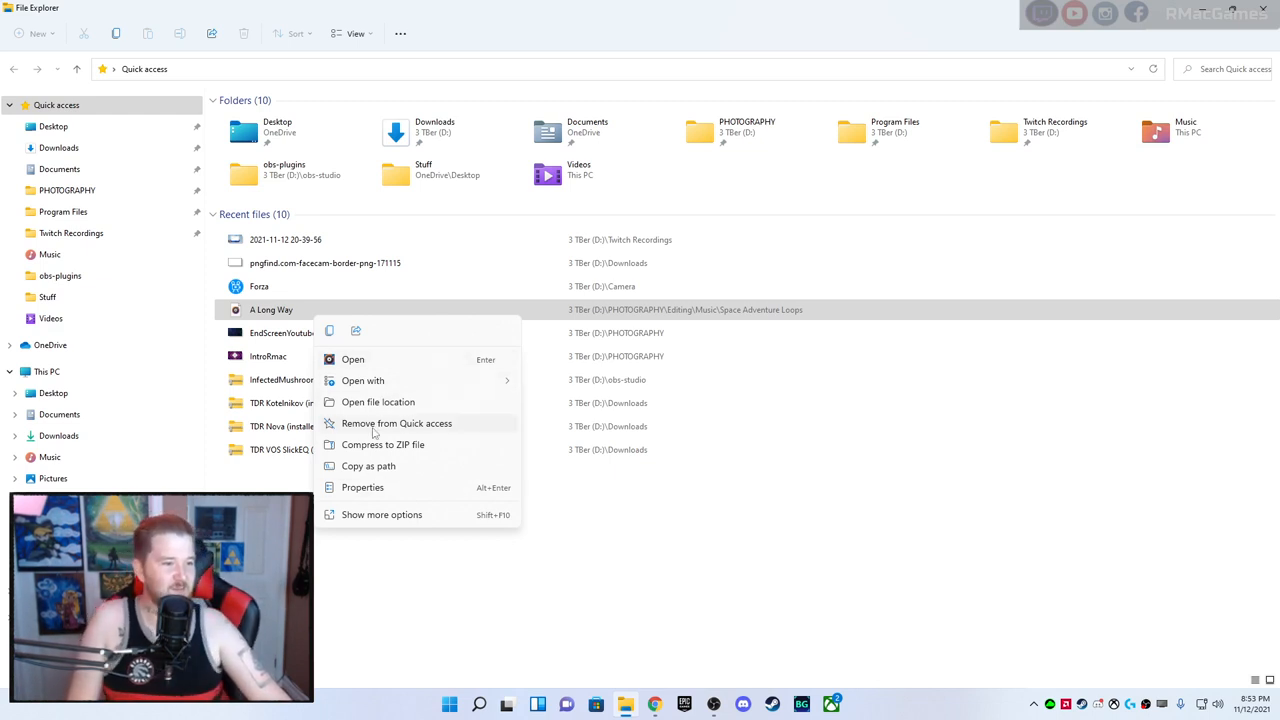
click(361, 380)
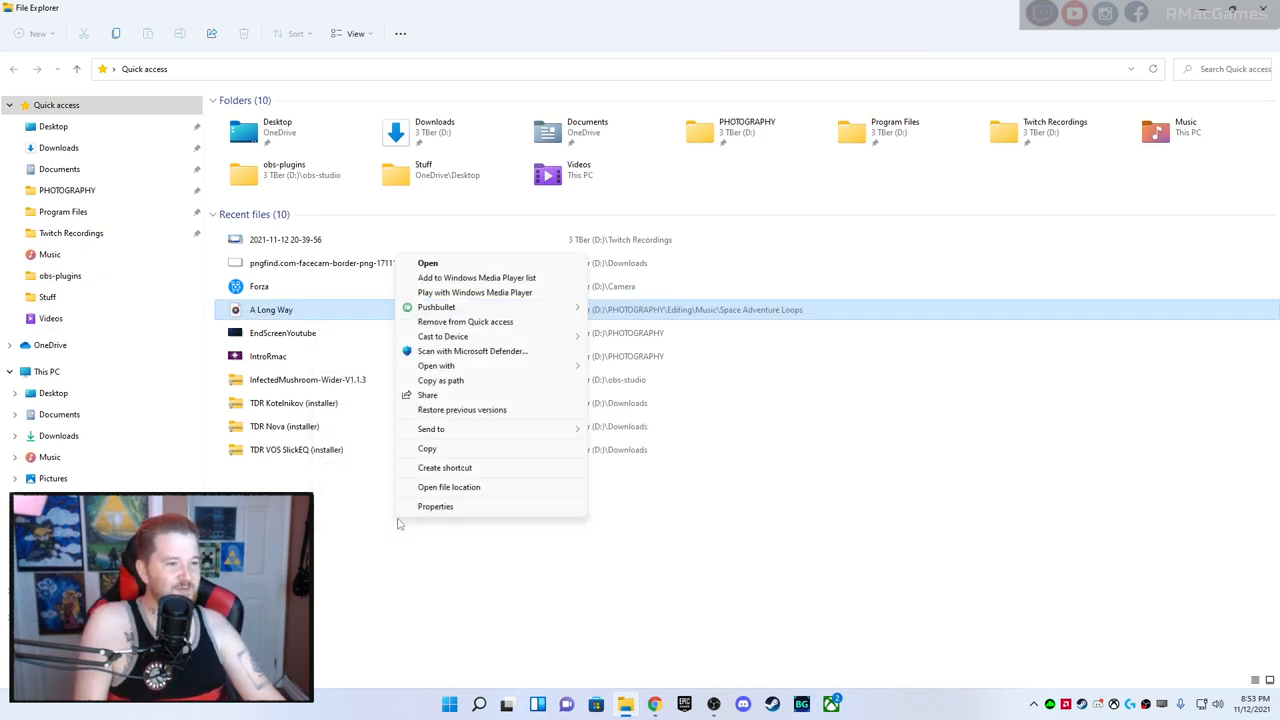
mouse_move(441, 336)
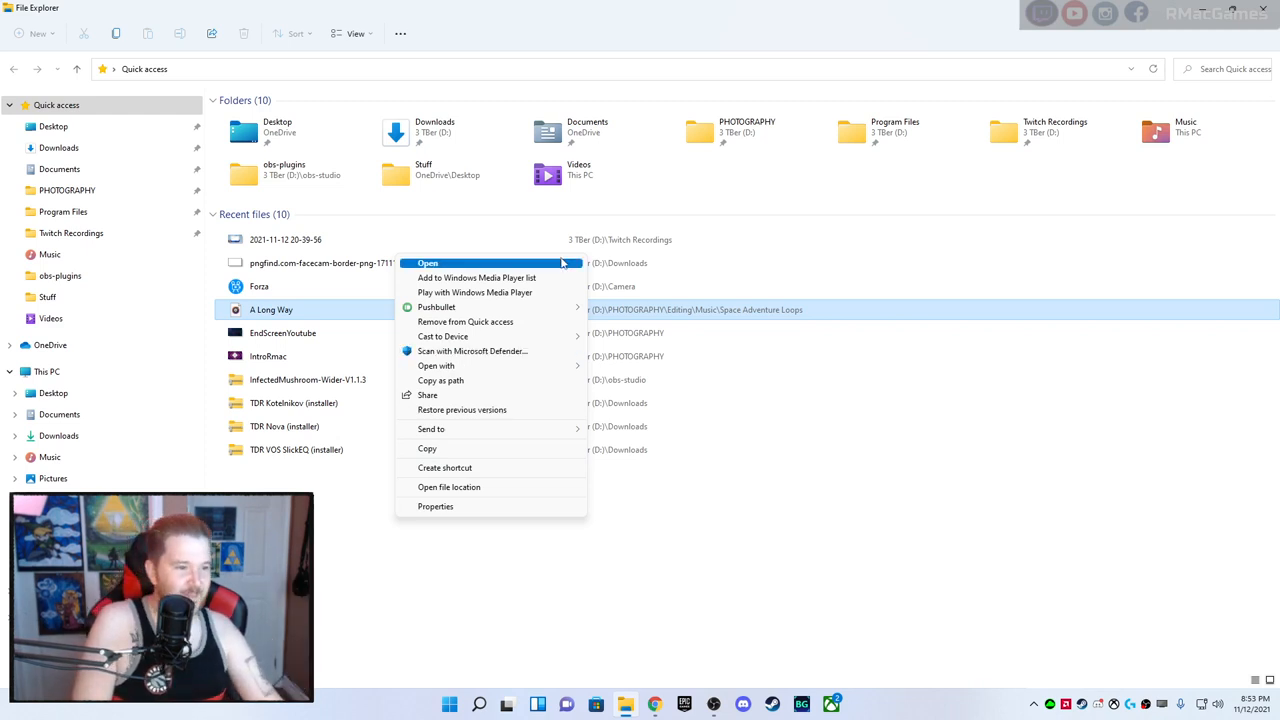
mouse_move(457, 419)
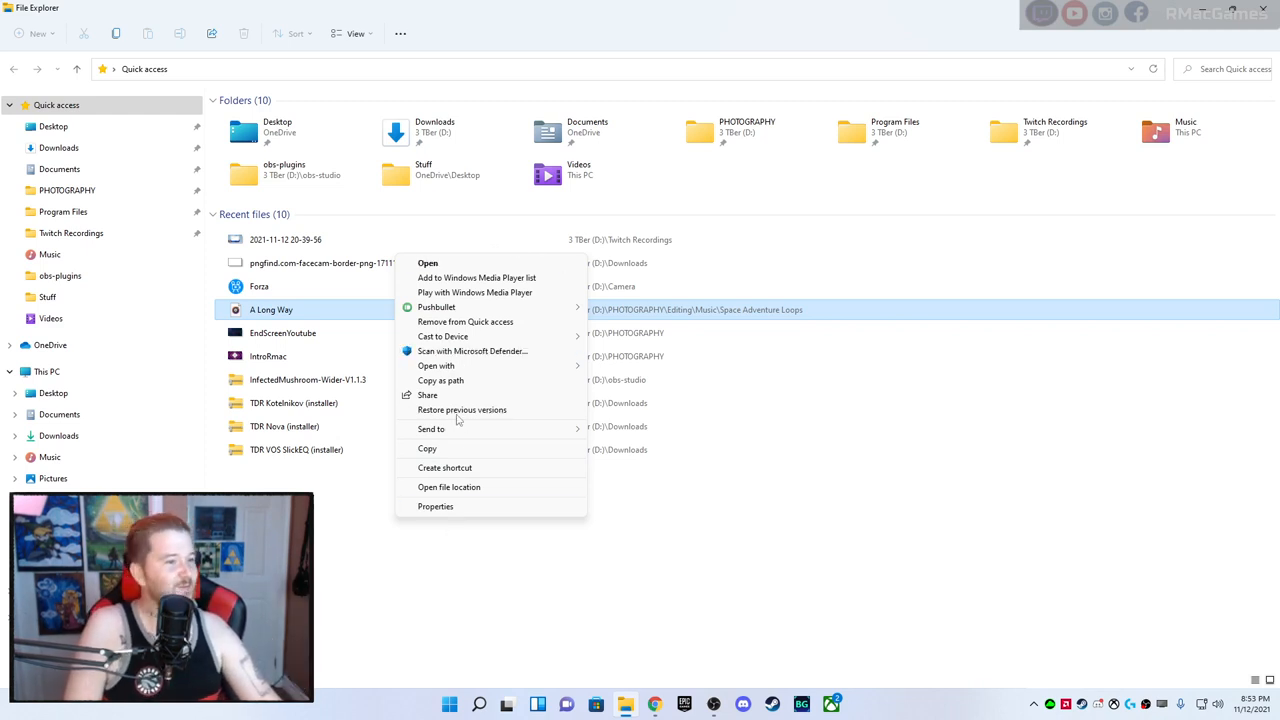
mouse_move(495, 292)
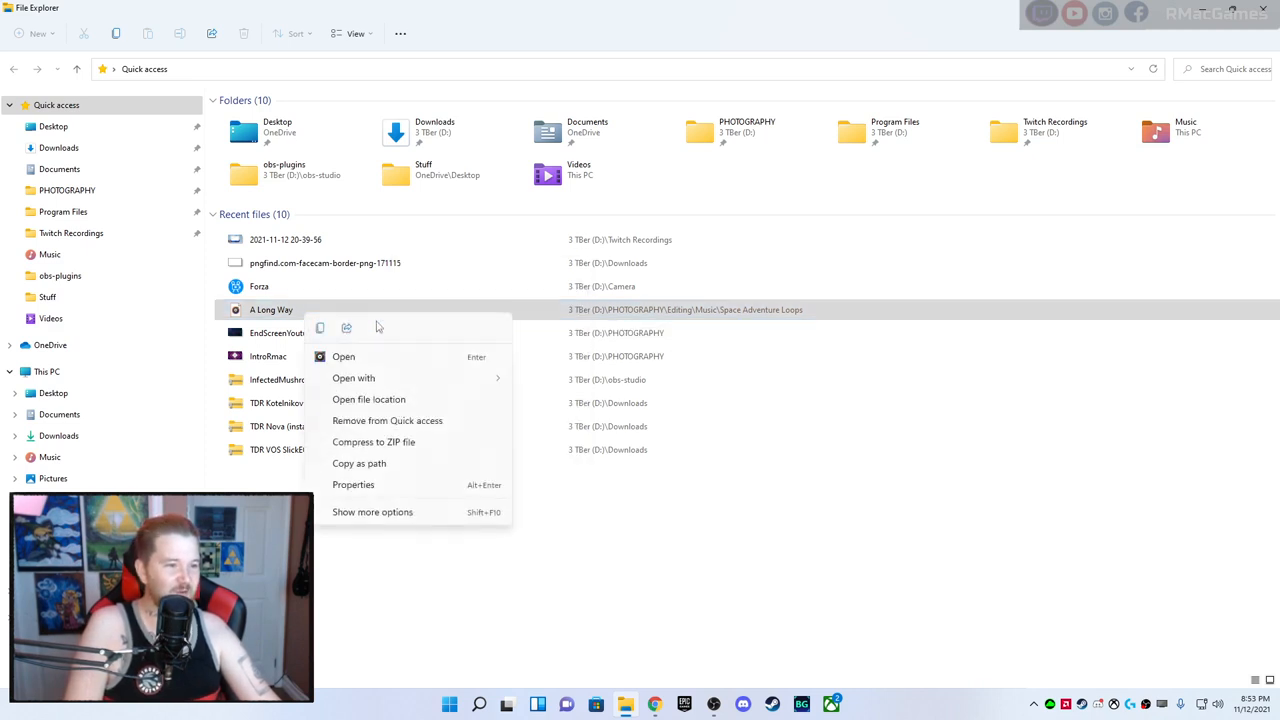
Reopen Show more options for 'A Long Way', then minimize File Explorer to the desktop
click(372, 512)
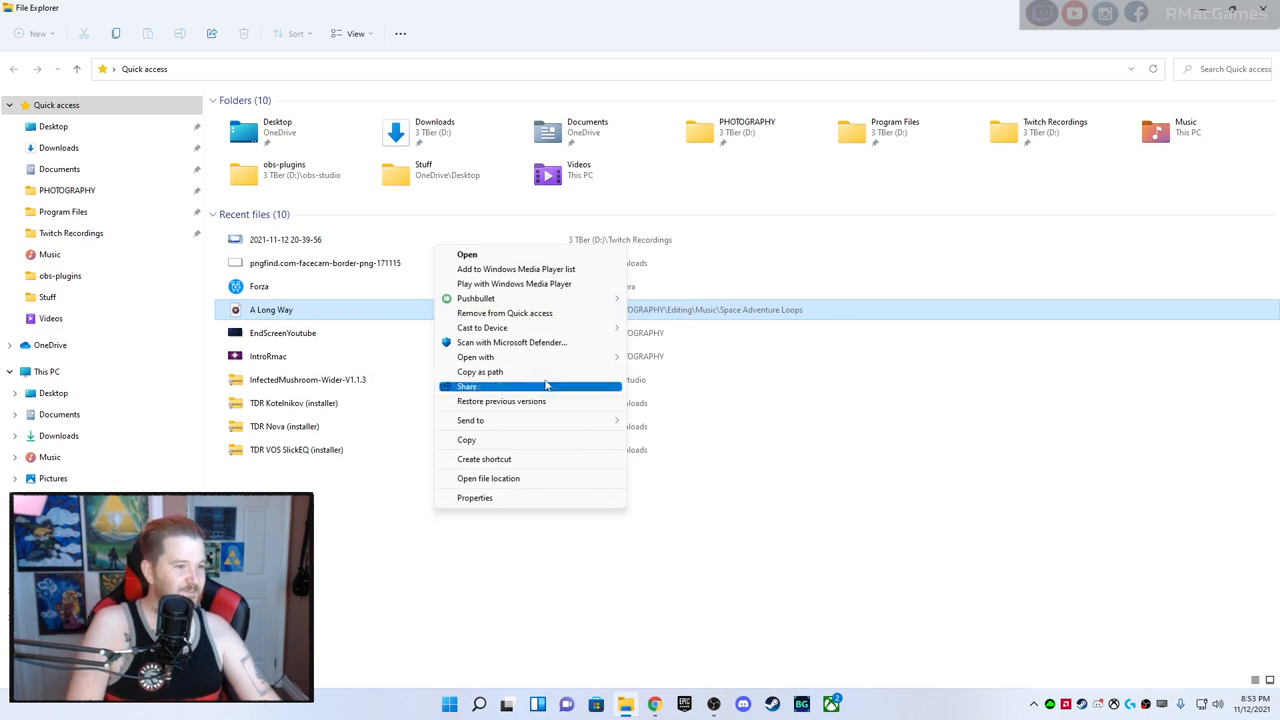
mouse_move(308, 309)
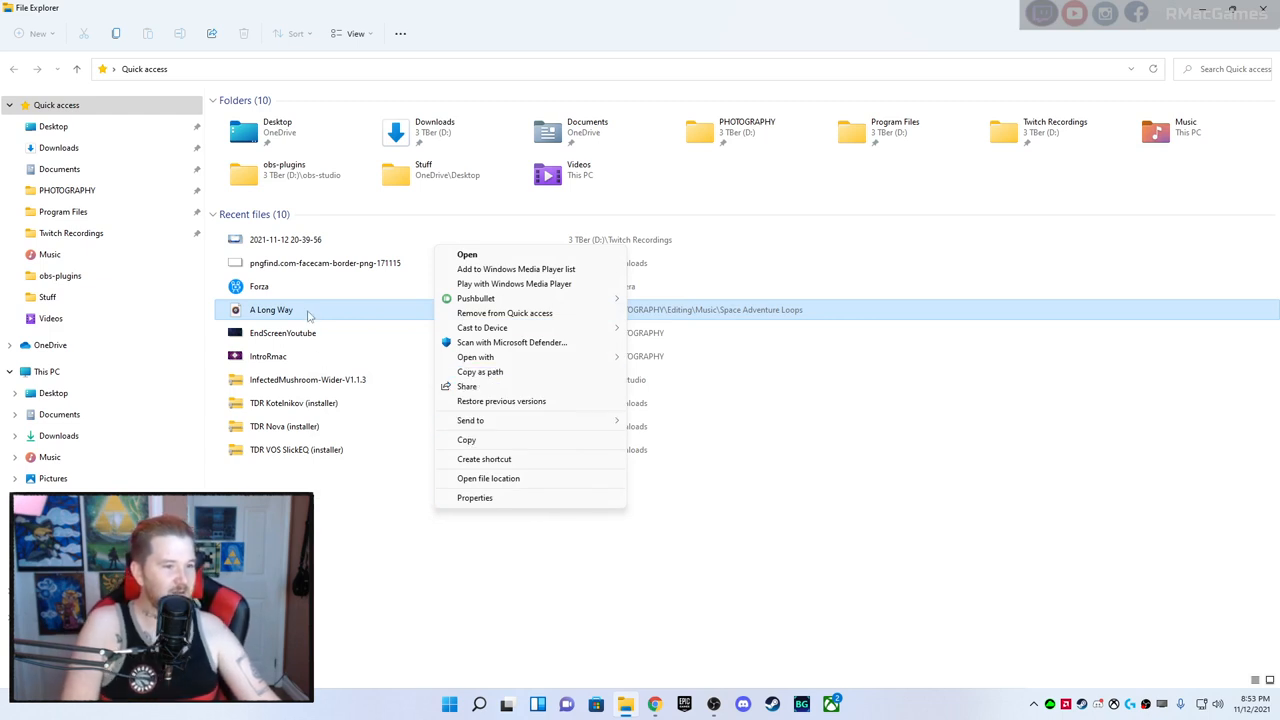
mouse_move(316, 314)
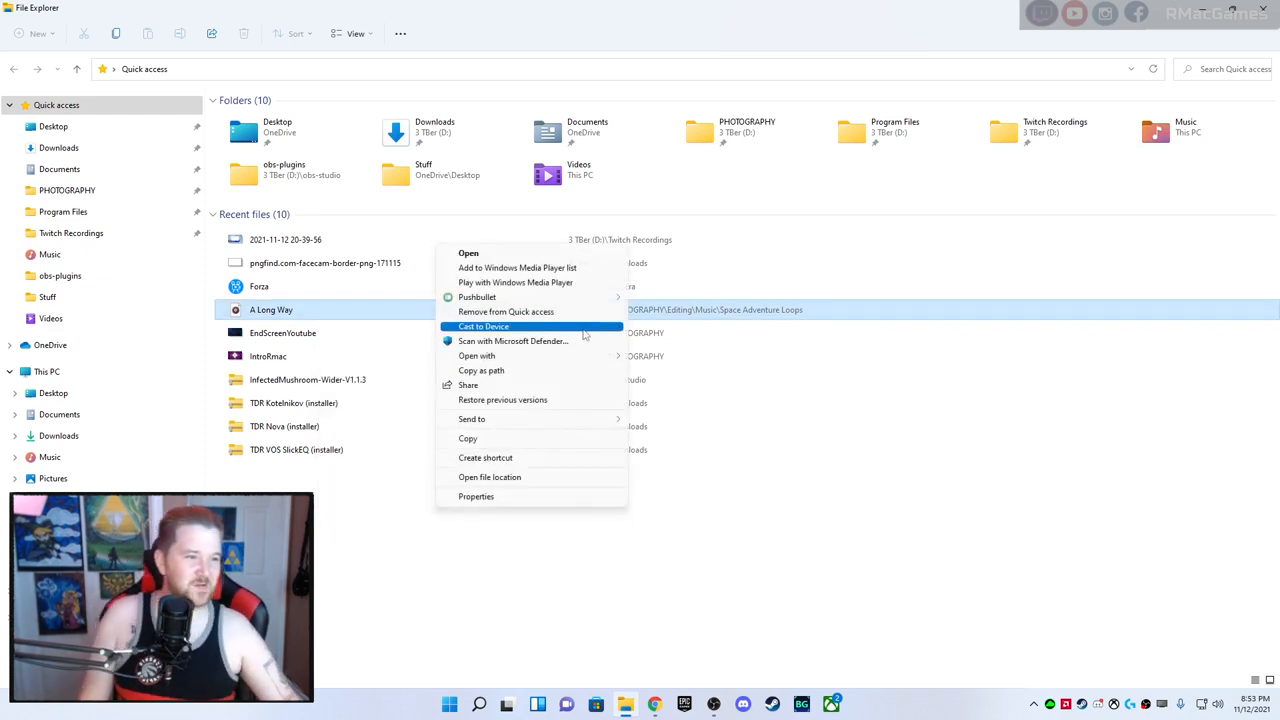
mouse_move(485, 457)
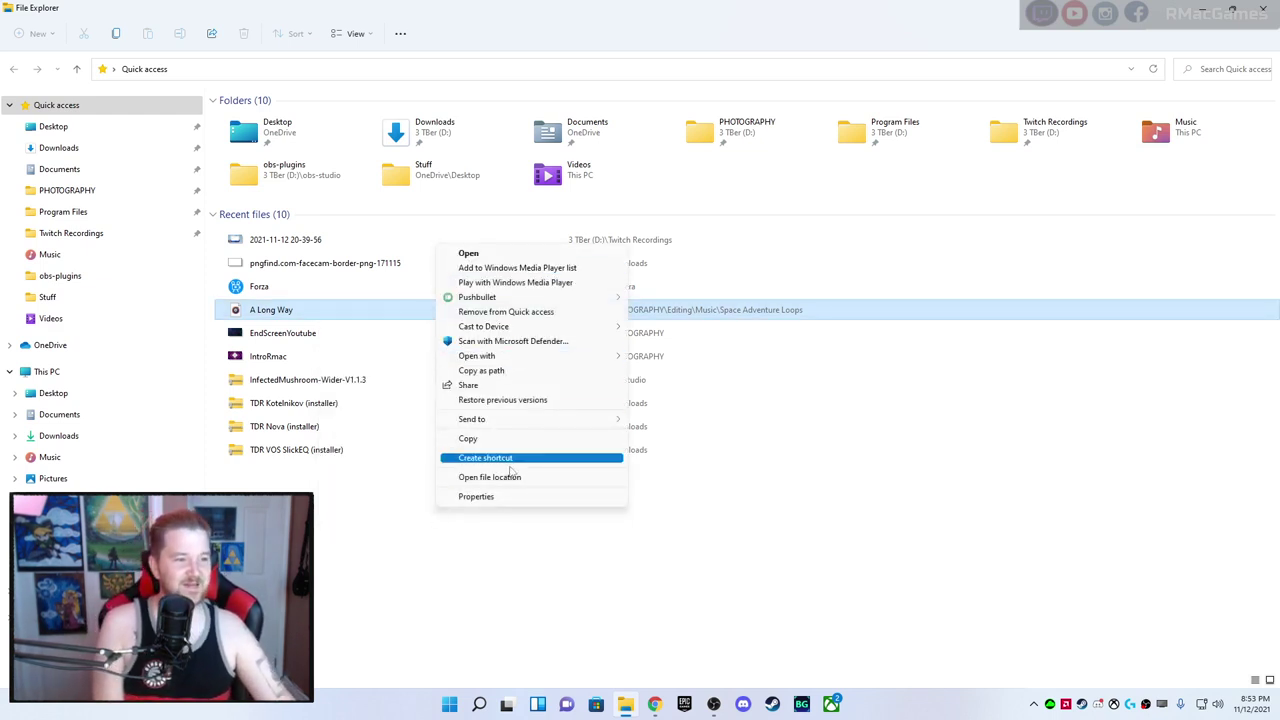
mouse_move(503, 399)
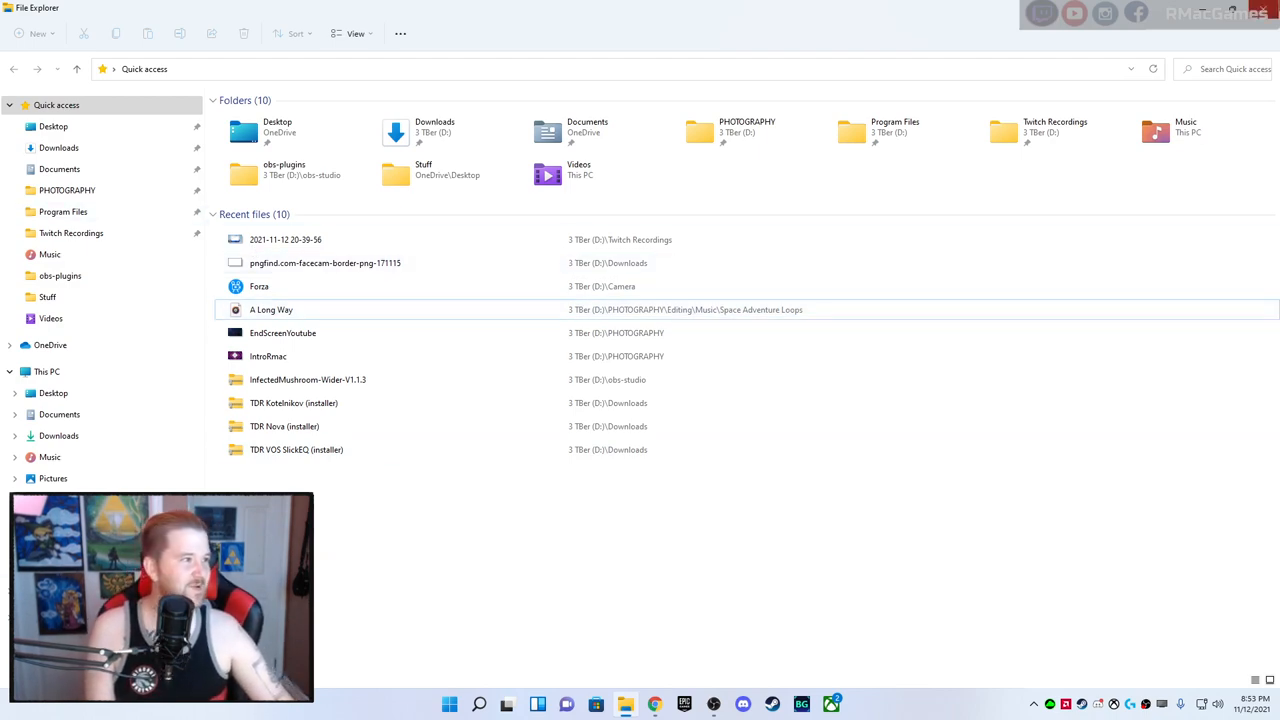
click(1271, 695)
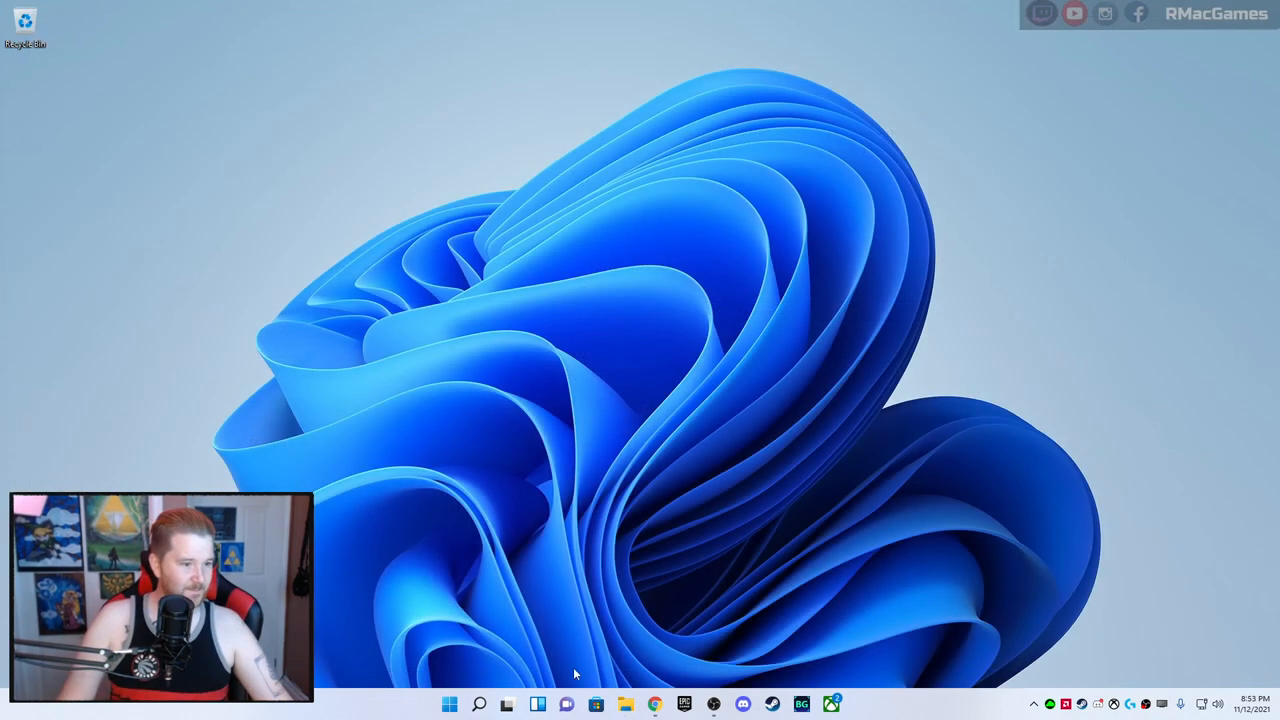
Search Start for 'settings' and launch the Settings app from Best match
text(settings)
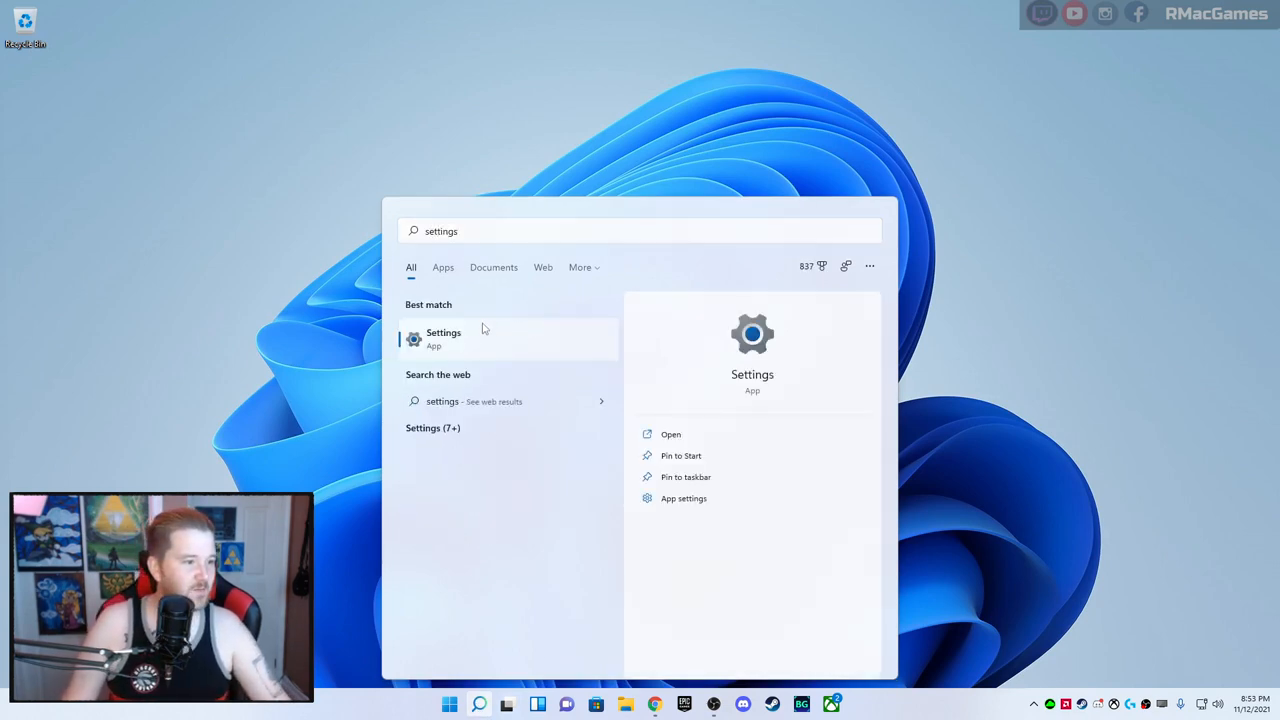
click(443, 338)
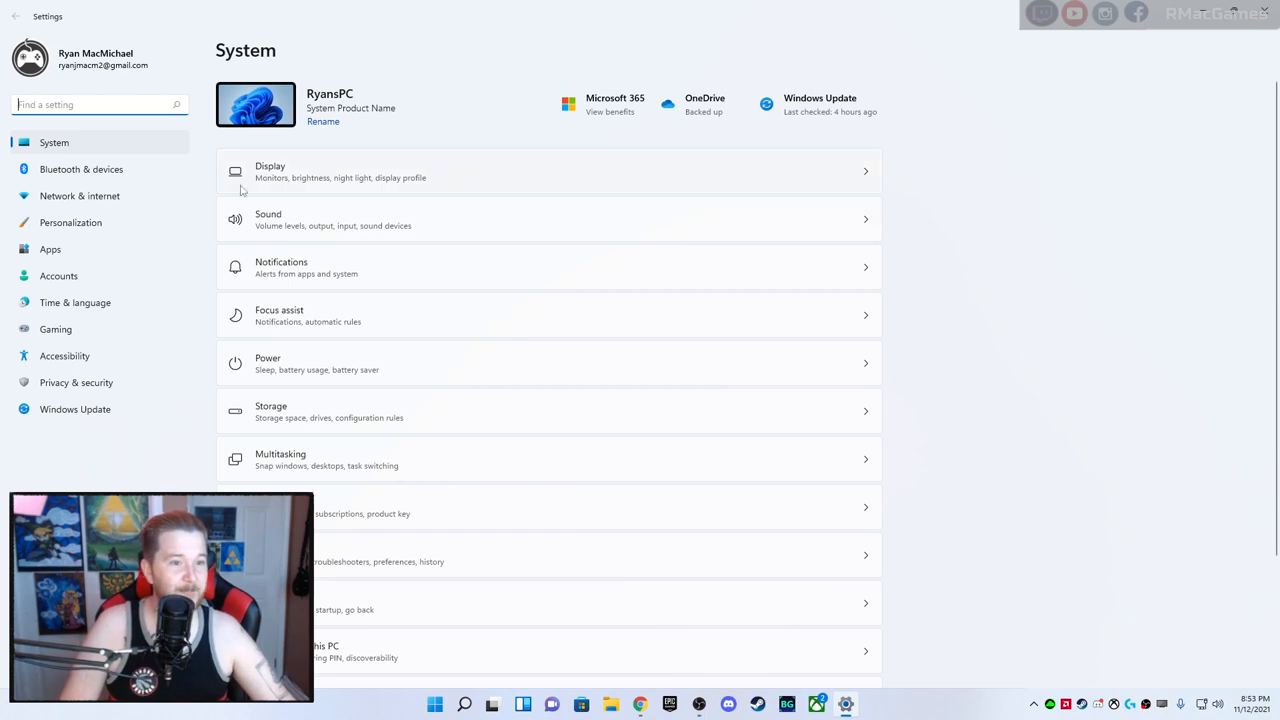
mouse_move(441, 189)
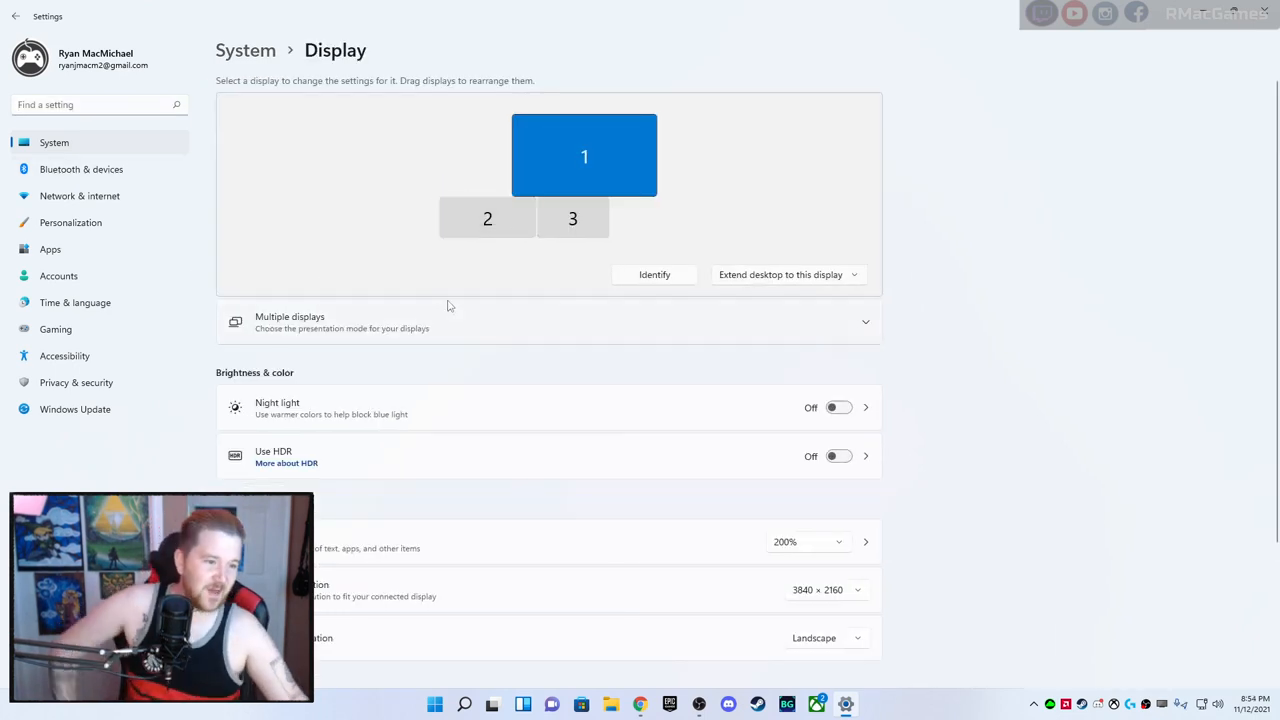
Select display 3 and reopen Display settings from the desktop's right-click menu
scroll(down, 3)
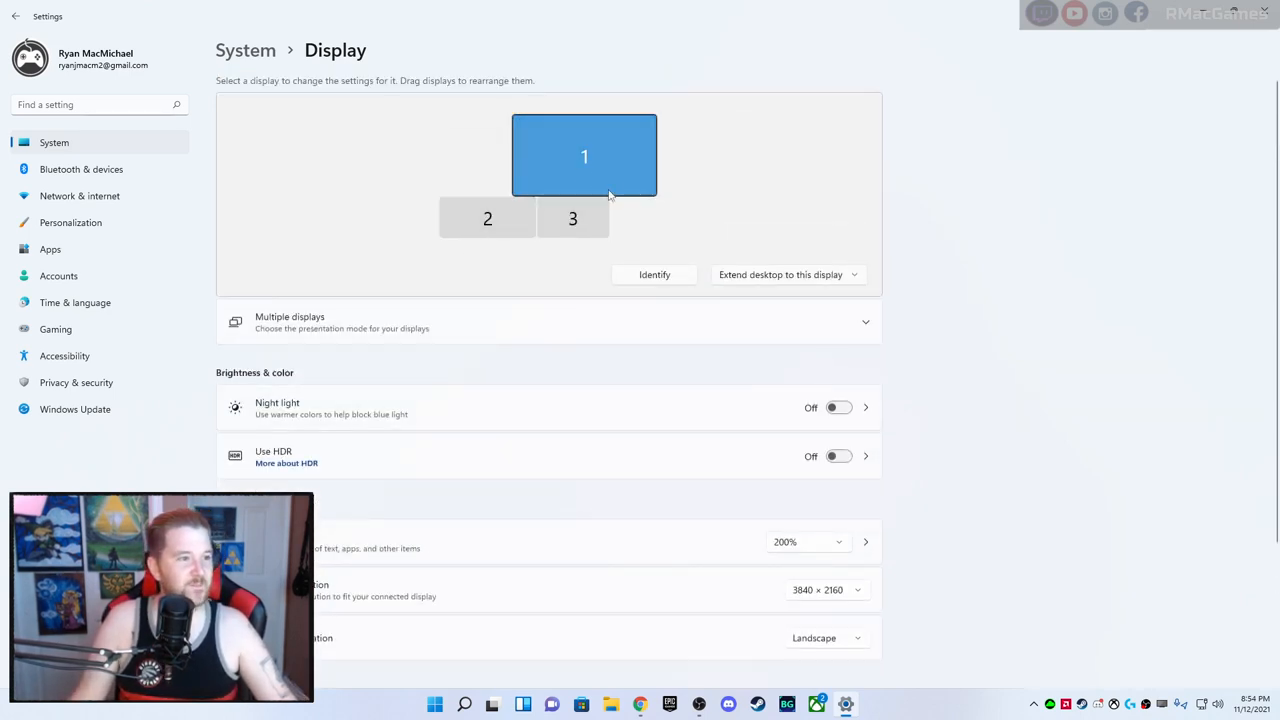
mouse_move(310, 433)
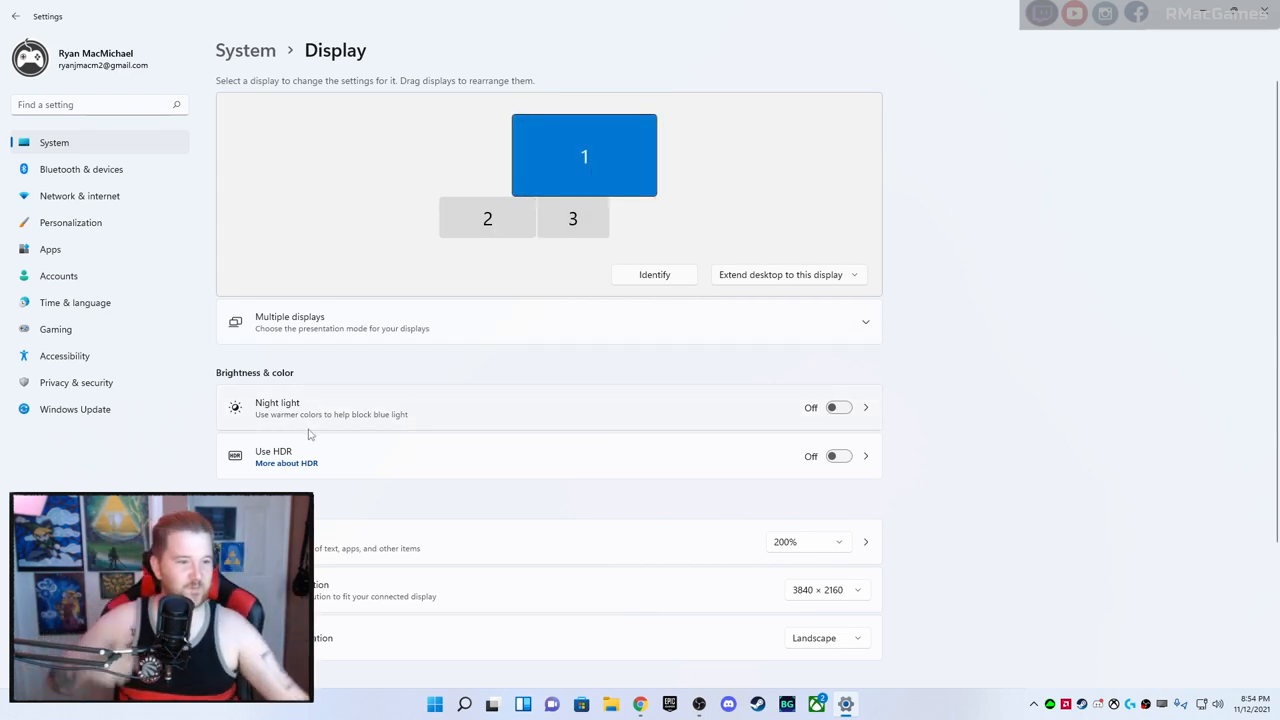
mouse_move(494, 321)
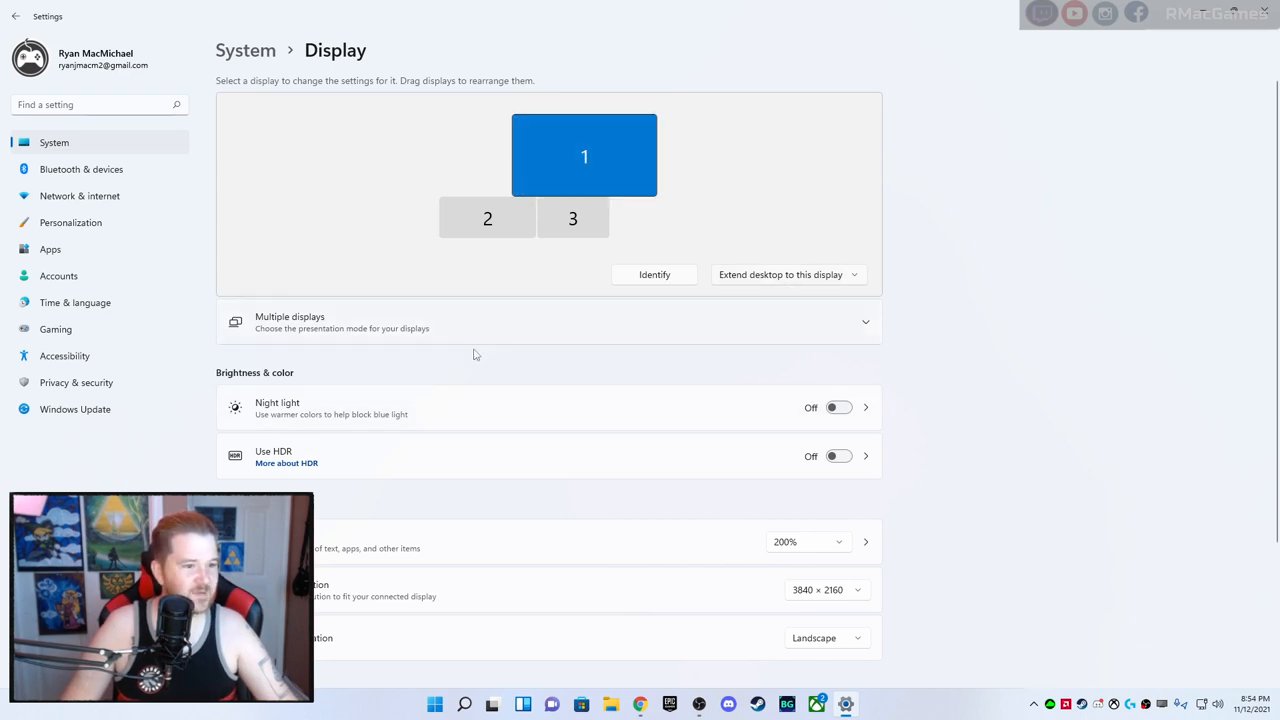
click(572, 218)
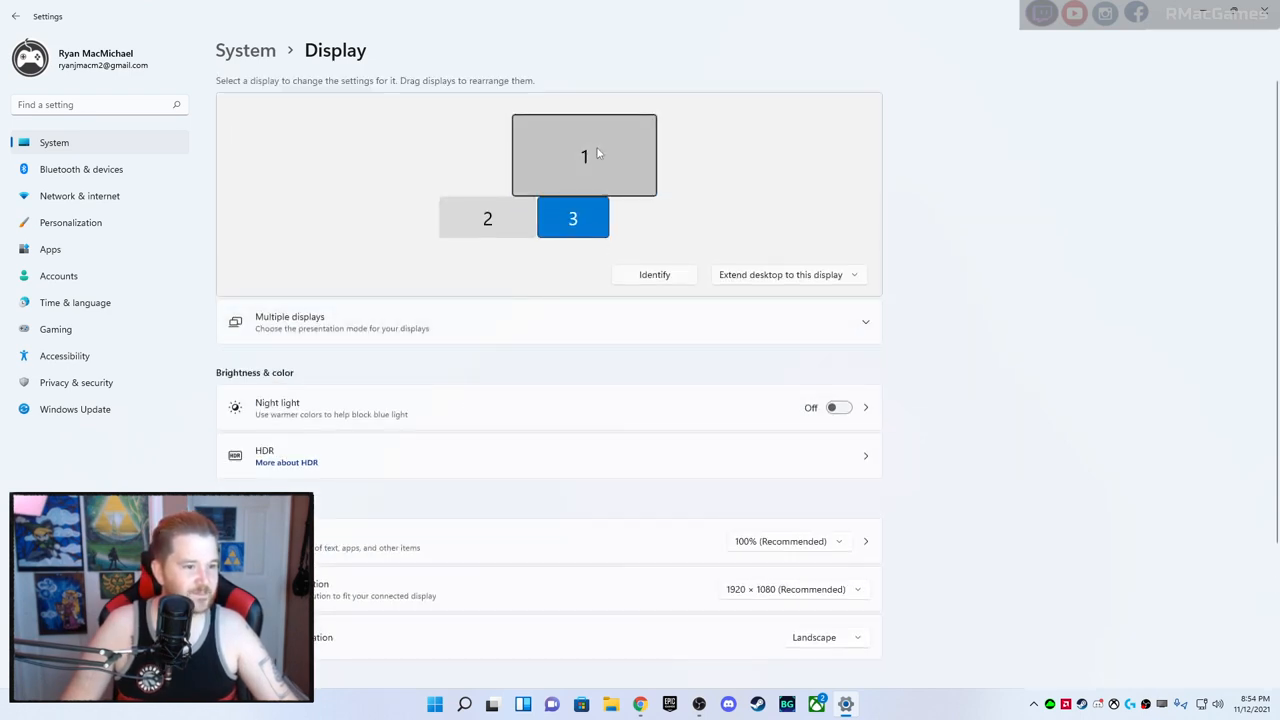
scroll(down, 3)
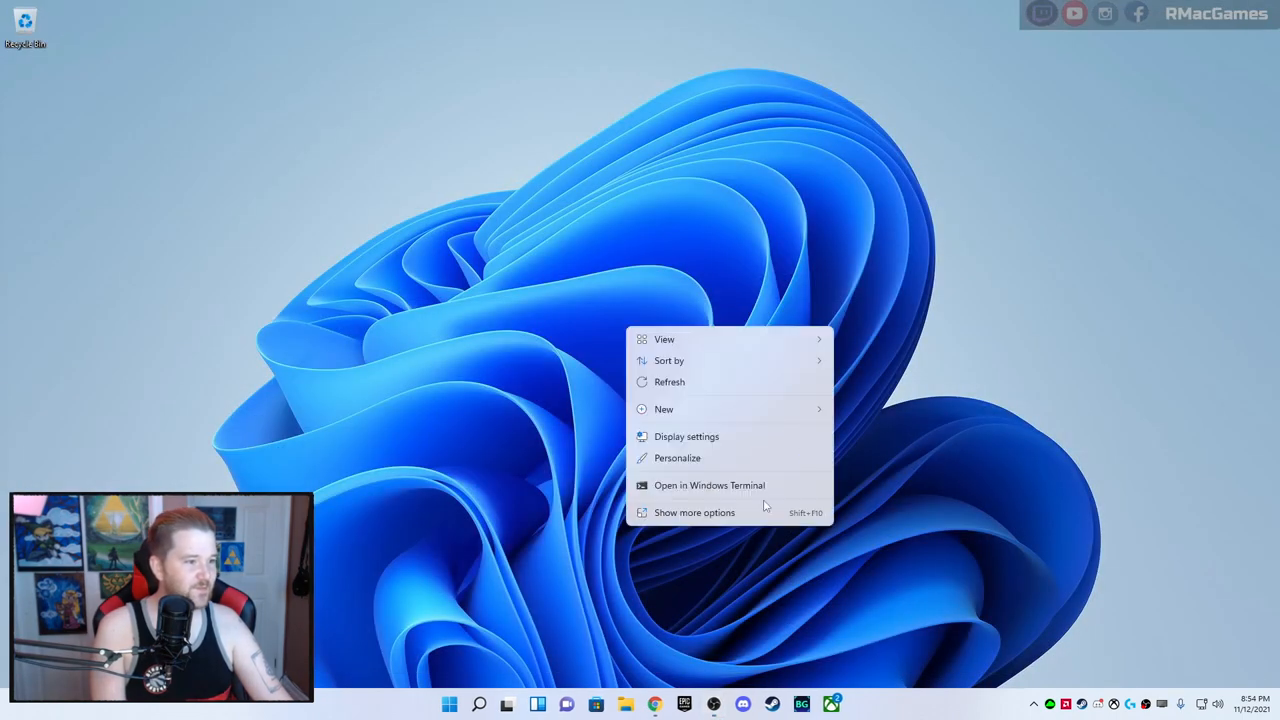
mouse_move(710, 445)
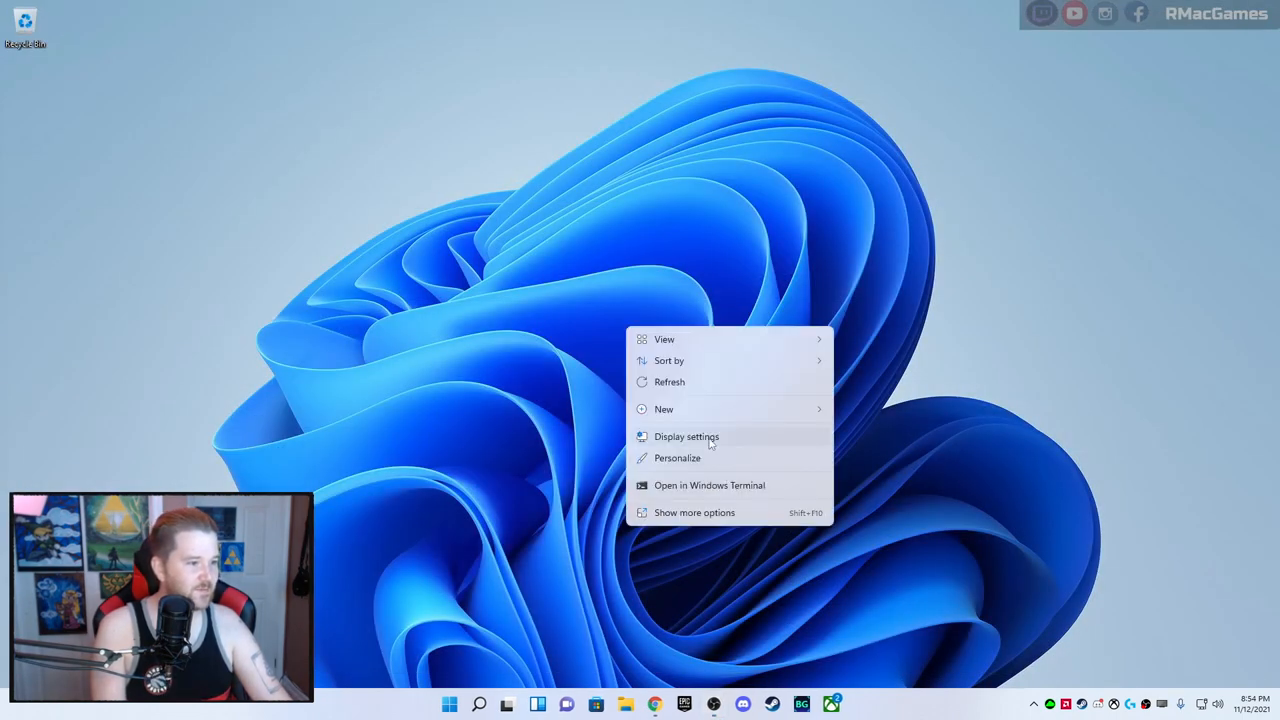
click(687, 436)
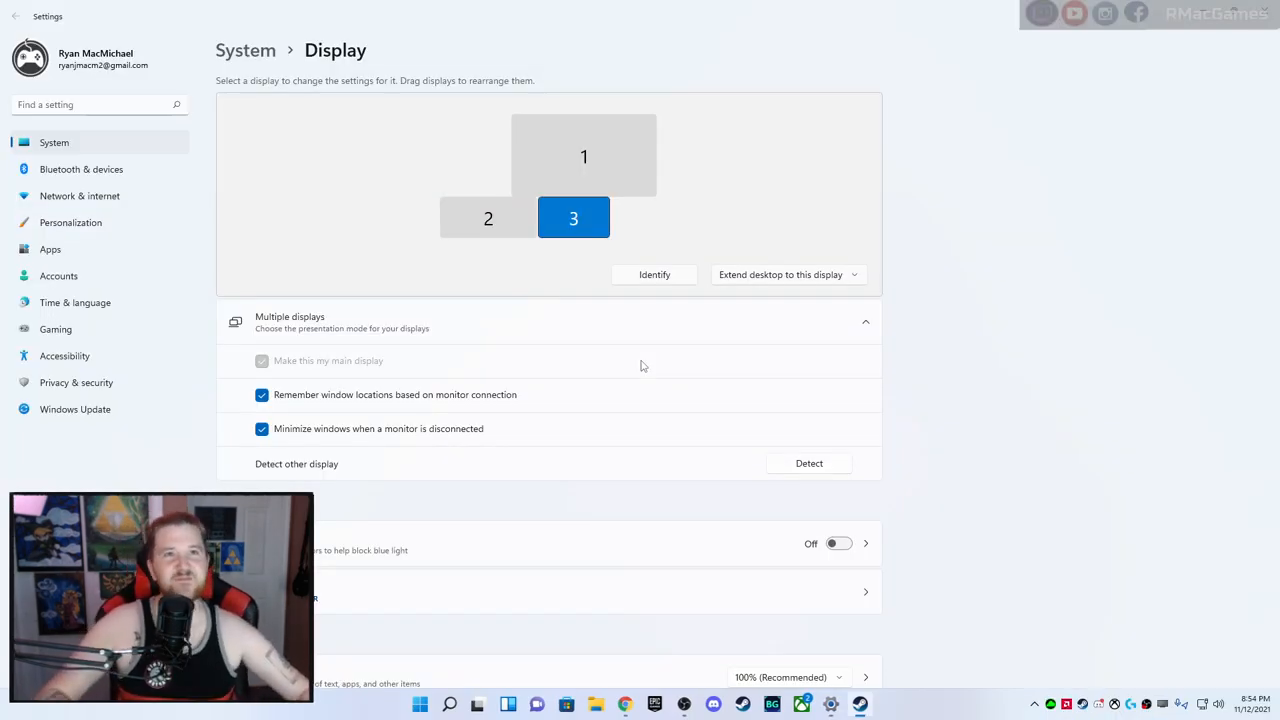
mouse_move(857, 119)
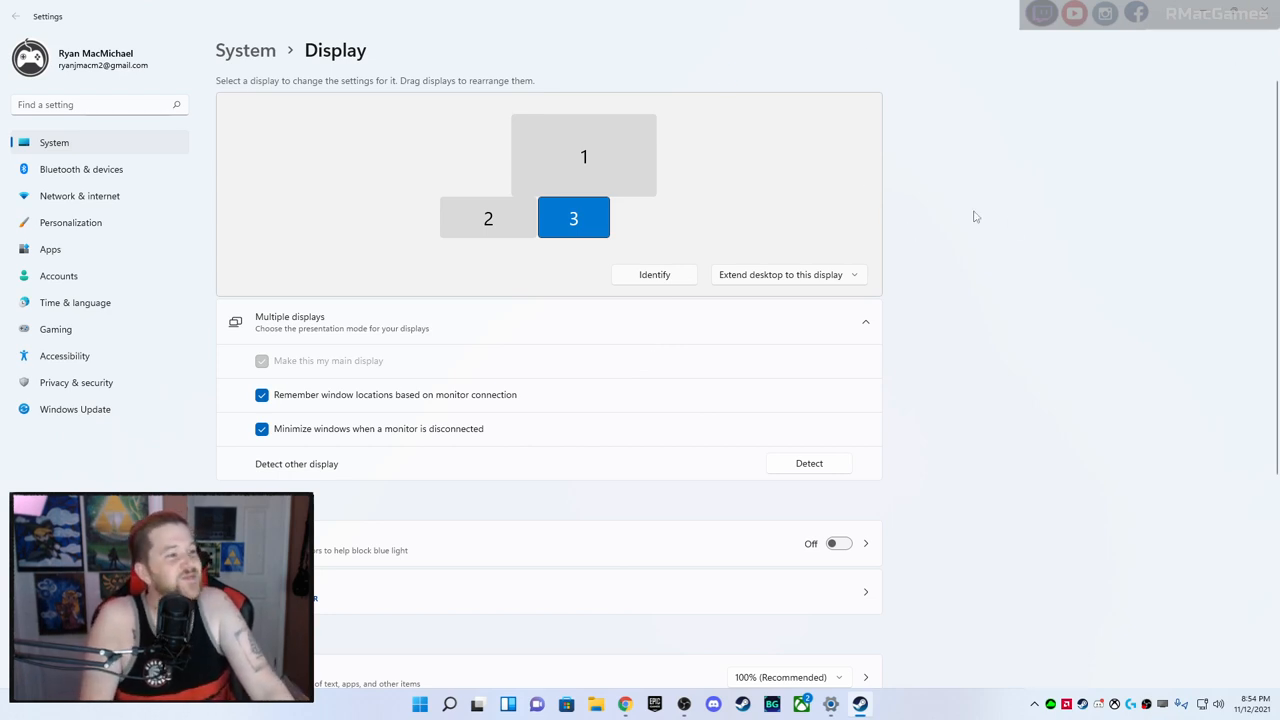
mouse_move(178, 135)
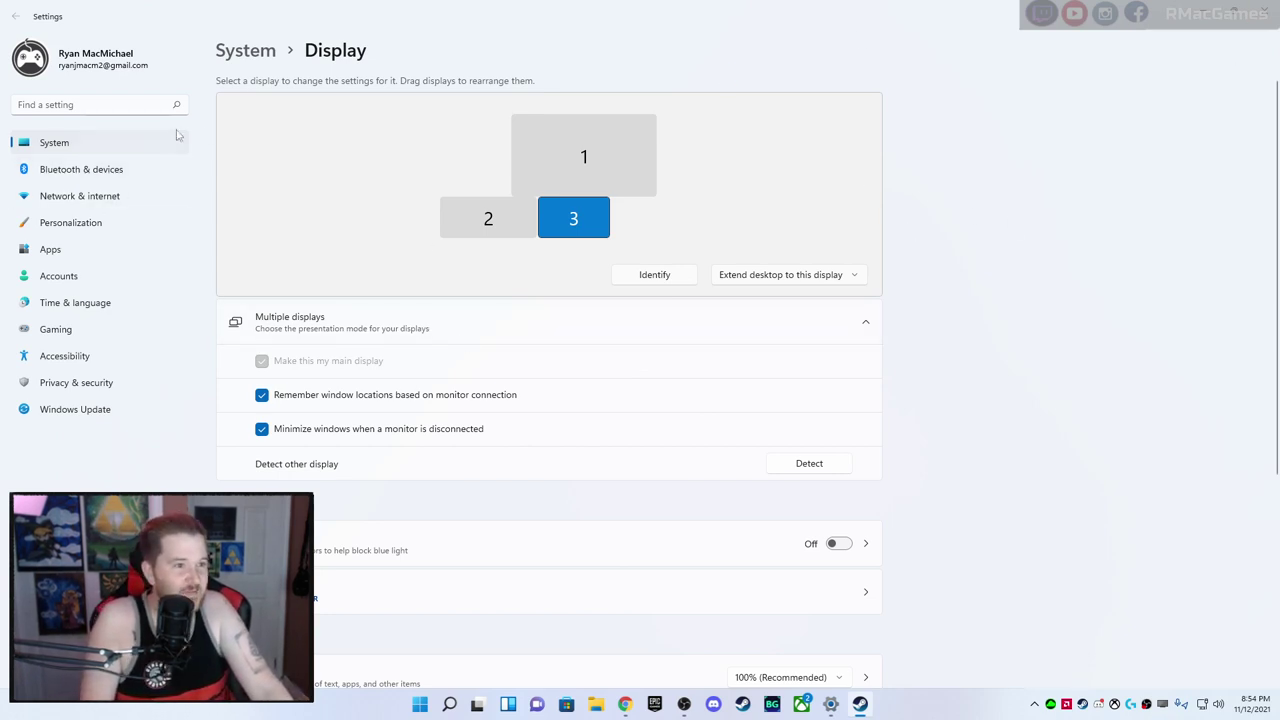
Tour Bluetooth, System, Personalization, Apps, Accounts and Time & language, ending on Gaming's Xbox Game Bar
click(81, 169)
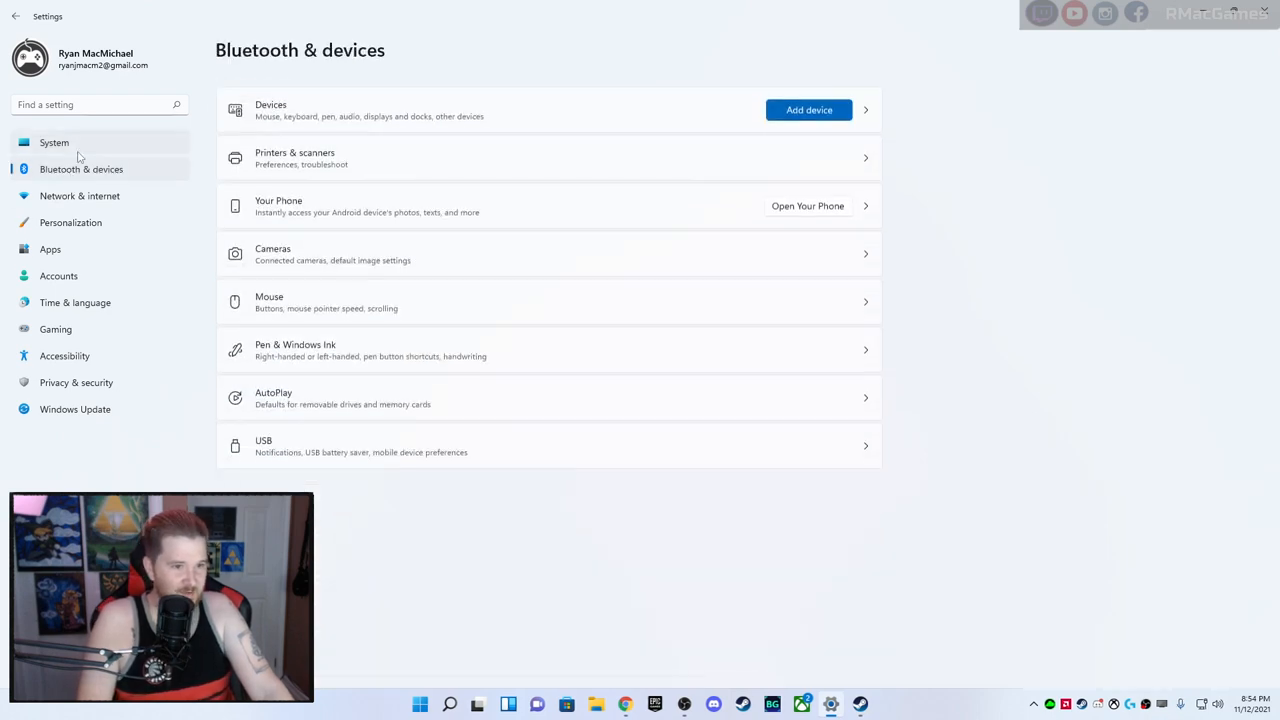
click(54, 142)
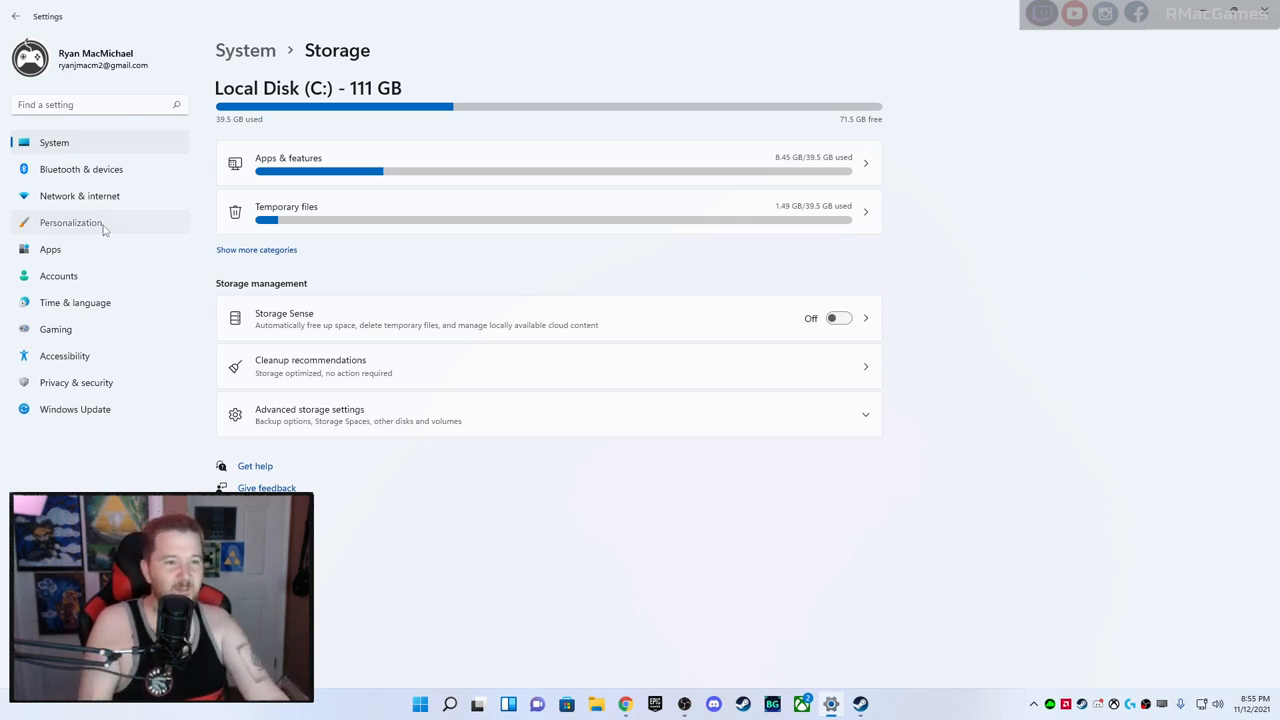
click(70, 222)
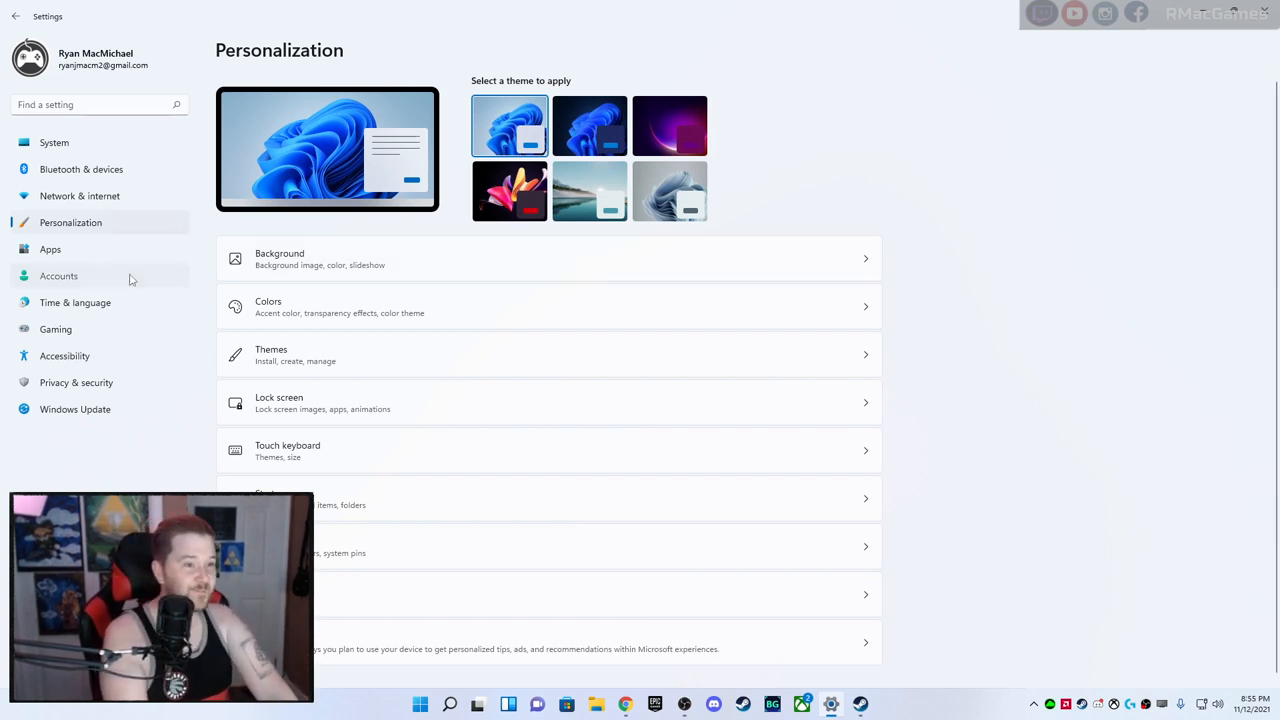
click(50, 249)
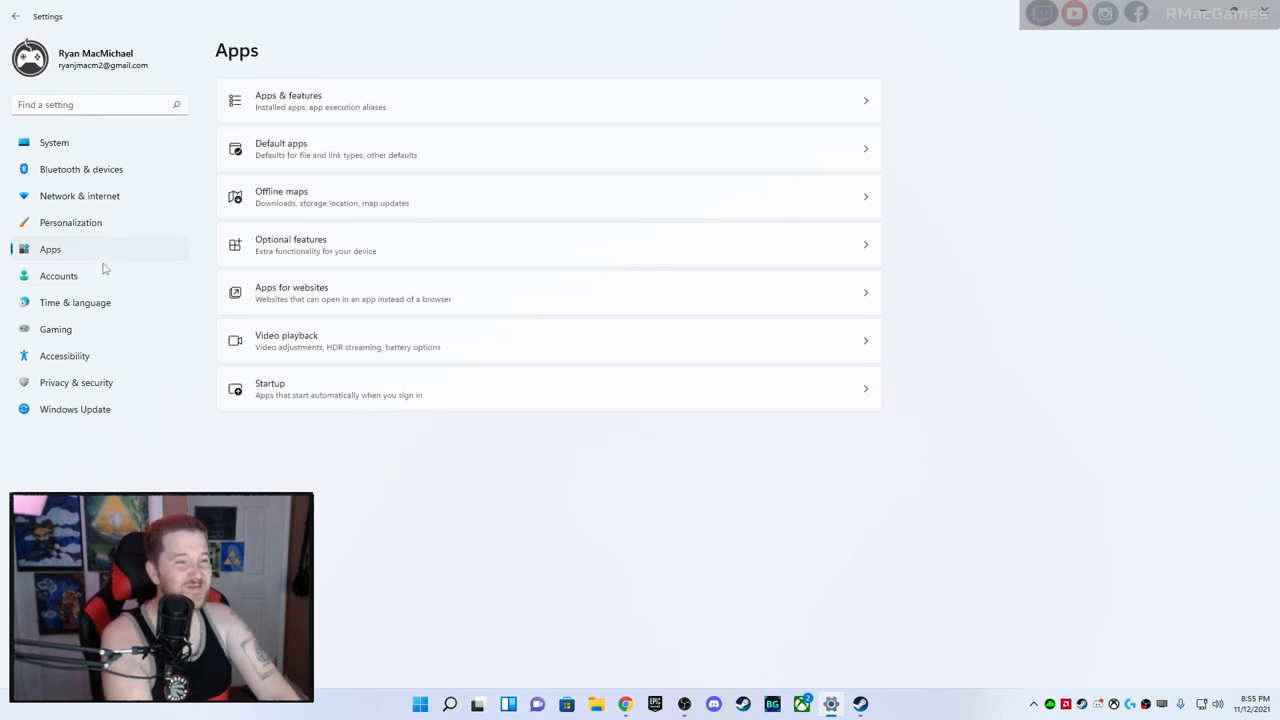
click(58, 276)
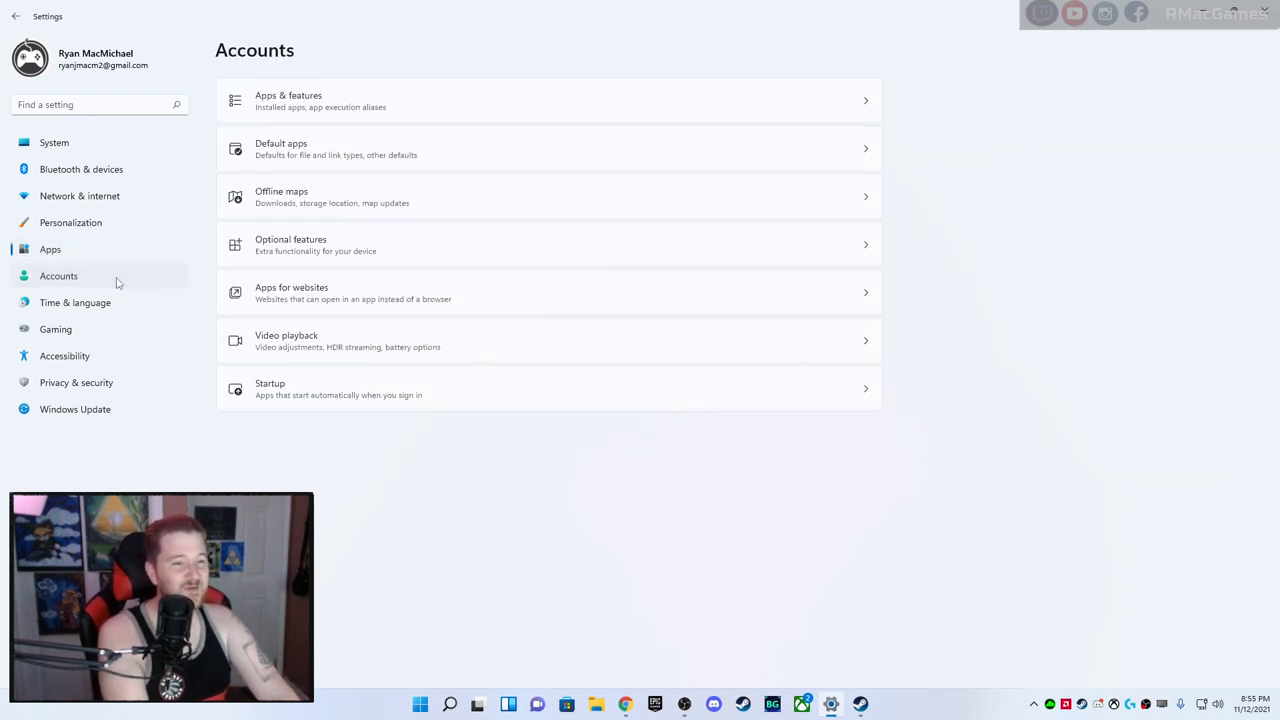
click(58, 275)
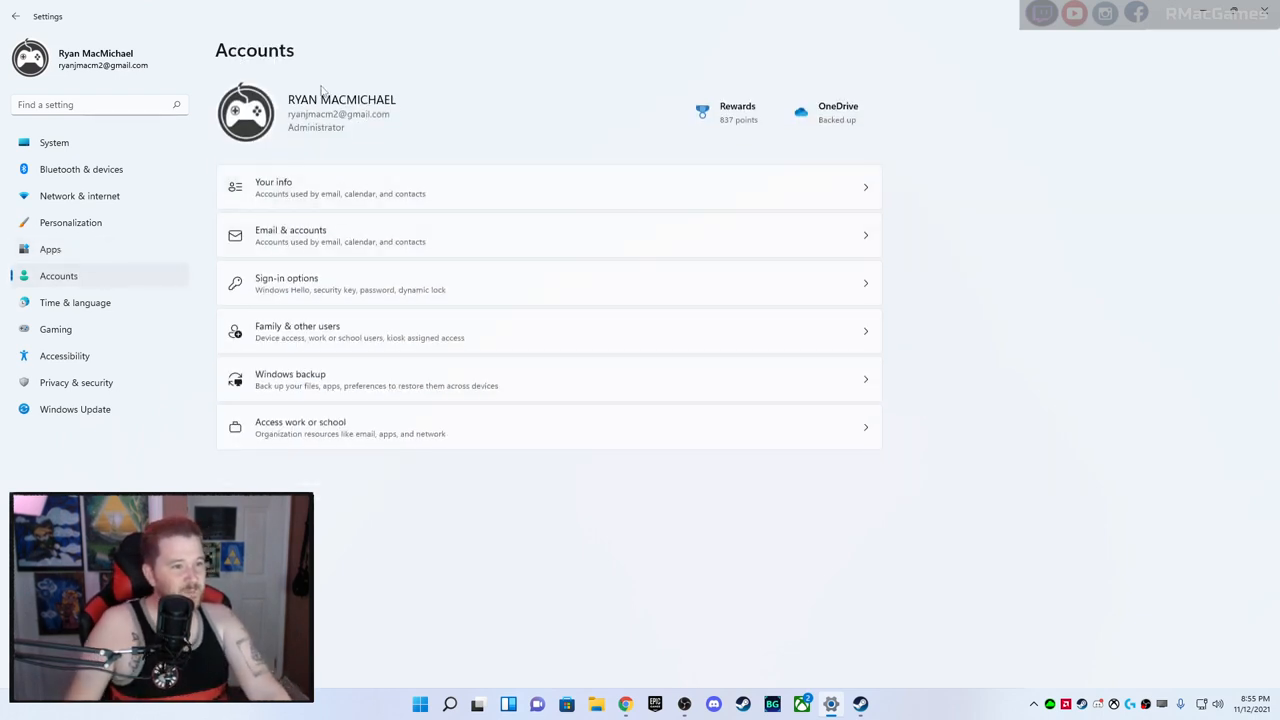
click(75, 302)
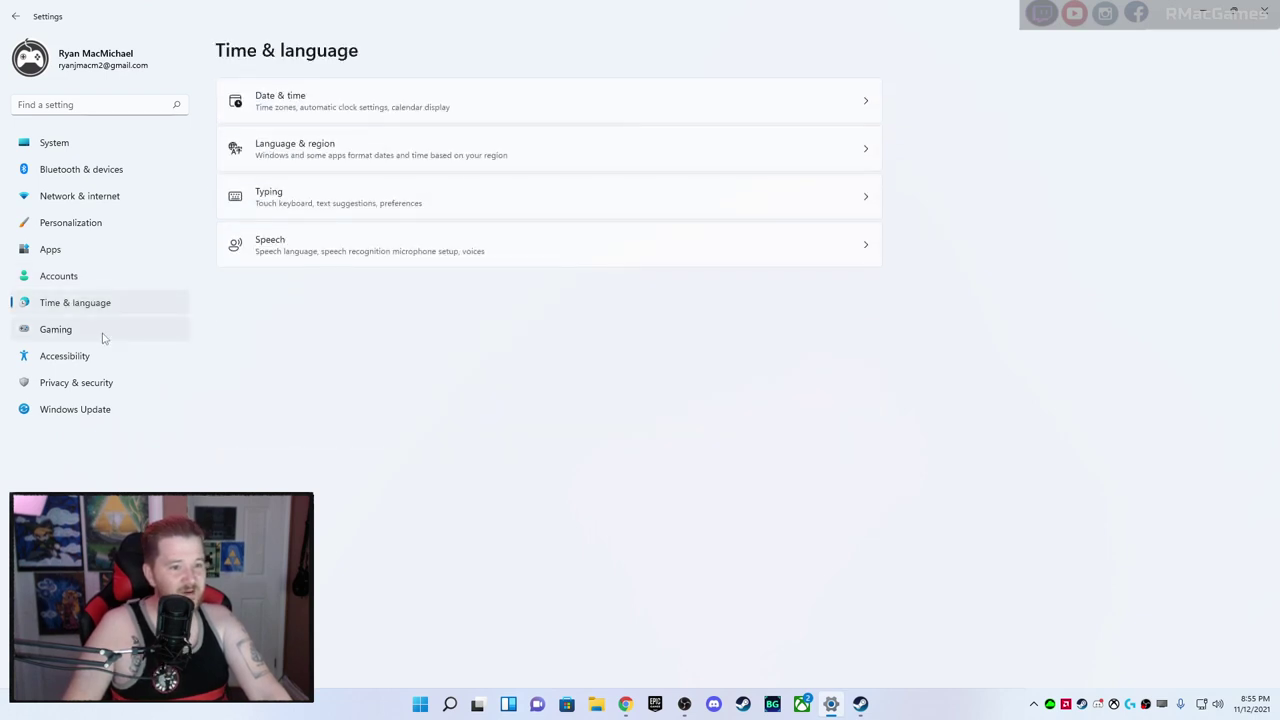
click(55, 329)
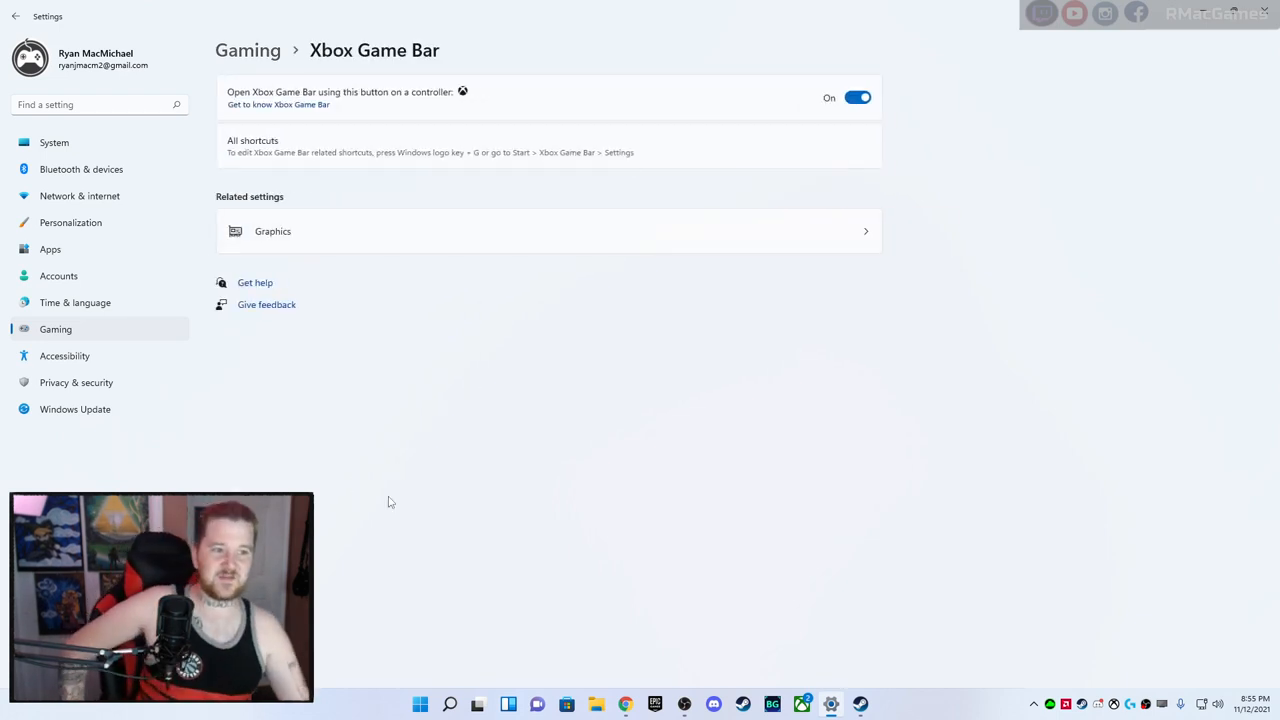
mouse_move(117, 301)
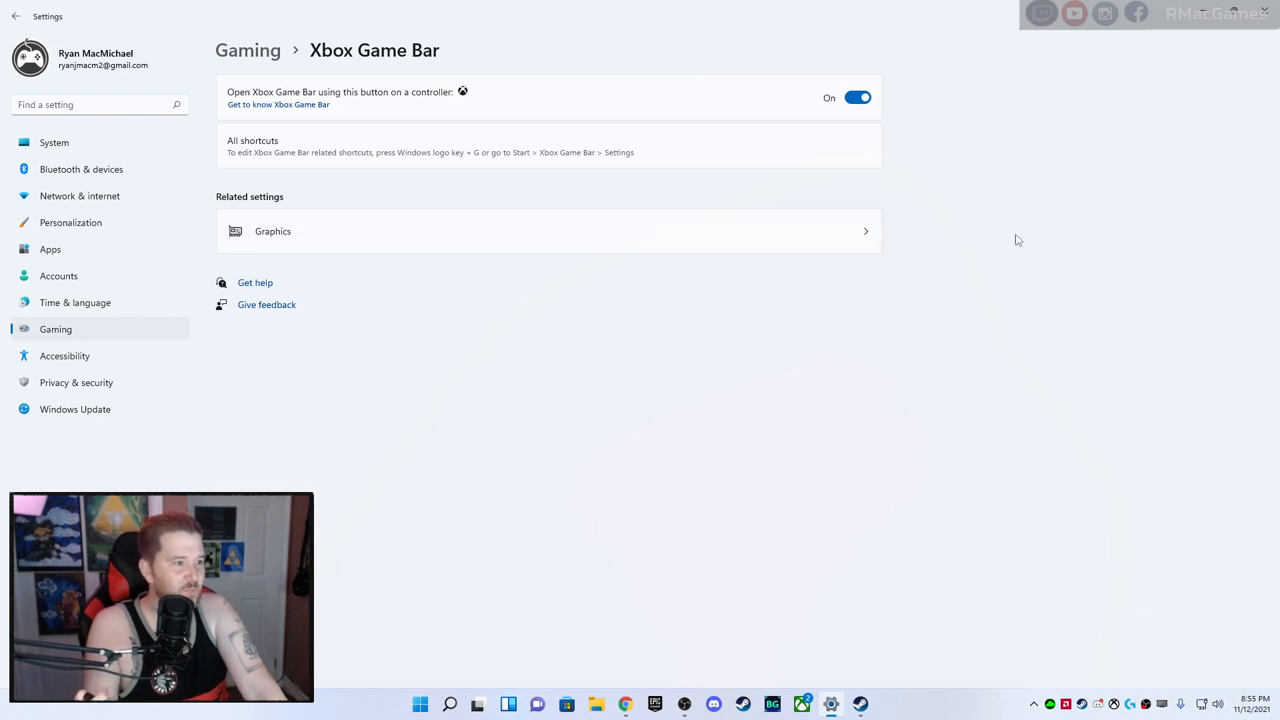
Visit Graphics, Apps and Accounts, then show Gaming's Game Mode page with Game Mode on
click(272, 231)
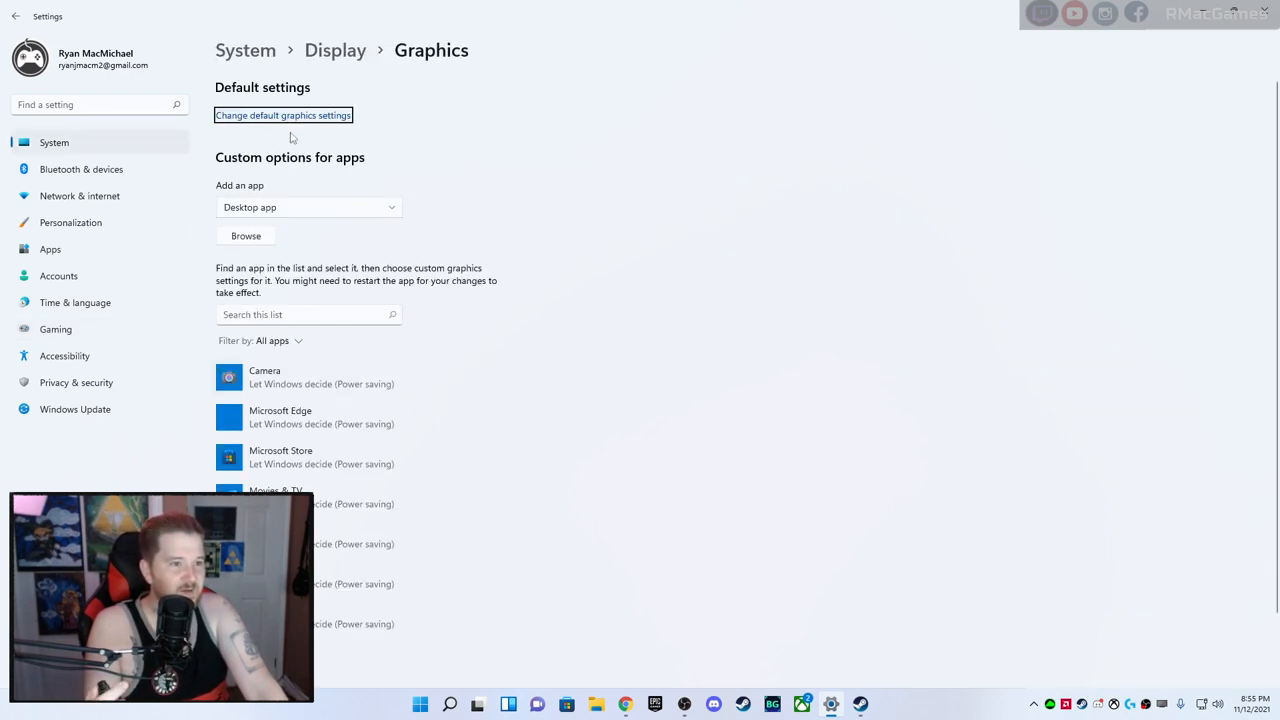
scroll(down, 3)
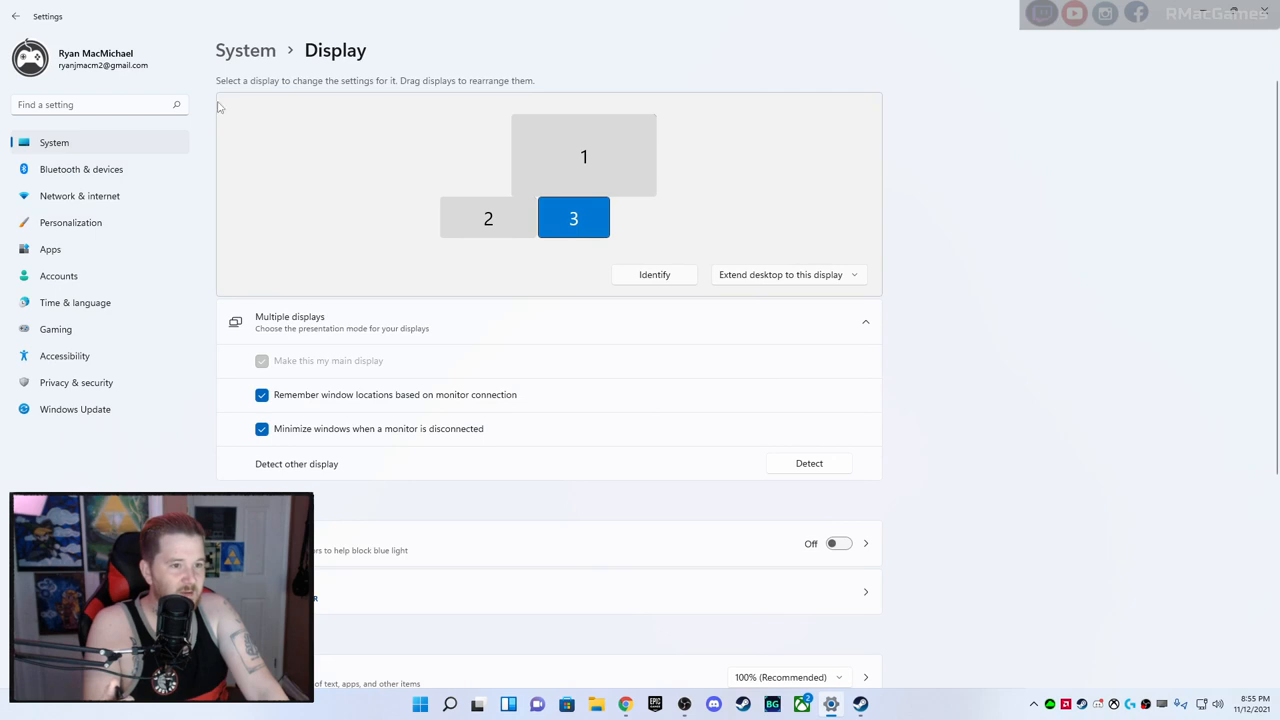
click(47, 249)
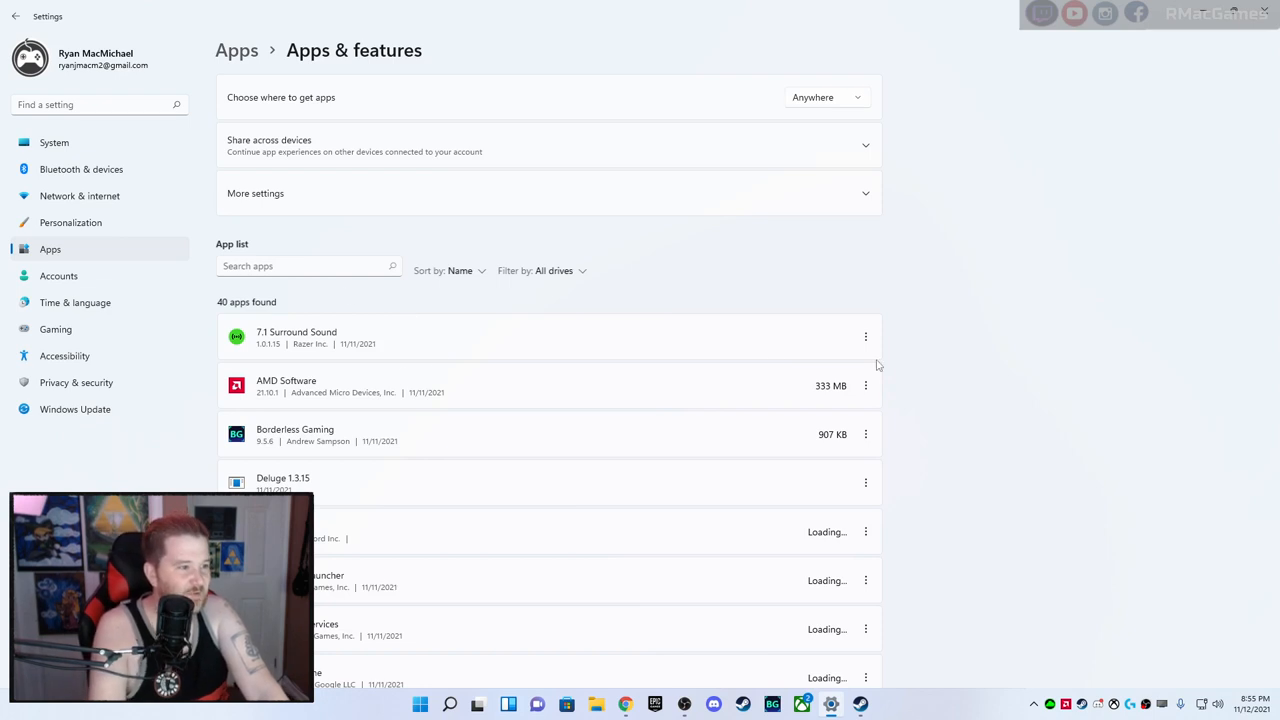
click(58, 275)
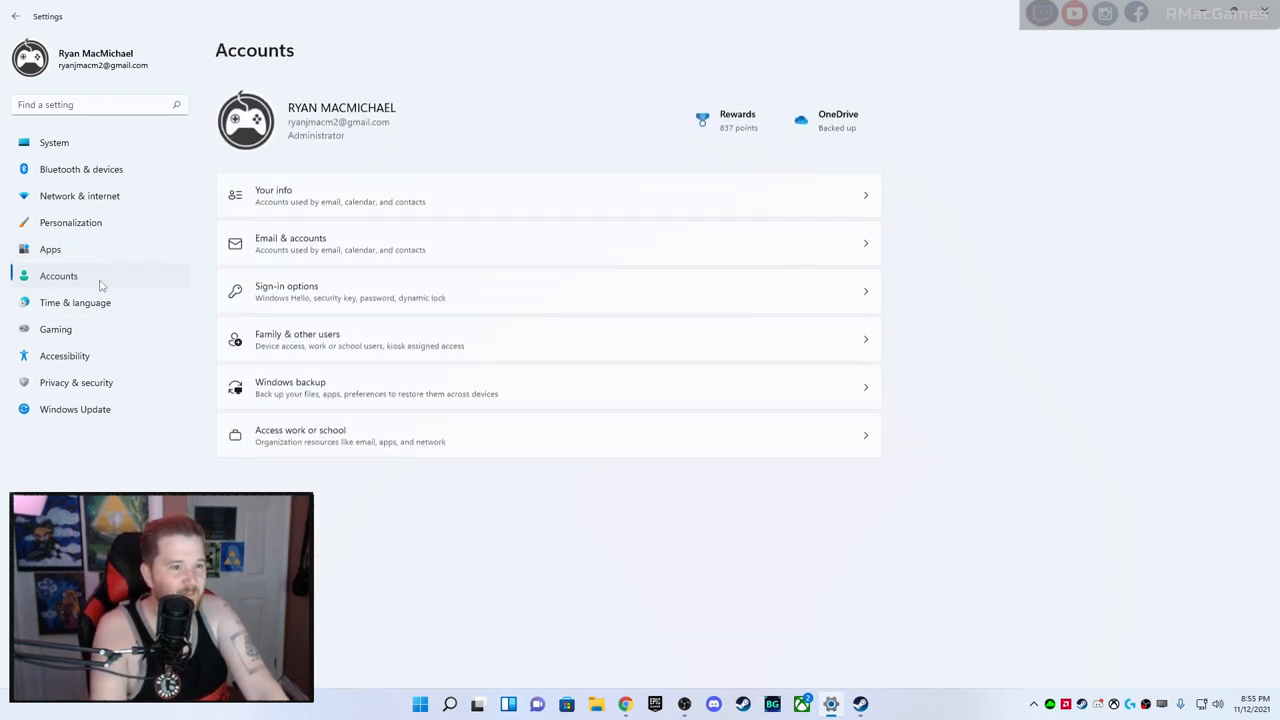
click(55, 329)
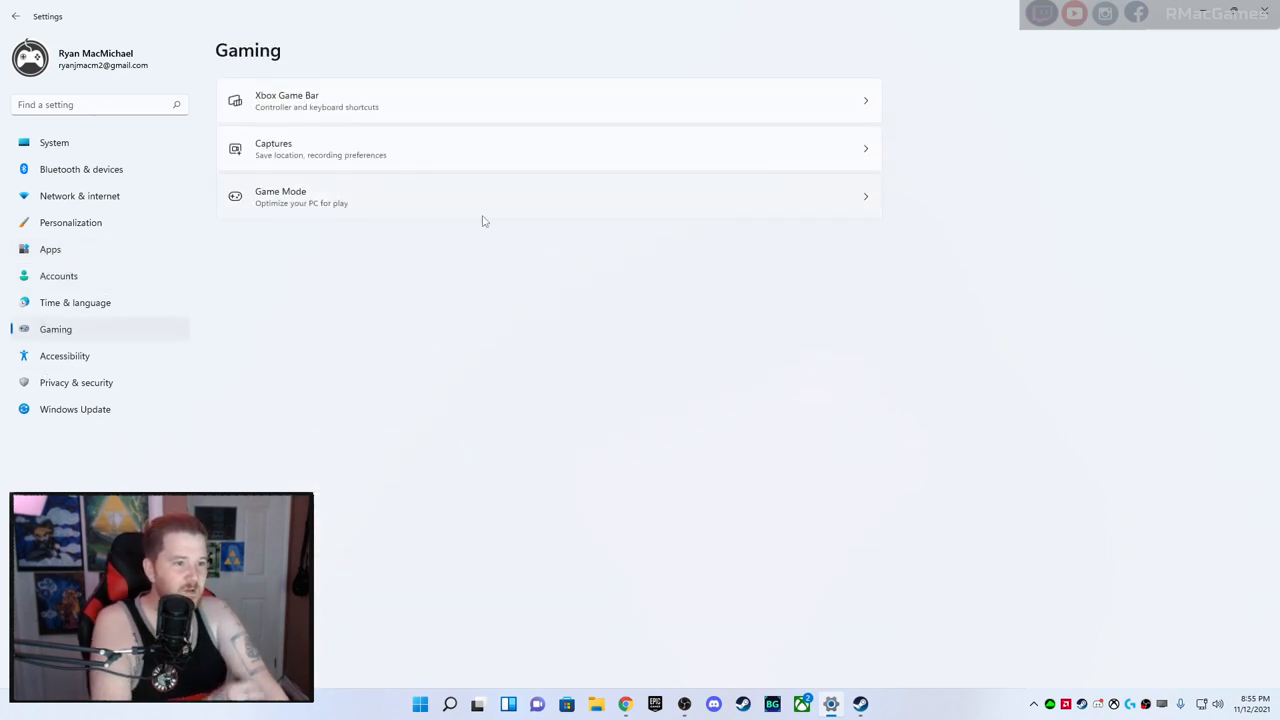
click(280, 196)
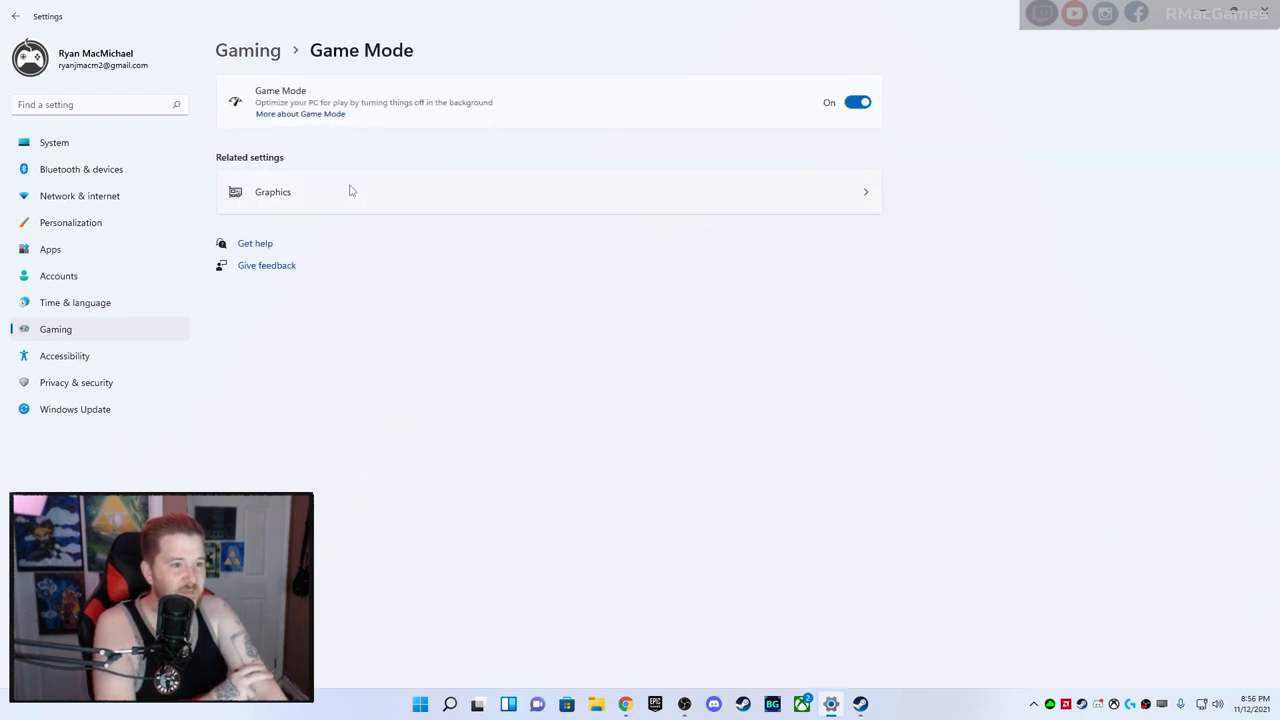
mouse_move(540, 131)
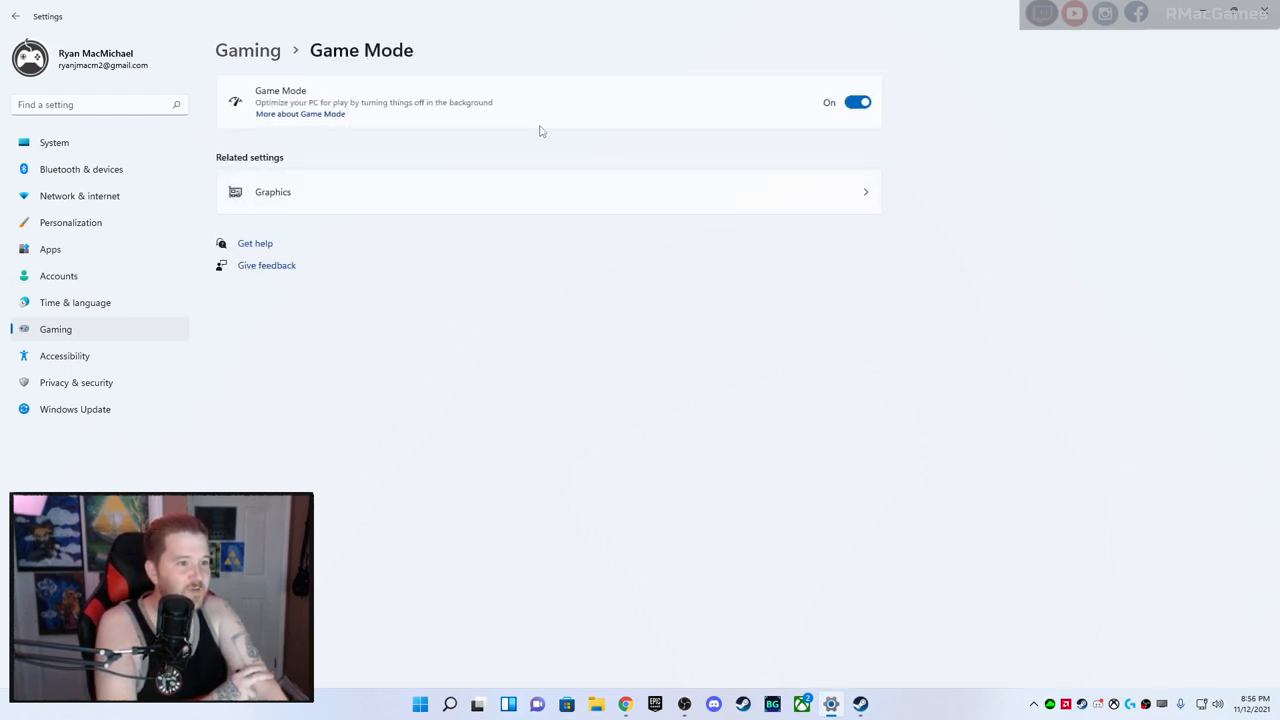
mouse_move(320, 135)
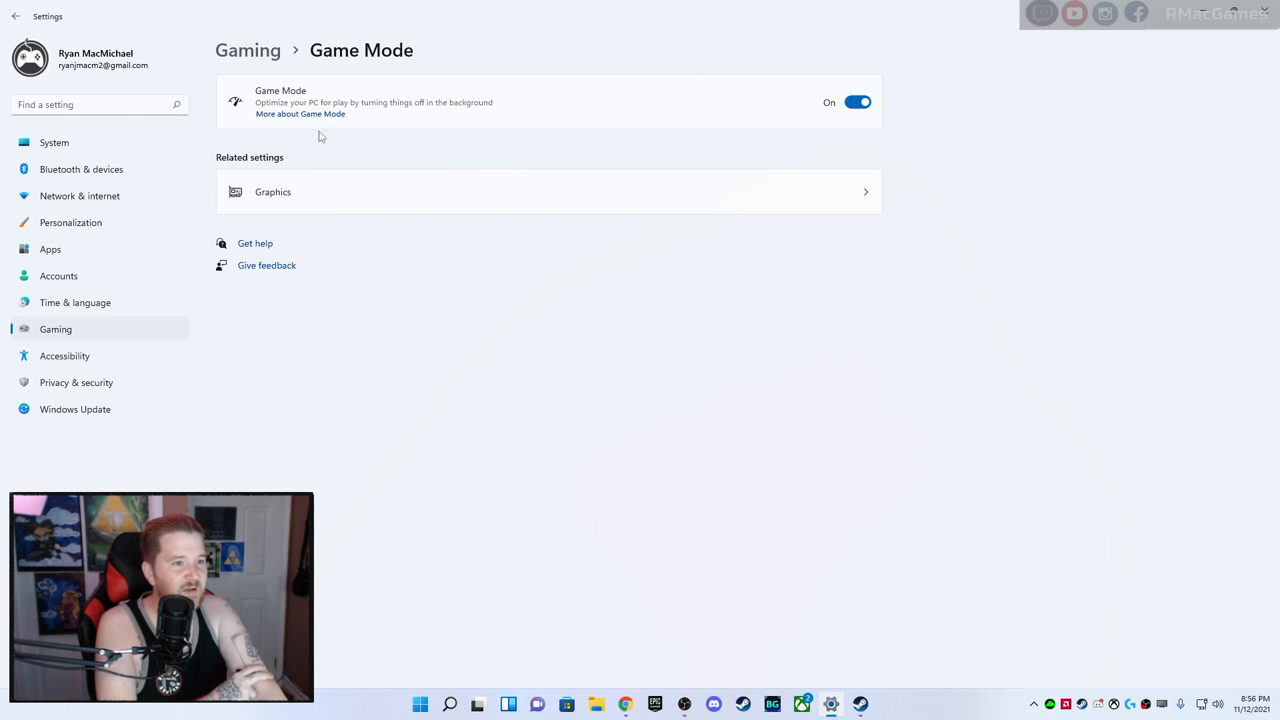
mouse_move(300, 117)
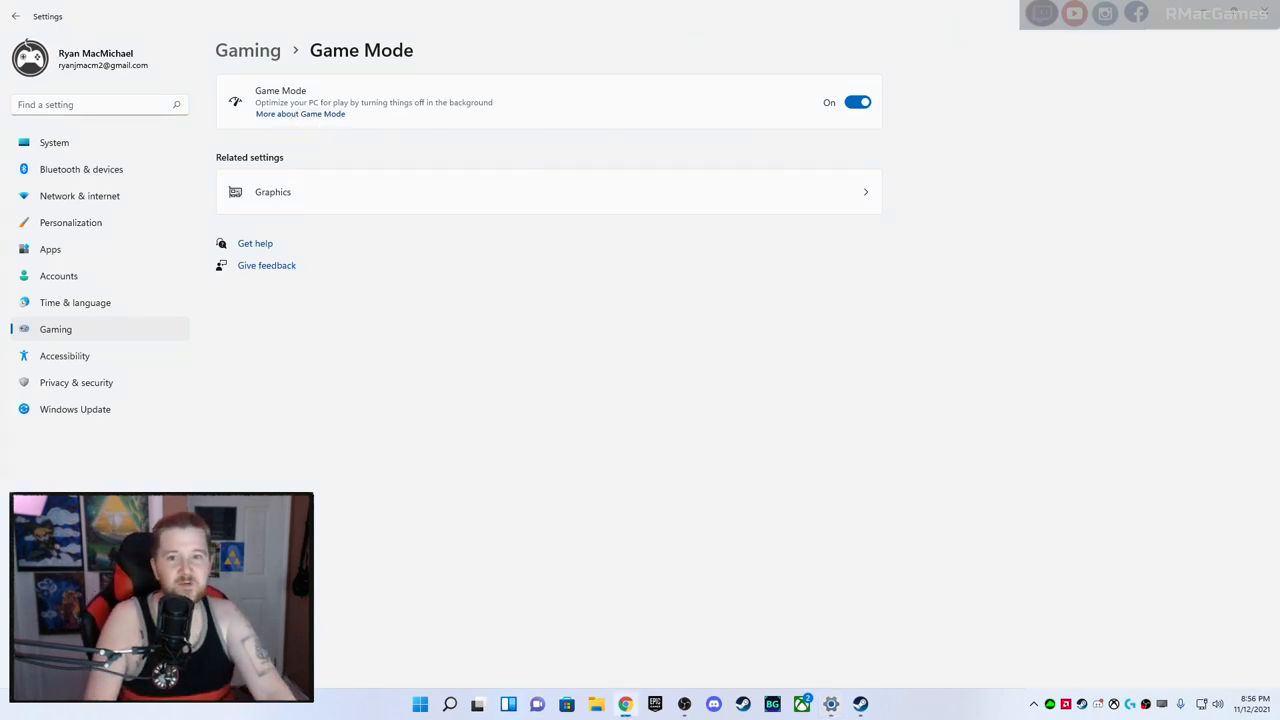
click(299, 113)
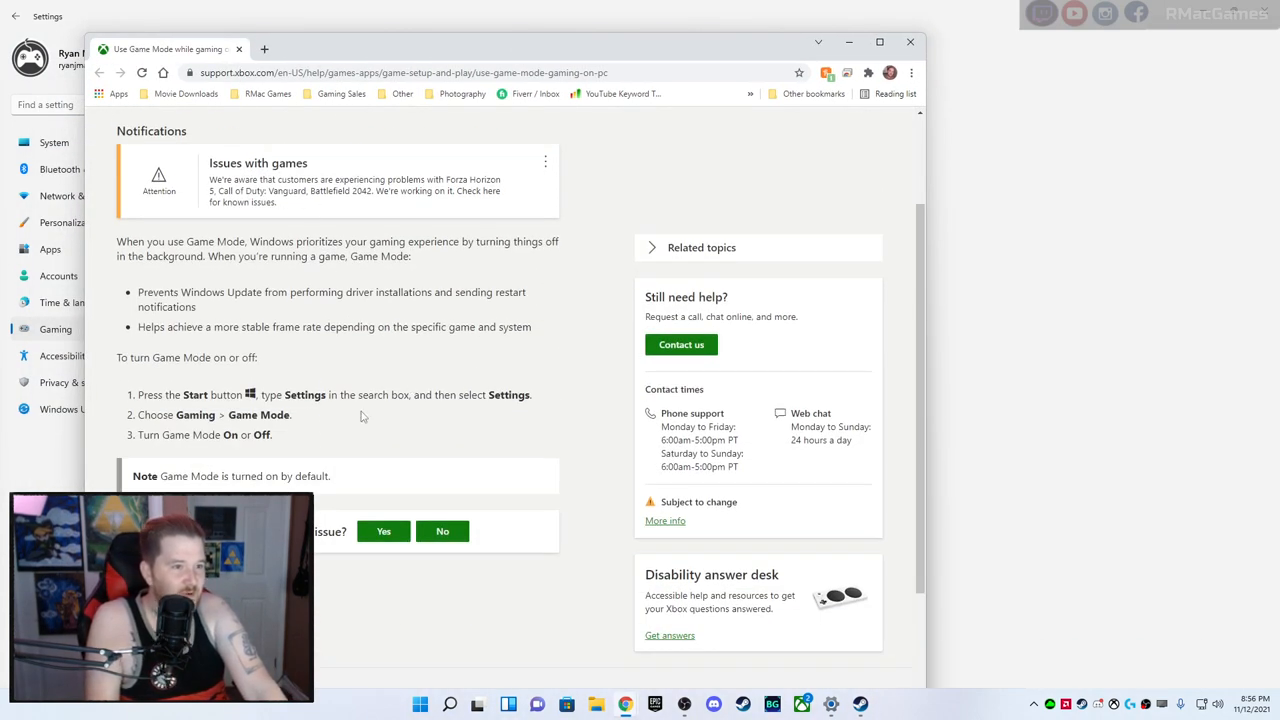
mouse_move(266, 219)
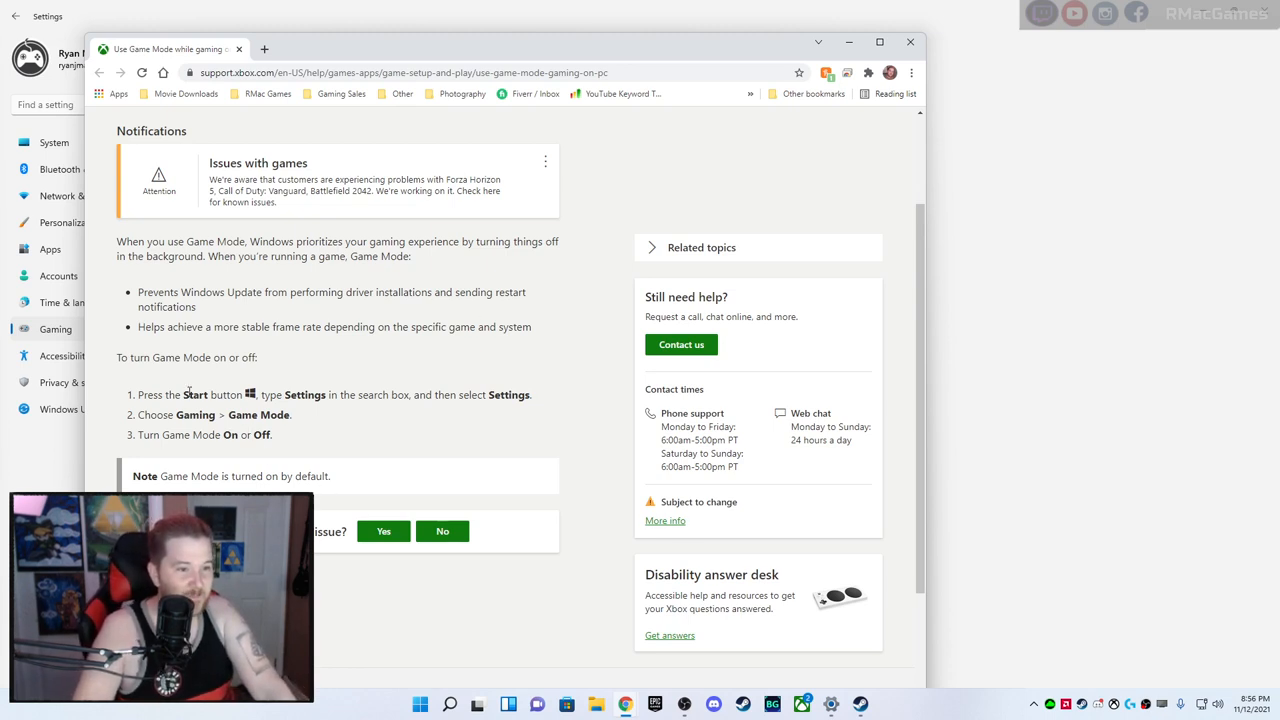
mouse_move(910, 41)
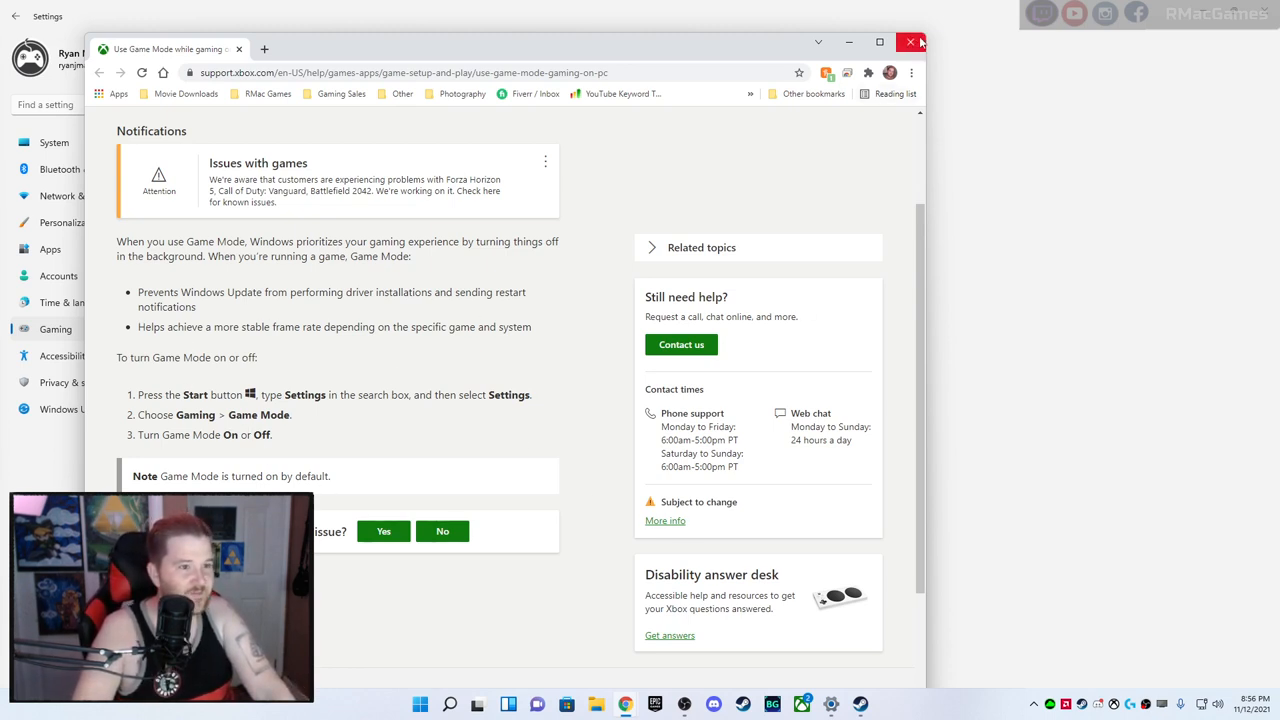
click(910, 40)
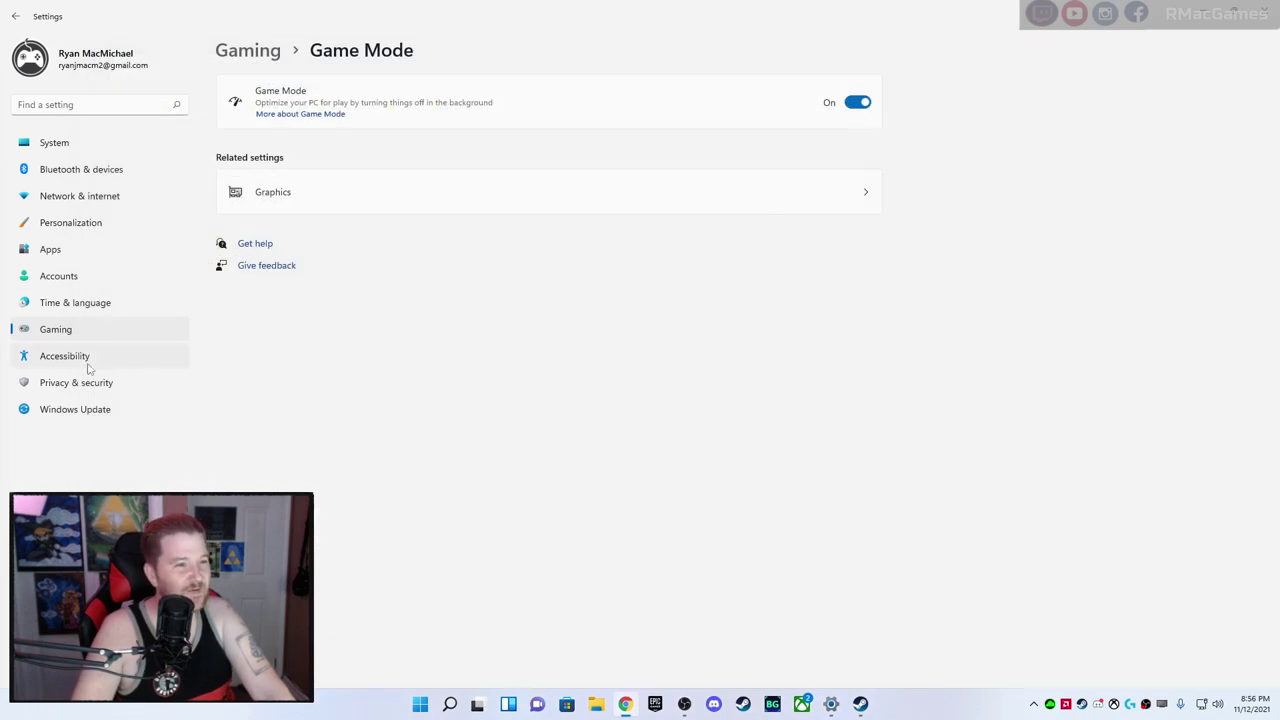
Visit Accessibility and Privacy & security, then check Windows Update reports 'You're up to date'
click(64, 356)
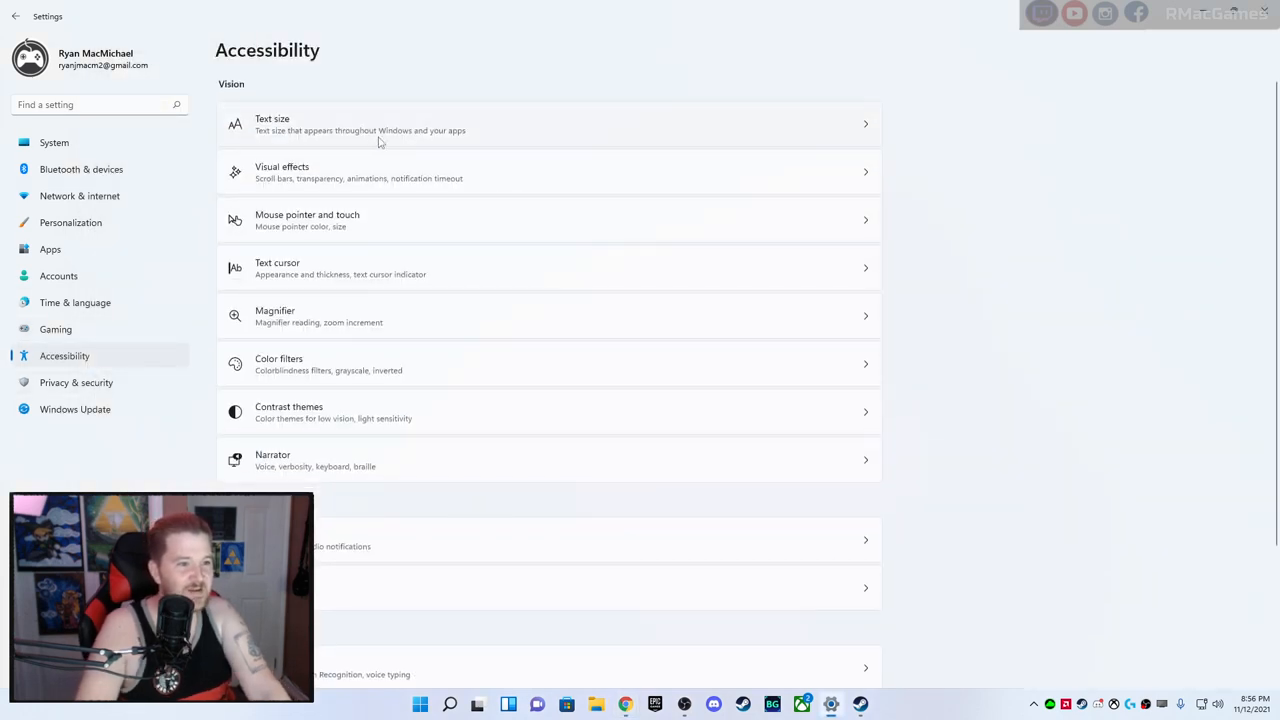
mouse_move(493, 293)
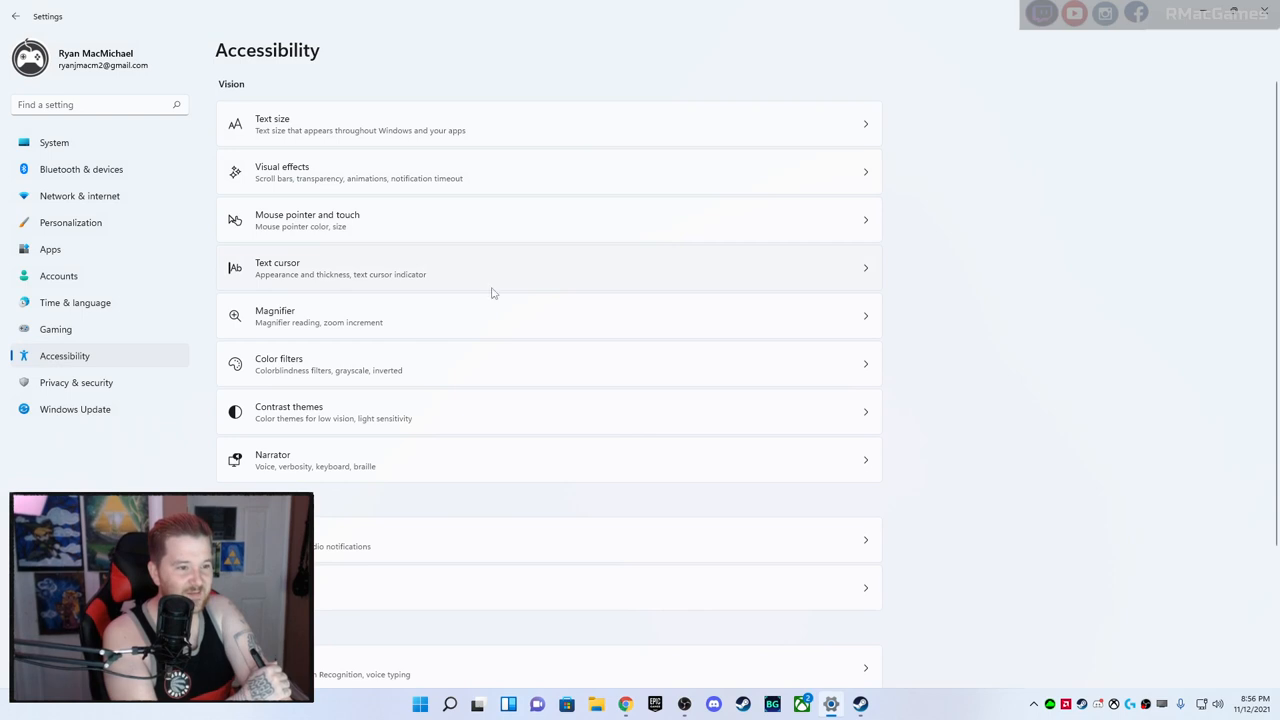
scroll(down, 3)
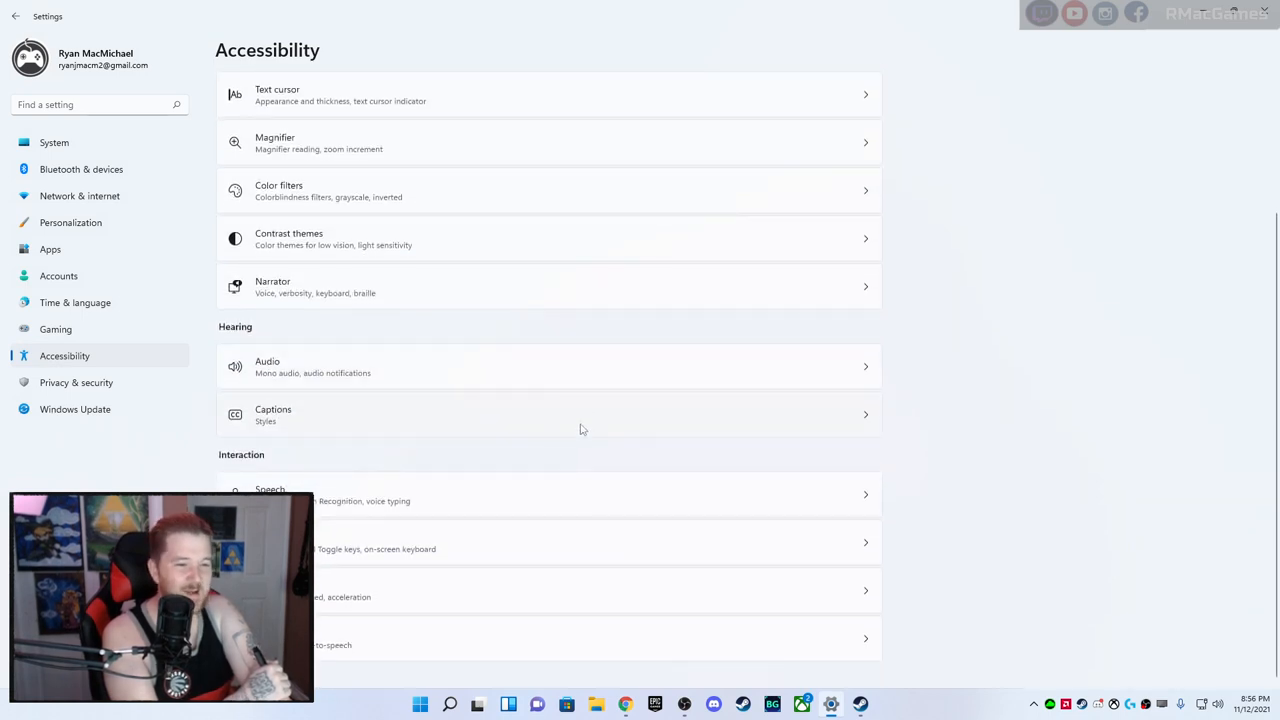
mouse_move(350, 652)
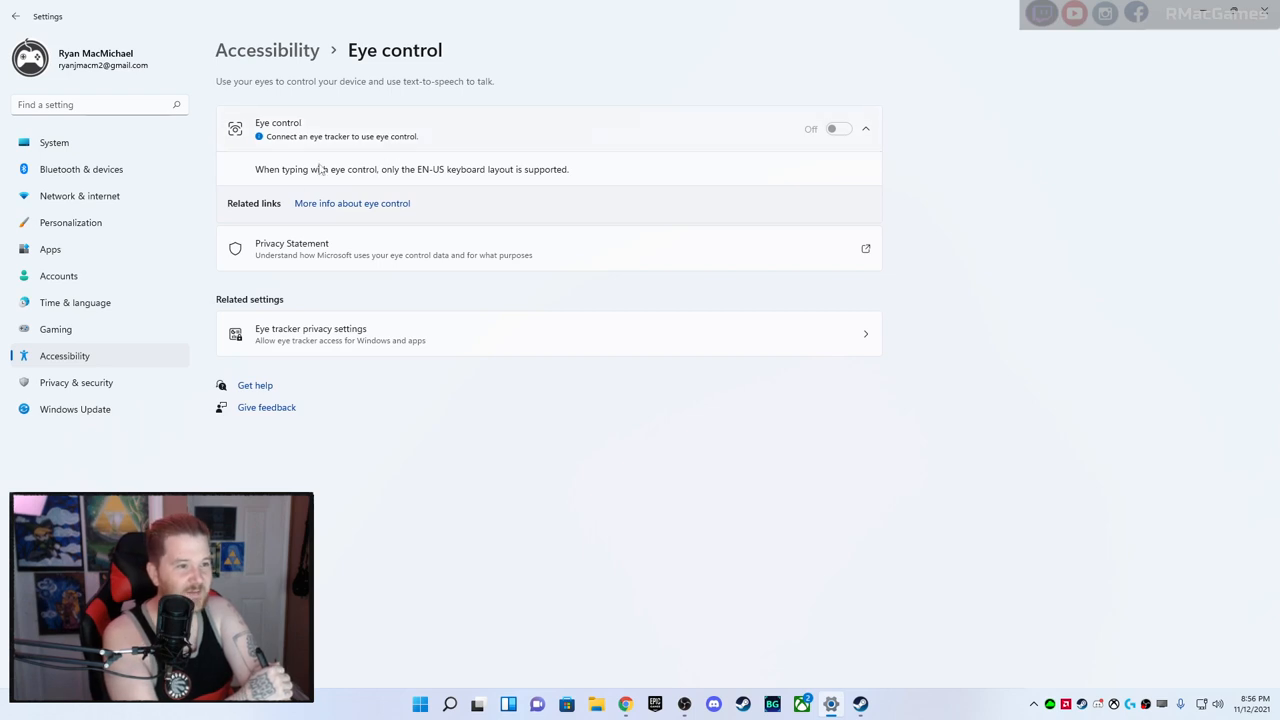
mouse_move(847, 137)
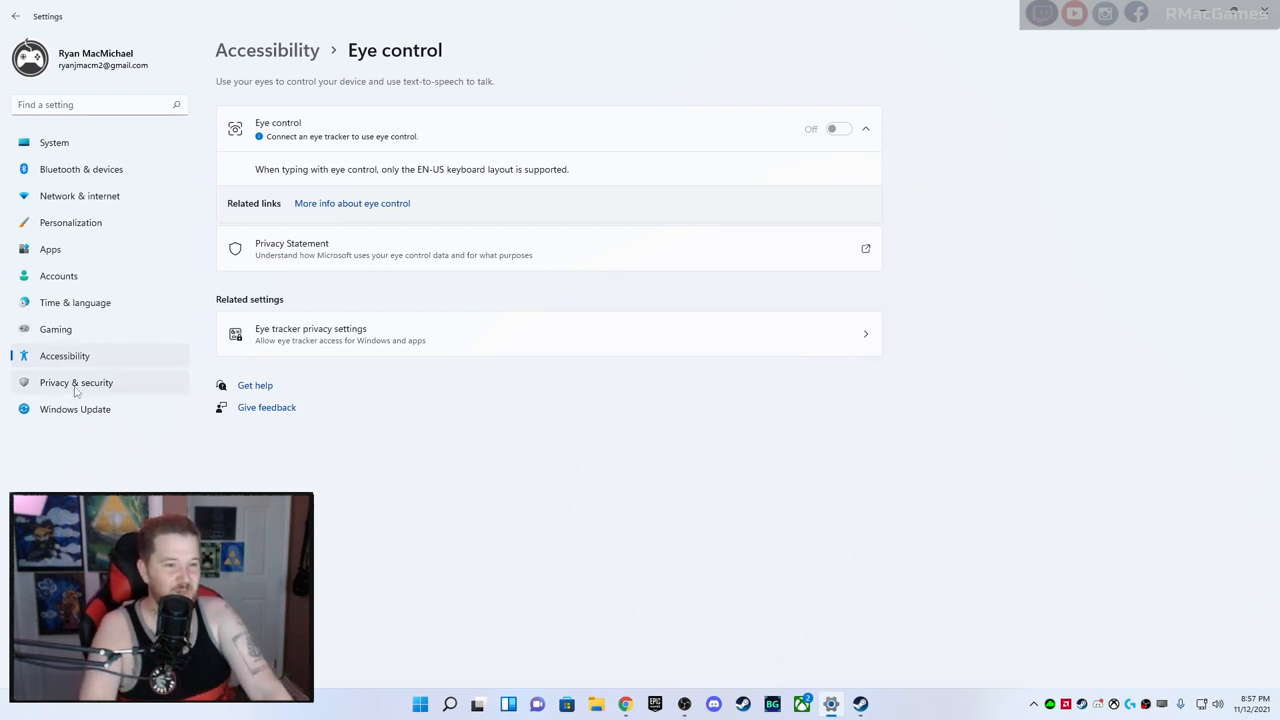
click(76, 382)
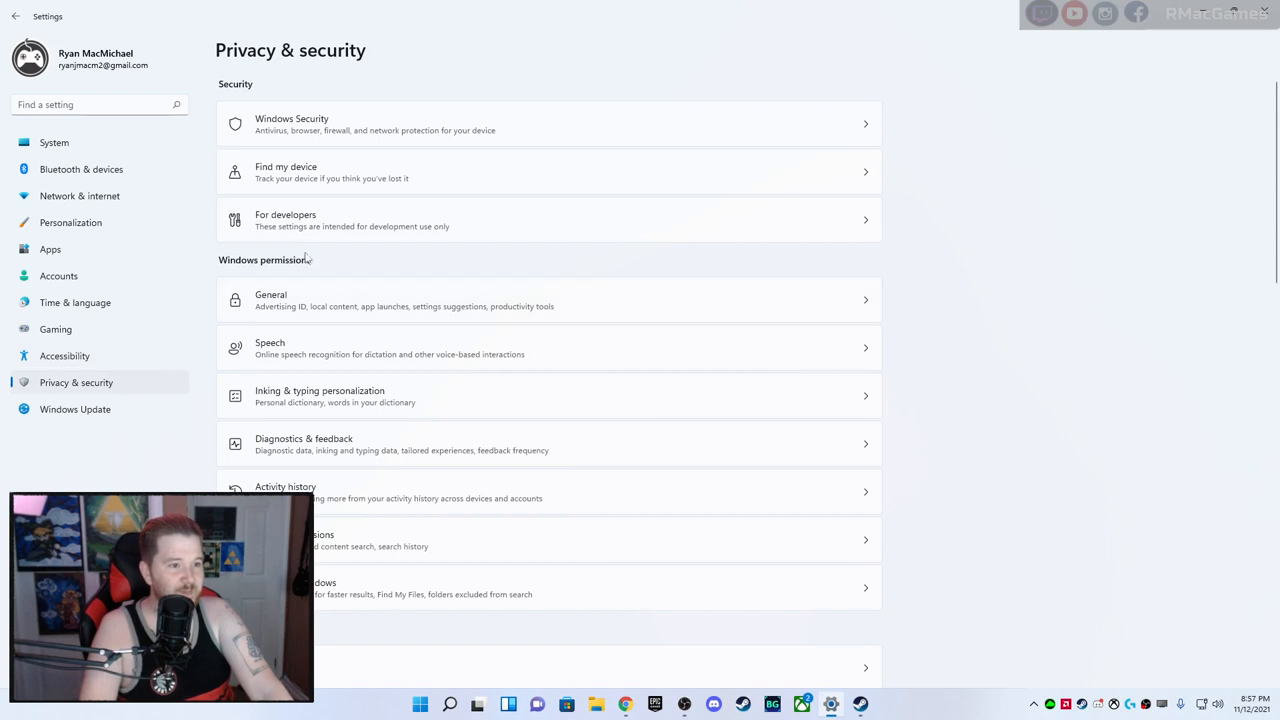
mouse_move(382, 185)
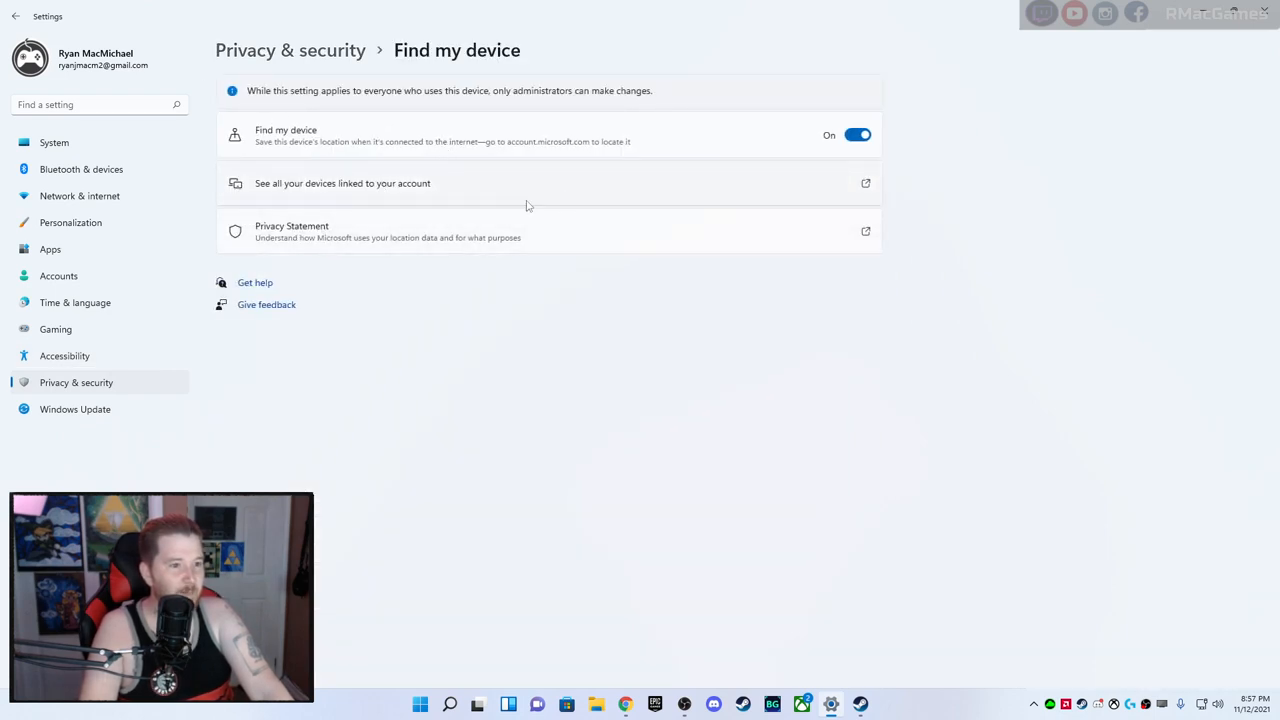
mouse_move(88, 409)
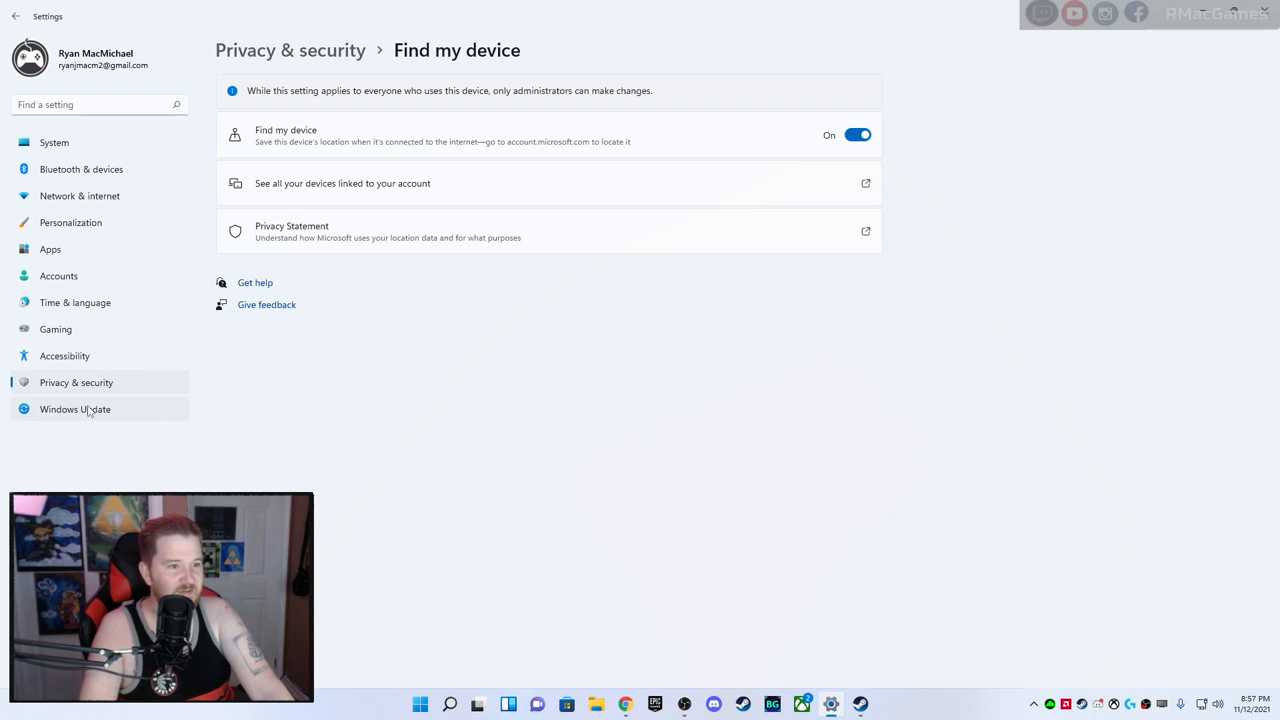
click(74, 409)
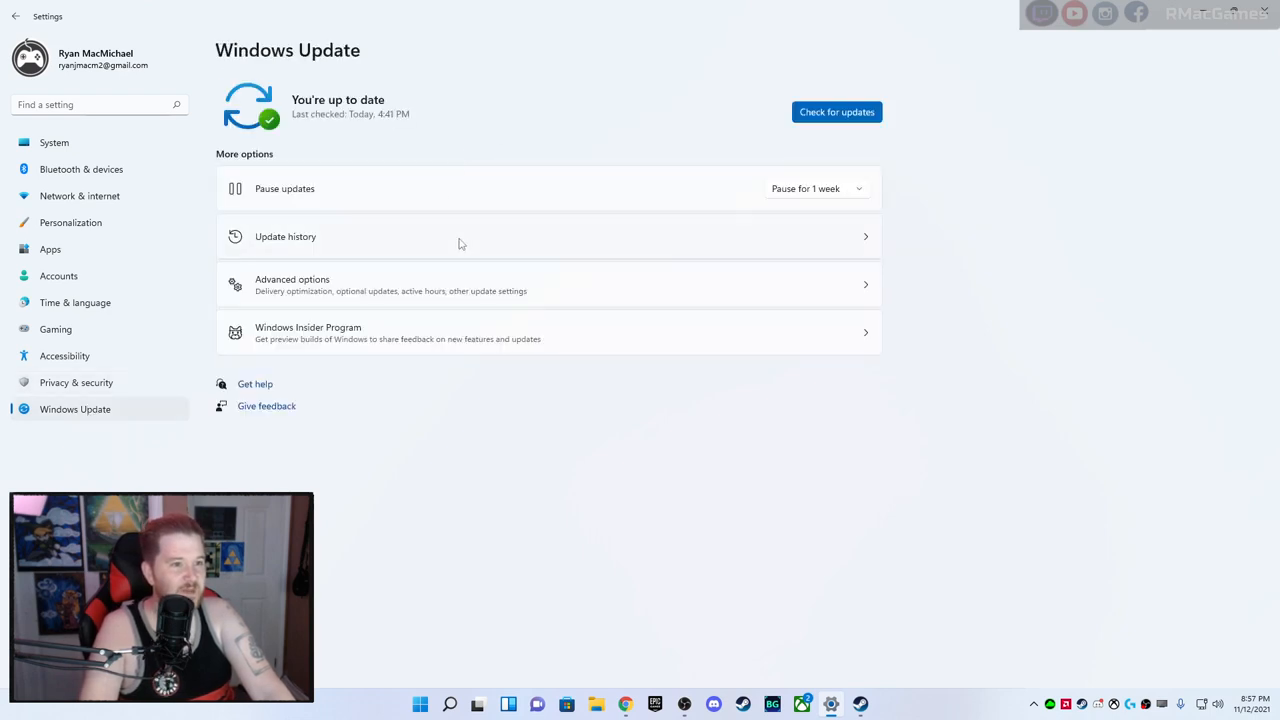
mouse_move(1120, 42)
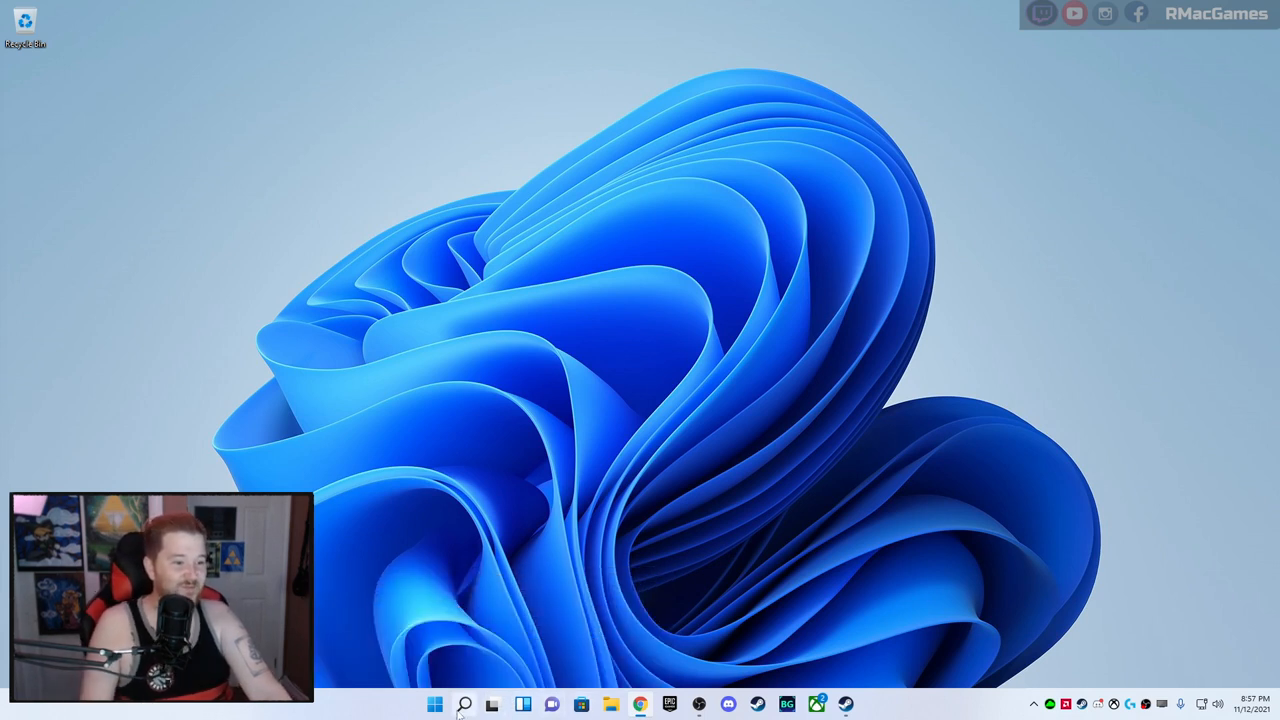
Open the taskbar search panel showing top apps, recent items and quick searches
click(477, 704)
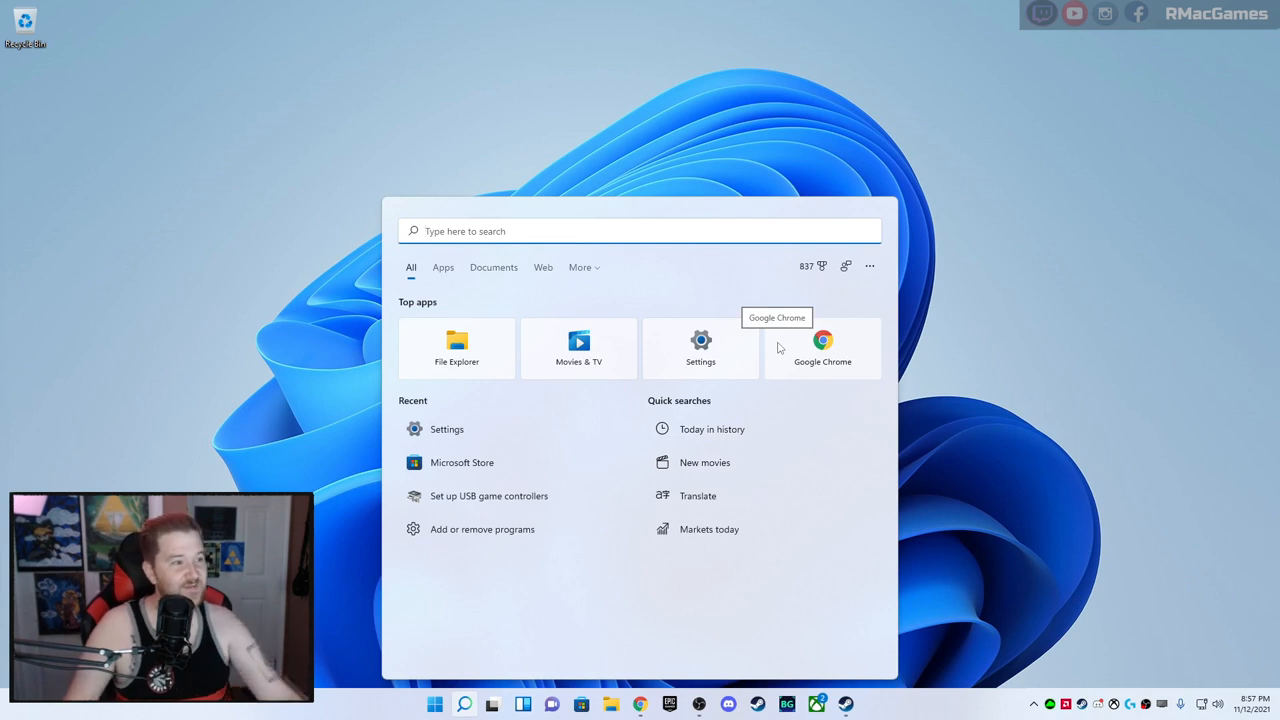
mouse_move(820, 267)
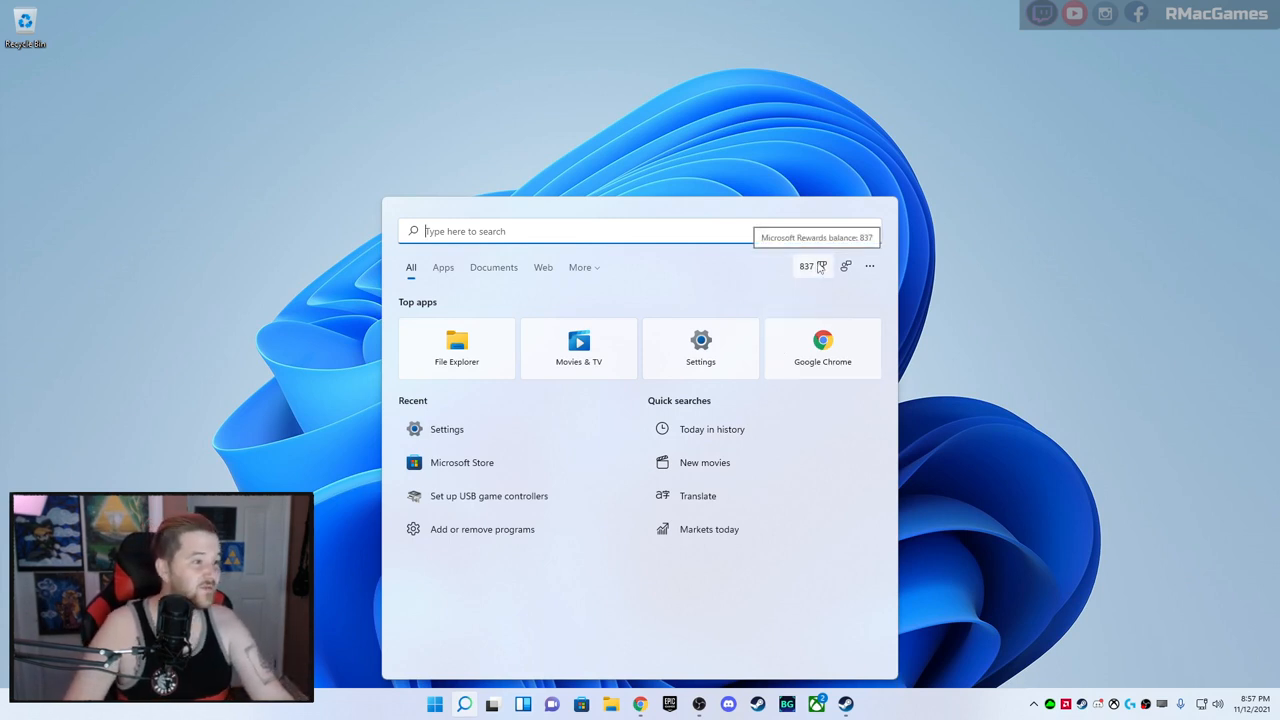